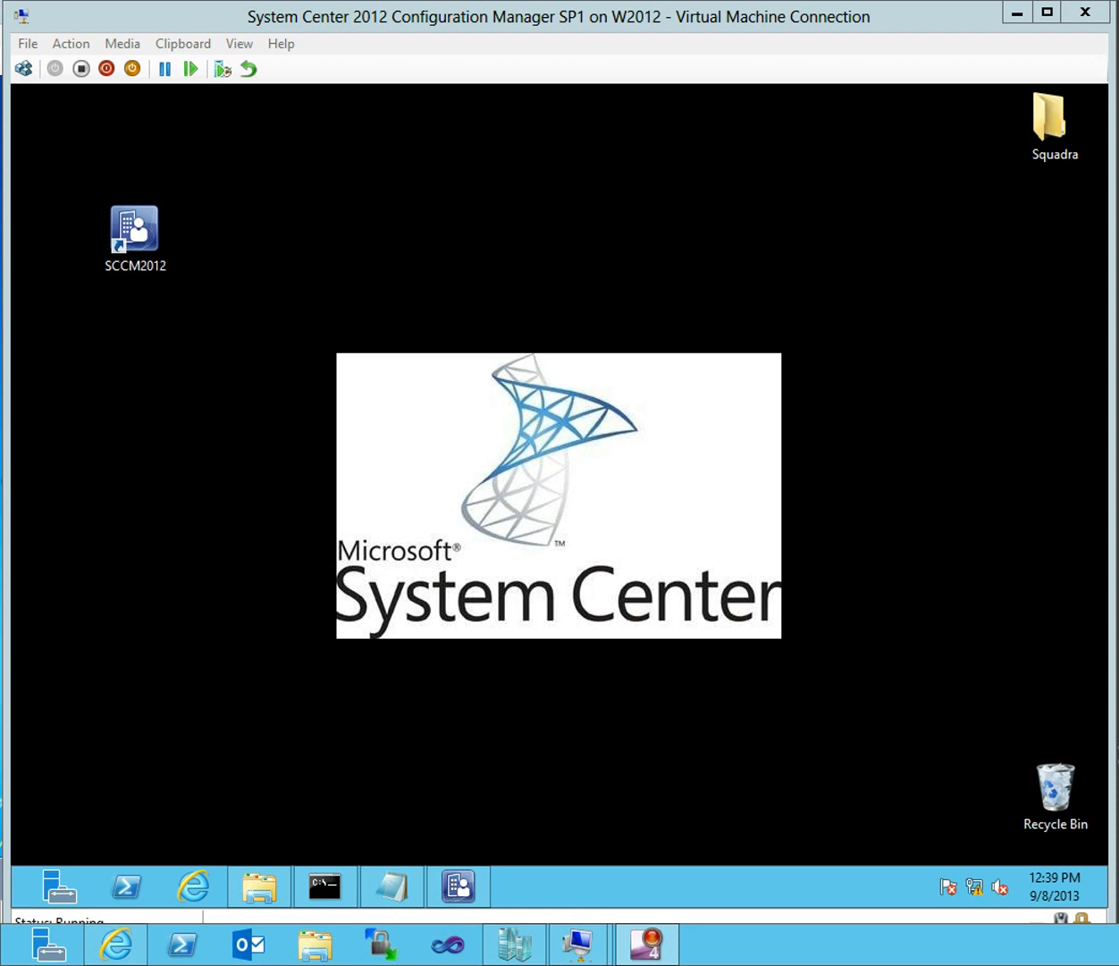
{"action": "mouse_move", "coordinate": [248, 669]}
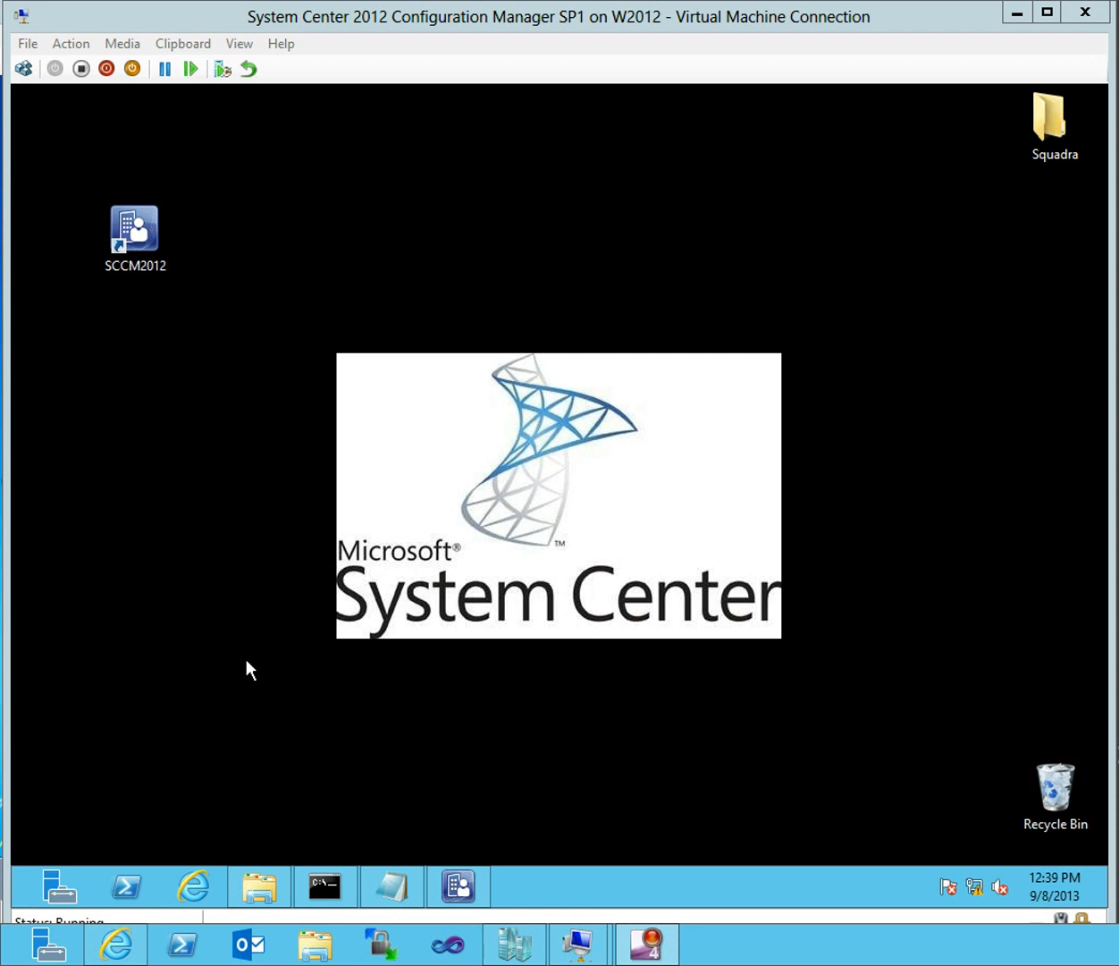
Launch the Configuration Manager console from the SCCM2012 desktop shortcut.
{"action": "left_click", "coordinate": [458, 887]}
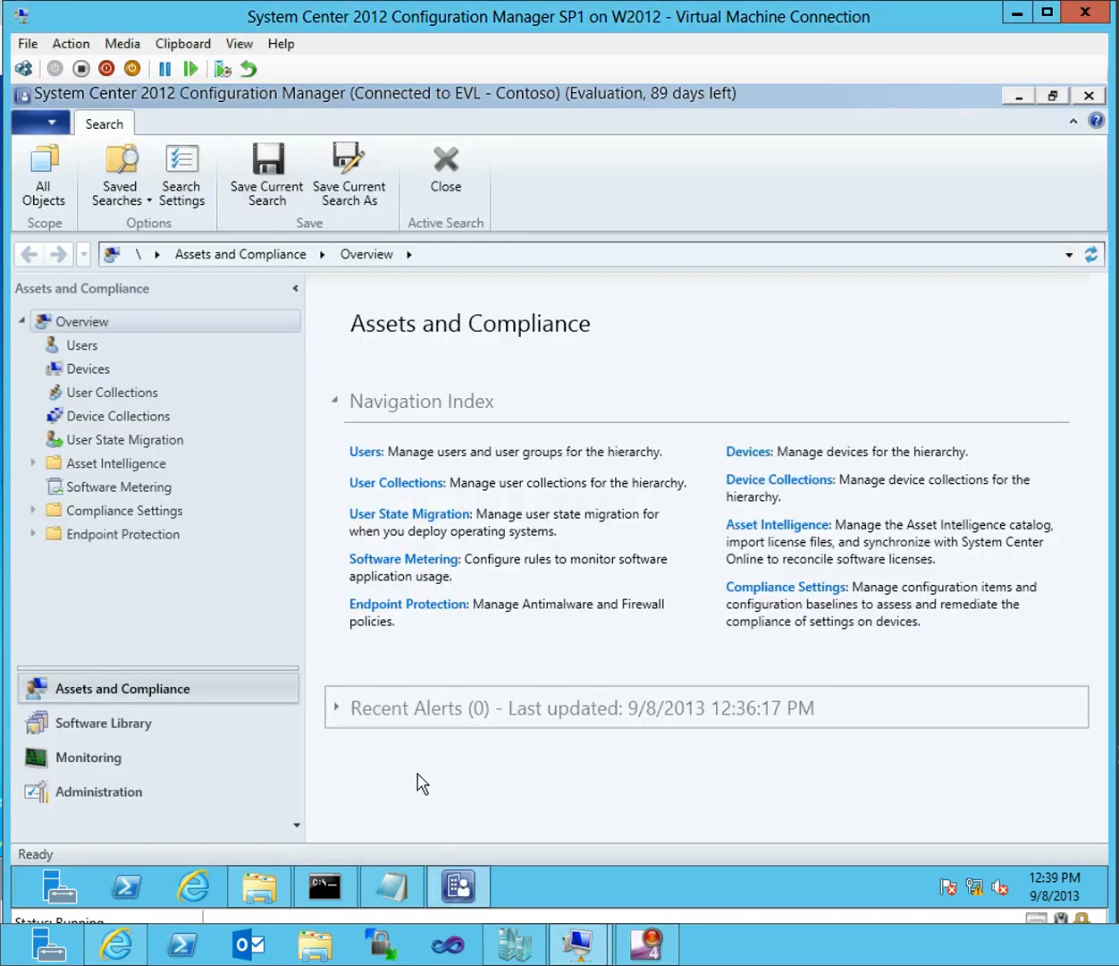
{"action": "mouse_move", "coordinate": [170, 604]}
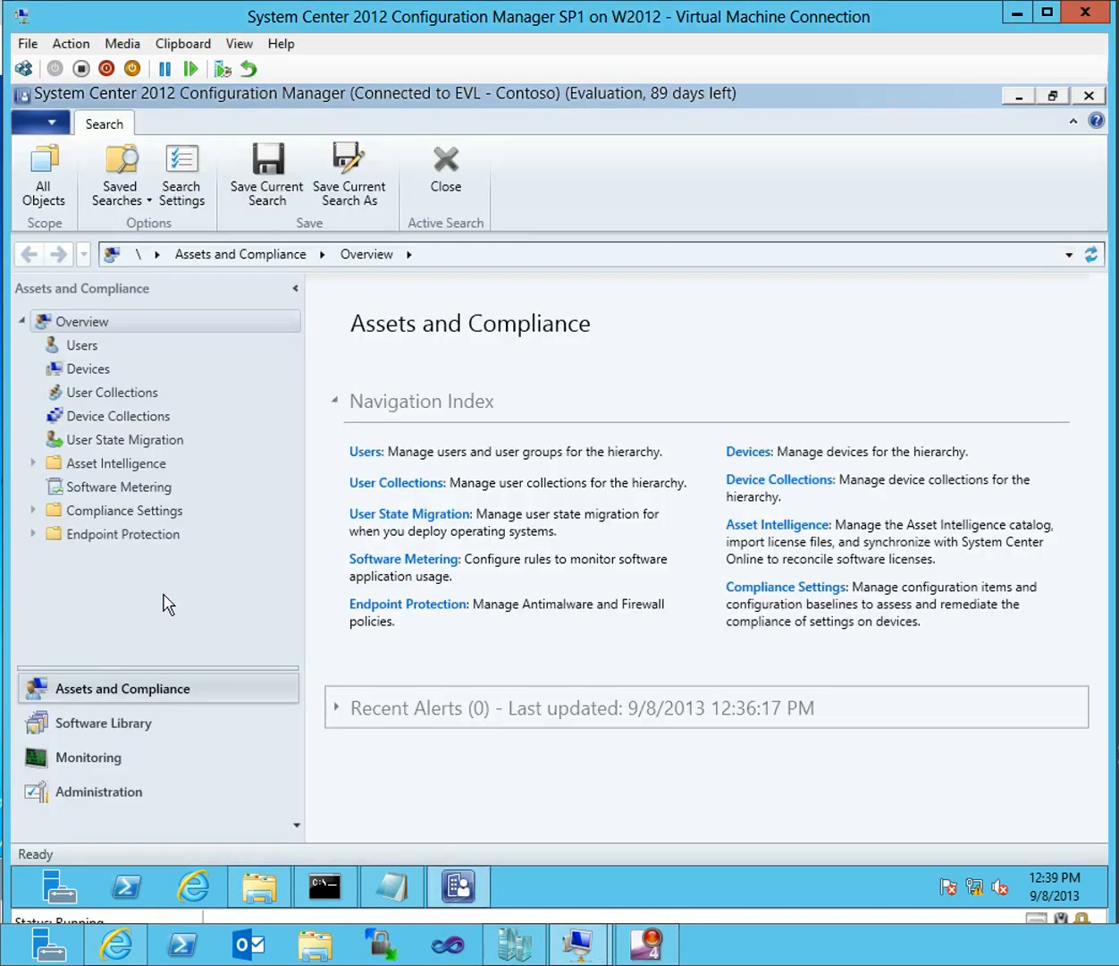
Expand Endpoint Protection and Compliance Settings, viewing the empty Configuration Items and Configuration Baselines lists.
{"action": "left_click", "coordinate": [34, 533]}
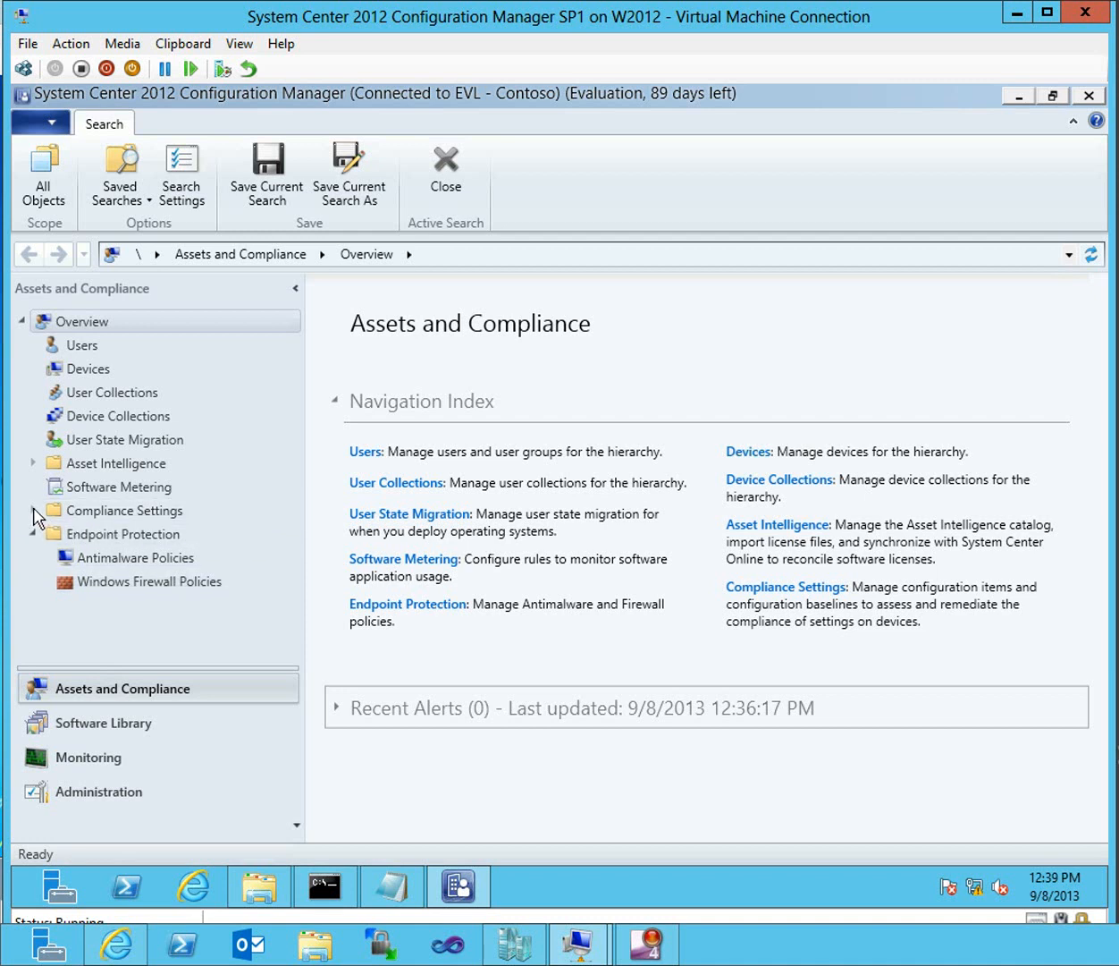
{"action": "left_click", "coordinate": [34, 511]}
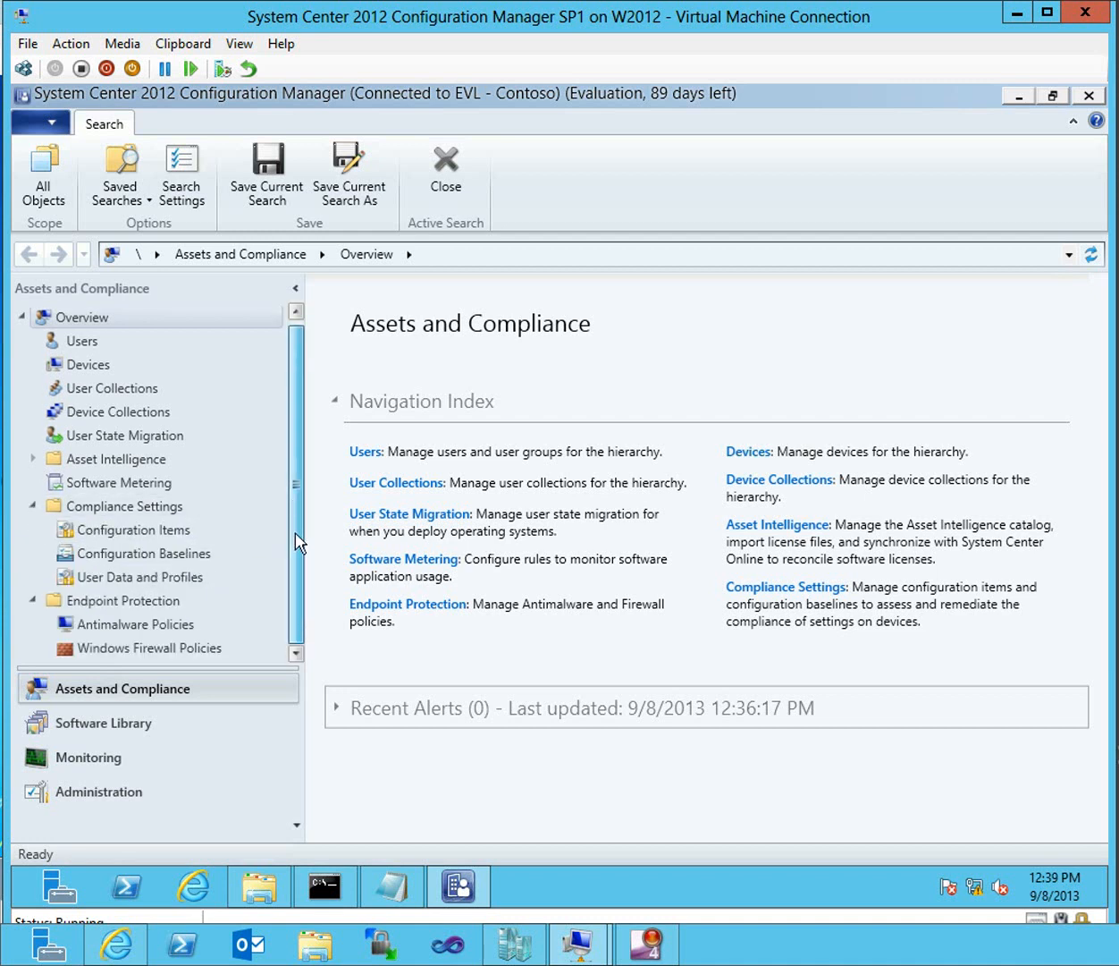
{"action": "left_click", "coordinate": [134, 529]}
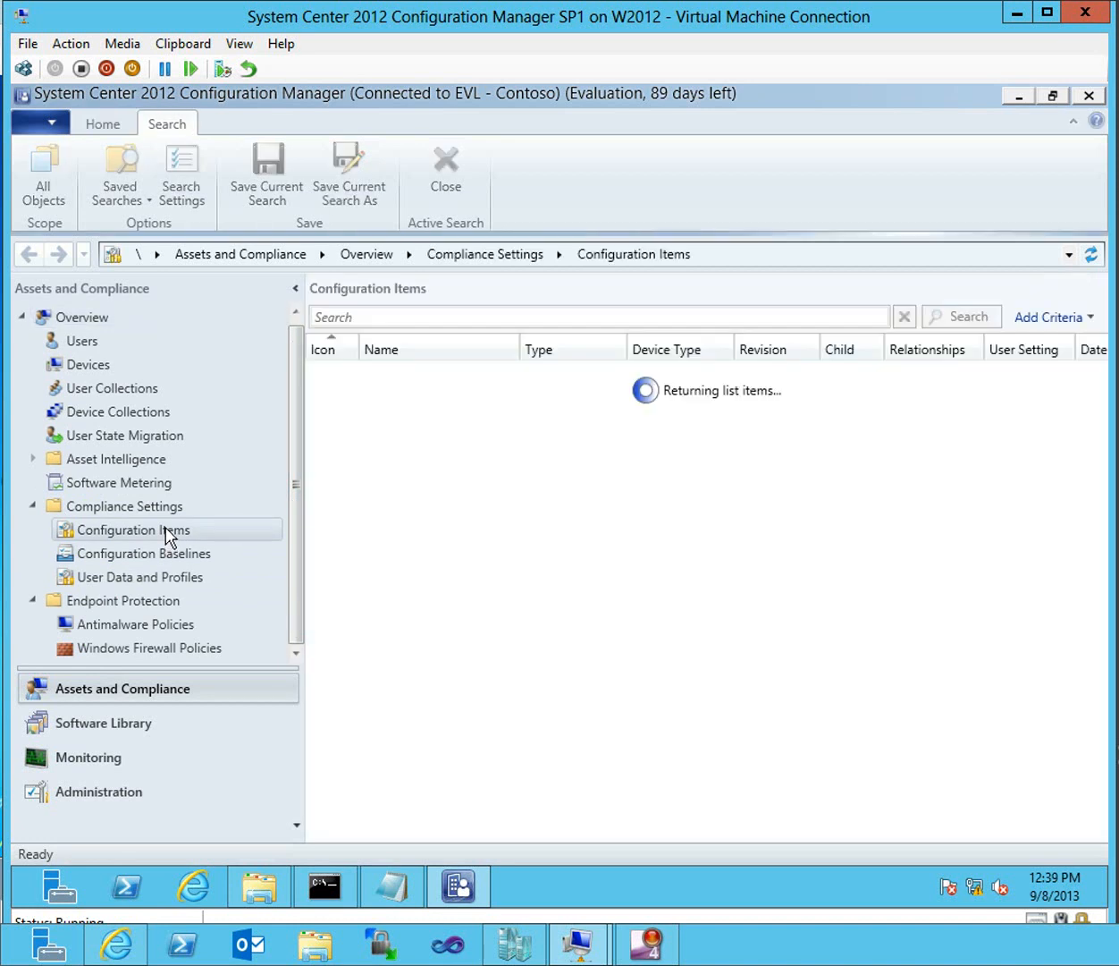
{"action": "left_click", "coordinate": [132, 529]}
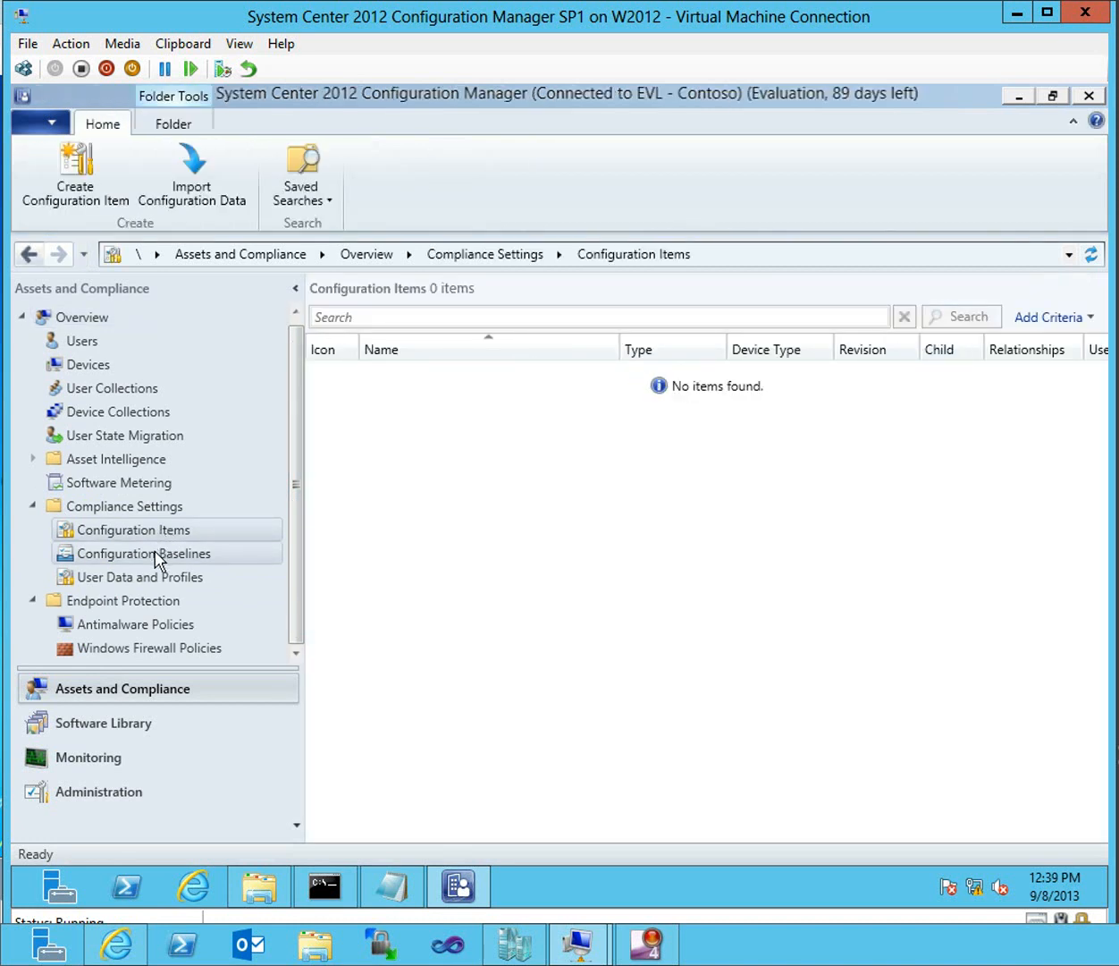
{"action": "left_click", "coordinate": [156, 552]}
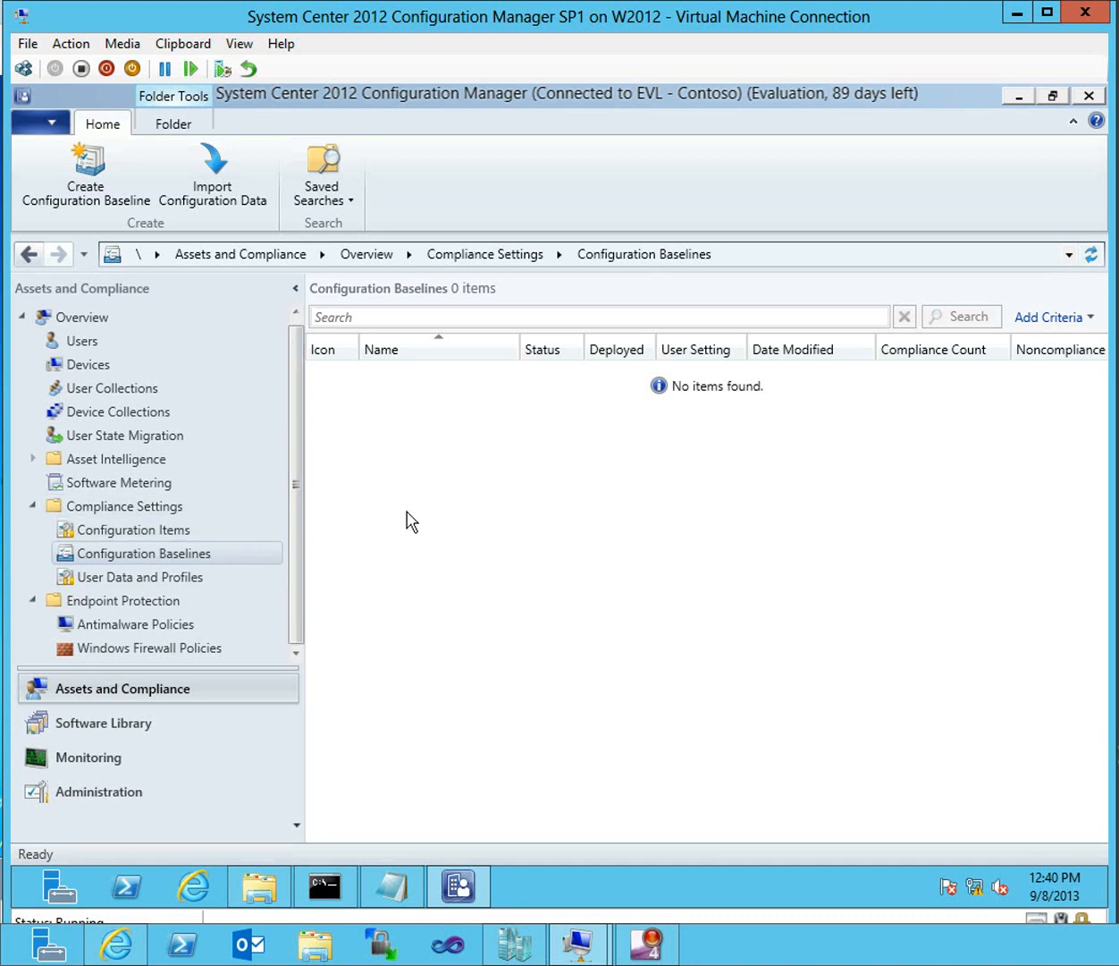
{"action": "mouse_move", "coordinate": [1073, 170]}
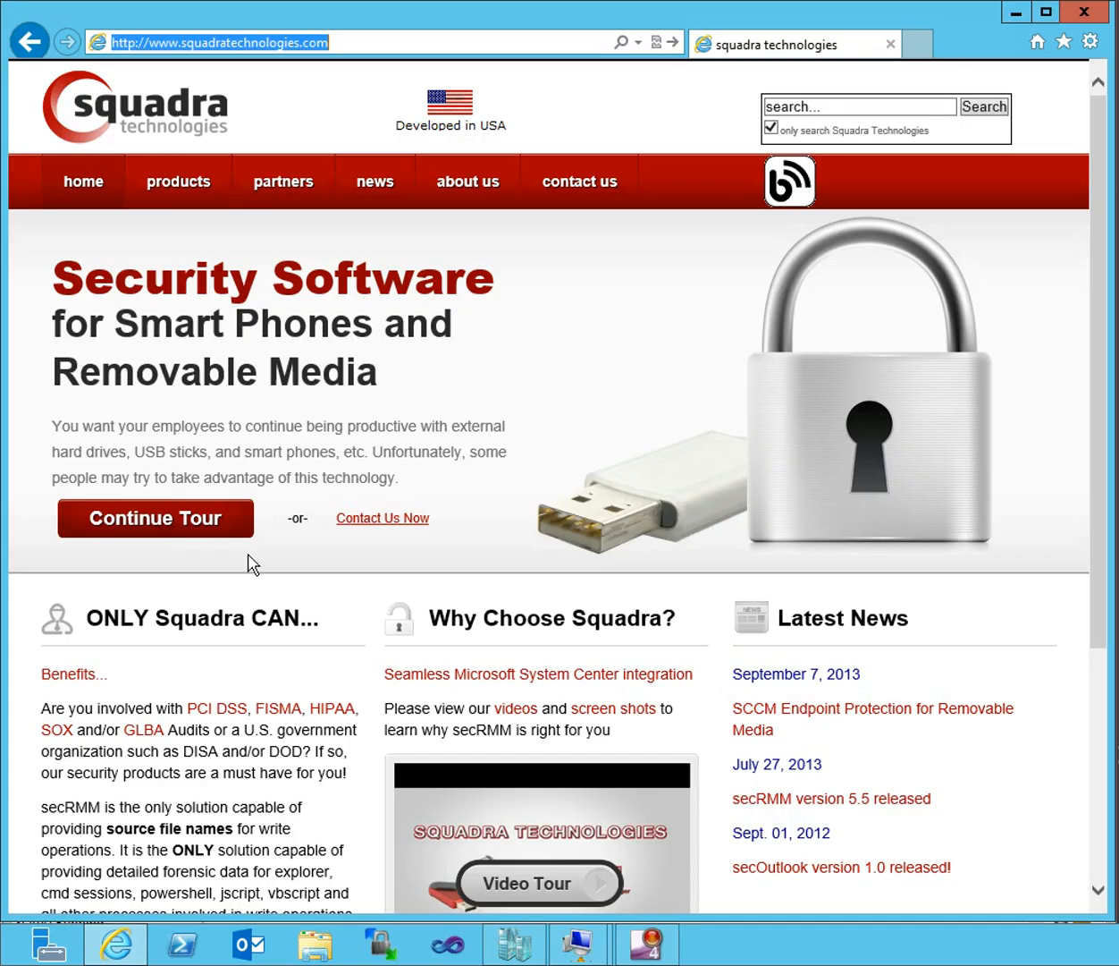
Navigate to the secRMM product page on squadratechnologies.com and reach its Downloads form.
{"action": "left_click", "coordinate": [214, 43]}
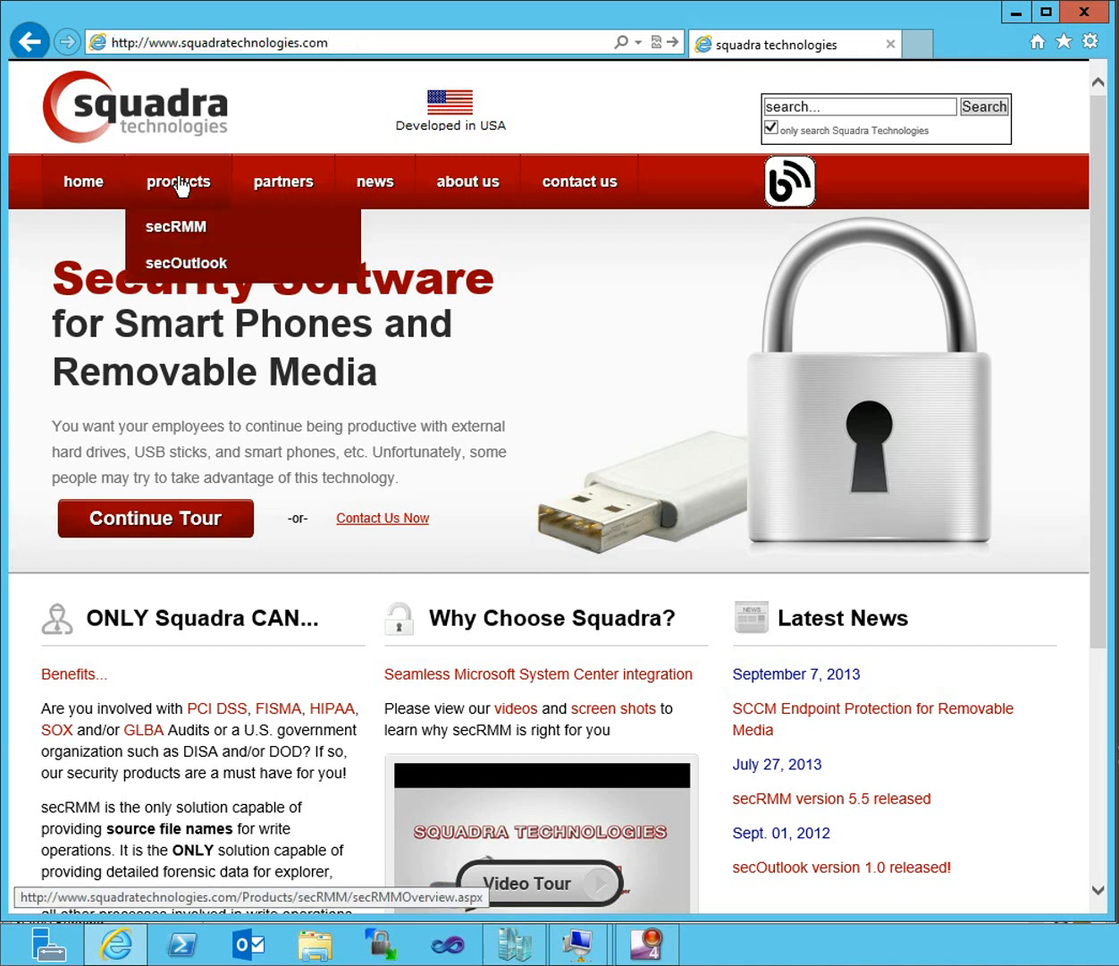
{"action": "mouse_move", "coordinate": [183, 223]}
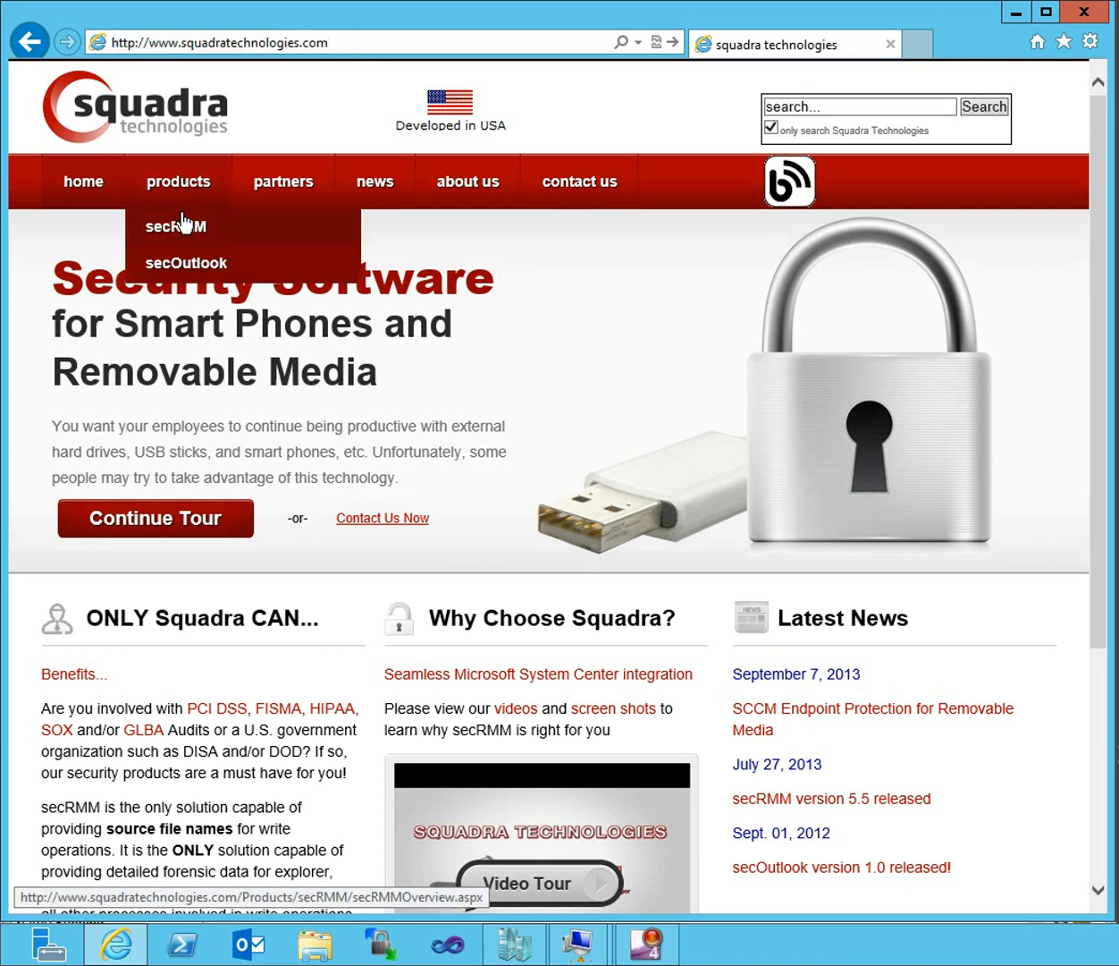
{"action": "left_click", "coordinate": [175, 225]}
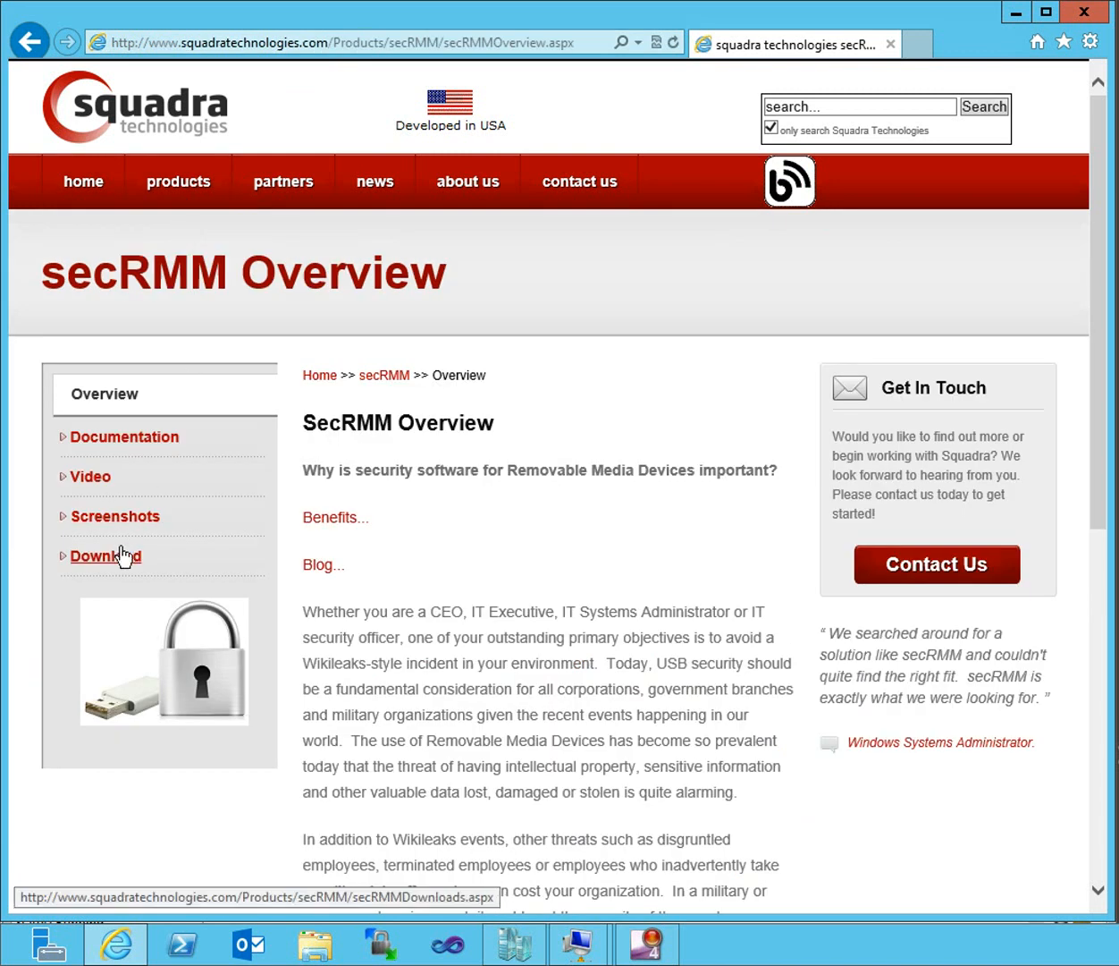
{"action": "left_click", "coordinate": [105, 554]}
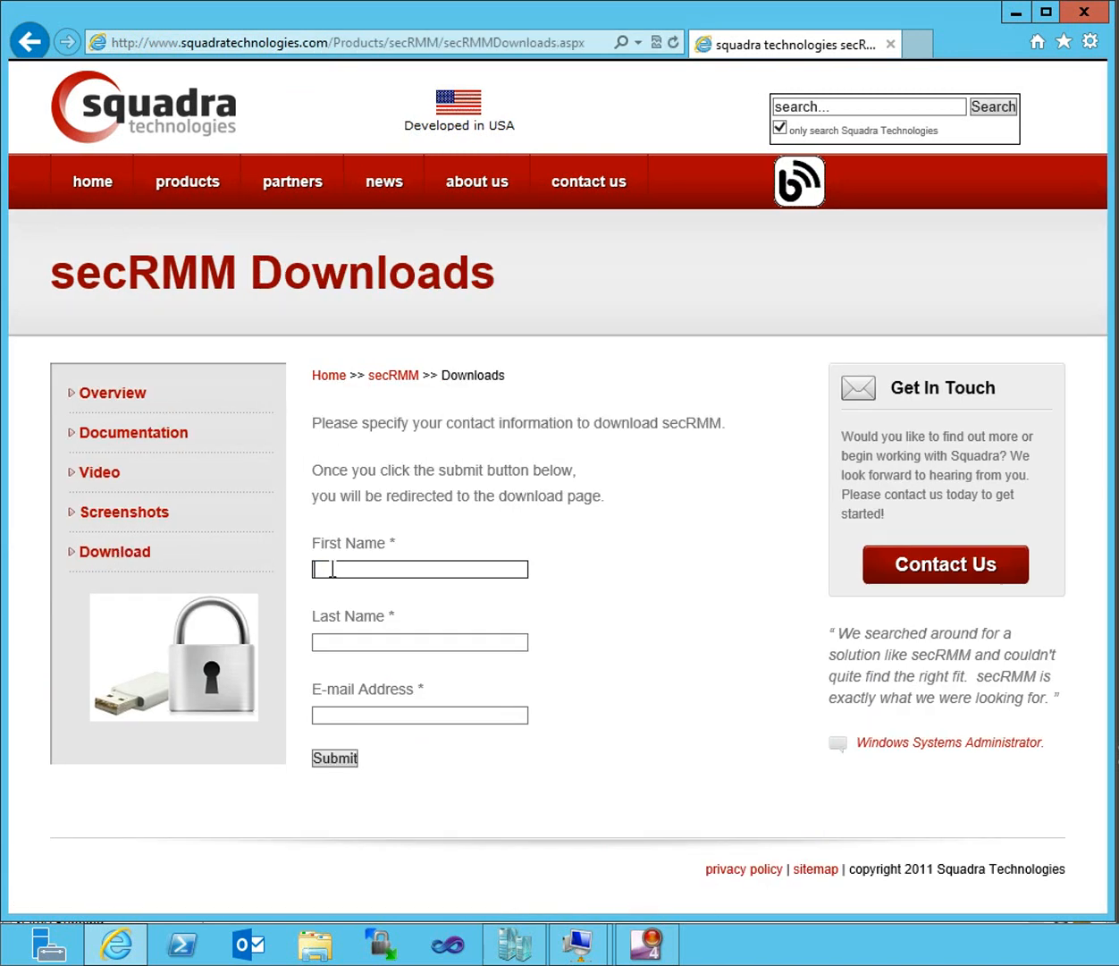
Fill the download form with first name Bill, last name, e-mail ending in soft.com, and submit it.
{"action": "type", "text": "Bill"}
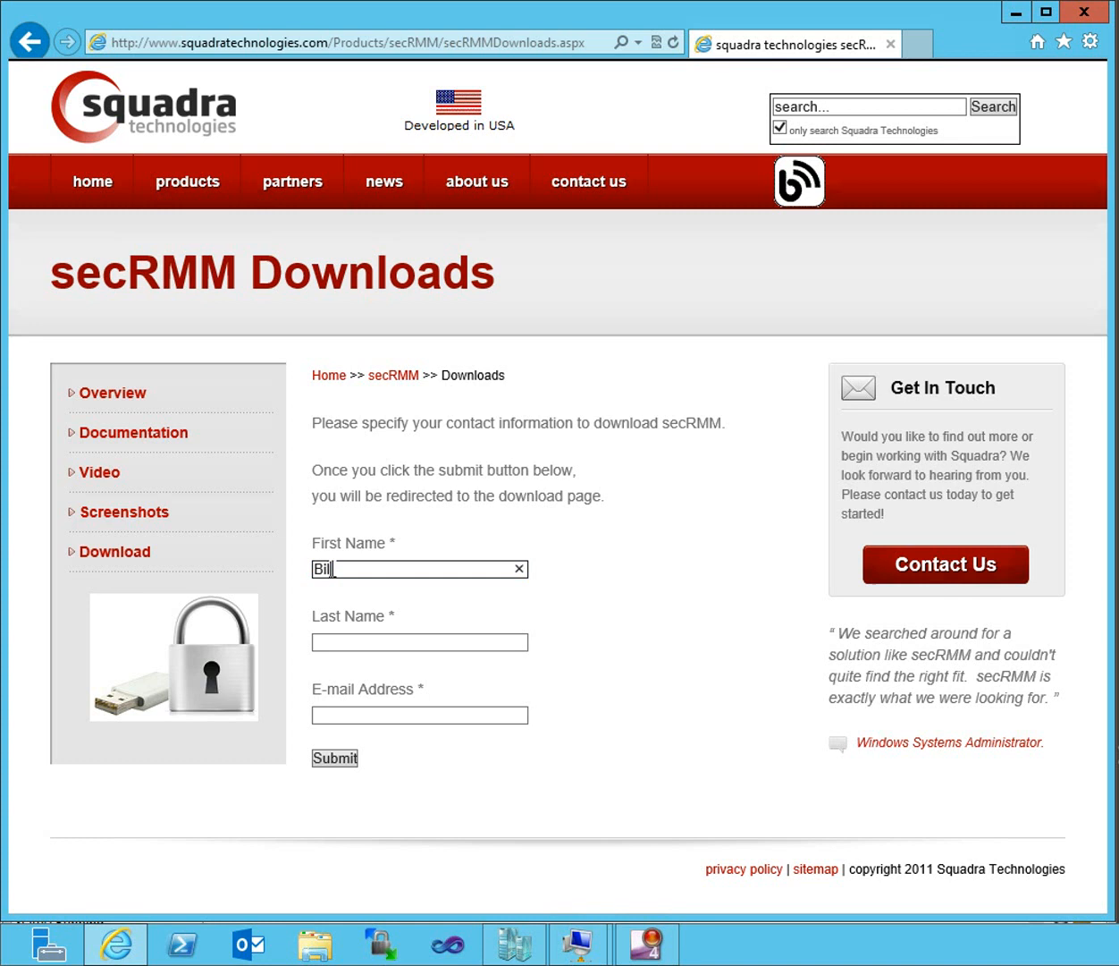
{"action": "type", "text": "Gat"}
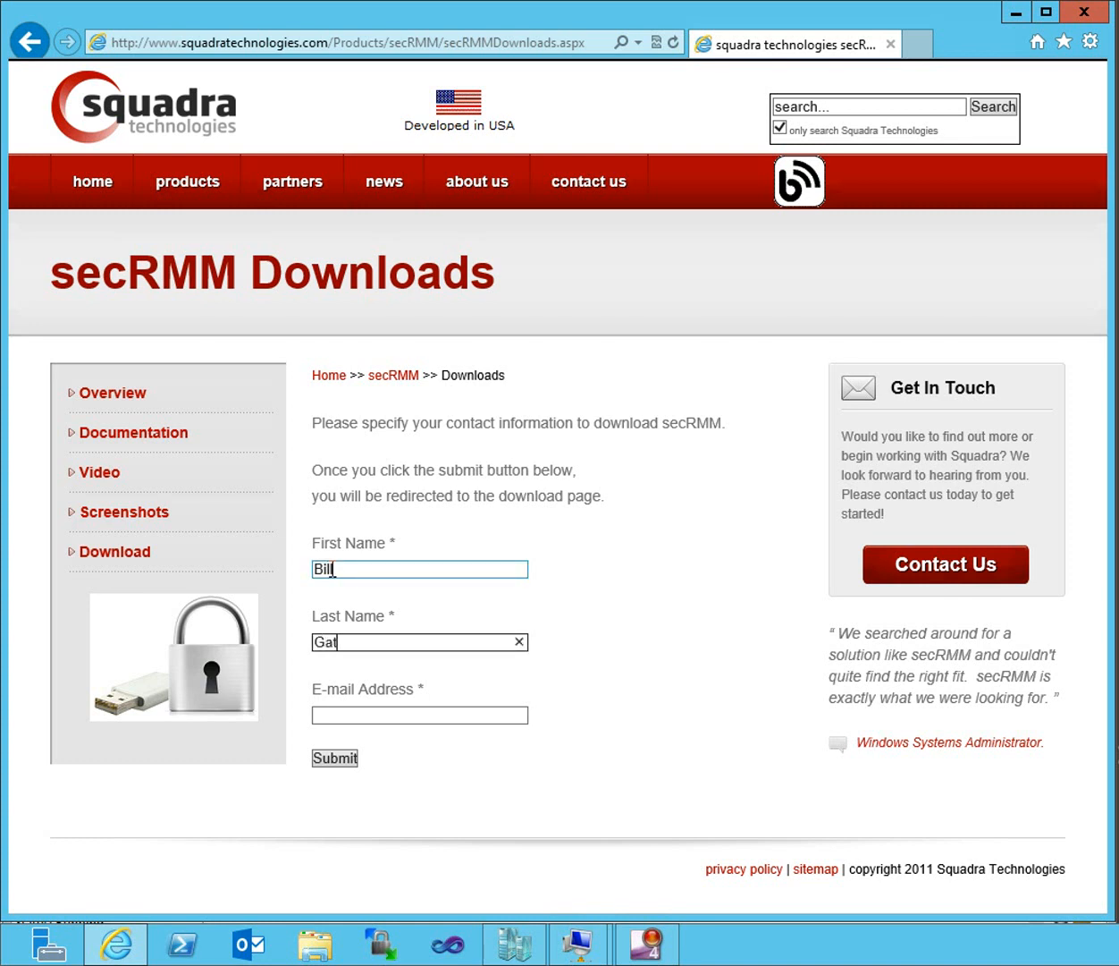
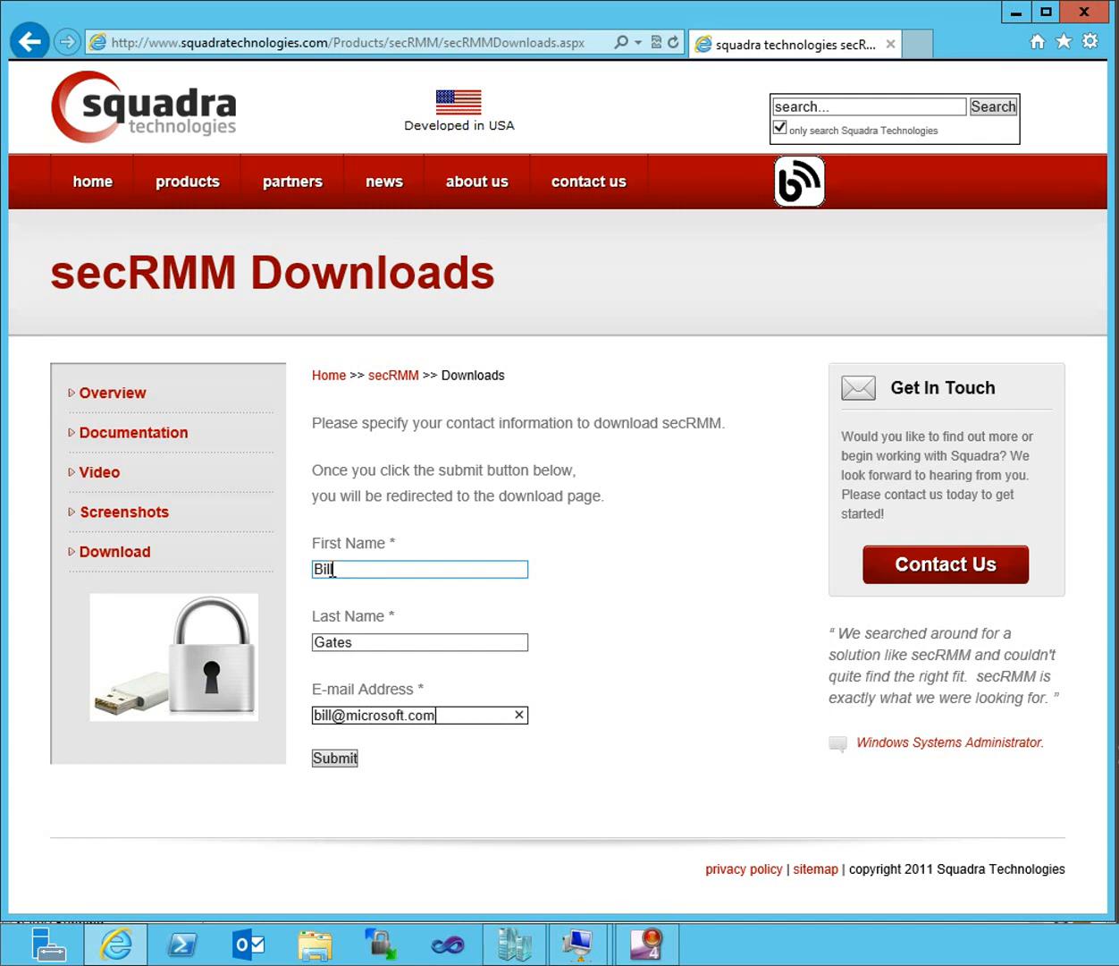
{"action": "left_click", "coordinate": [335, 759]}
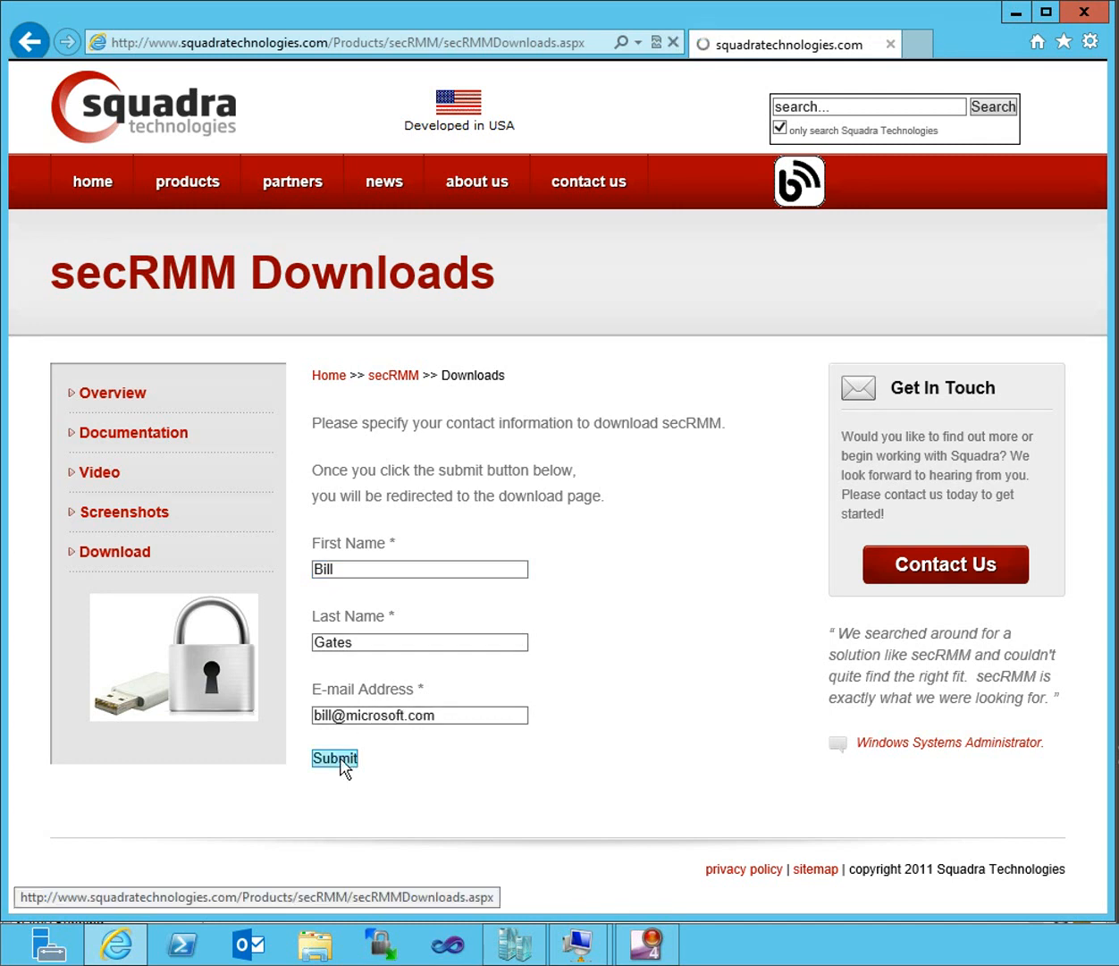
Reach the secRMM System Center Integration downloads for Configuration Manager via Additional optional downloads.
{"action": "left_click", "coordinate": [335, 759]}
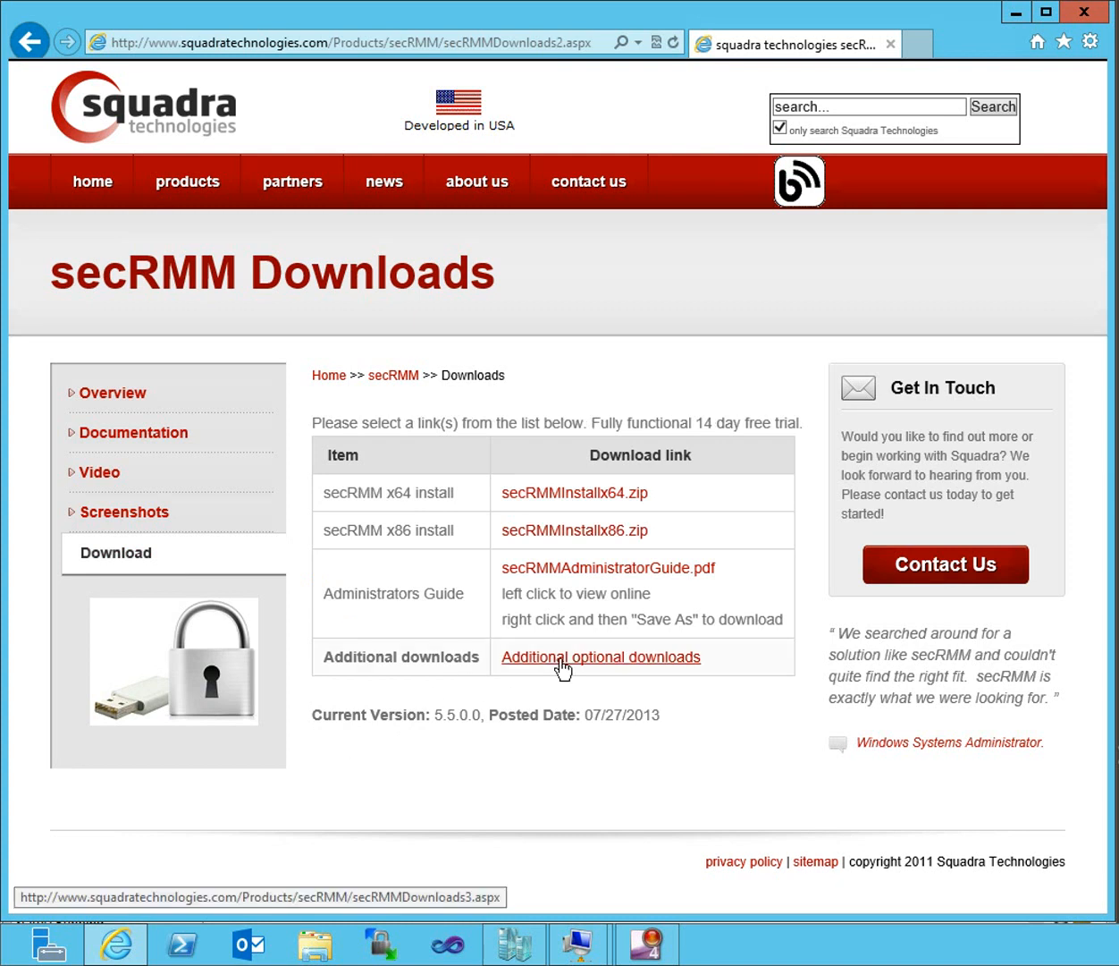
{"action": "left_click", "coordinate": [601, 656]}
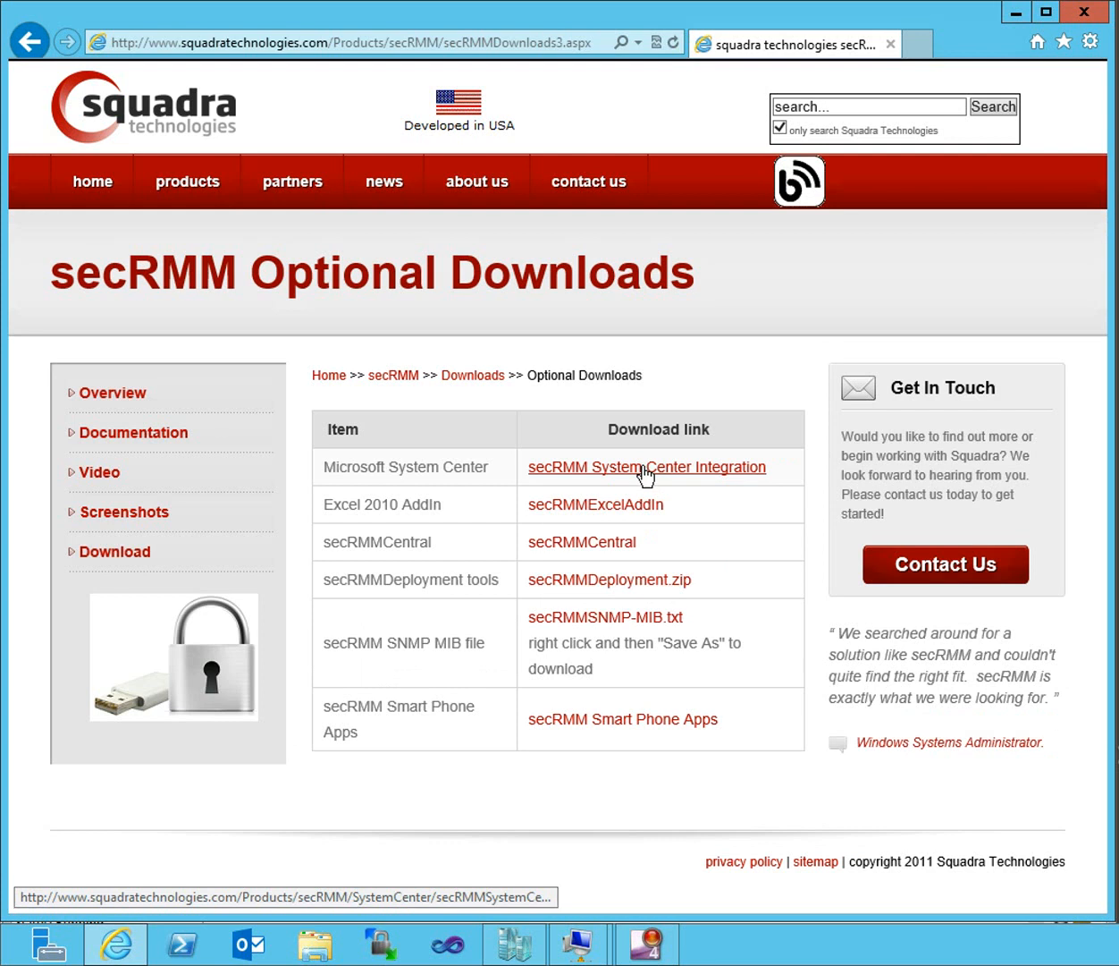
{"action": "left_click", "coordinate": [643, 467]}
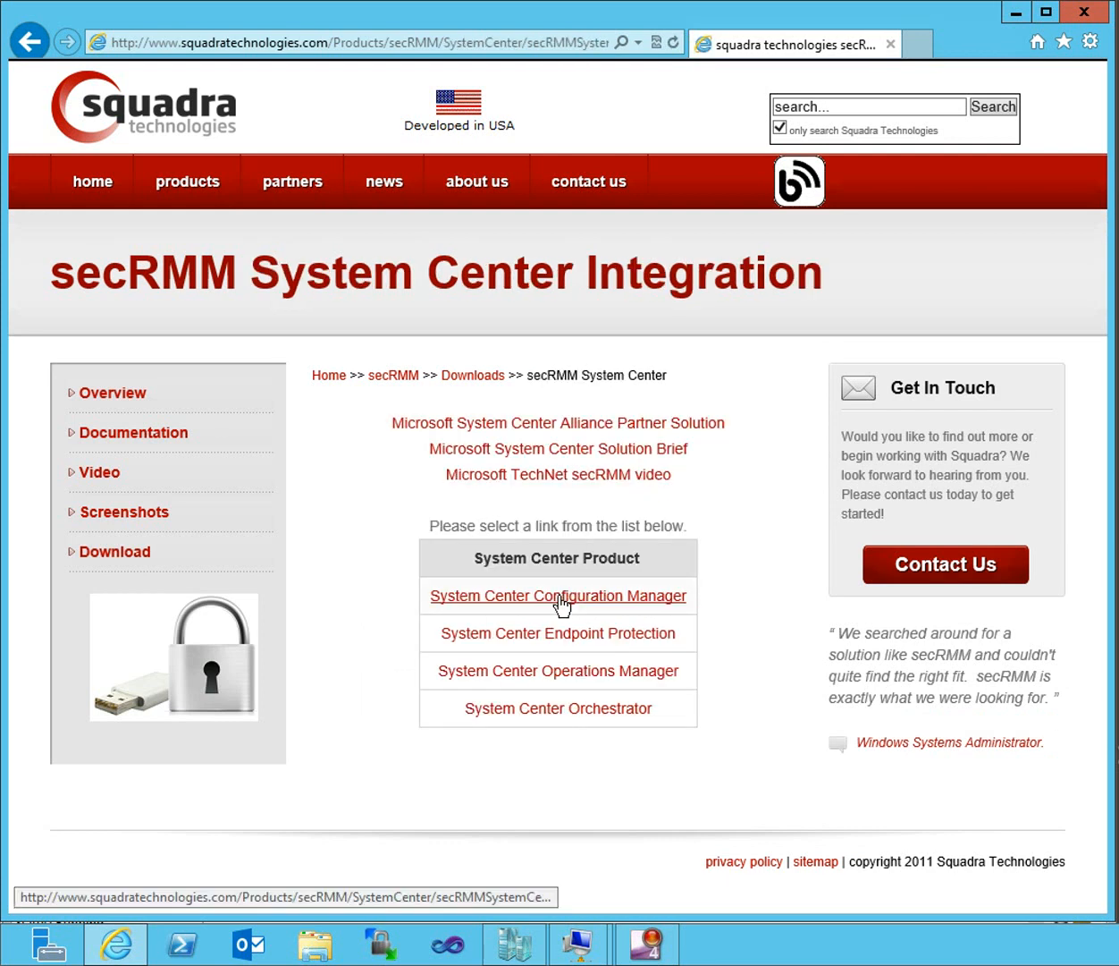
{"action": "left_click", "coordinate": [558, 595]}
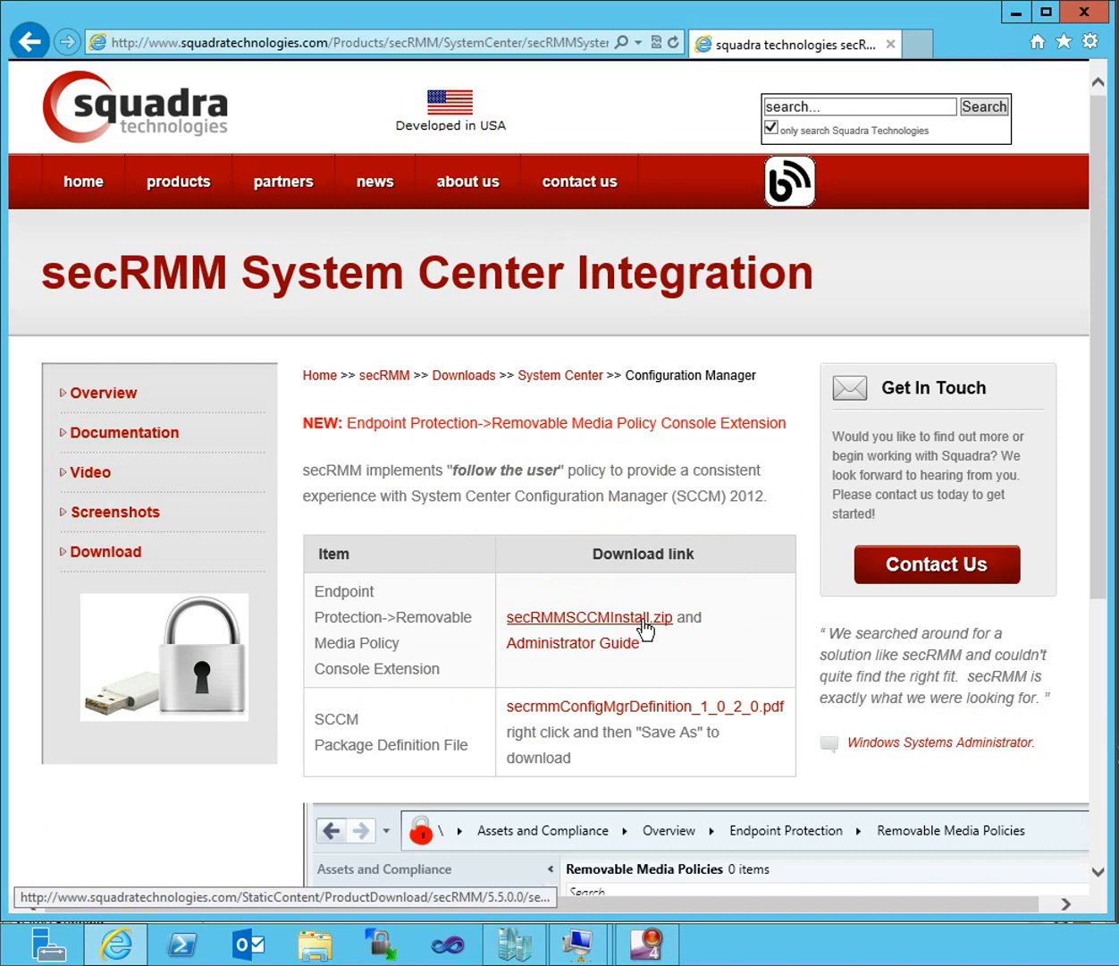
{"action": "mouse_move", "coordinate": [588, 628]}
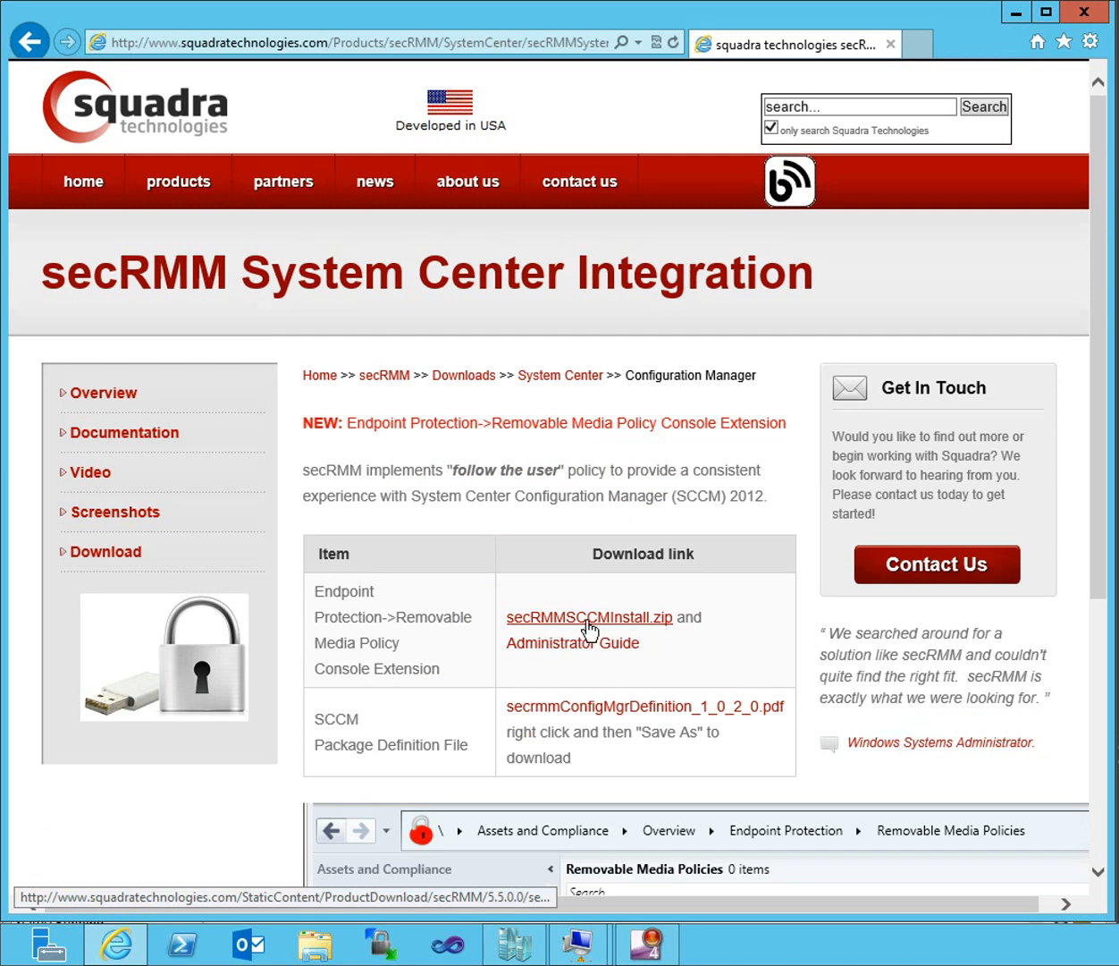
{"action": "mouse_move", "coordinate": [617, 626]}
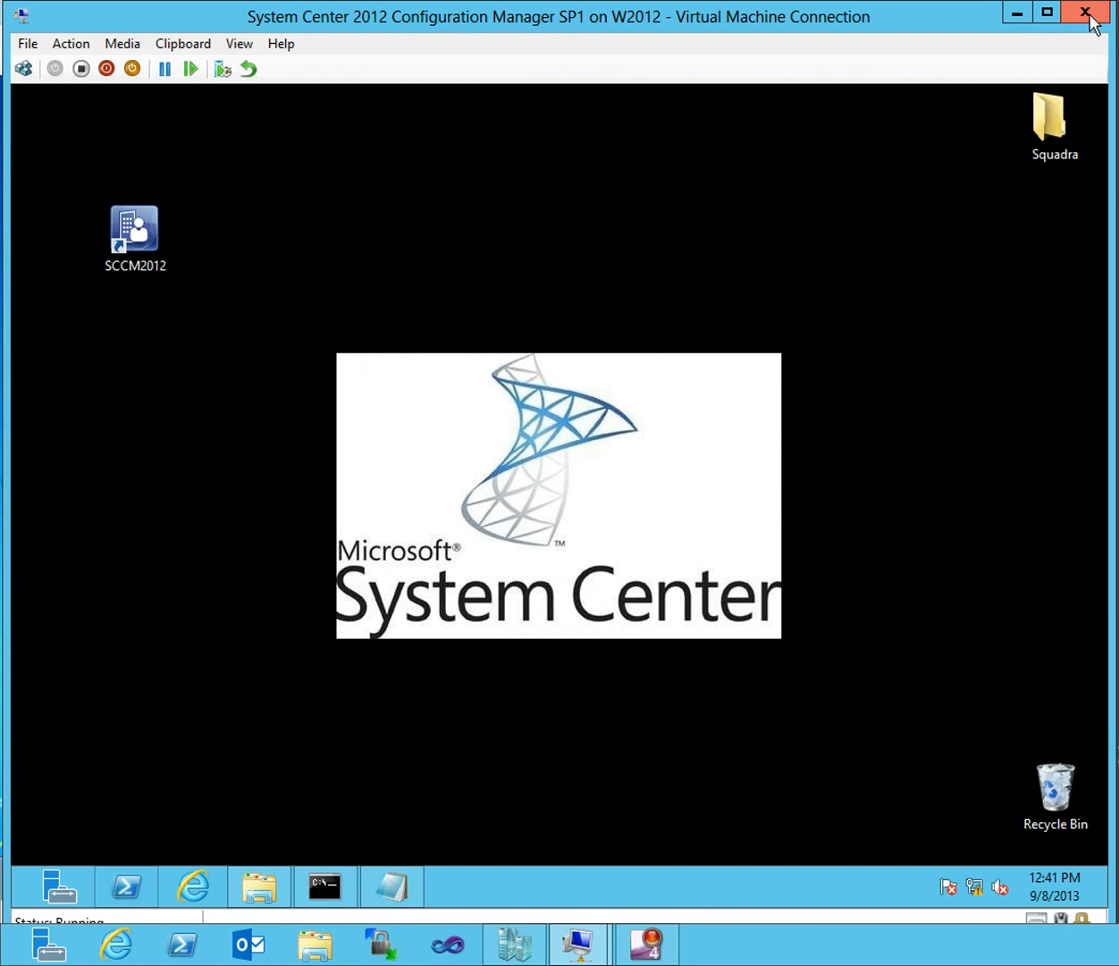
{"action": "mouse_move", "coordinate": [347, 842]}
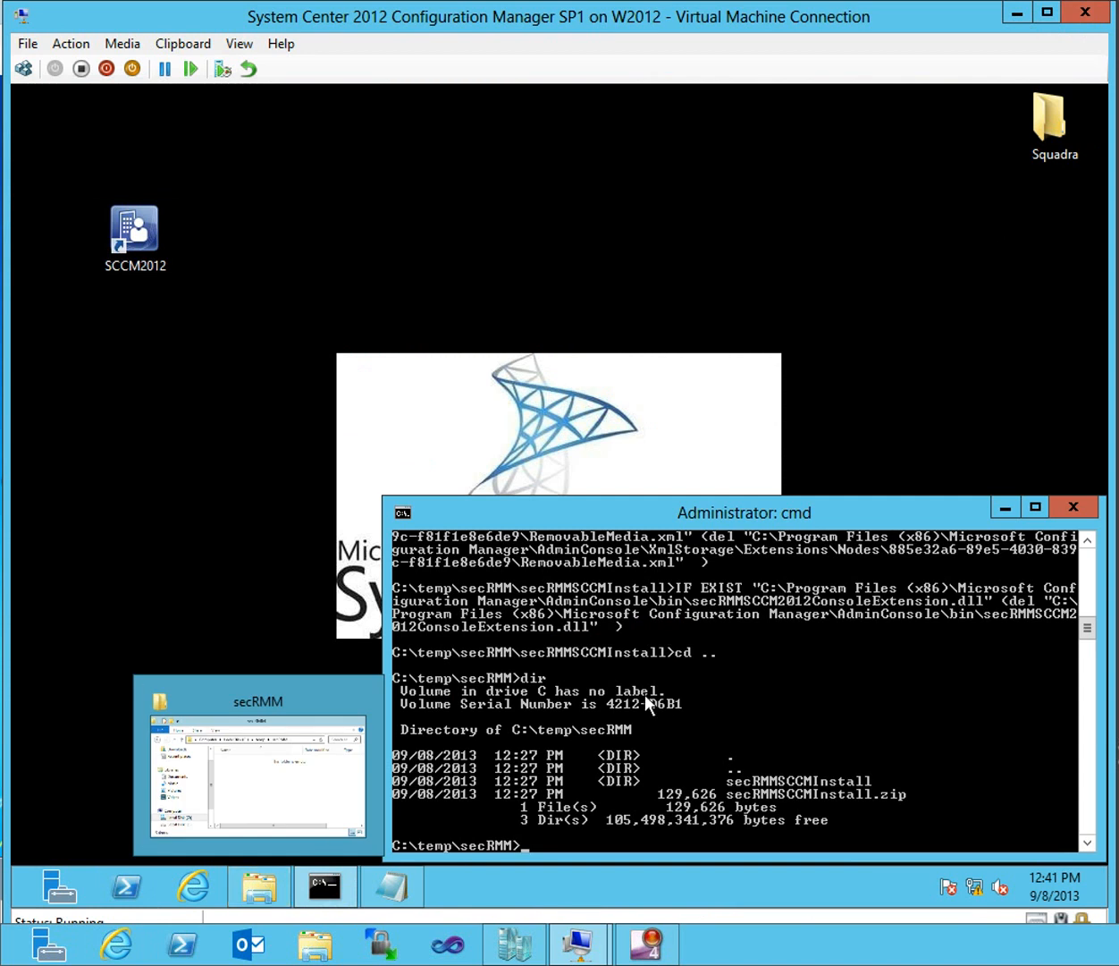
Extract secRMMSCCMInstall.zip in C:\temp\secRMM into the secRMMSCCMInstall folder.
{"action": "type", "text": "Uninstall.cmd"}
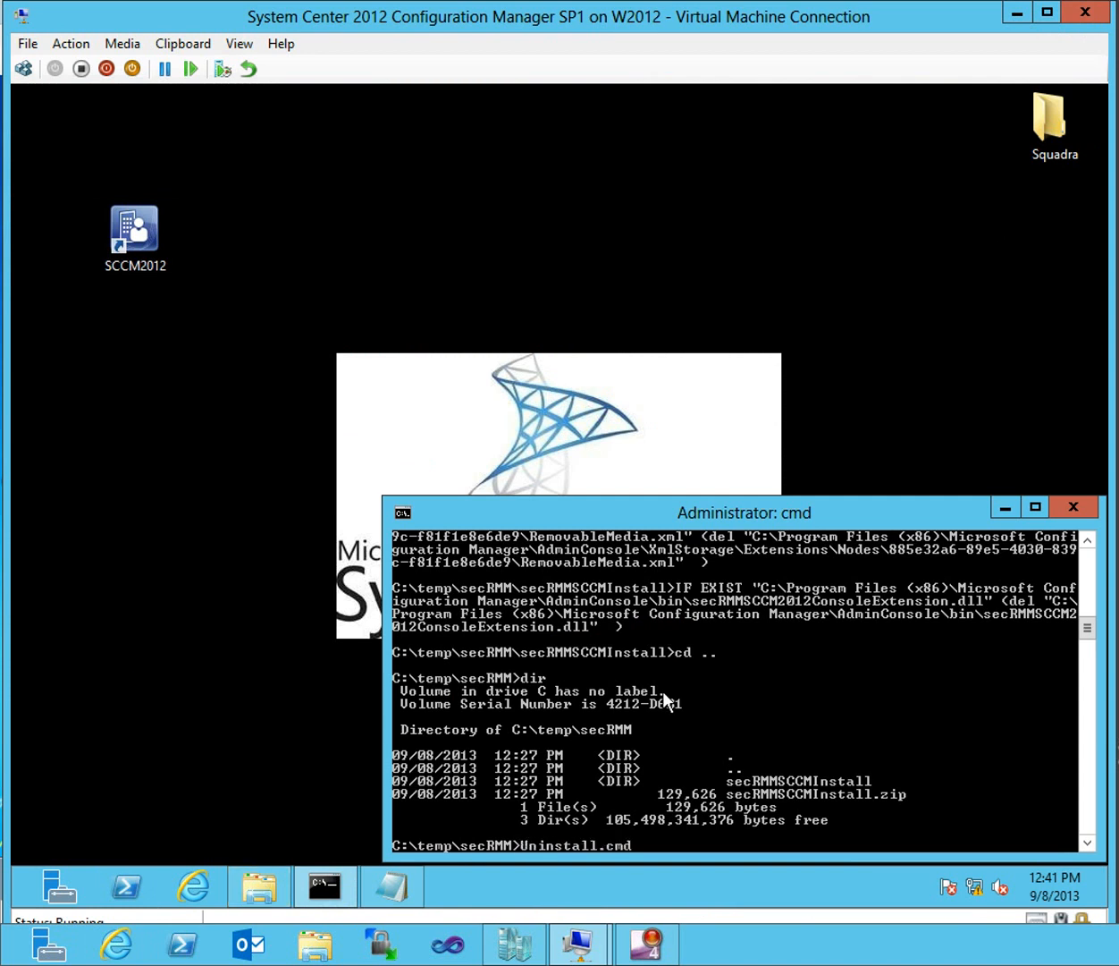
{"action": "type", "text": "CLS"}
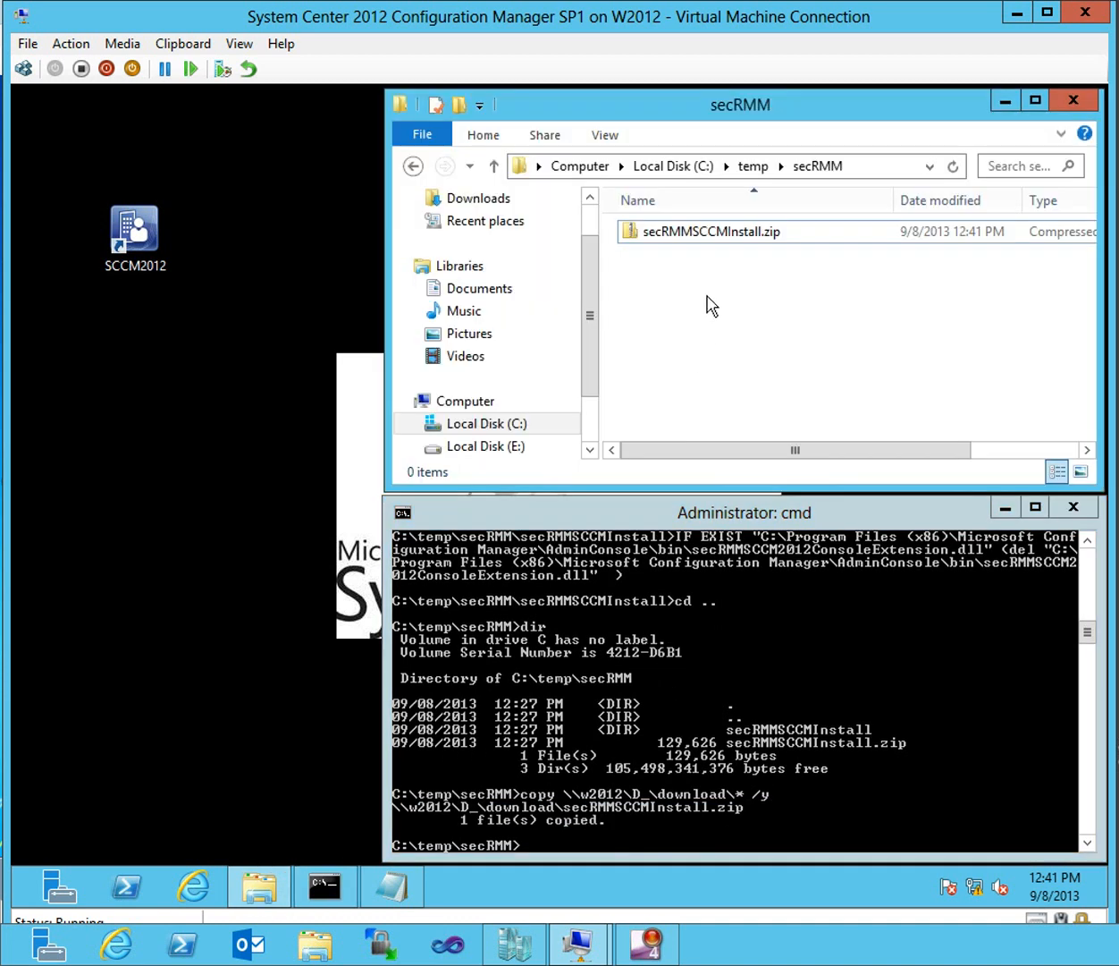
{"action": "right_click", "coordinate": [708, 230]}
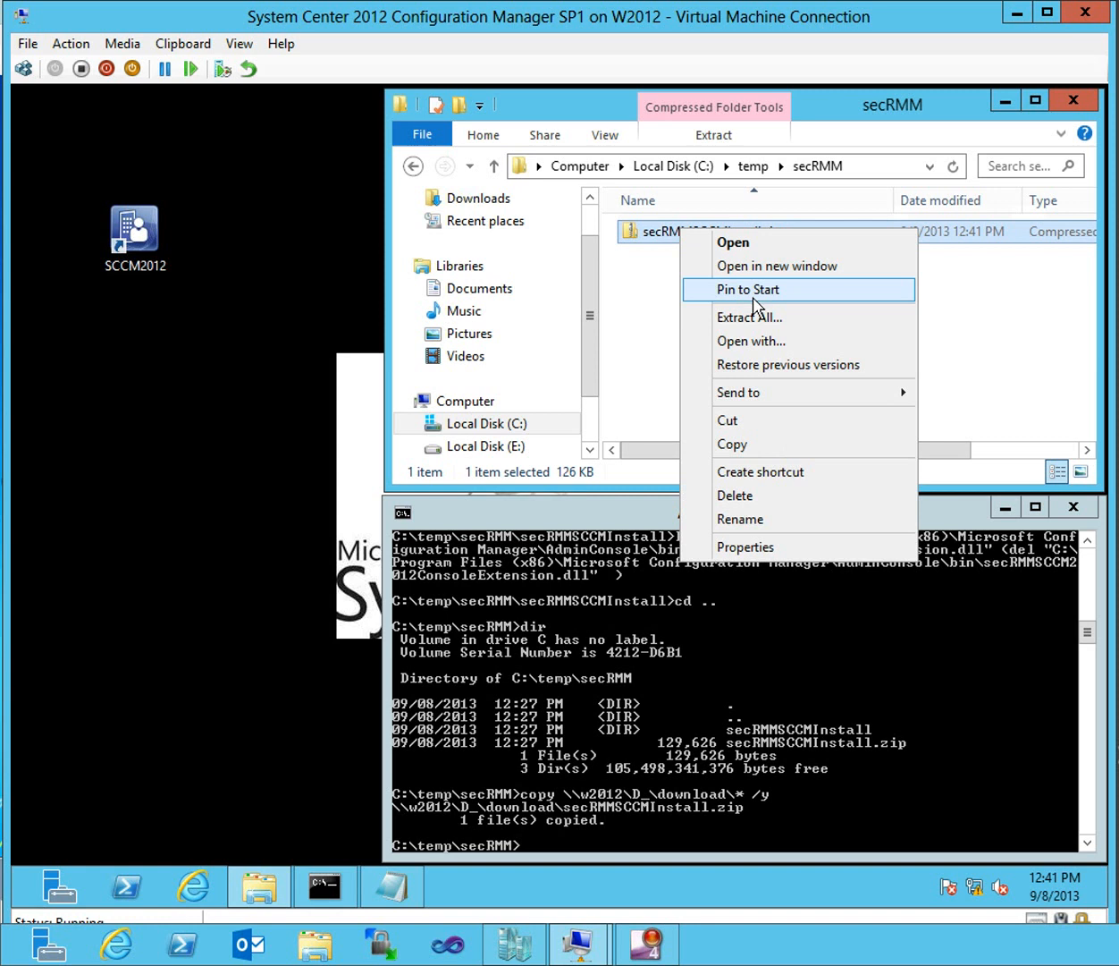
{"action": "left_click", "coordinate": [751, 316]}
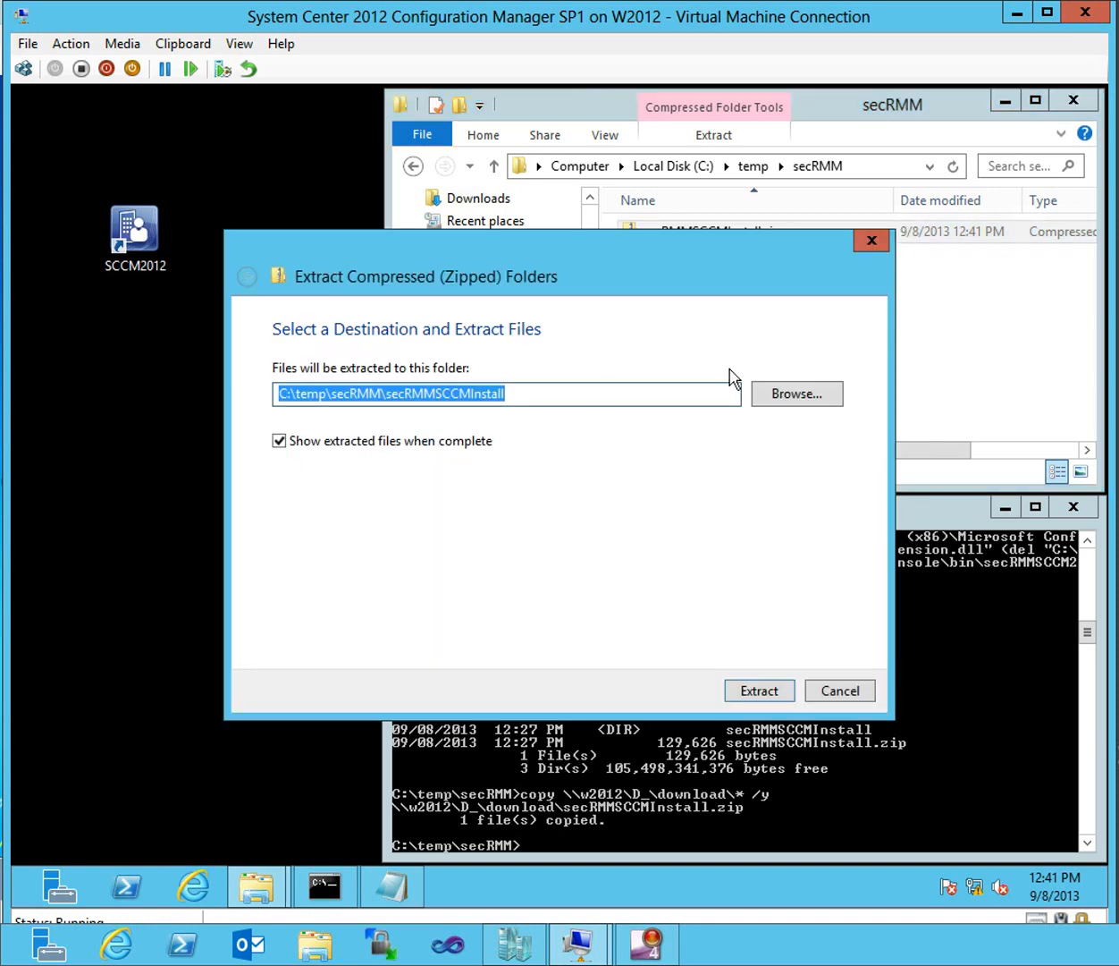
{"action": "left_click", "coordinate": [758, 691]}
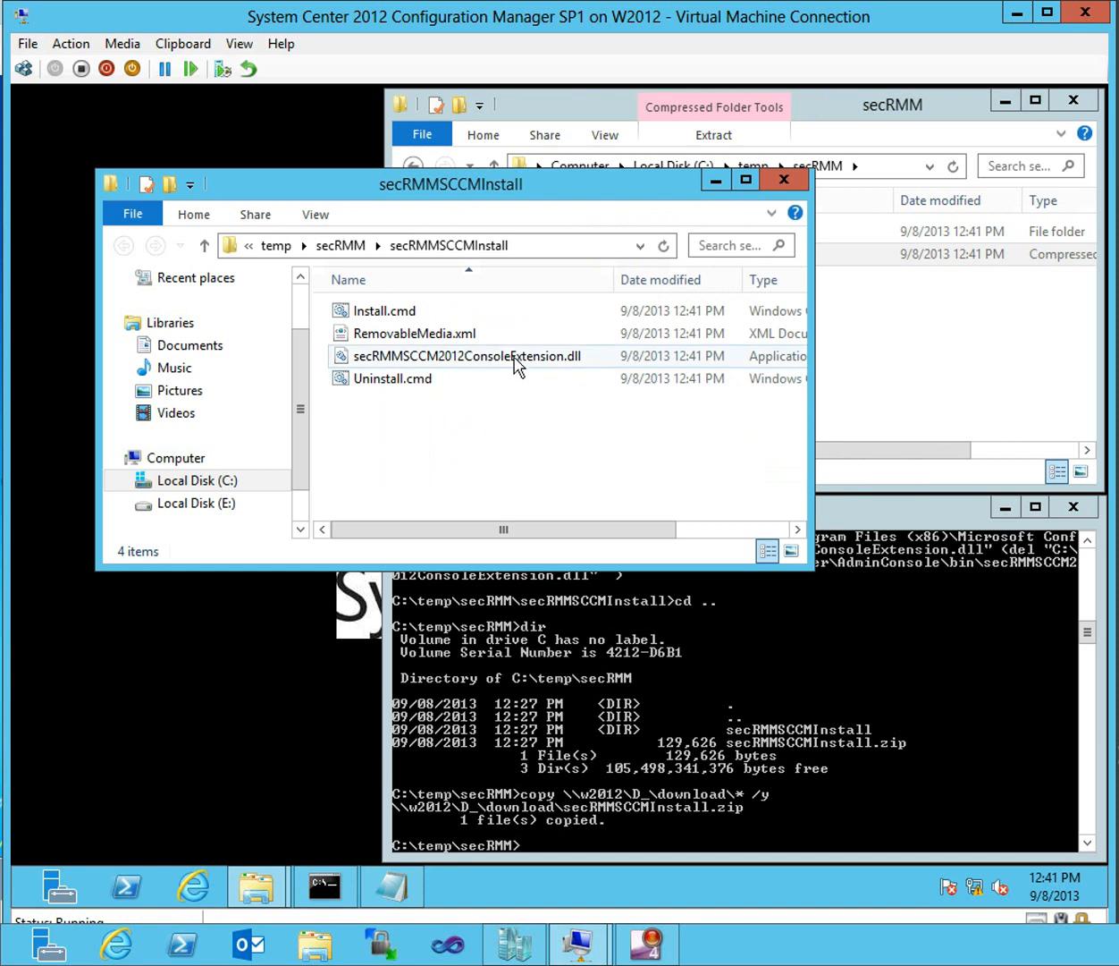
{"action": "mouse_move", "coordinate": [483, 356]}
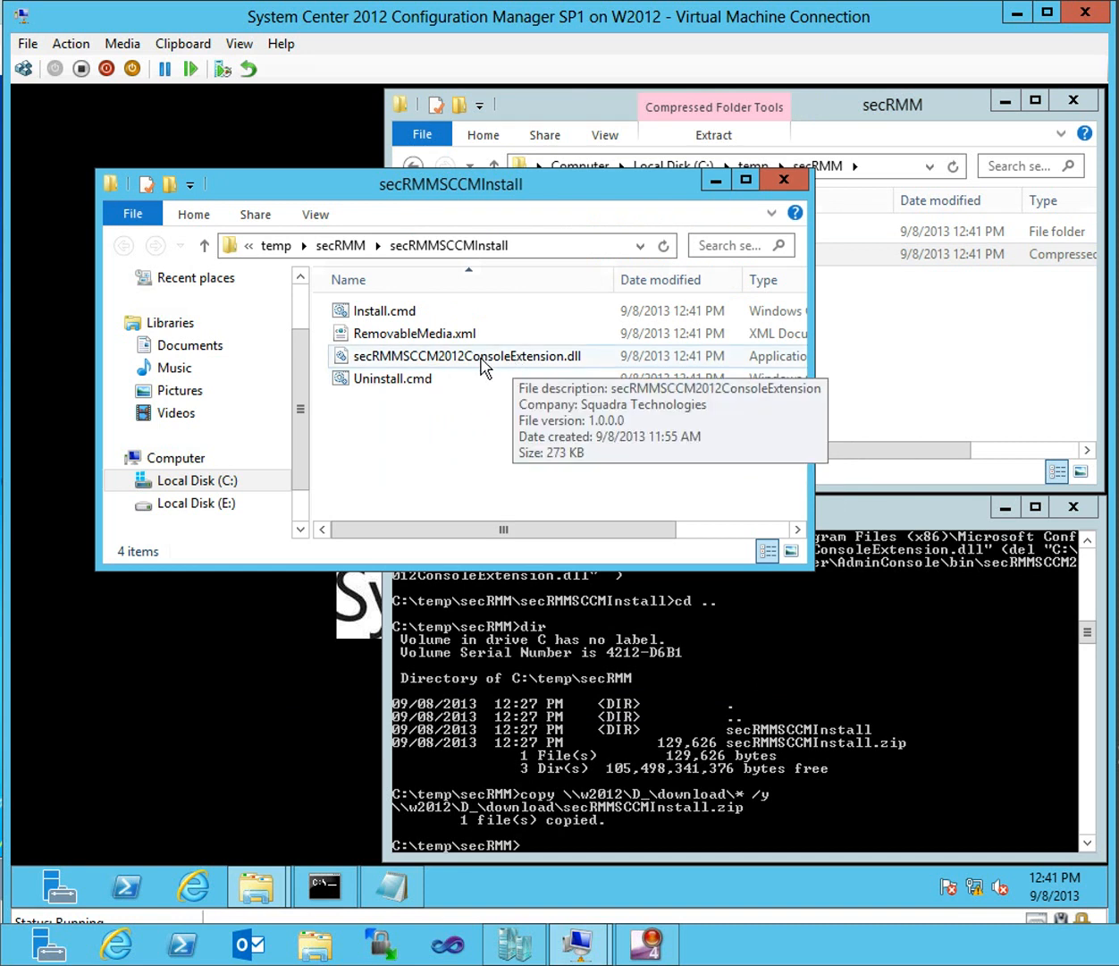
Unblock the downloaded console extension DLL through its file Properties.
{"action": "right_click", "coordinate": [468, 356]}
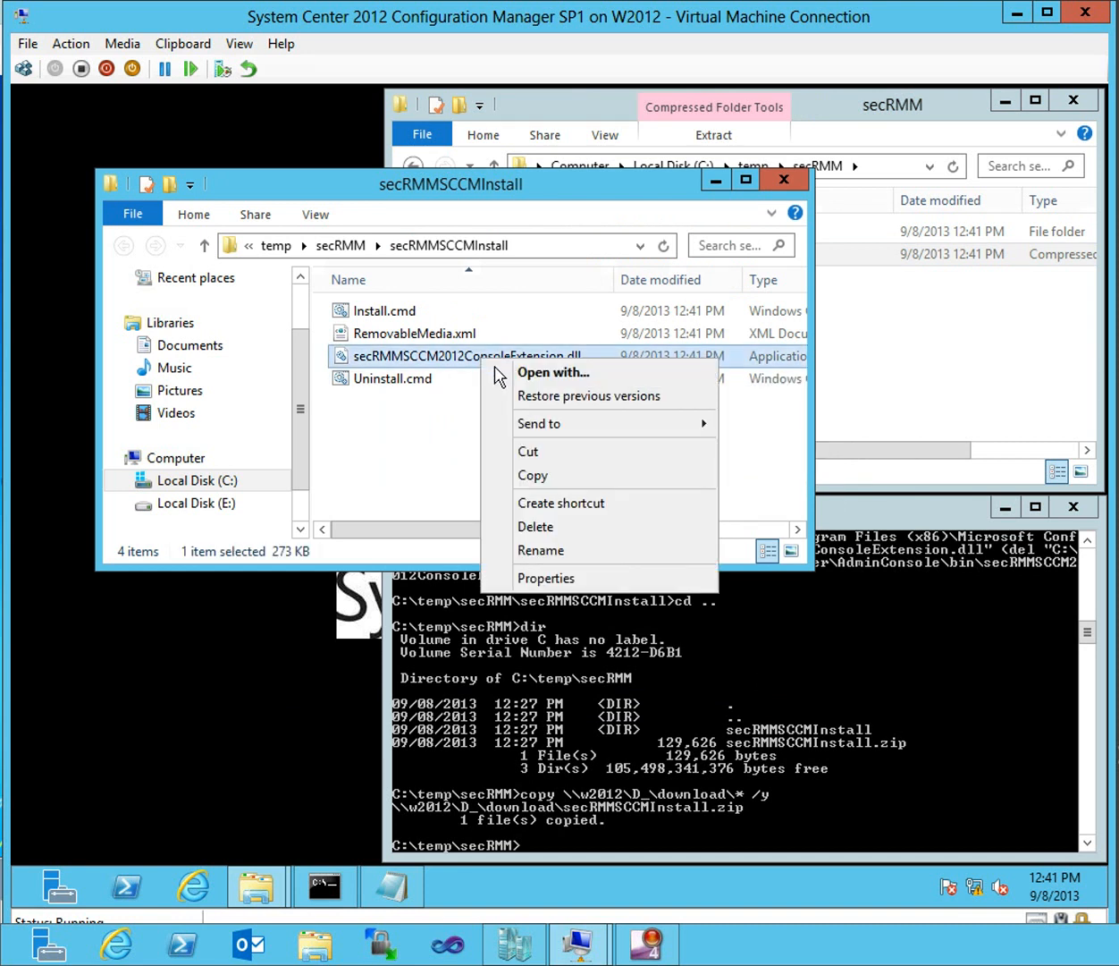
{"action": "left_click", "coordinate": [547, 578]}
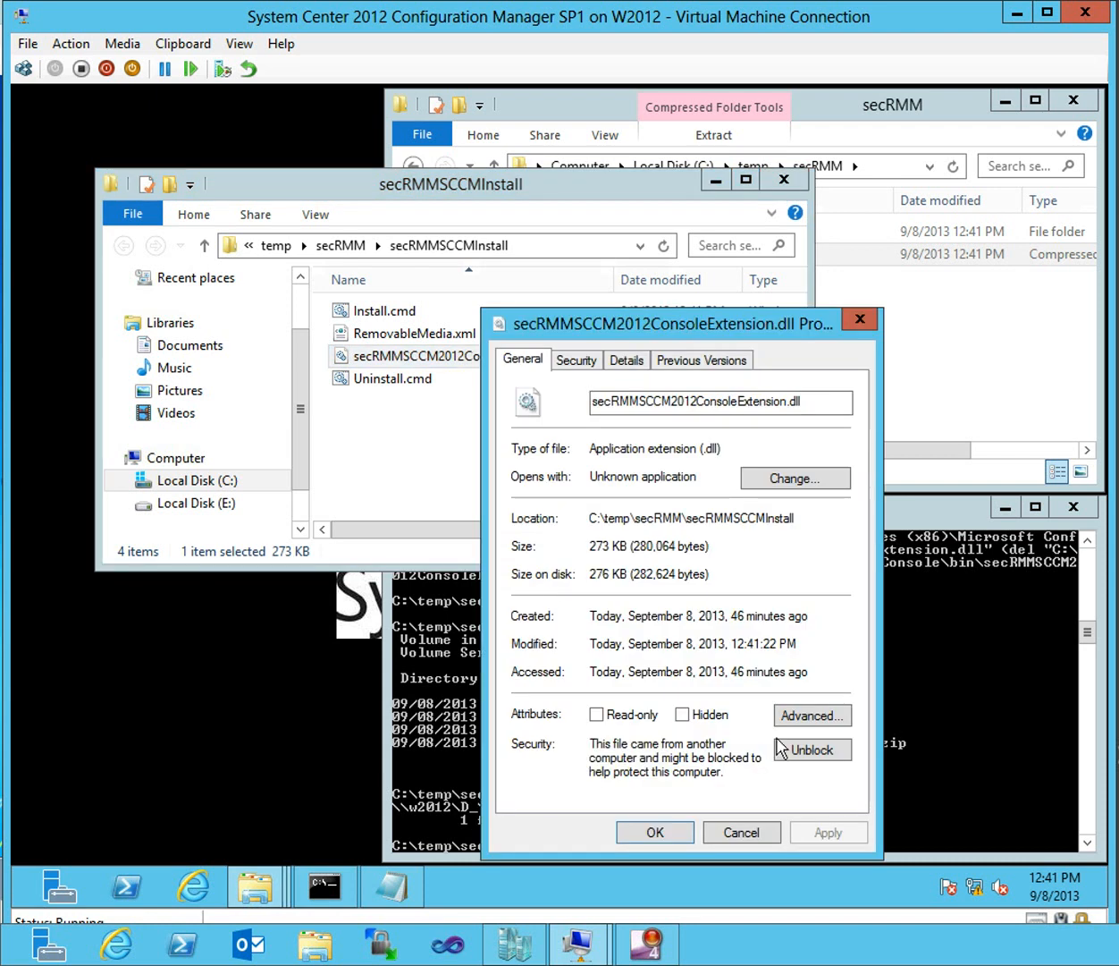
{"action": "left_click", "coordinate": [812, 750]}
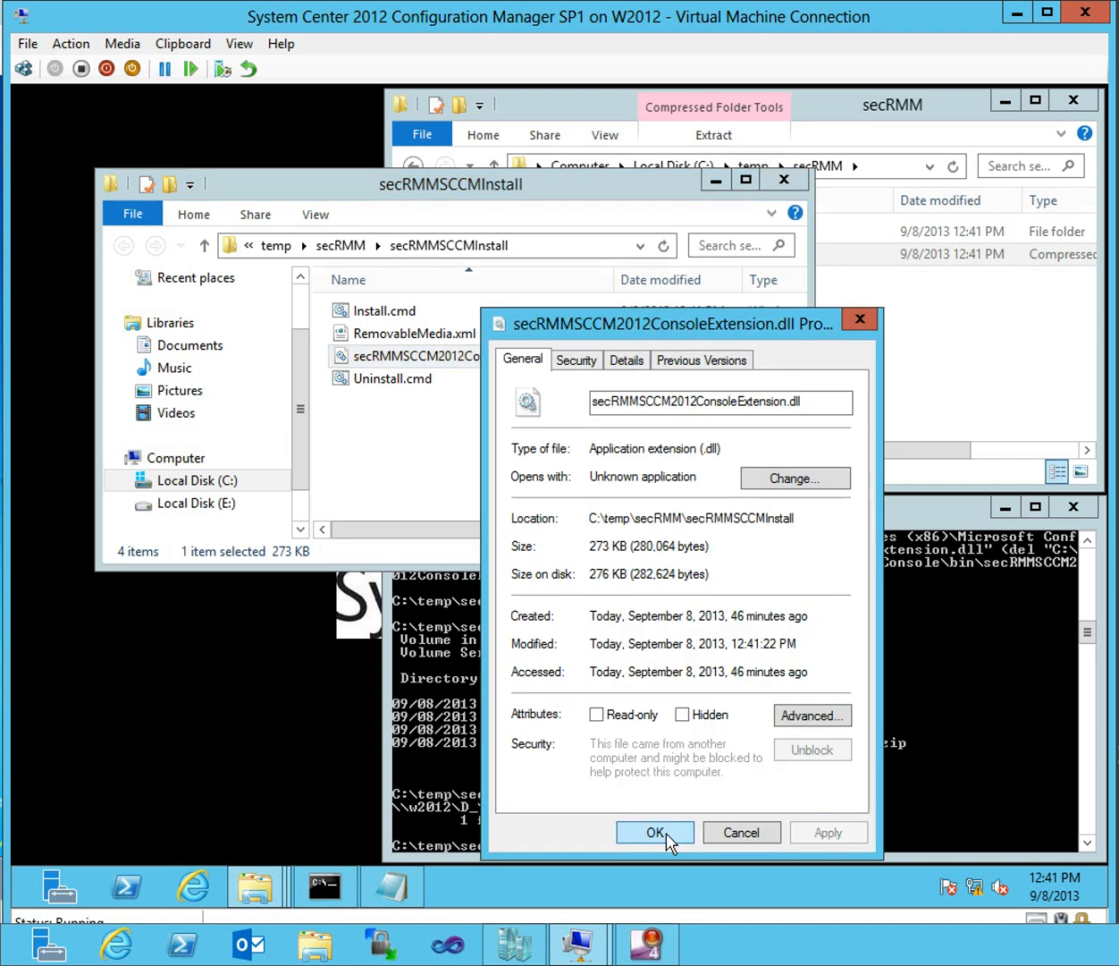
{"action": "left_click", "coordinate": [652, 831]}
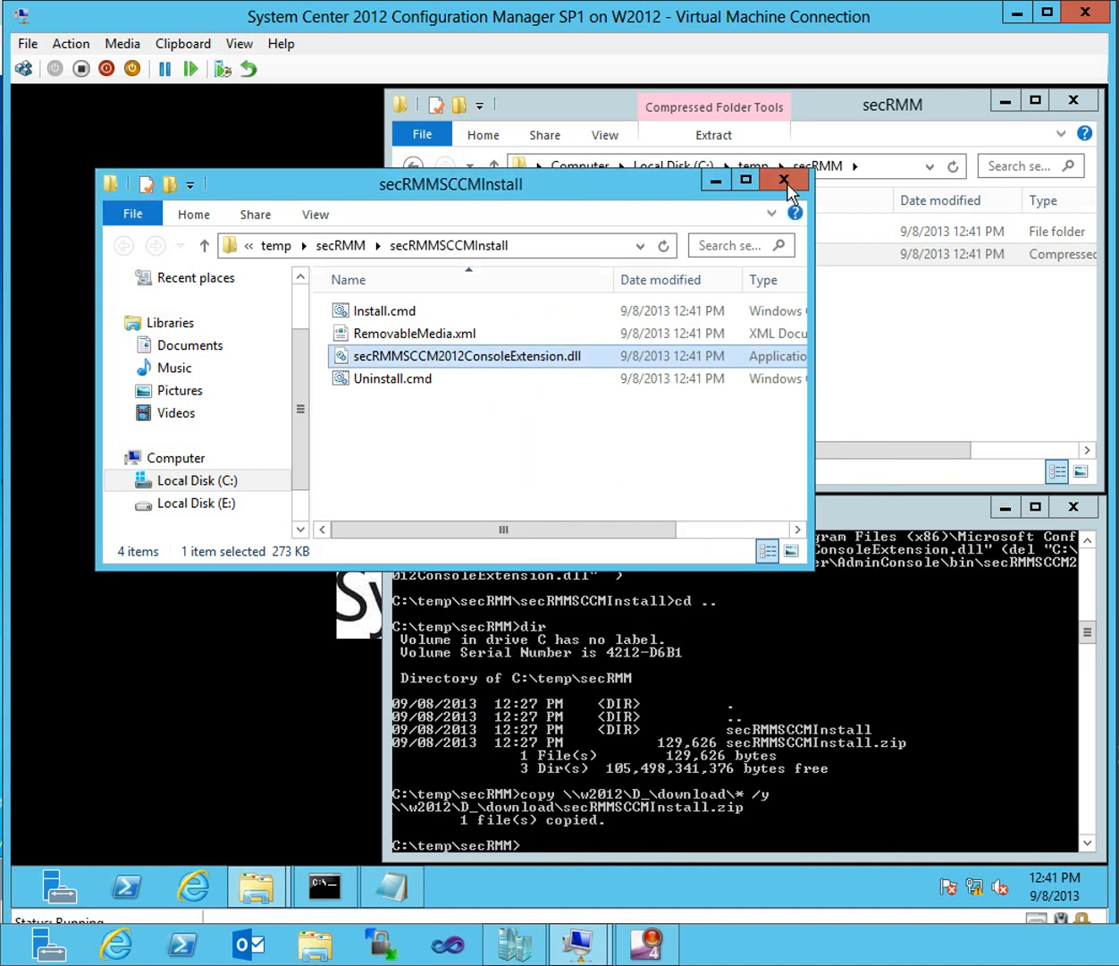
Close the extra folder window and show the secRMMSCCMInstall folder contents.
{"action": "left_click", "coordinate": [783, 179]}
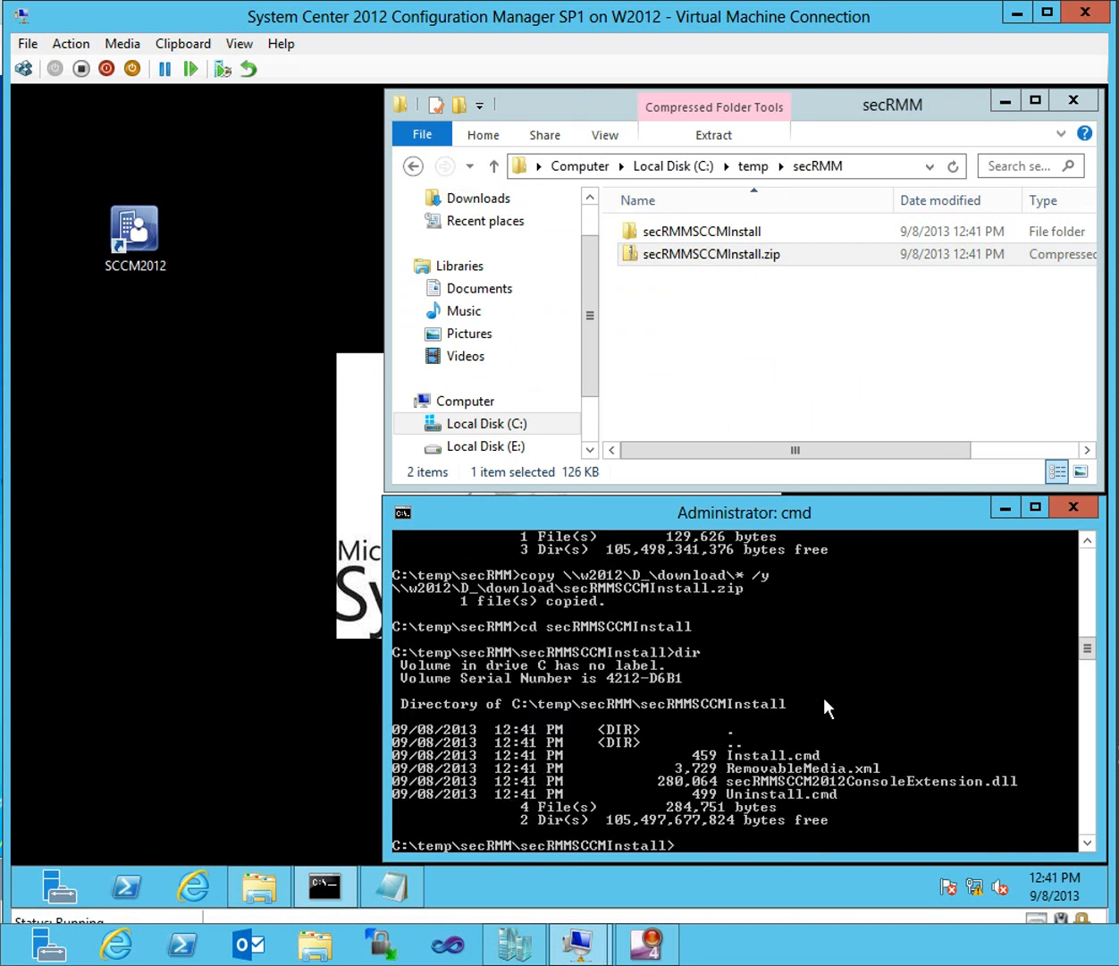
{"action": "double_click", "coordinate": [701, 231]}
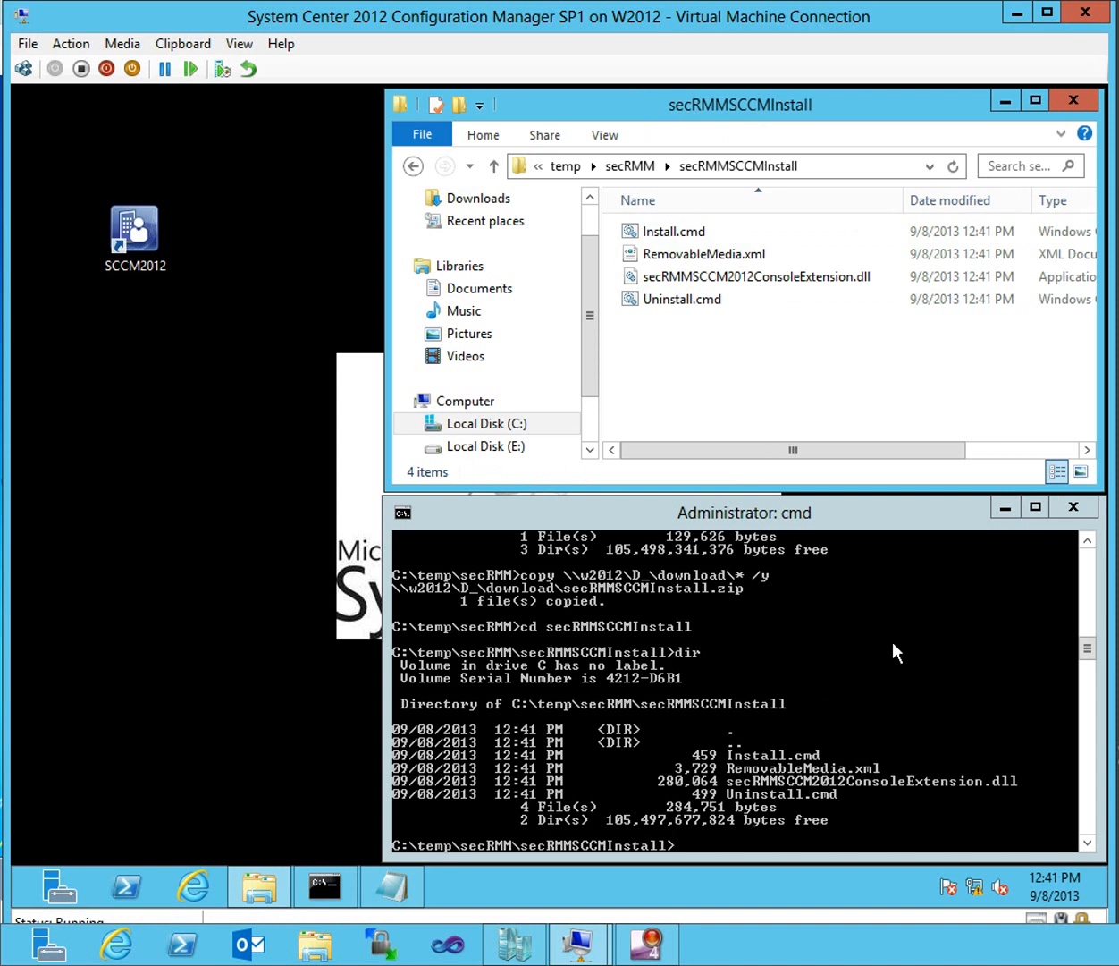
{"action": "mouse_move", "coordinate": [782, 352]}
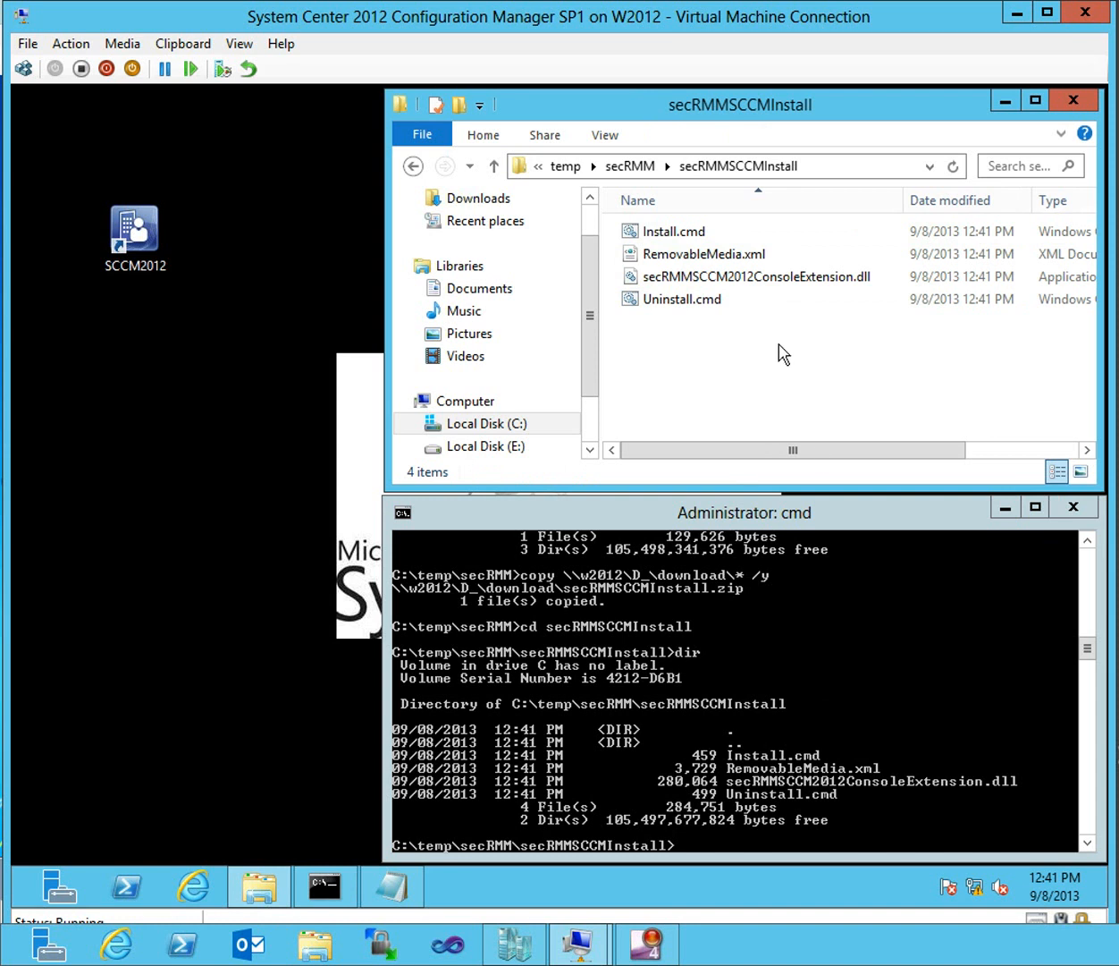
{"action": "mouse_move", "coordinate": [903, 631]}
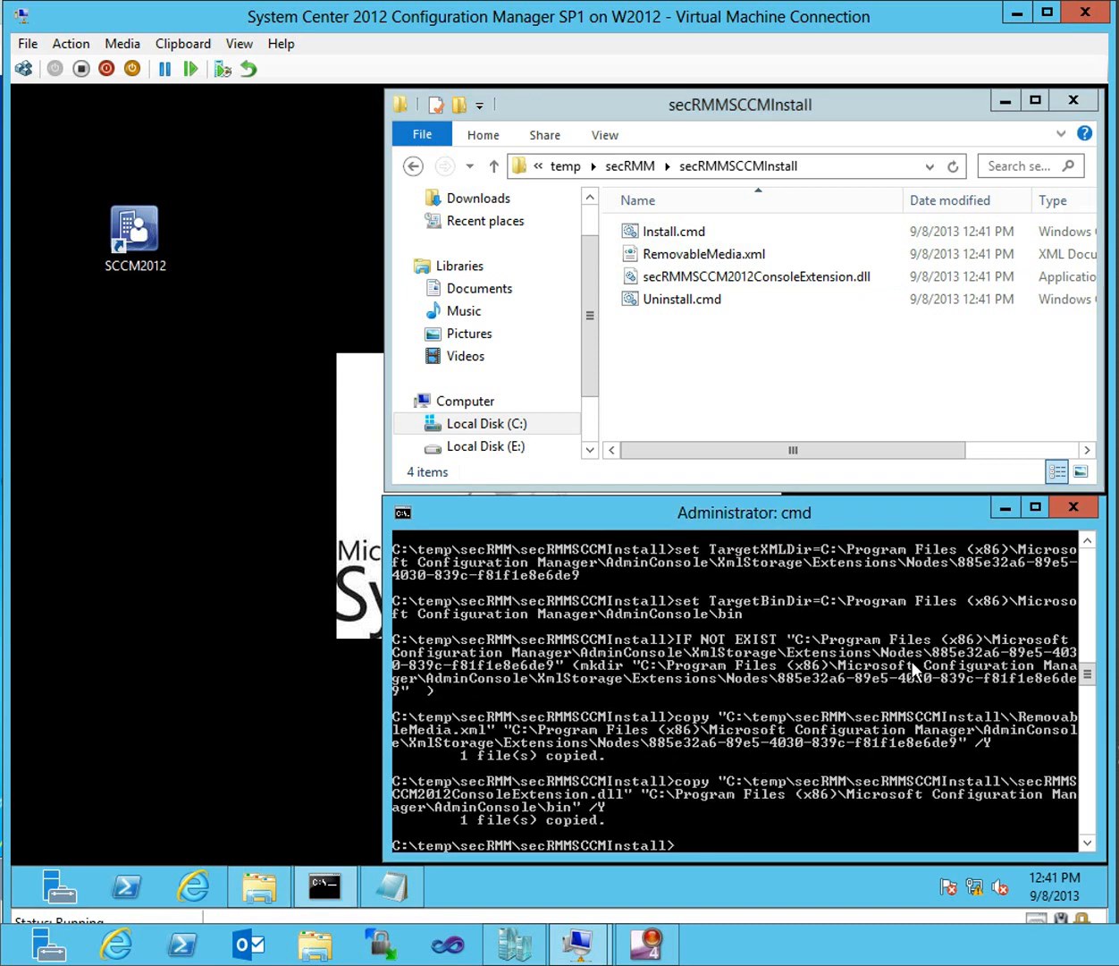
Reopen the Configuration Manager console after Install.cmd copied the secRMM files.
{"action": "left_click", "coordinate": [136, 227]}
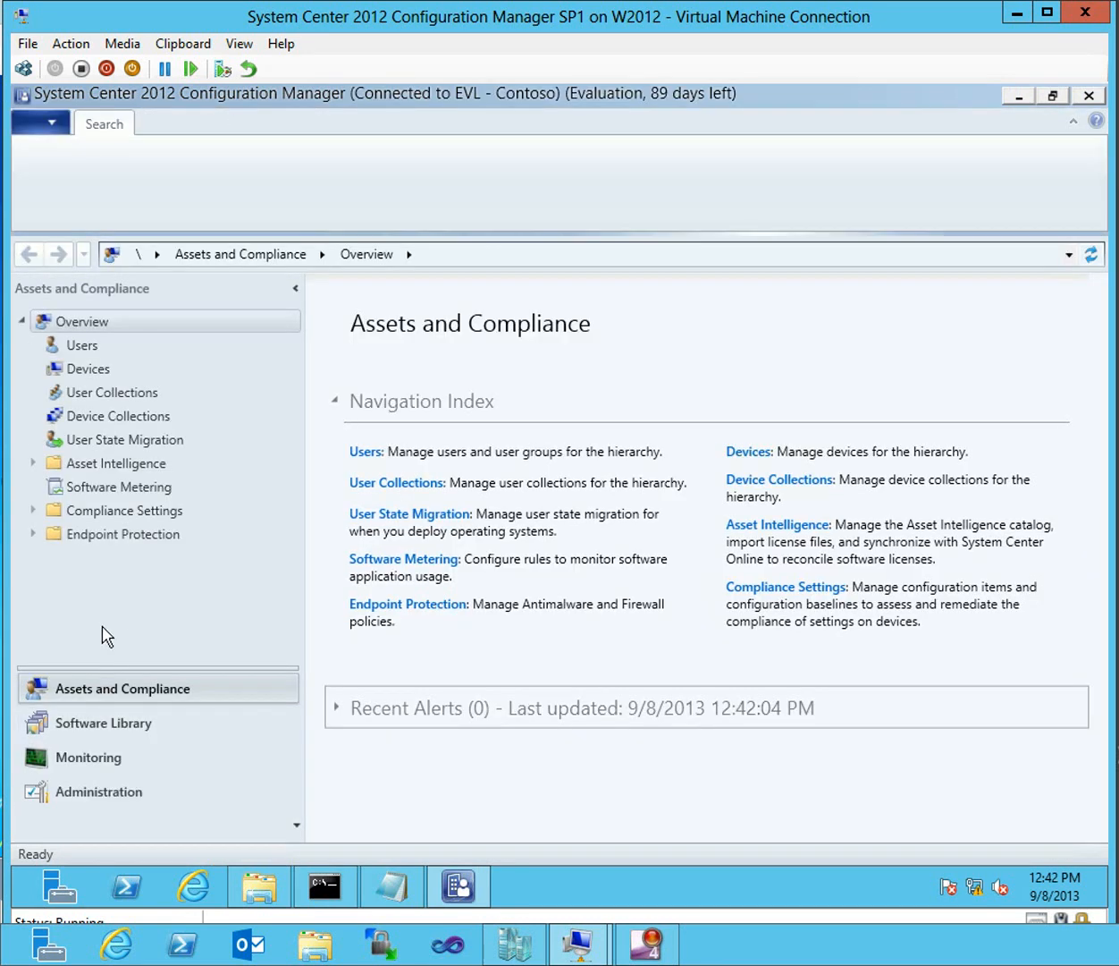
Expand Endpoint Protection and show the new Removable Media Policies node with 0 items.
{"action": "left_click", "coordinate": [104, 124]}
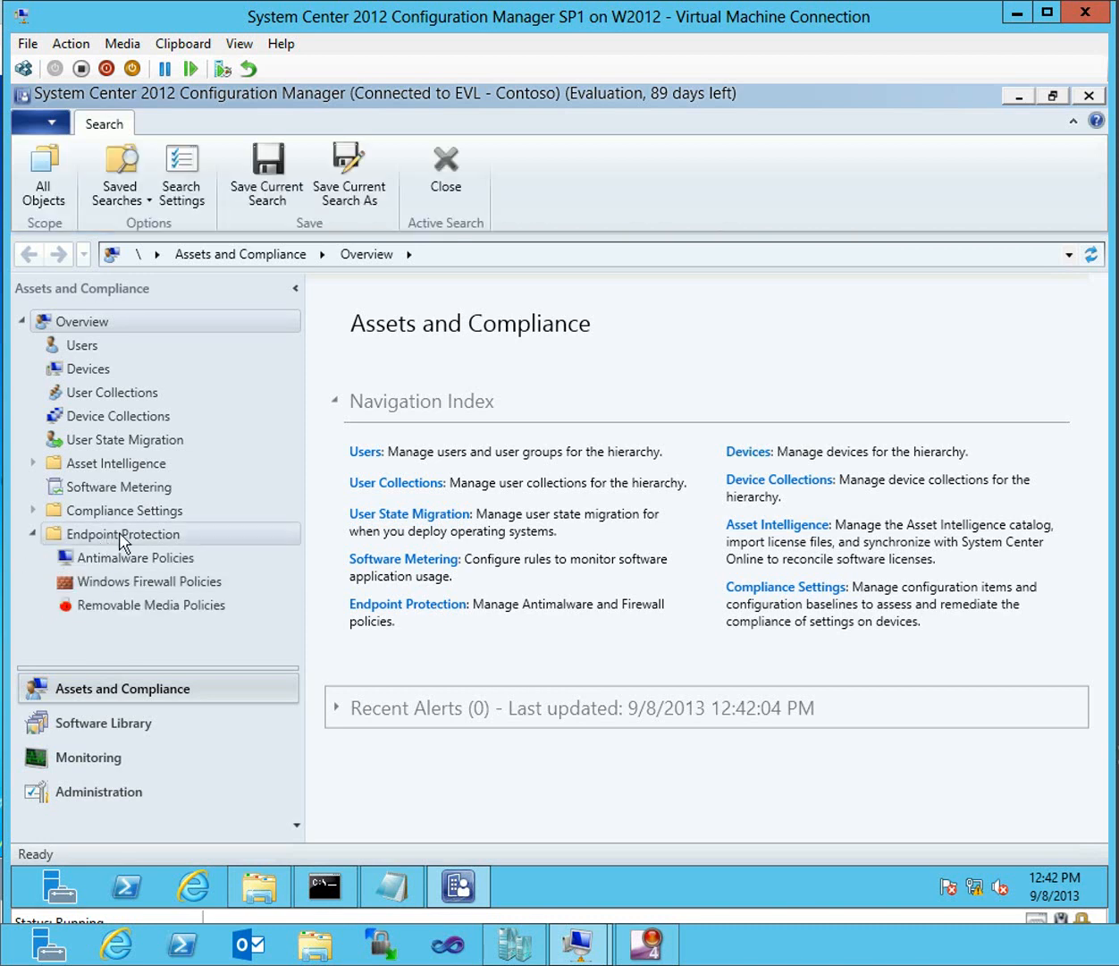
{"action": "mouse_move", "coordinate": [190, 613]}
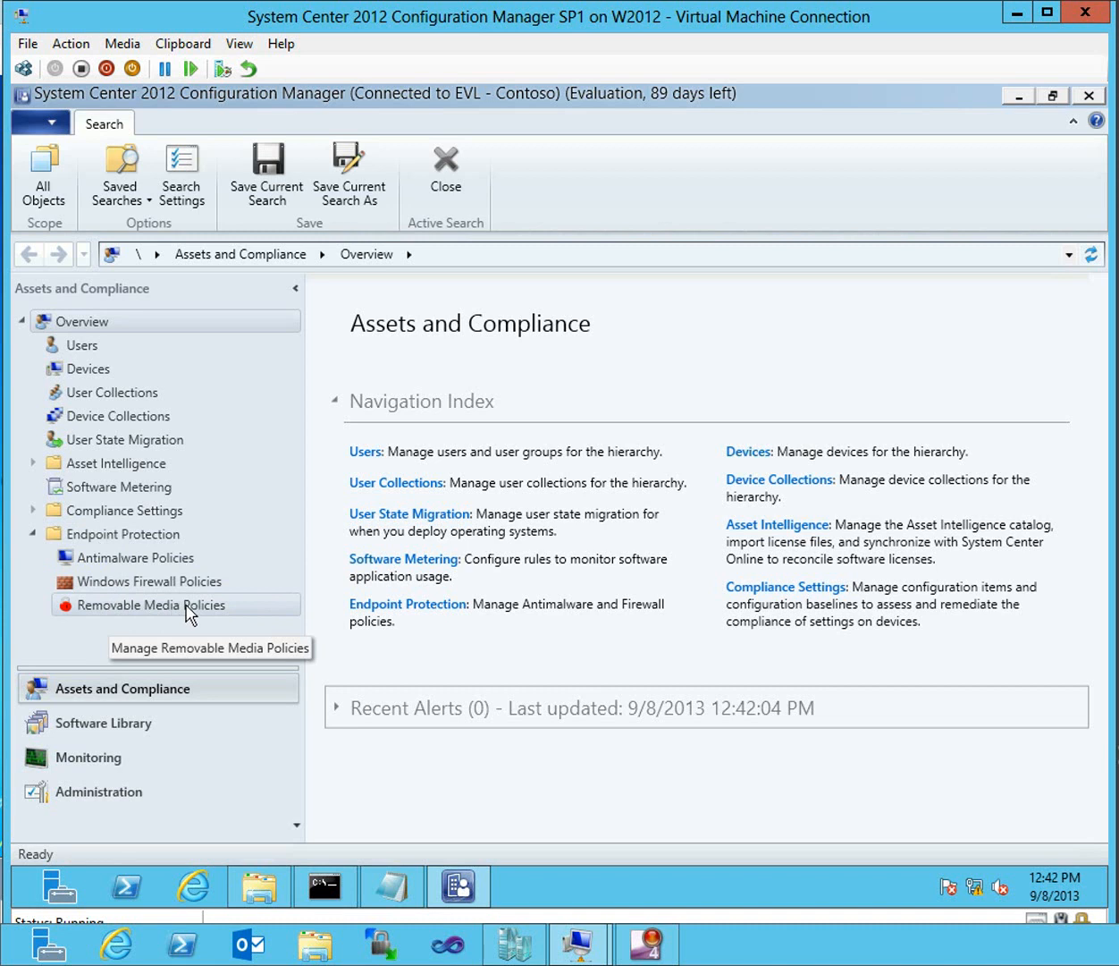
{"action": "left_click", "coordinate": [32, 510]}
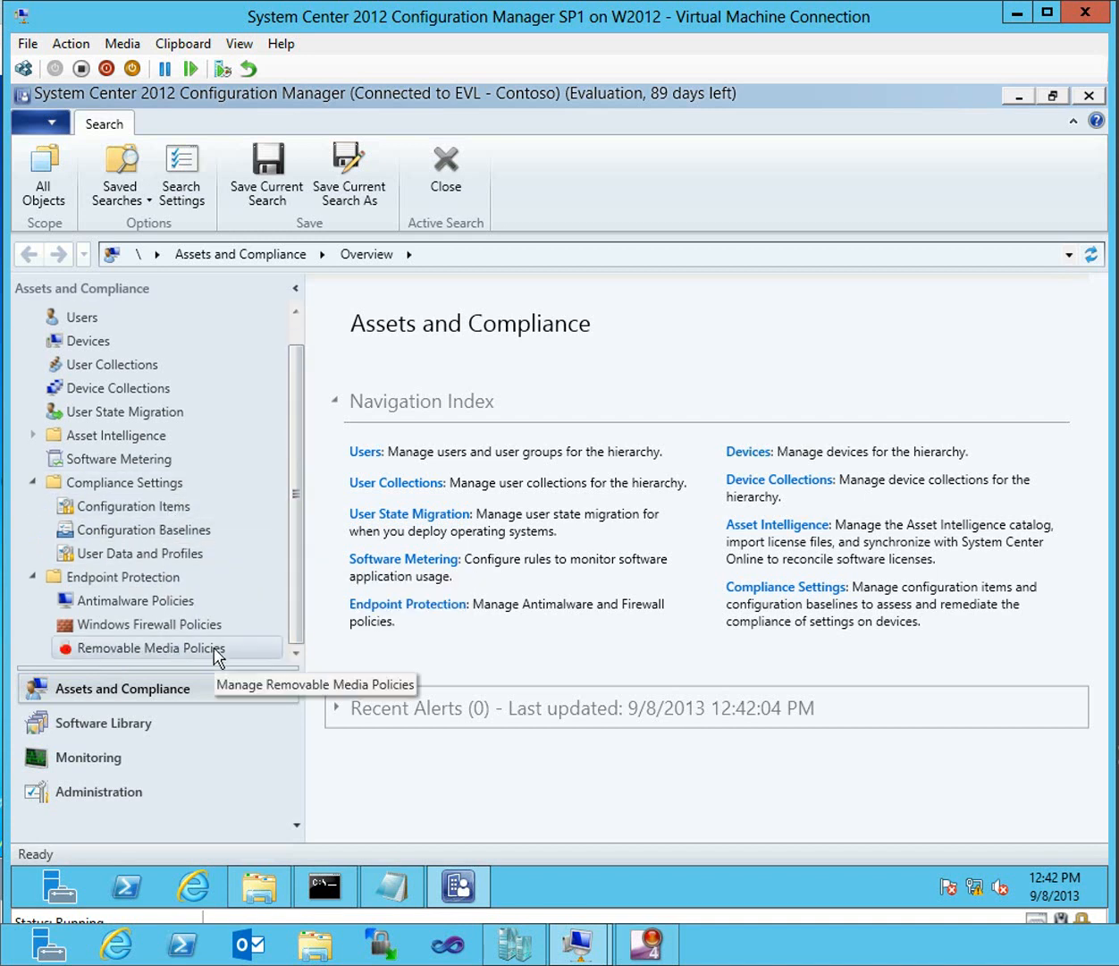
{"action": "left_click", "coordinate": [153, 647]}
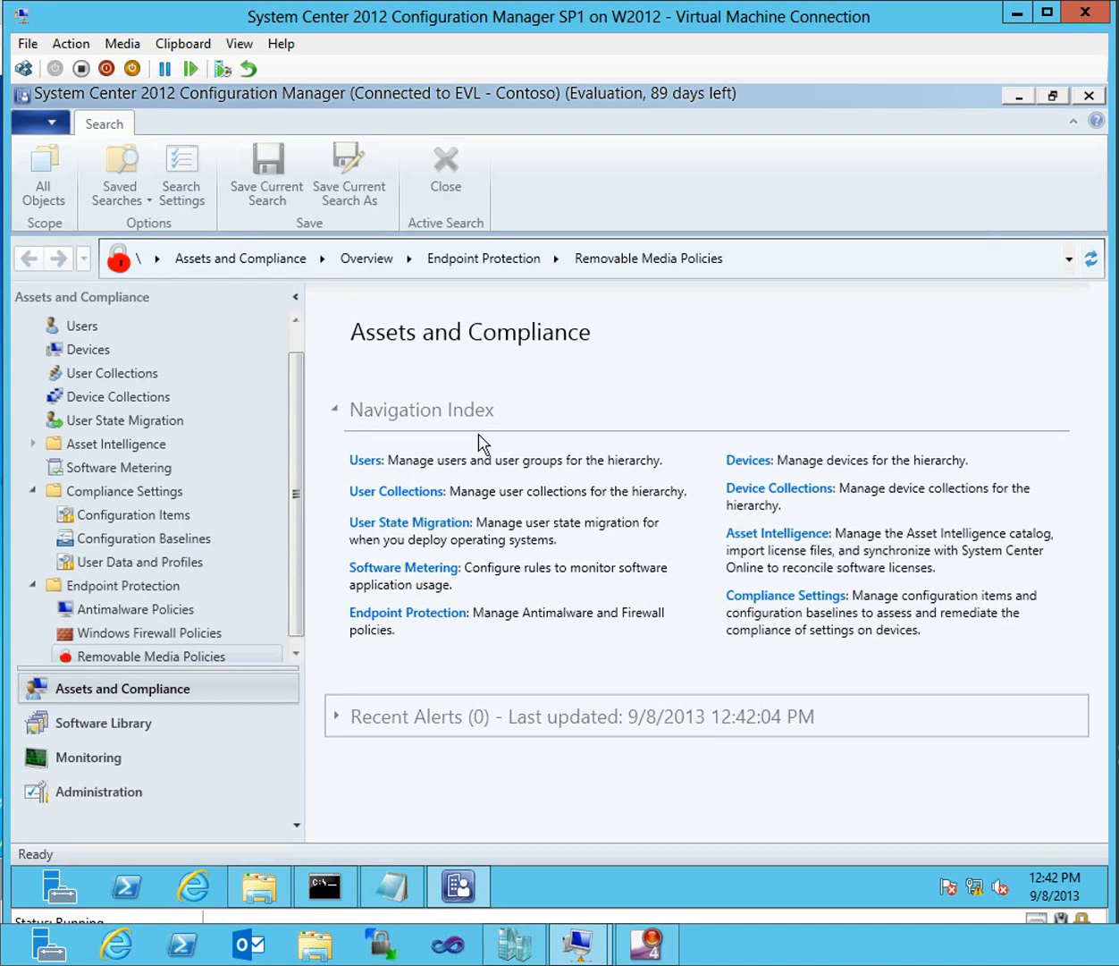
{"action": "left_click", "coordinate": [154, 654]}
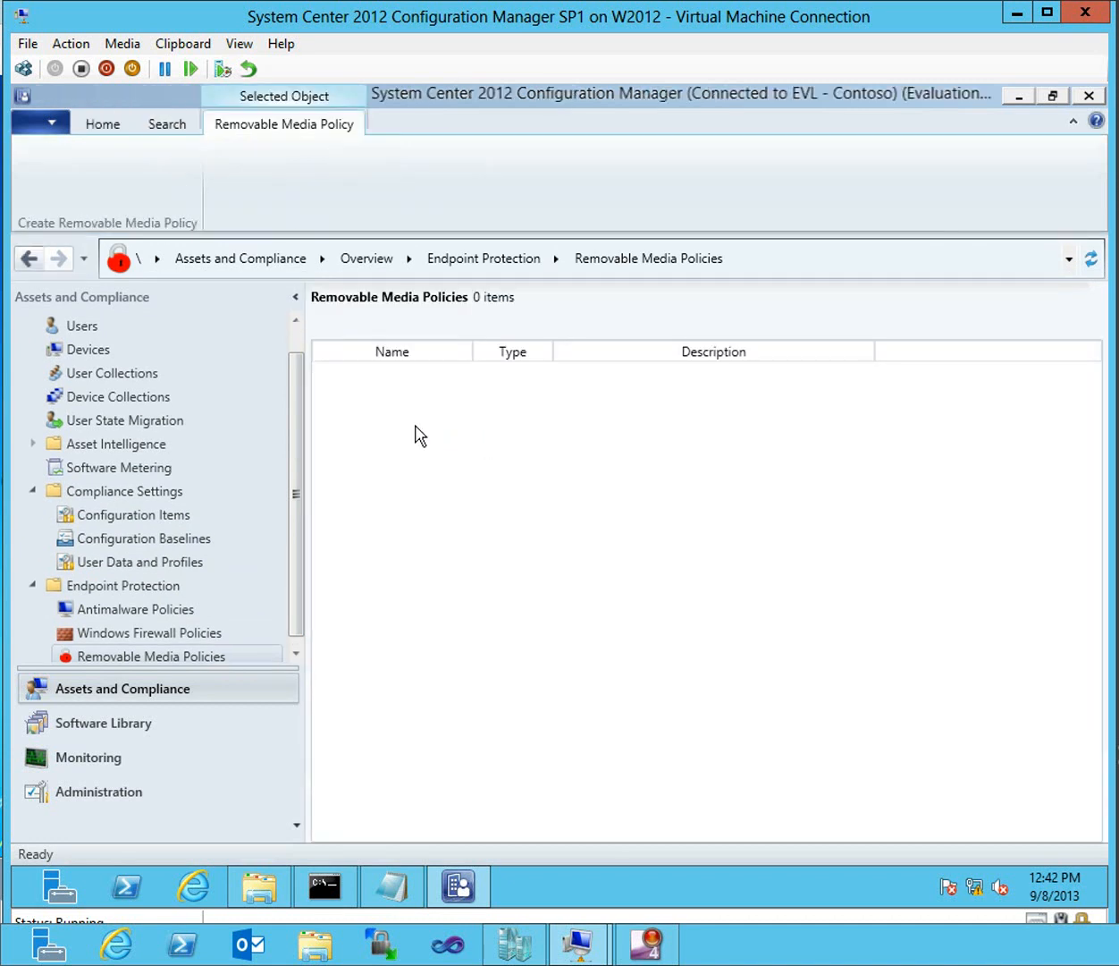
Create a new removable media policy from the list's context menu.
{"action": "right_click", "coordinate": [420, 437]}
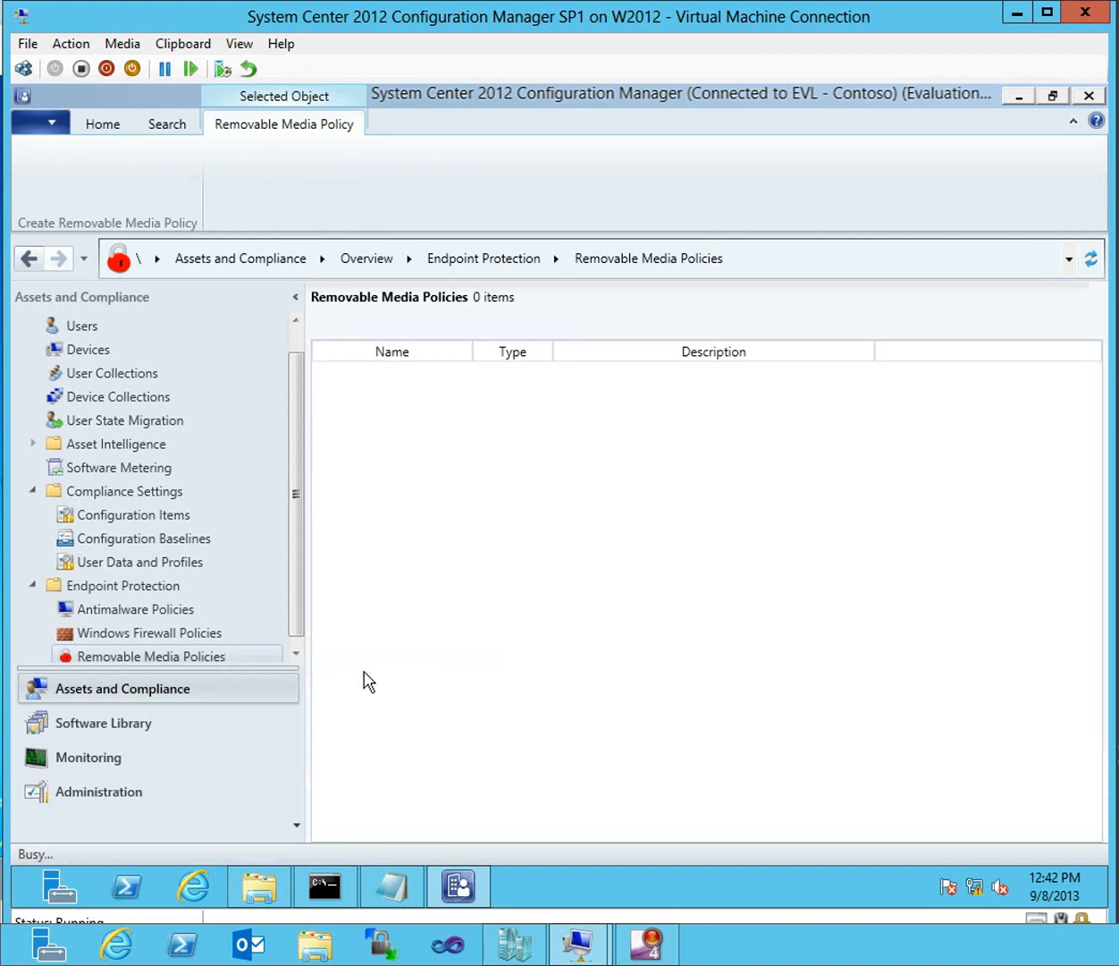
{"action": "left_click", "coordinate": [105, 224]}
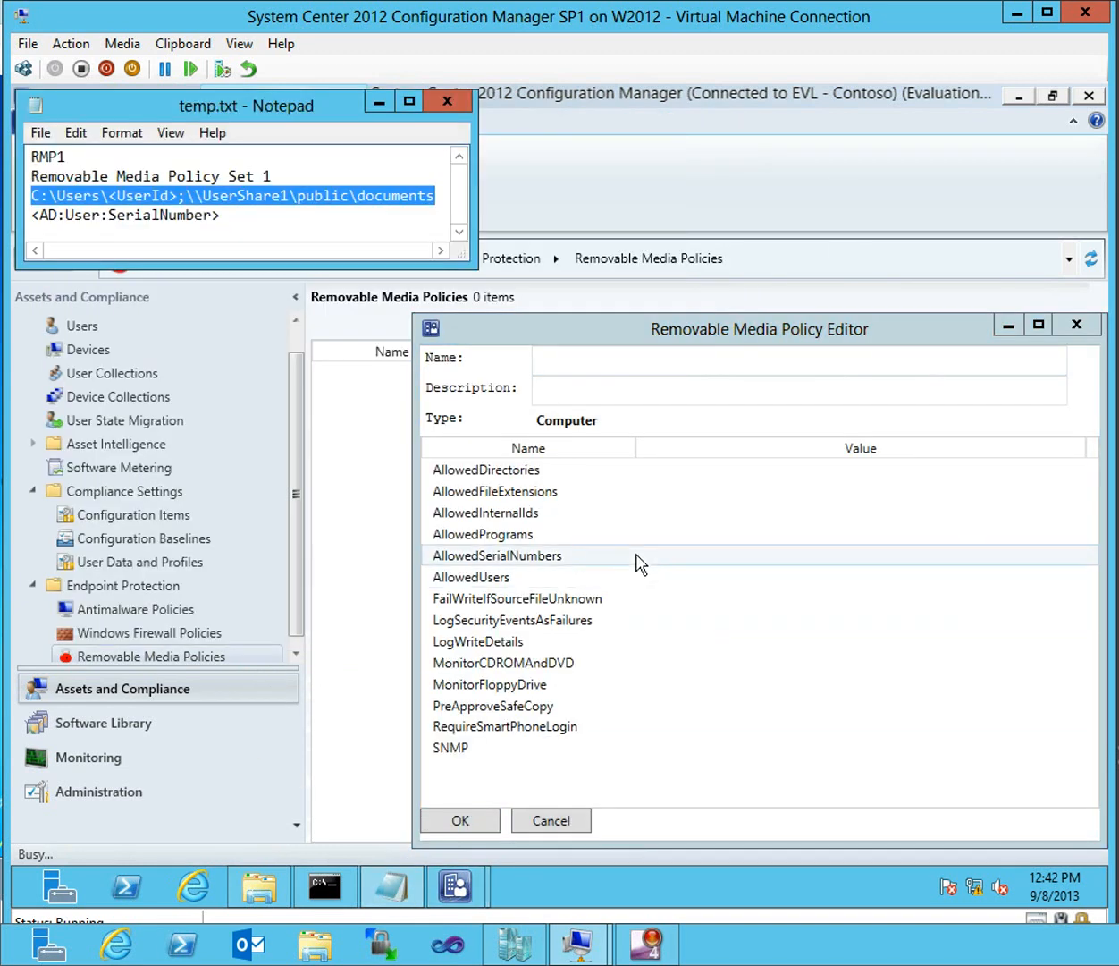
Name the policy RMP1 with description 'Removable Media Policy Set 1'.
{"action": "left_click", "coordinate": [796, 361]}
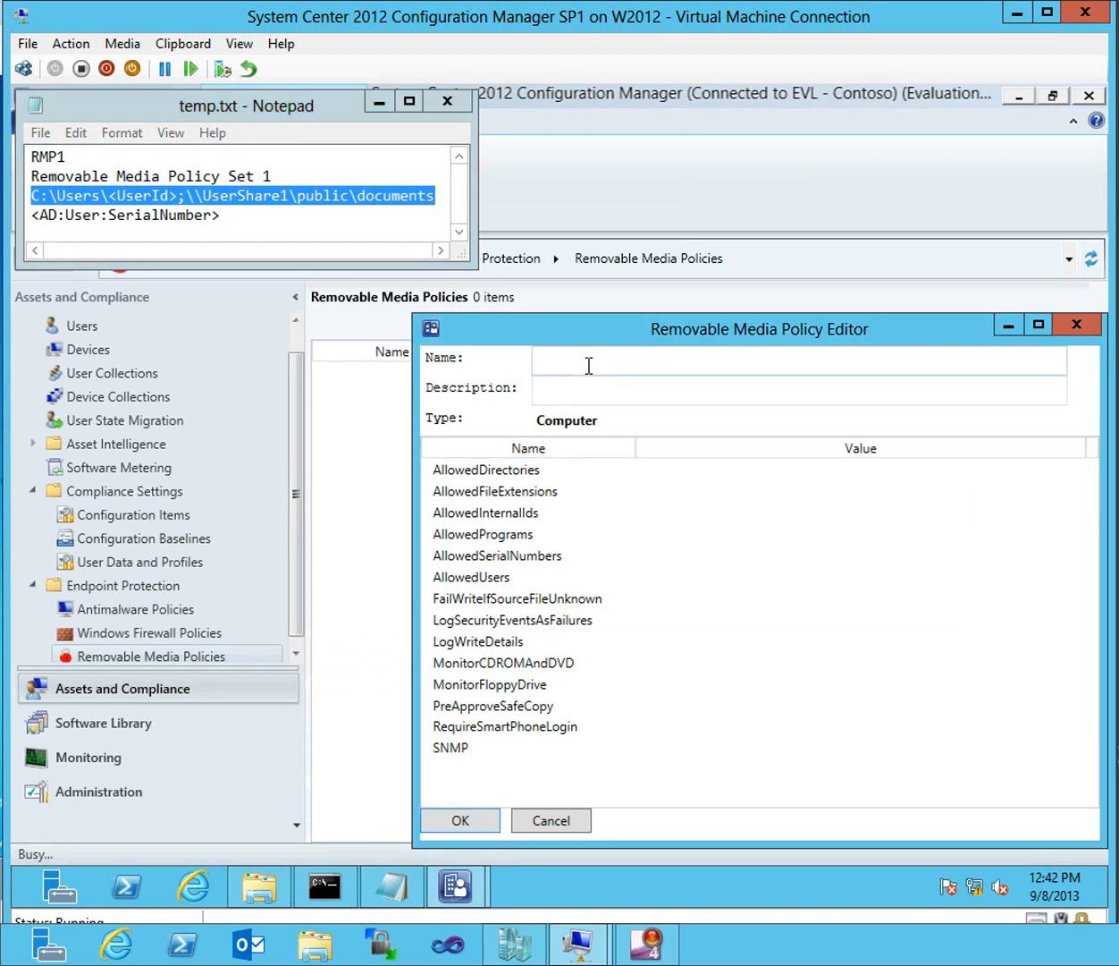
{"action": "type", "text": "R"}
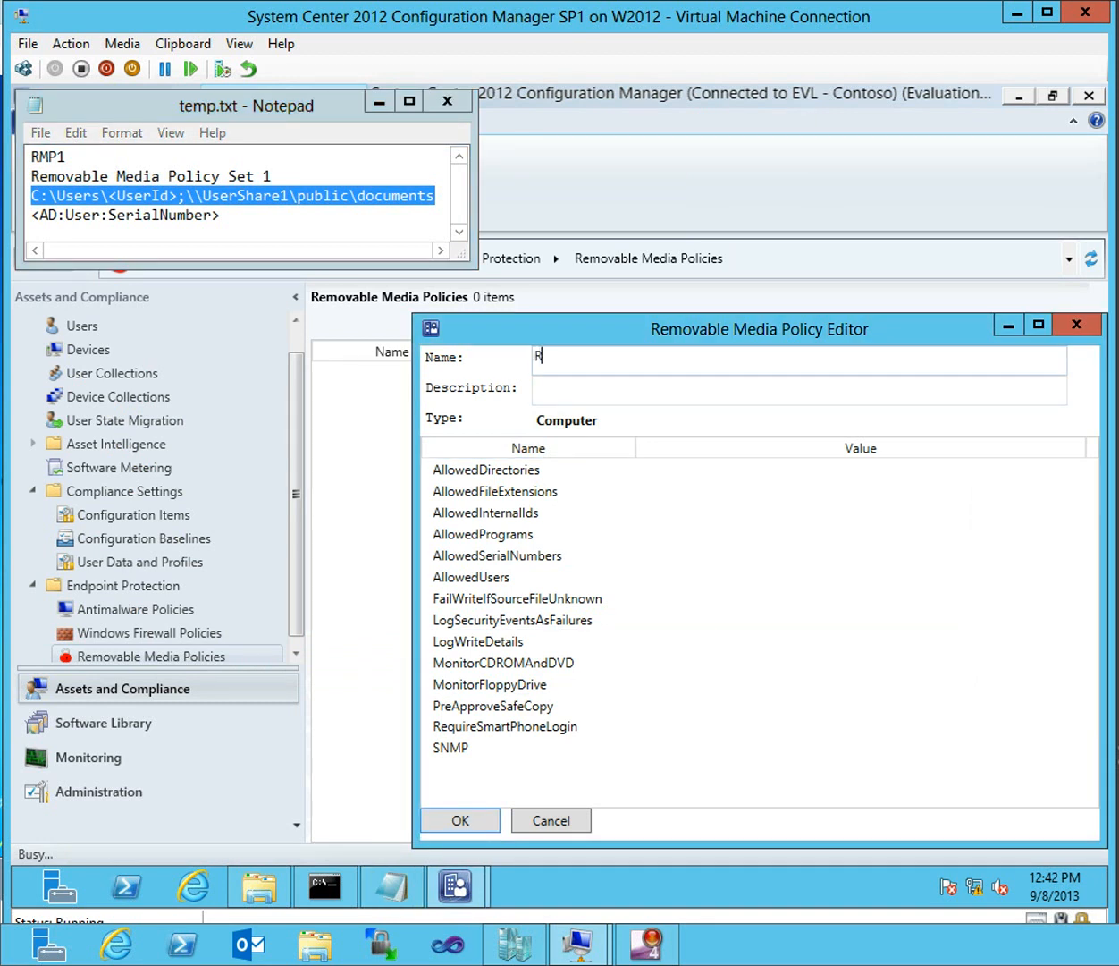
{"action": "type", "text": "MP1"}
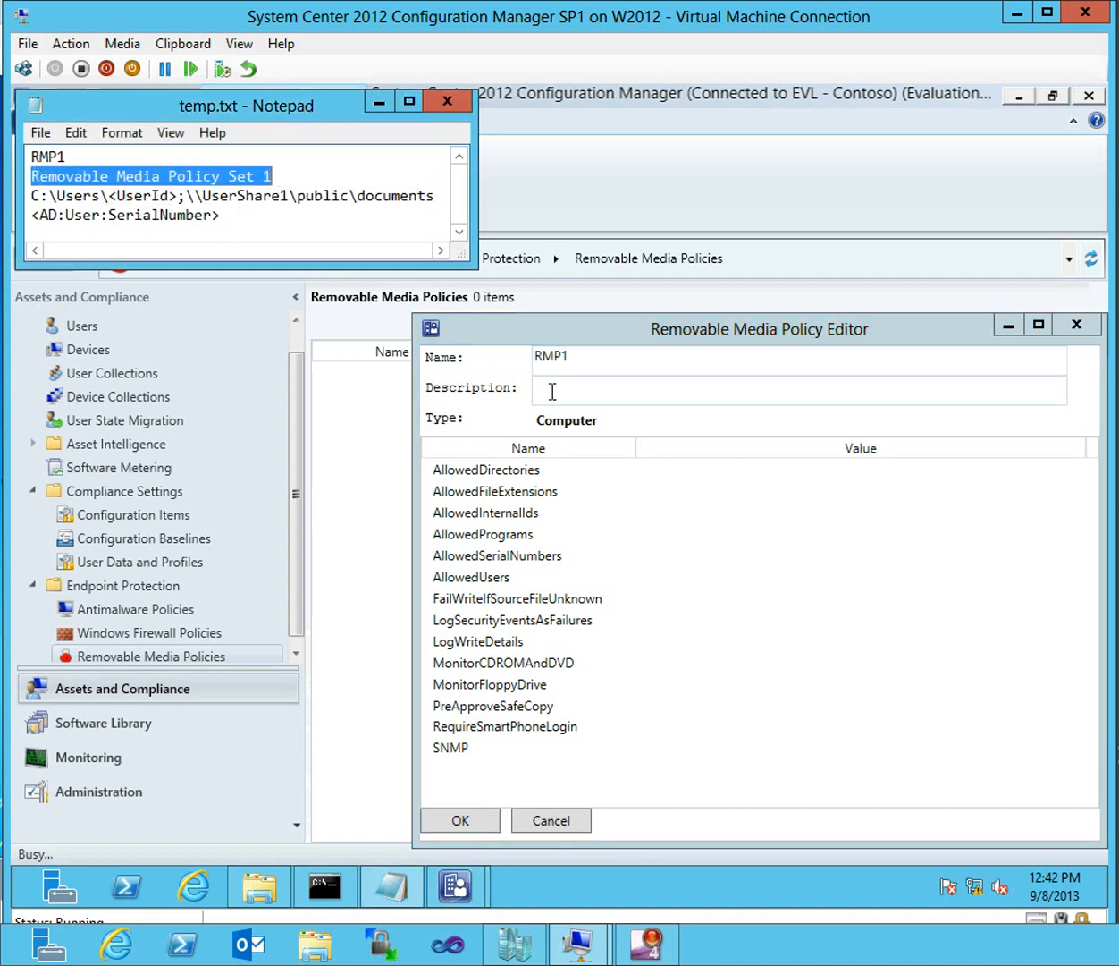
{"action": "type", "text": "Removable Media Policy Set 1"}
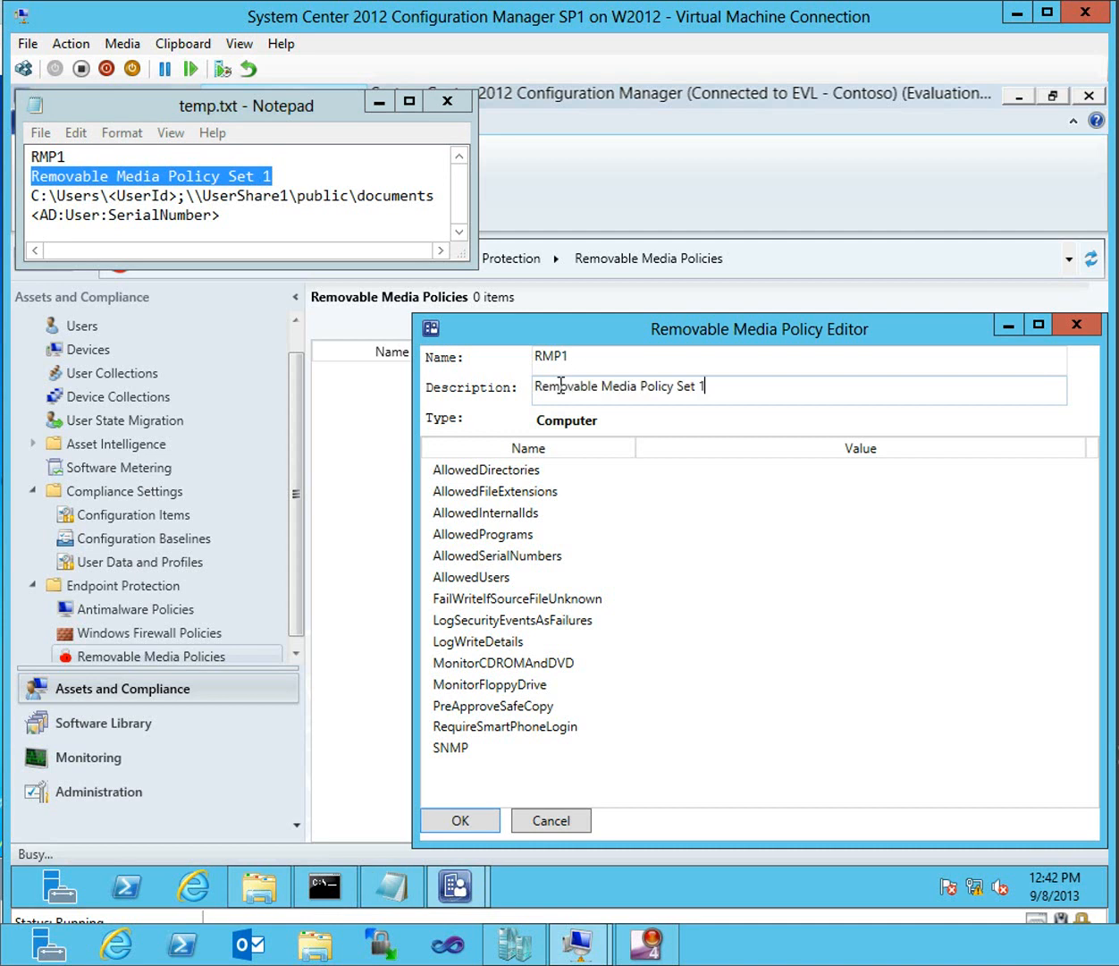
{"action": "left_click", "coordinate": [486, 468]}
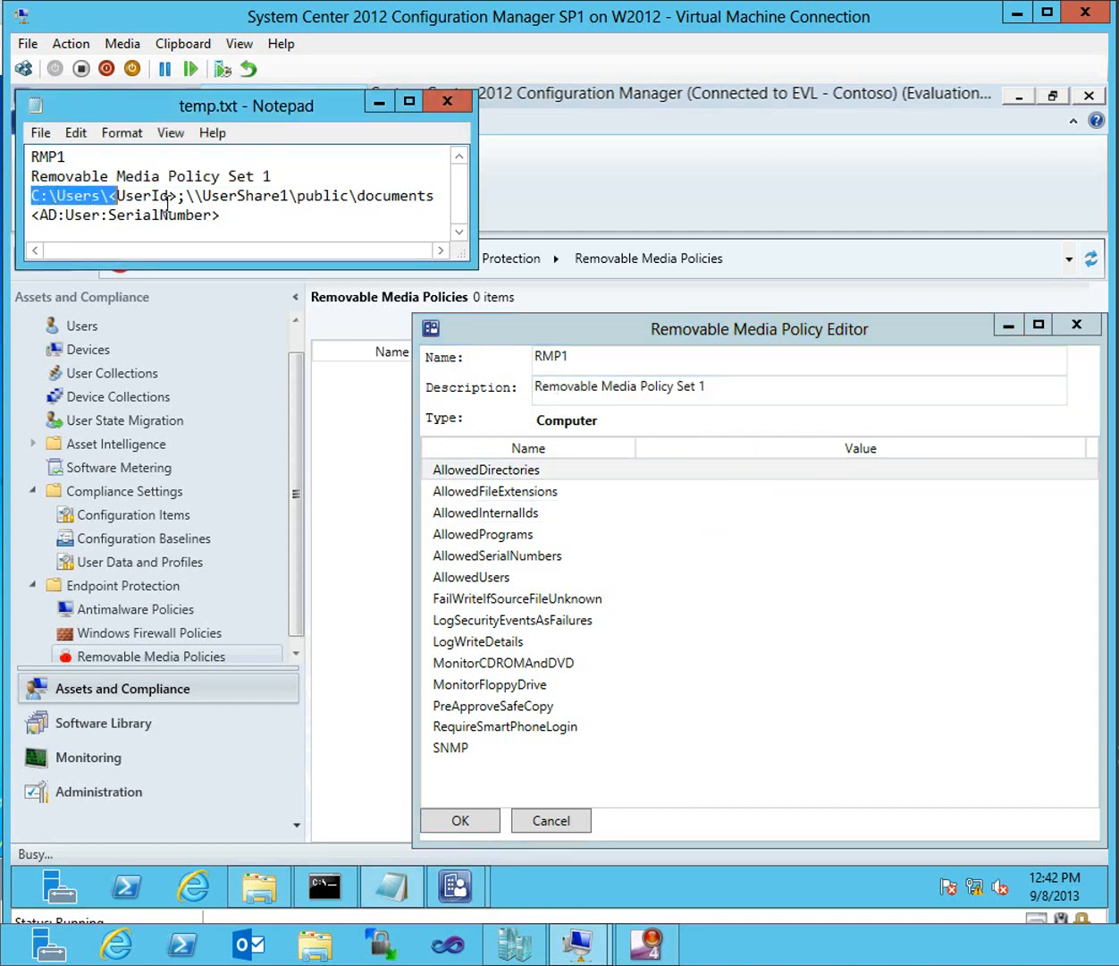
Set AllowedDirectories to 'C:\Users\<UserId>;\\UserShare1\public\documents' copied from the notes.
{"action": "left_click_drag", "start_coordinate": [31, 195], "coordinate": [432, 195]}
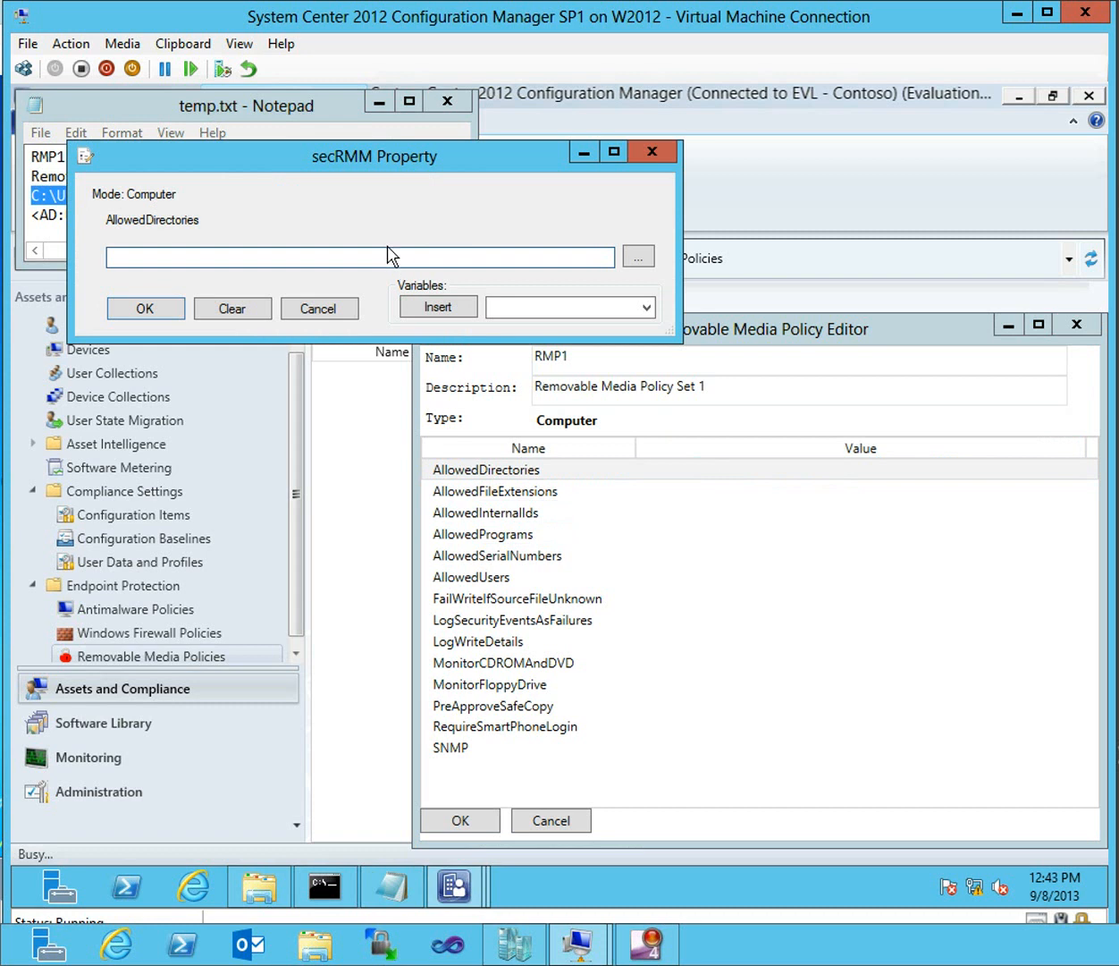
{"action": "left_click", "coordinate": [361, 257]}
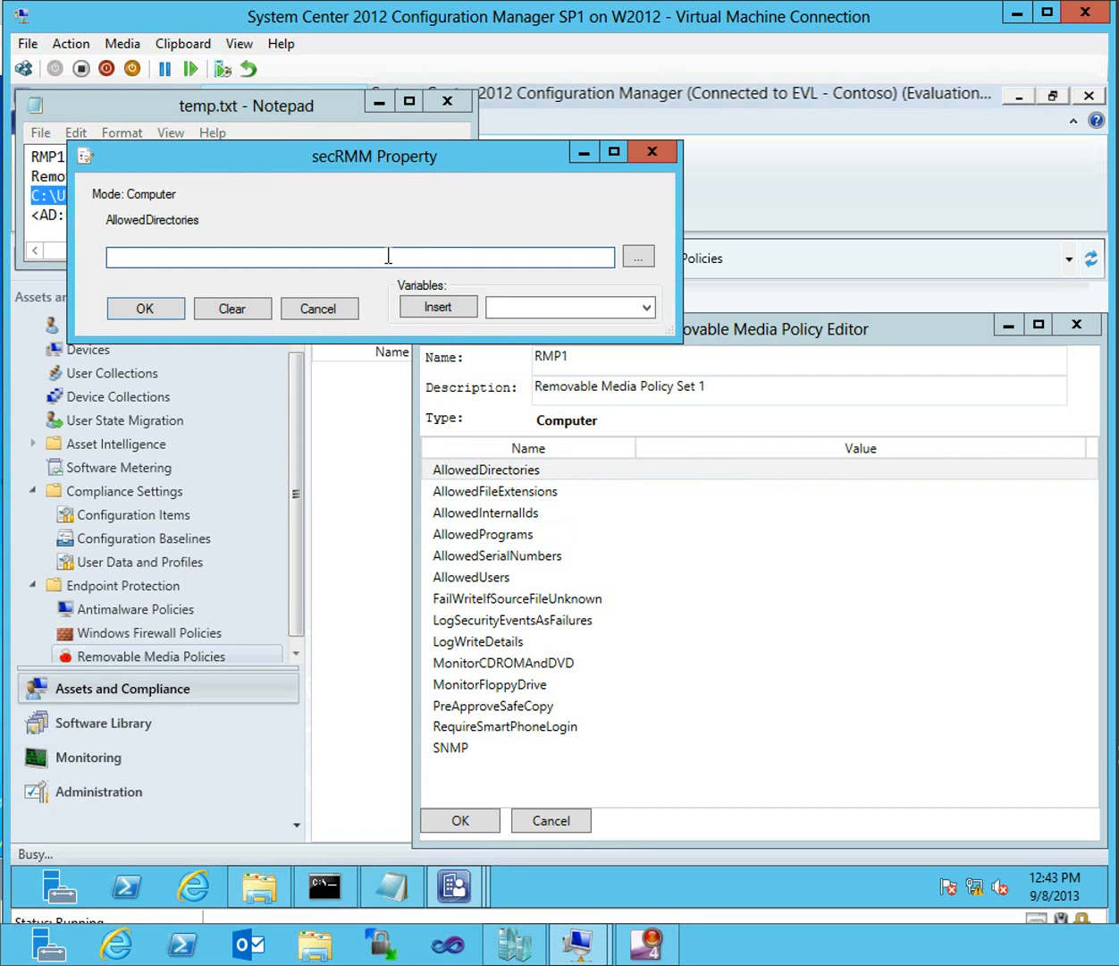
{"action": "type", "text": "C:\\Users\\<UserId>;\\\\UserShare1\\public\\documents"}
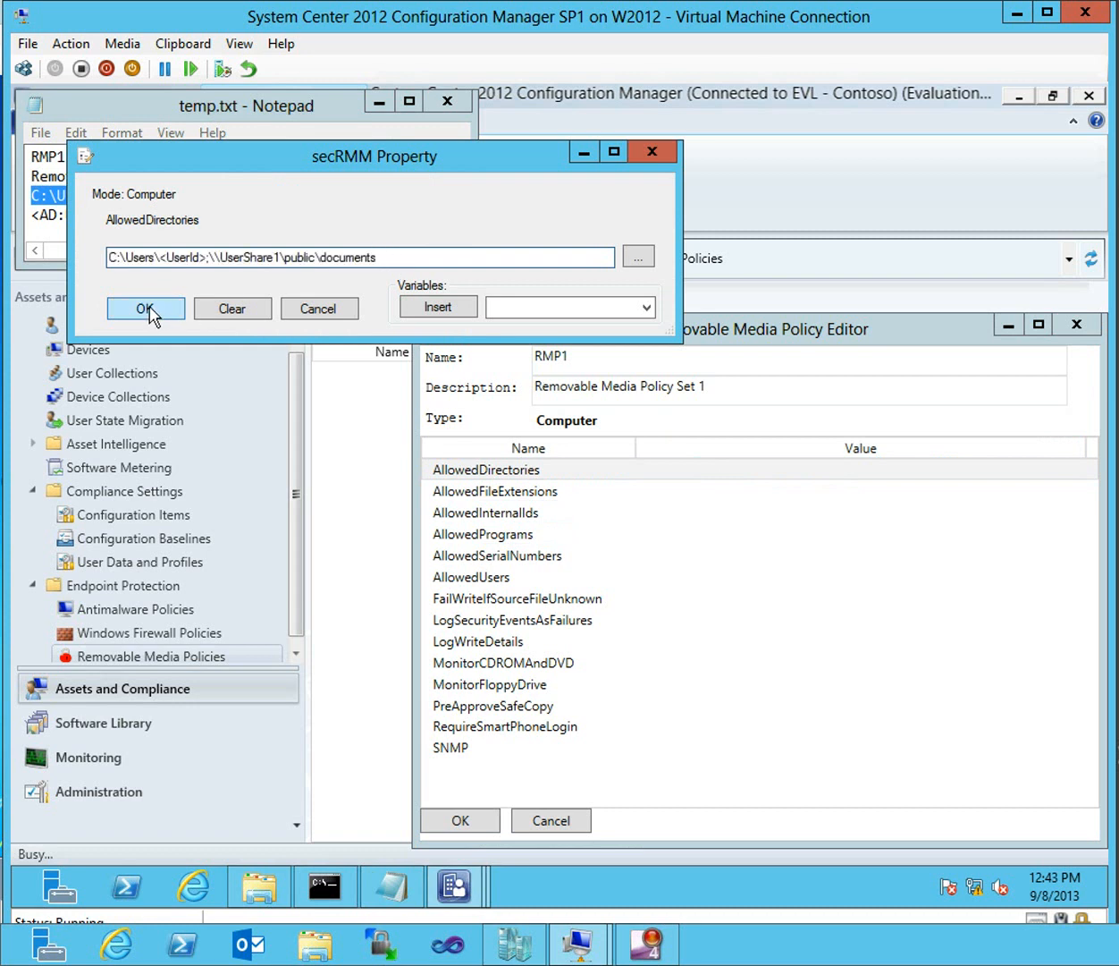
{"action": "left_click", "coordinate": [144, 307]}
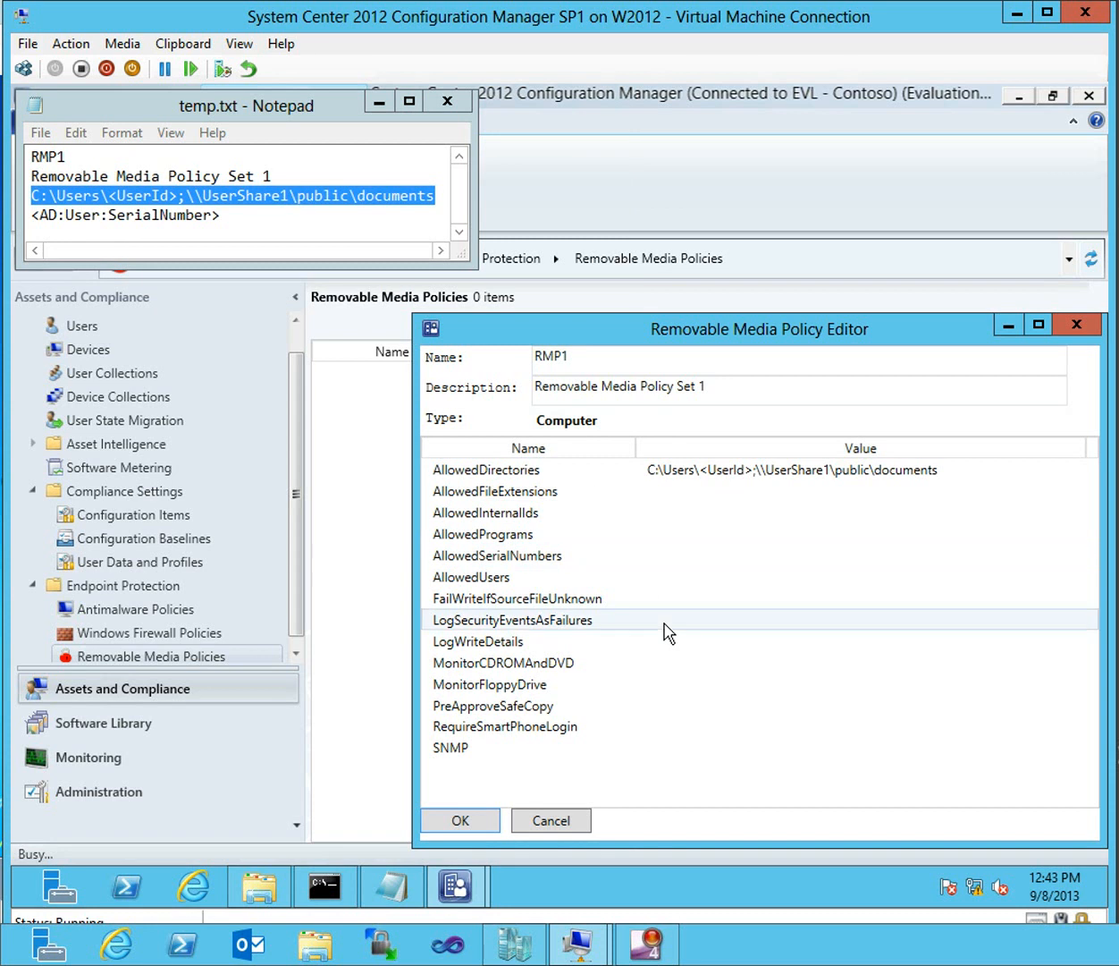
Set AllowedSerialNumbers to the AD:User:SerialNumber variable, enforced when a device is plugged in.
{"action": "double_click", "coordinate": [497, 554]}
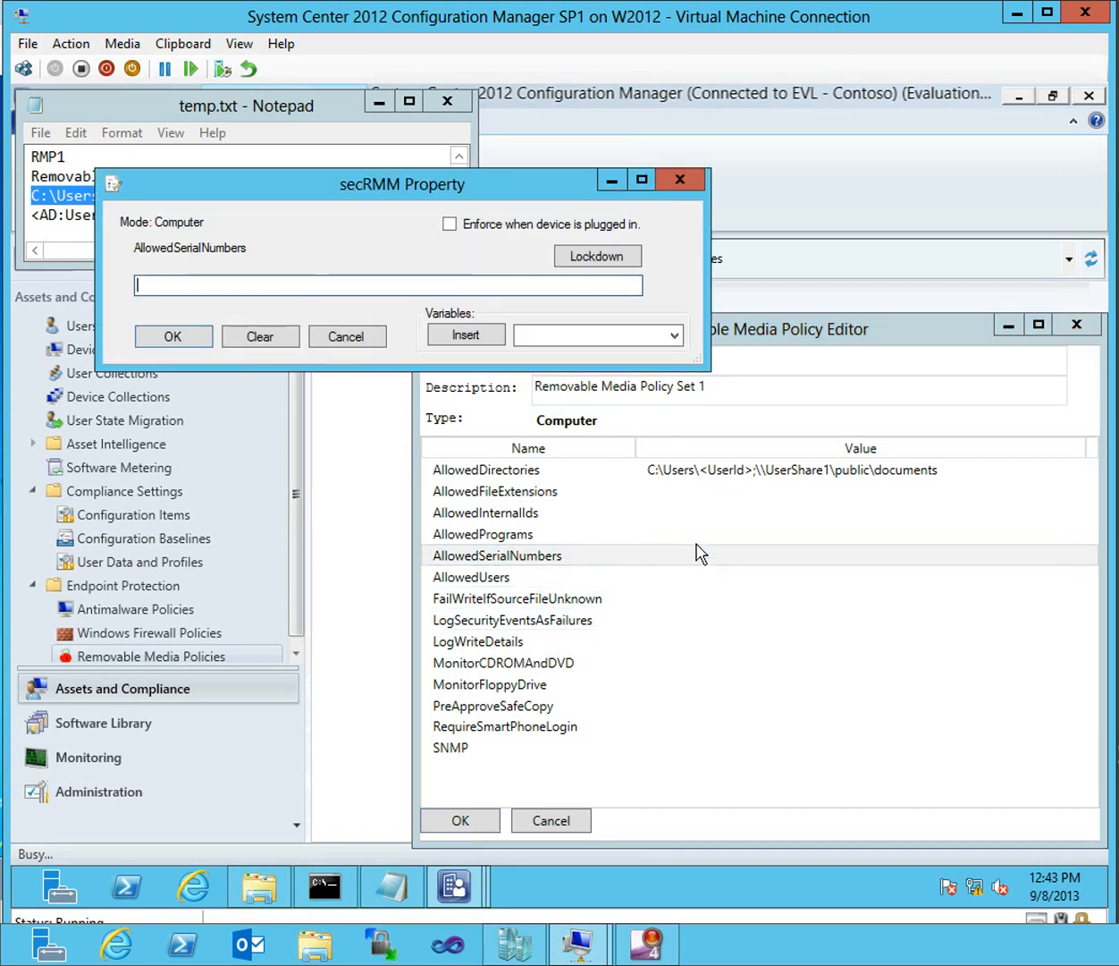
{"action": "left_click", "coordinate": [451, 226]}
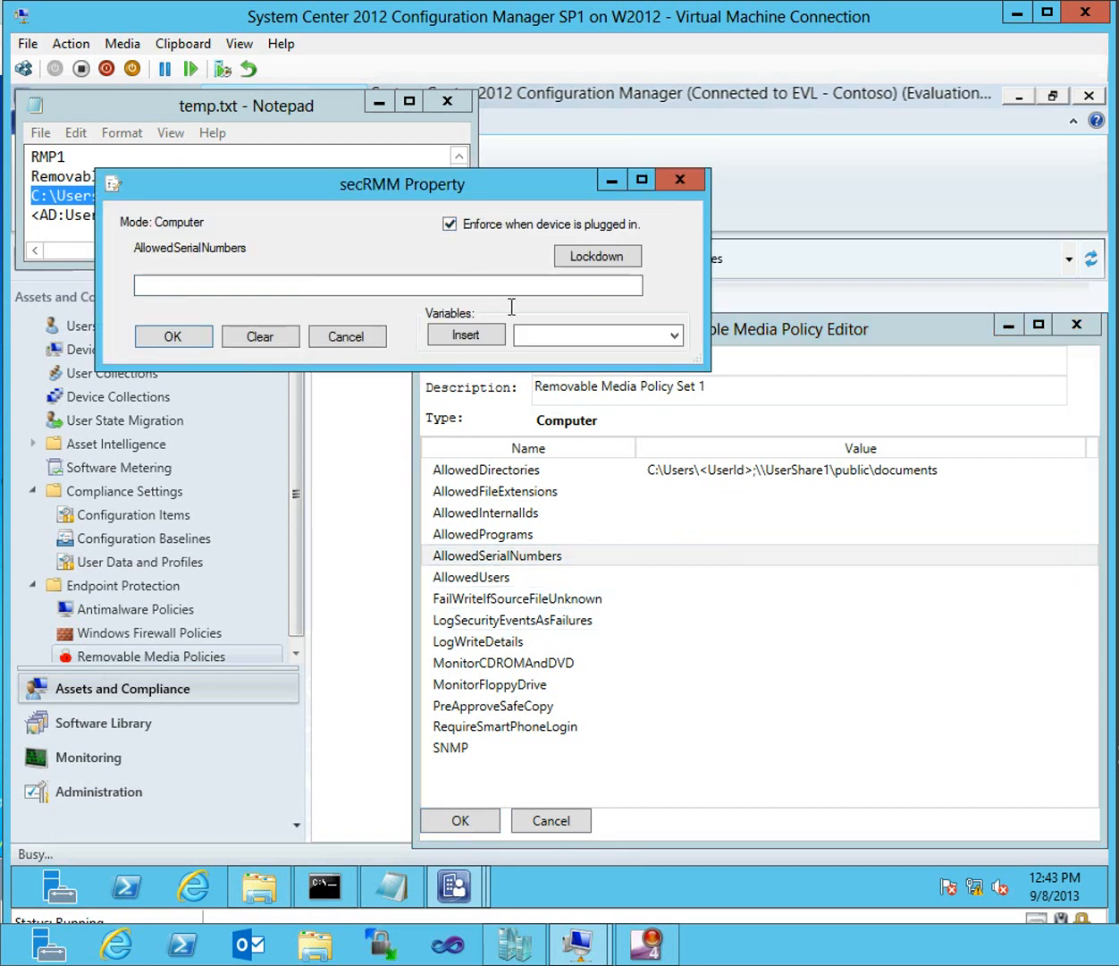
{"action": "left_click", "coordinate": [672, 334]}
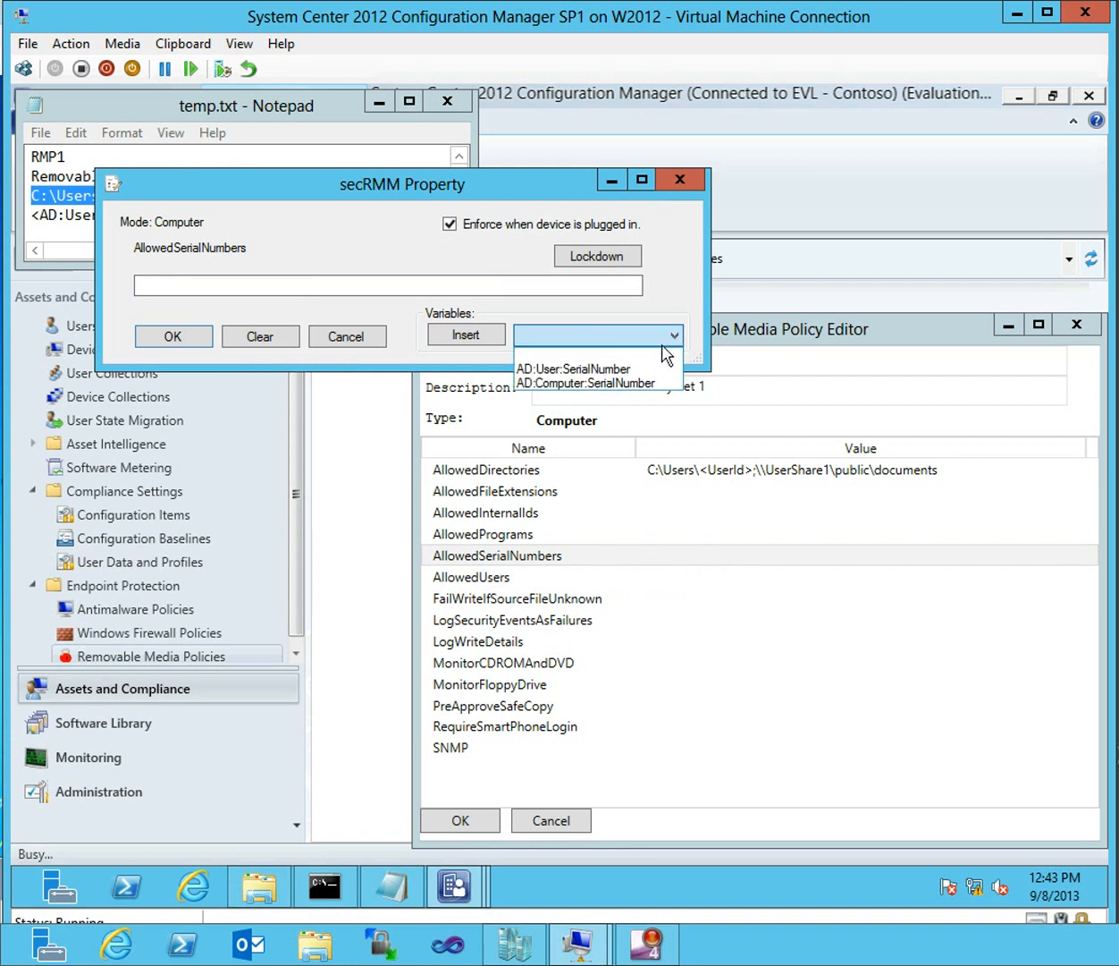
{"action": "left_click", "coordinate": [580, 368]}
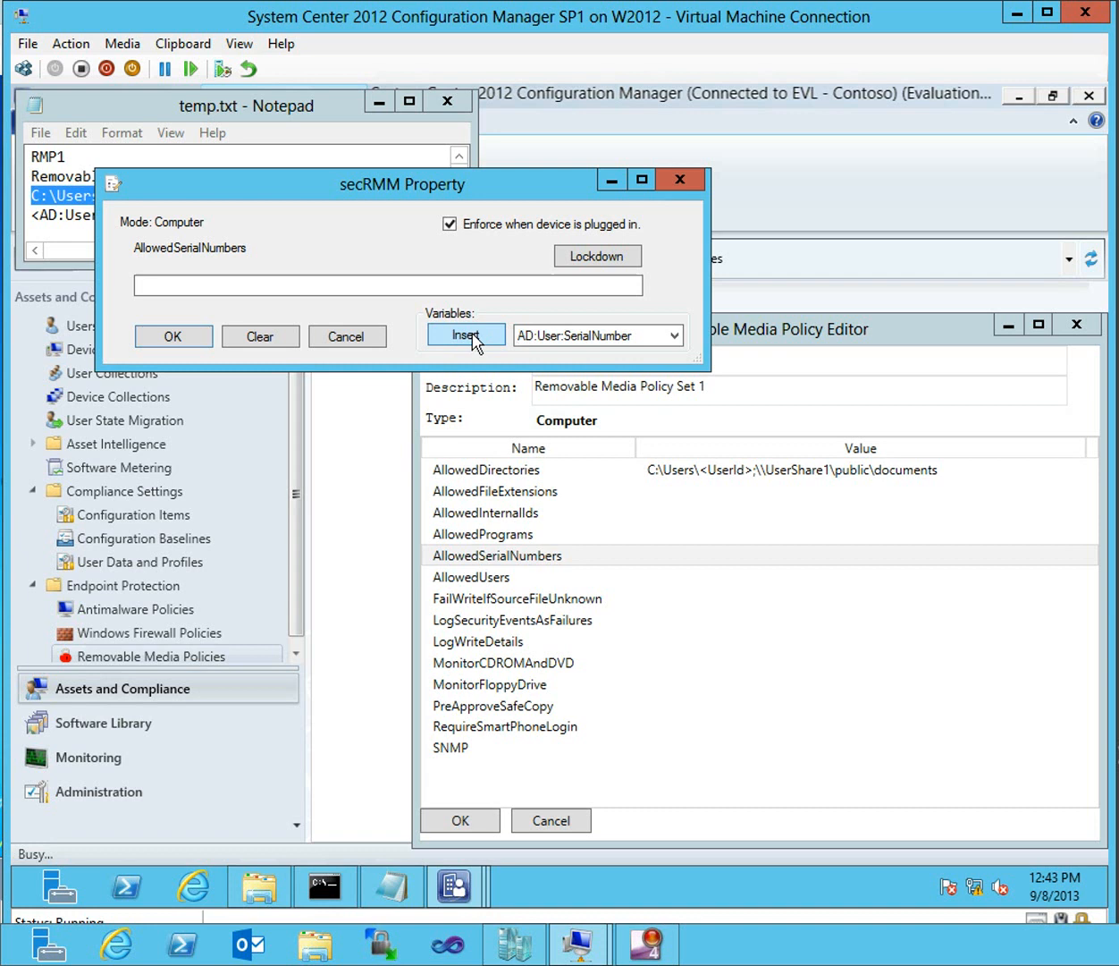
{"action": "left_click", "coordinate": [465, 334]}
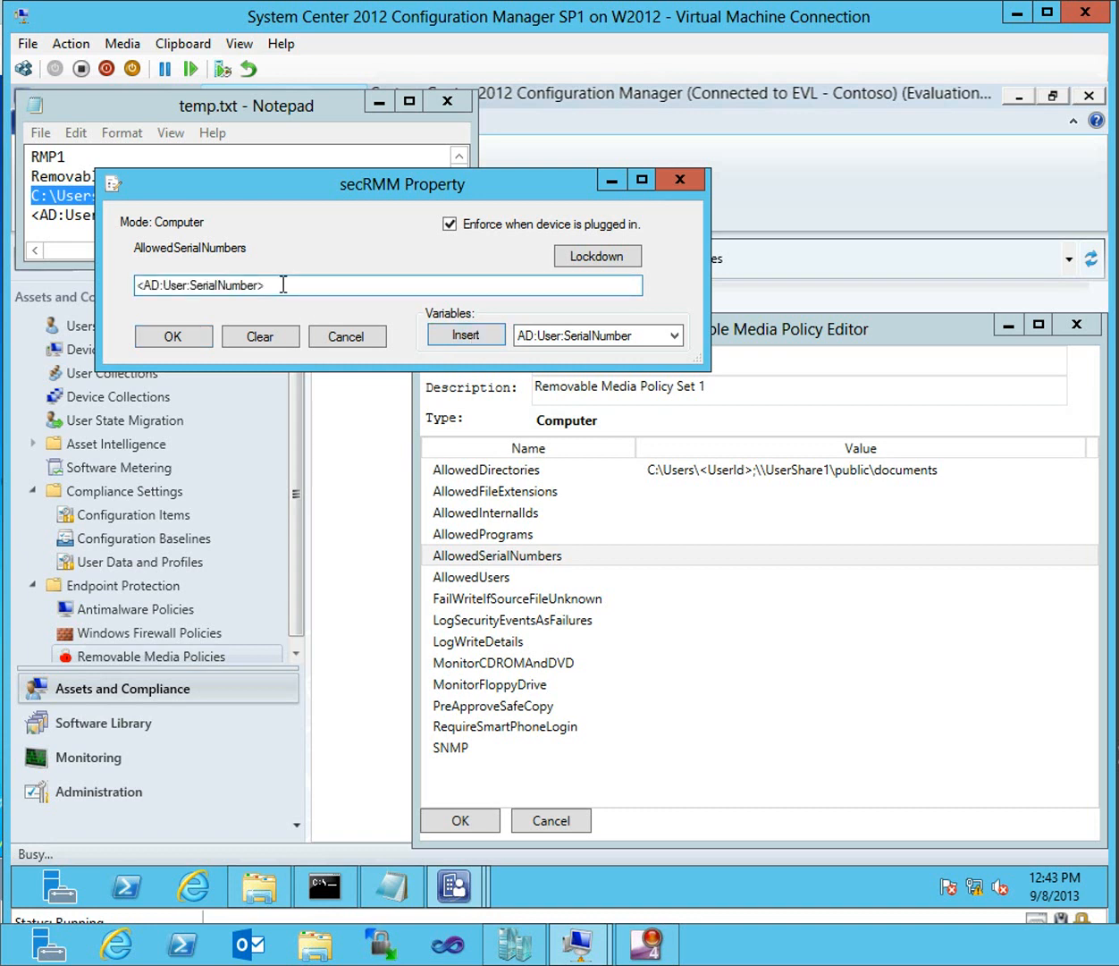
{"action": "left_click", "coordinate": [171, 336]}
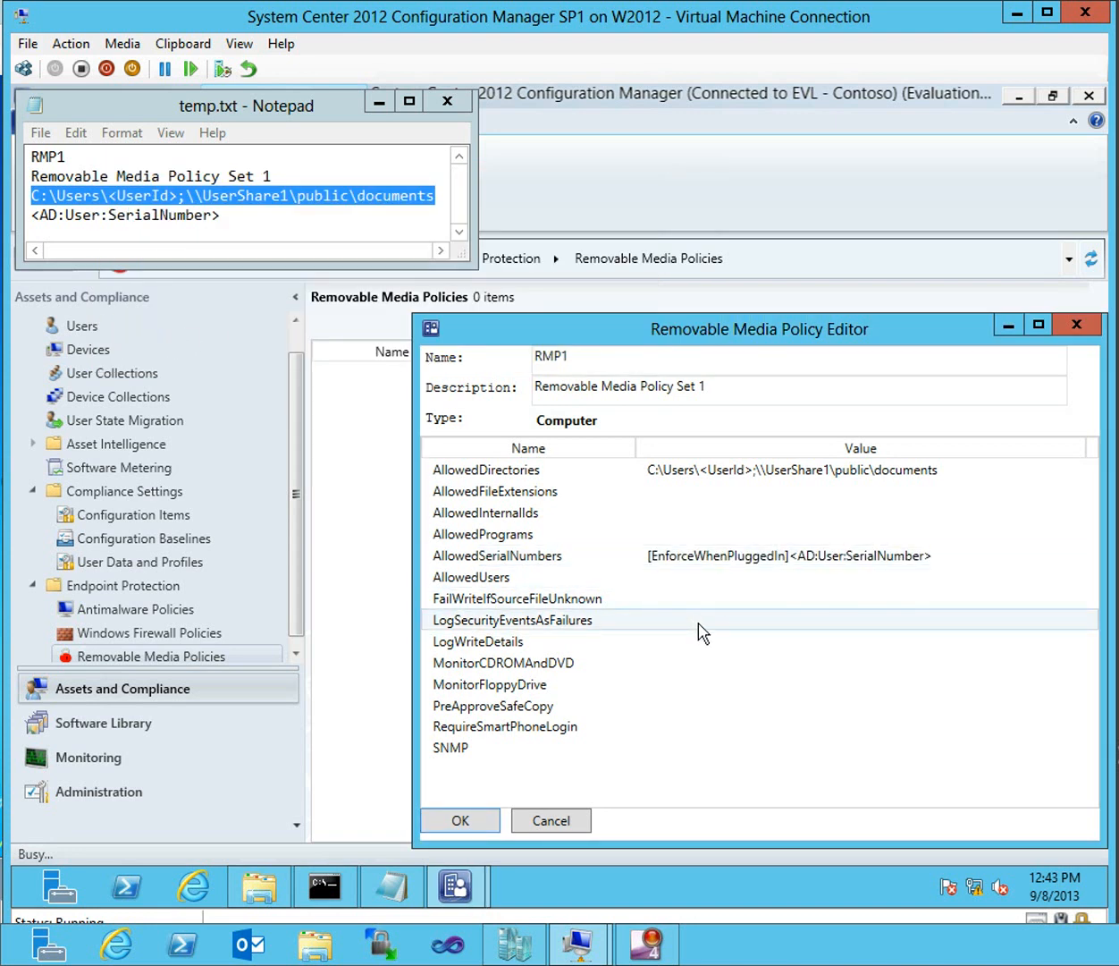
Turn LogSecurityEventsAsFailures on and move the Notepad notes out of the way.
{"action": "double_click", "coordinate": [511, 618]}
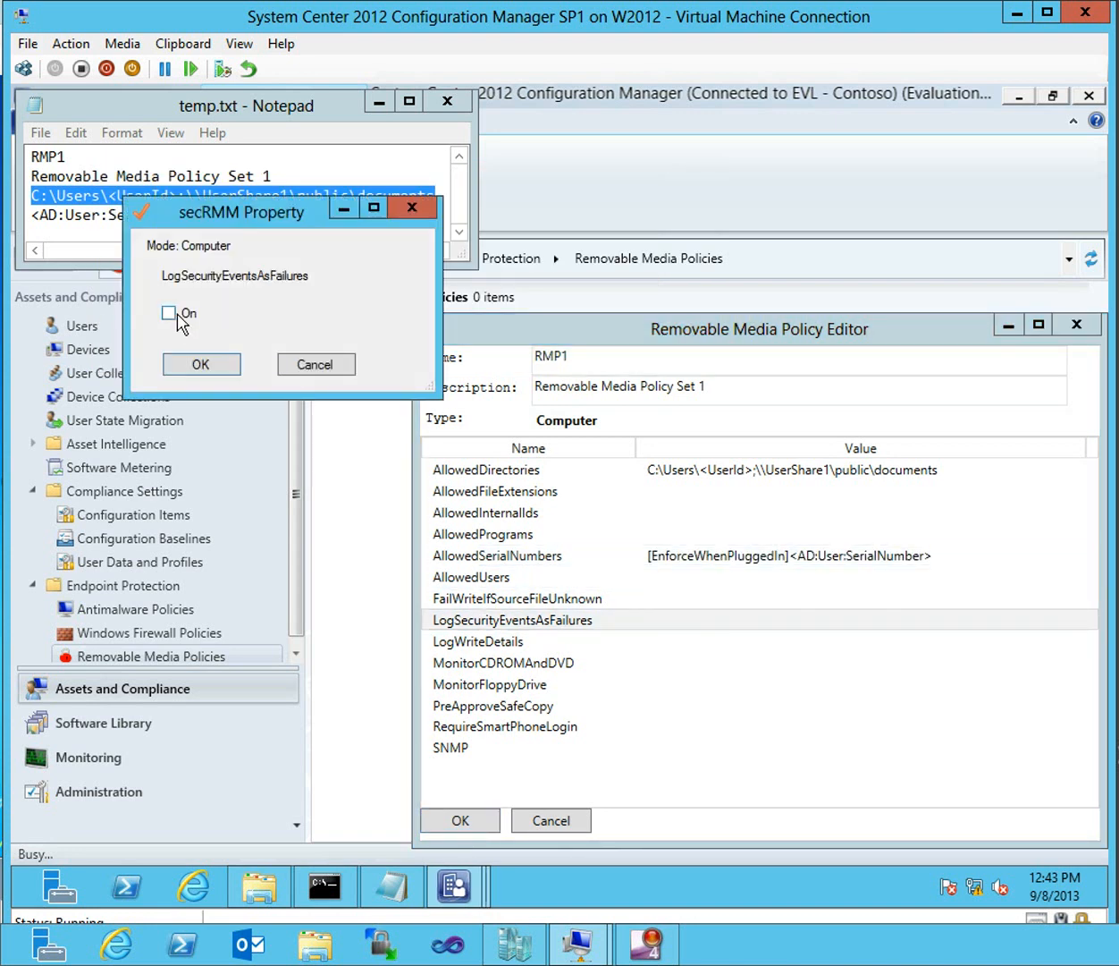
{"action": "left_click", "coordinate": [200, 365]}
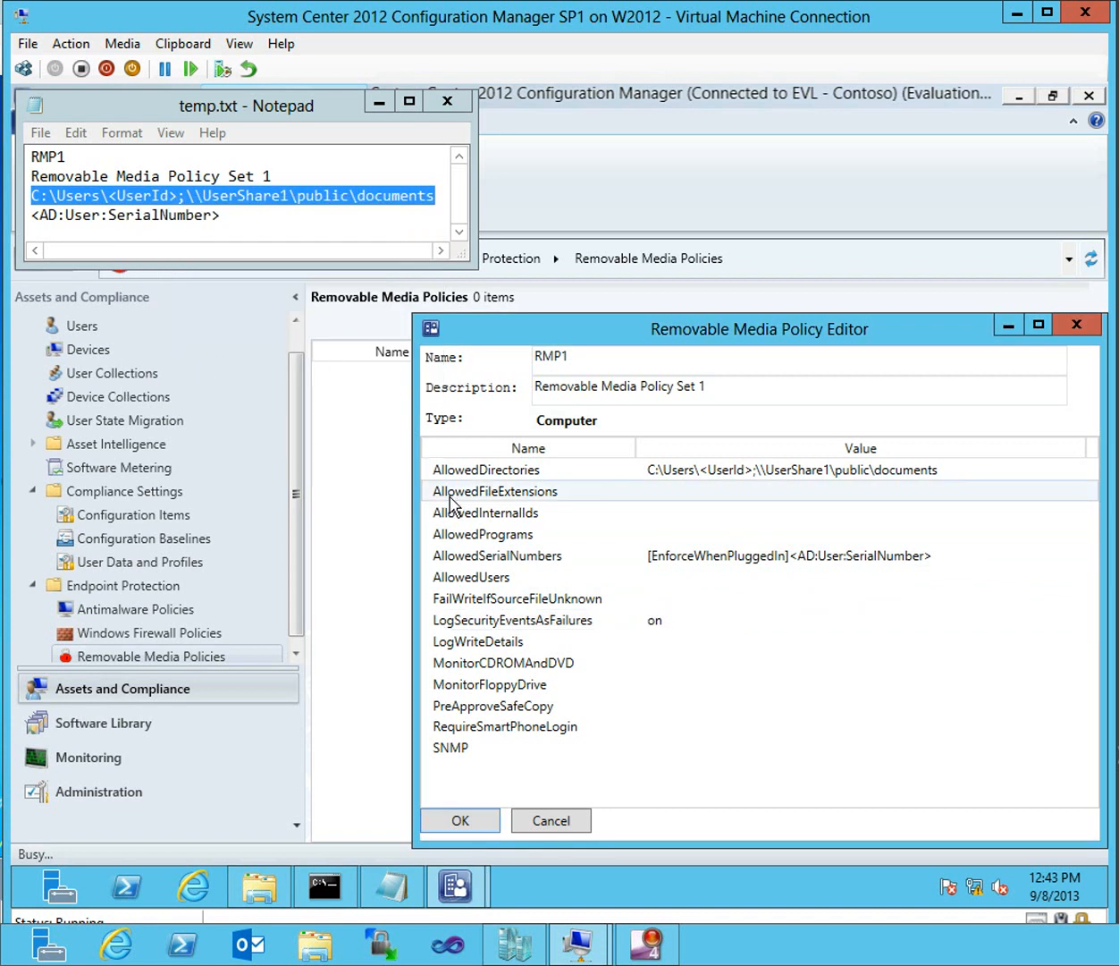
{"action": "left_click", "coordinate": [460, 819]}
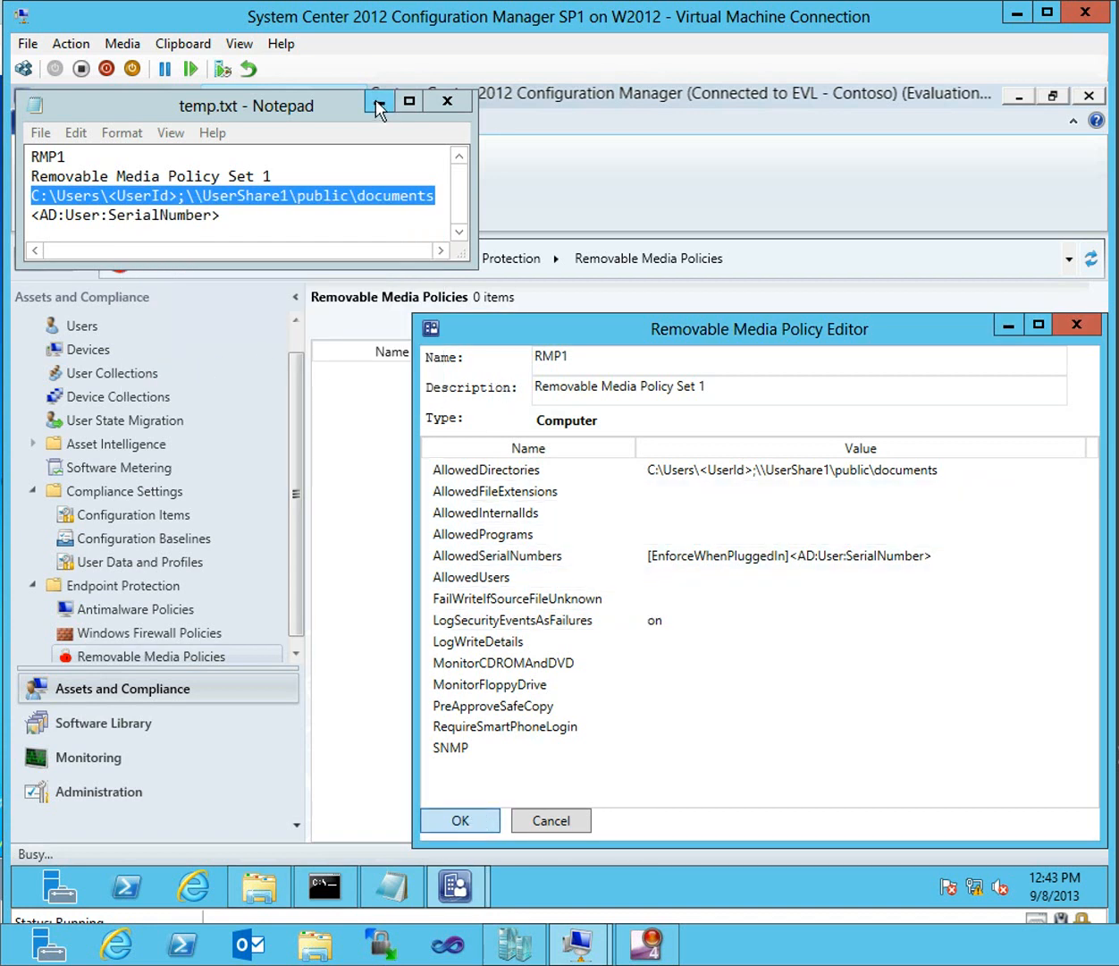
{"action": "left_click", "coordinate": [376, 101]}
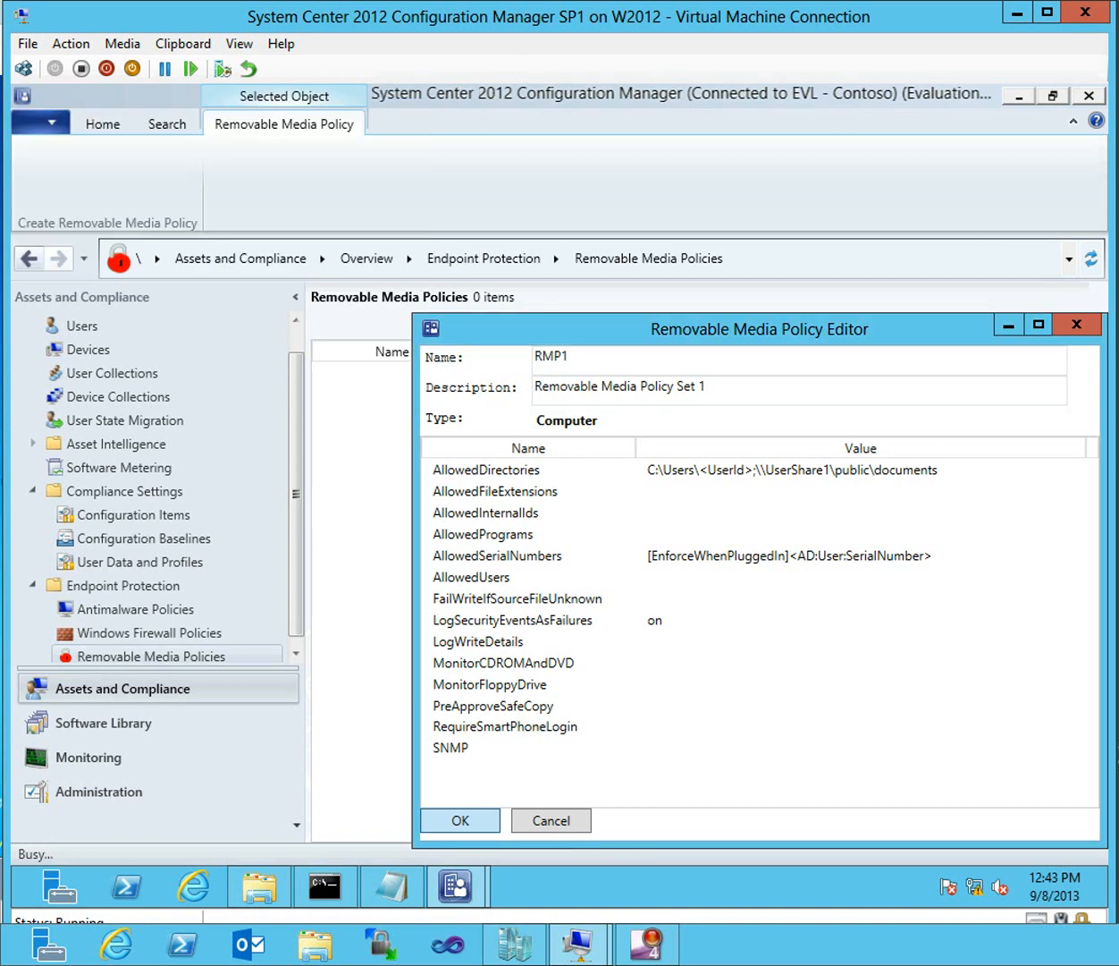
Save the RMP1 removable media policy so it lists as a Computer-type item.
{"action": "left_click", "coordinate": [460, 819]}
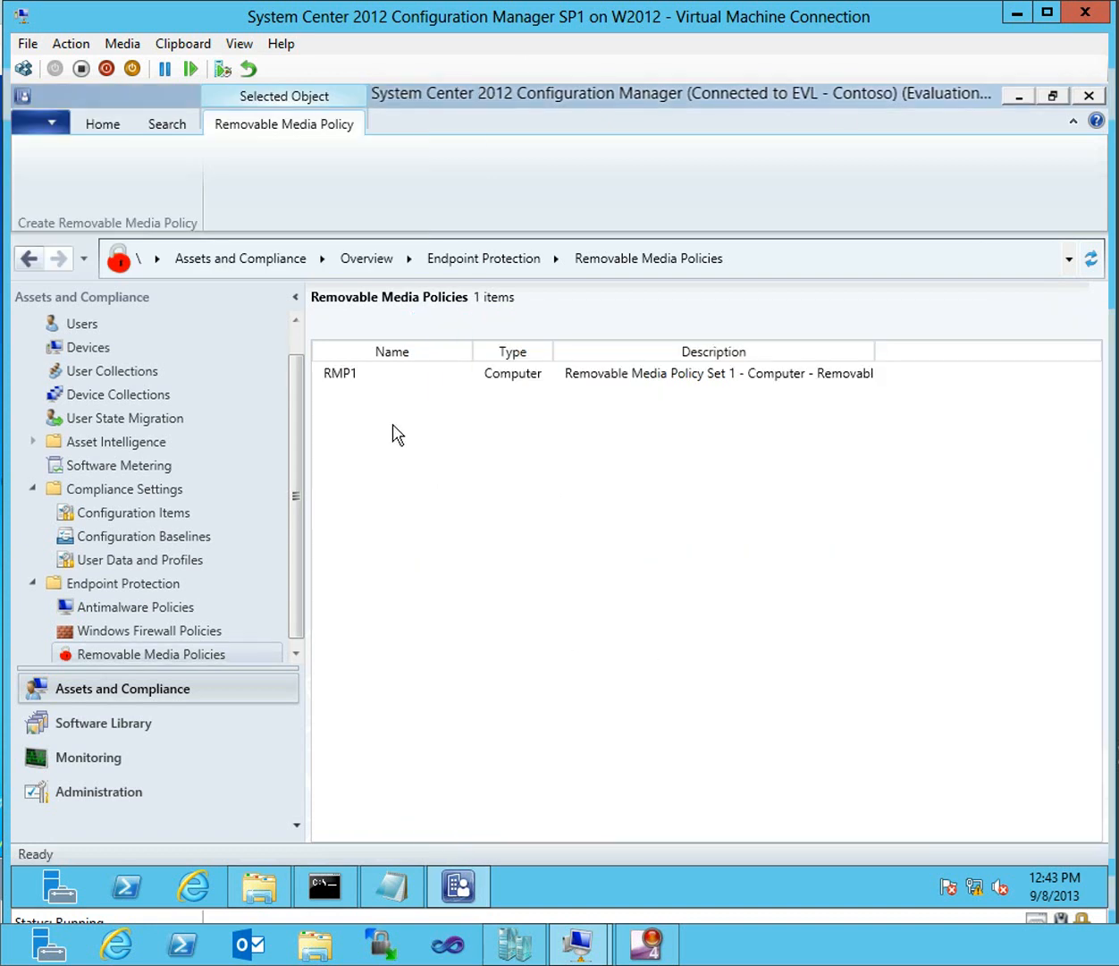
{"action": "mouse_move", "coordinate": [349, 483]}
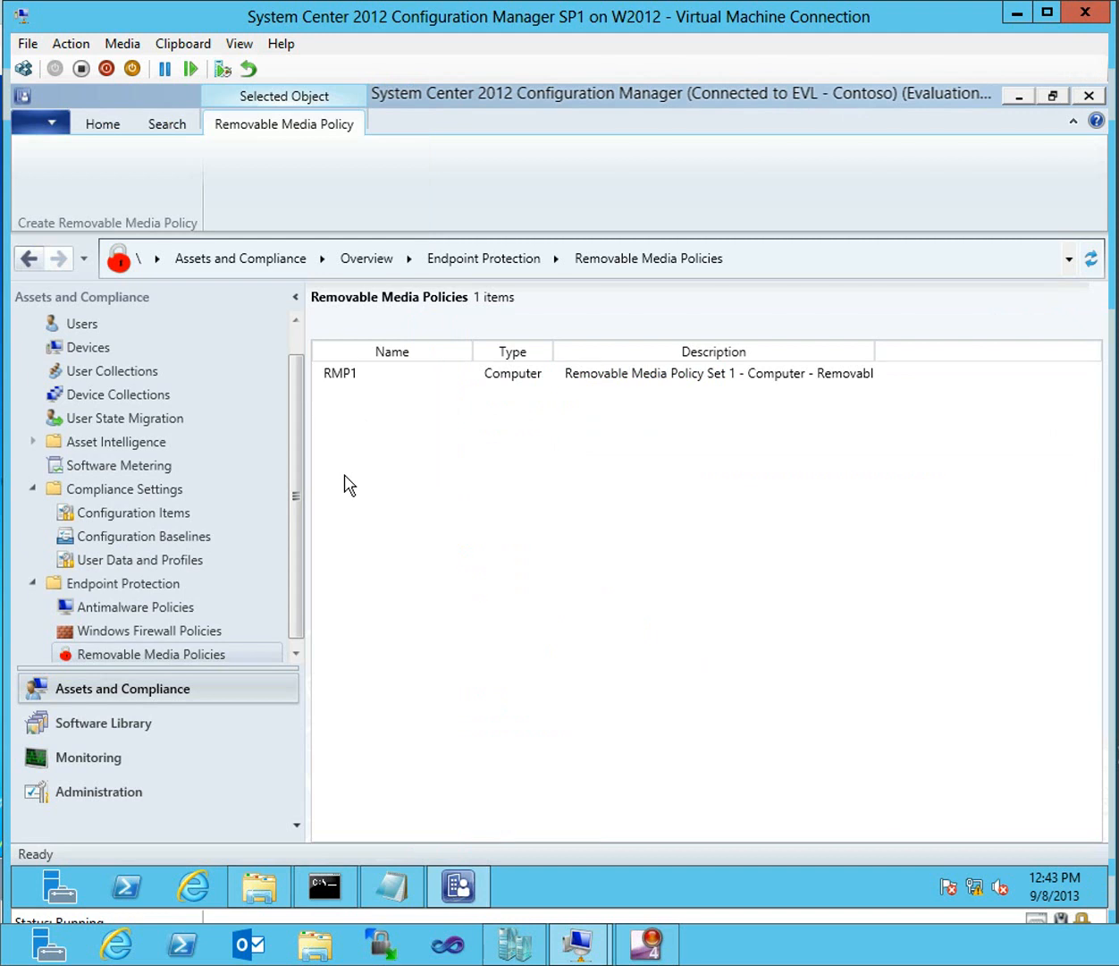
{"action": "mouse_move", "coordinate": [277, 468]}
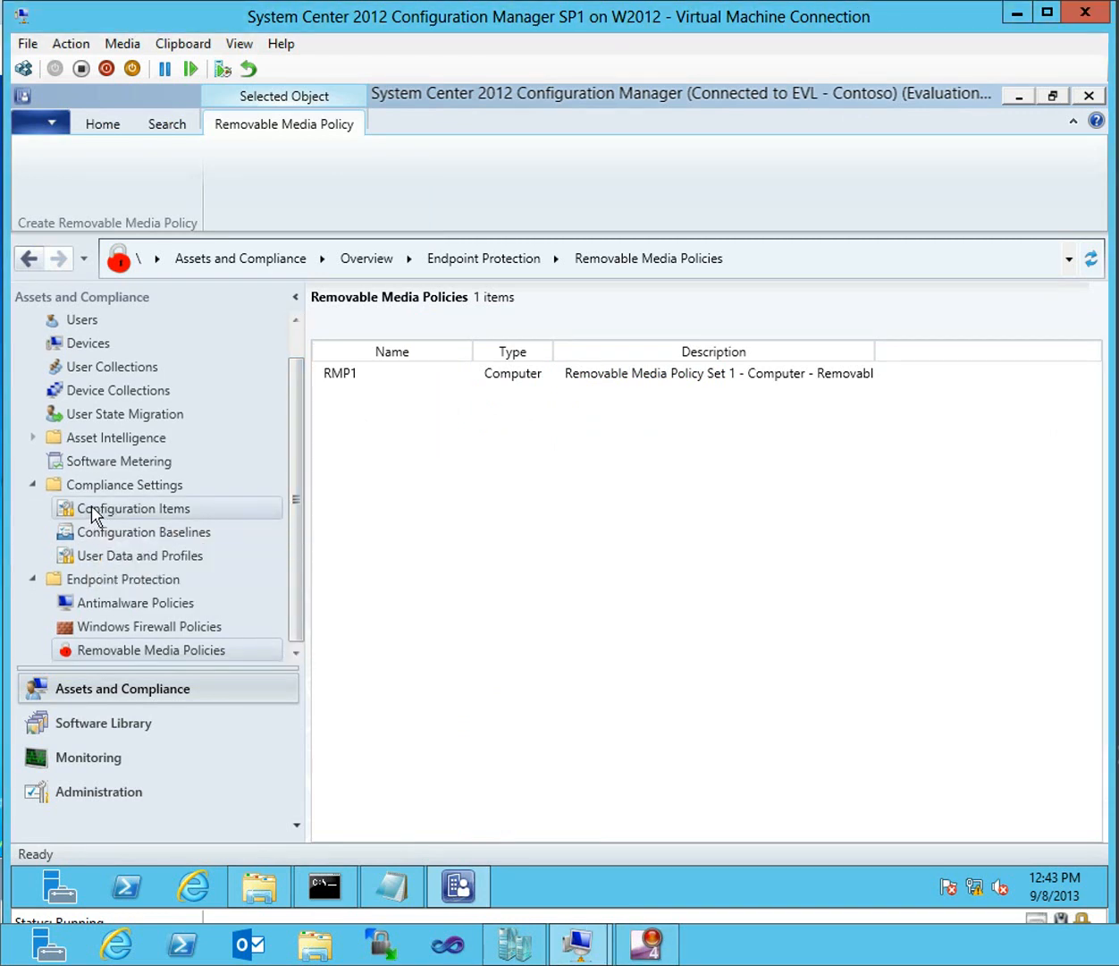
Expand Removable Media Policies under both Configuration Items and Configuration Baselines.
{"action": "left_click", "coordinate": [133, 504]}
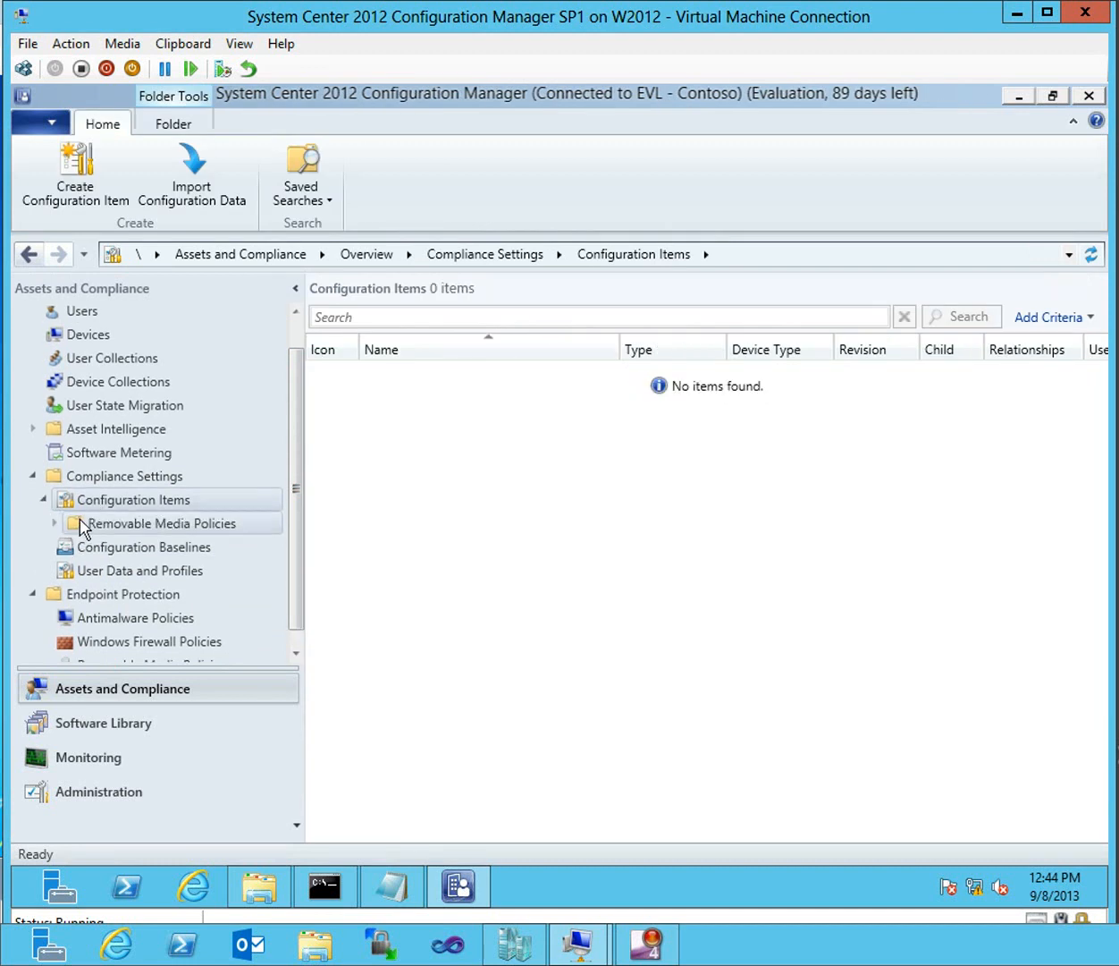
{"action": "left_click", "coordinate": [53, 522]}
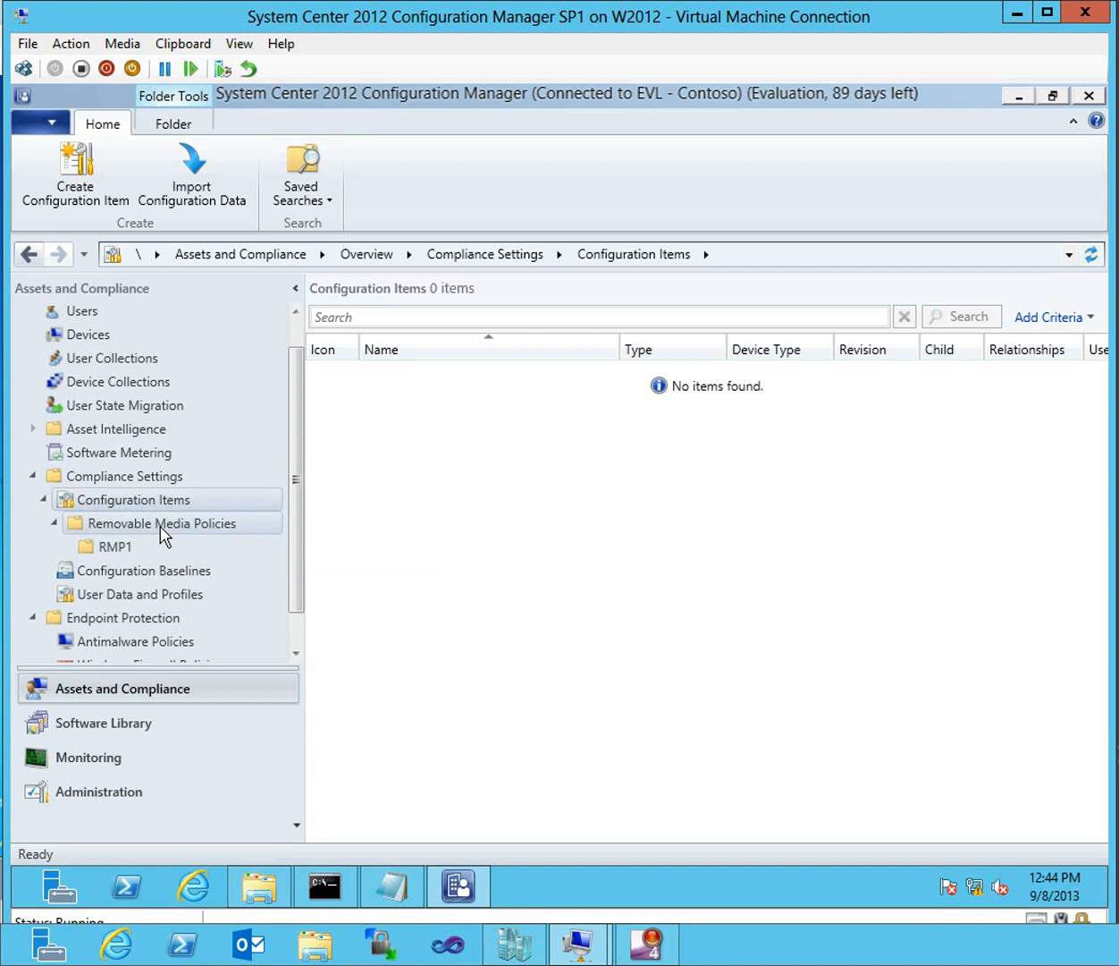
{"action": "scroll", "scroll_direction": "down", "scroll_amount": 3}
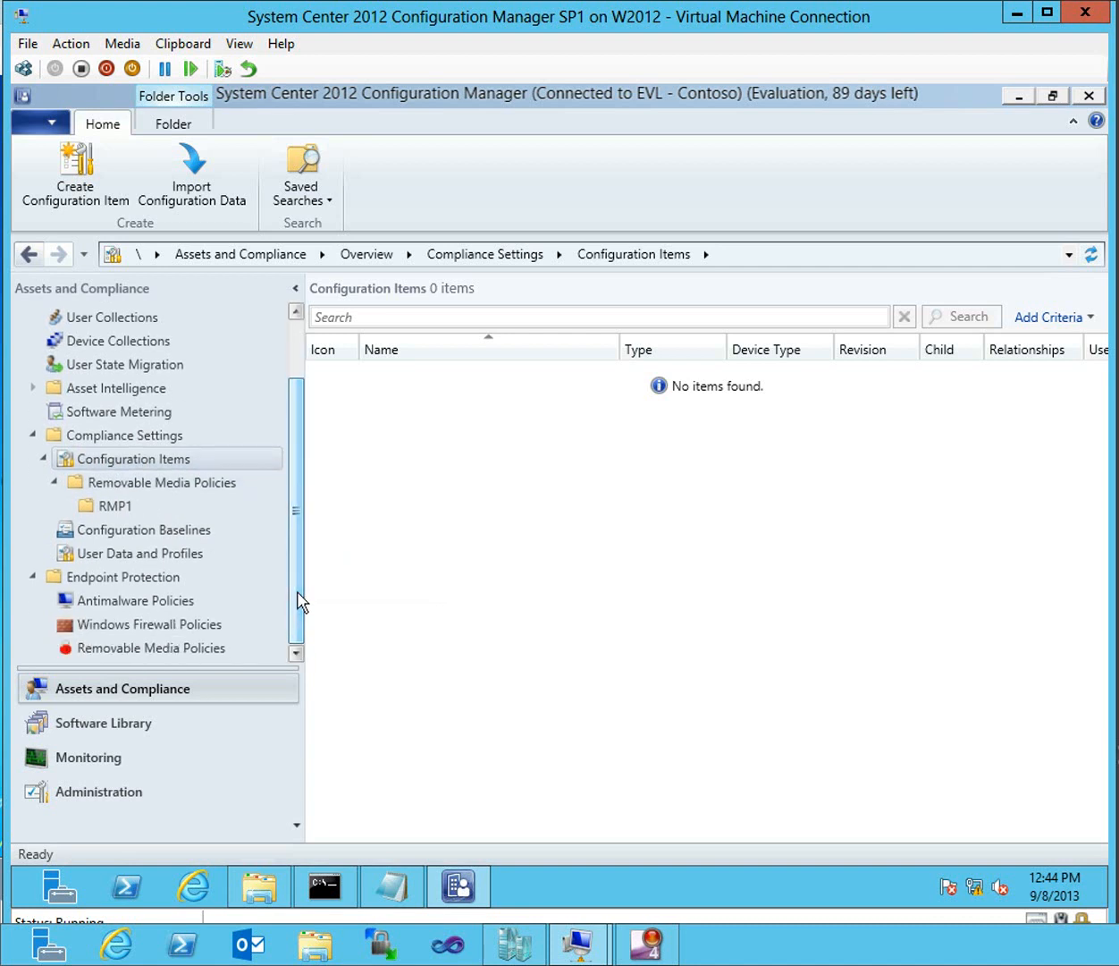
{"action": "left_click", "coordinate": [144, 529]}
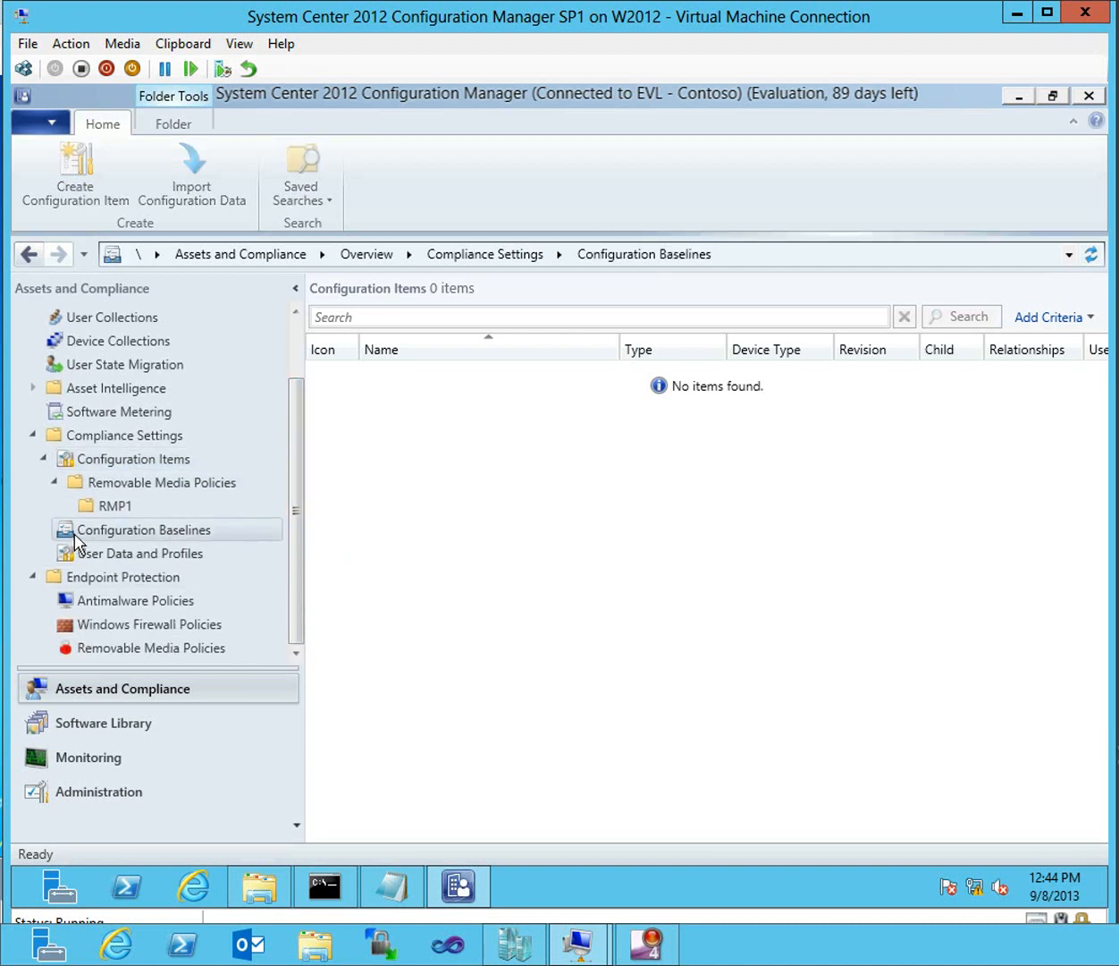
{"action": "left_click", "coordinate": [143, 529]}
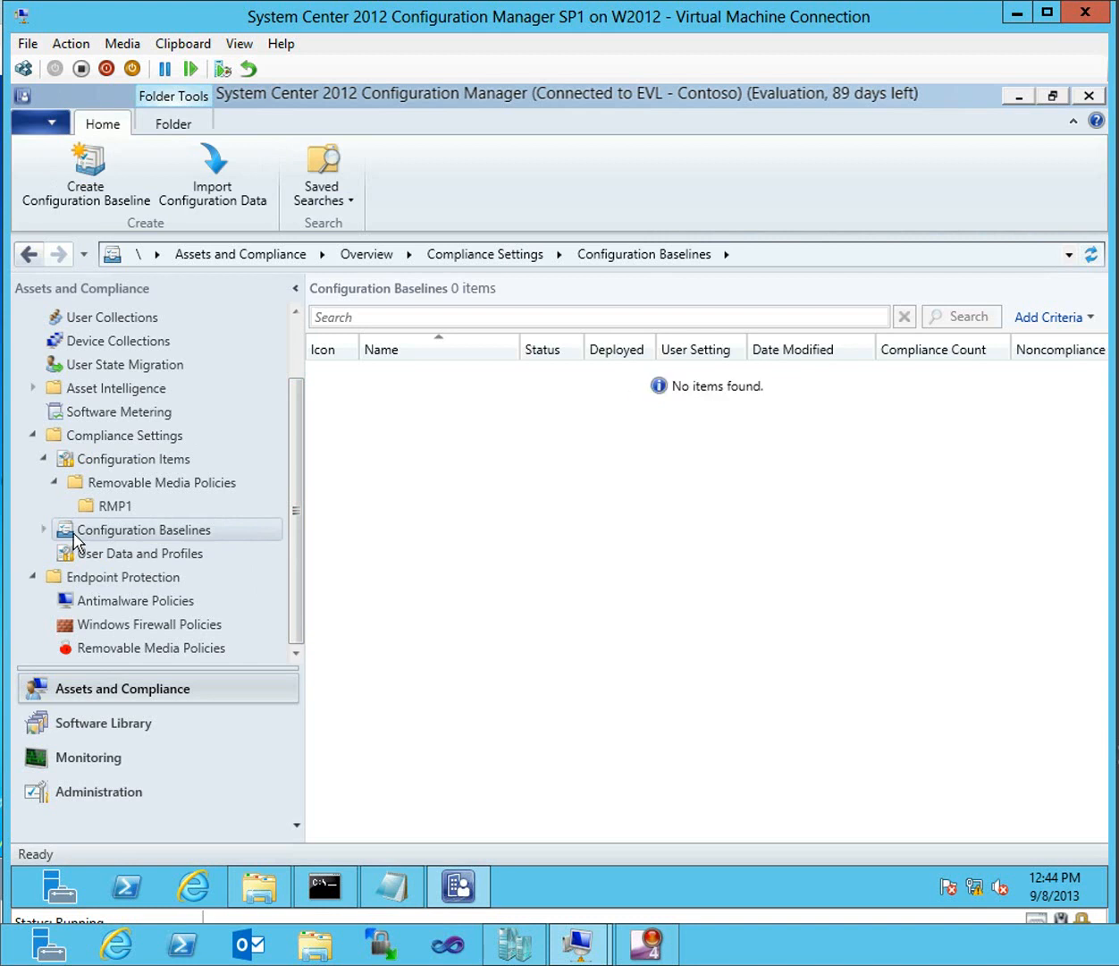
{"action": "left_click", "coordinate": [43, 529]}
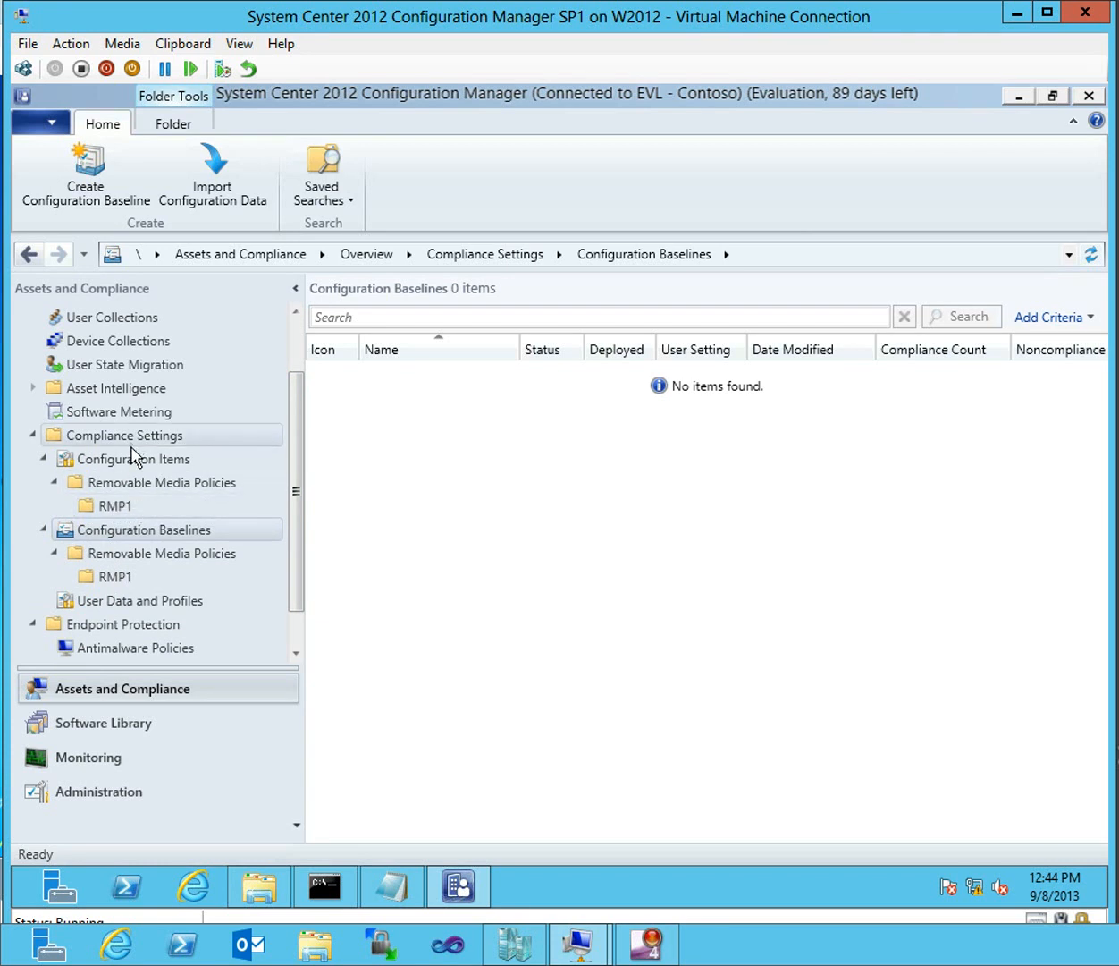
Show the RMP1 configuration item folder with its AllowedDirectories and AllowedSerialNumbers children.
{"action": "left_click", "coordinate": [115, 505]}
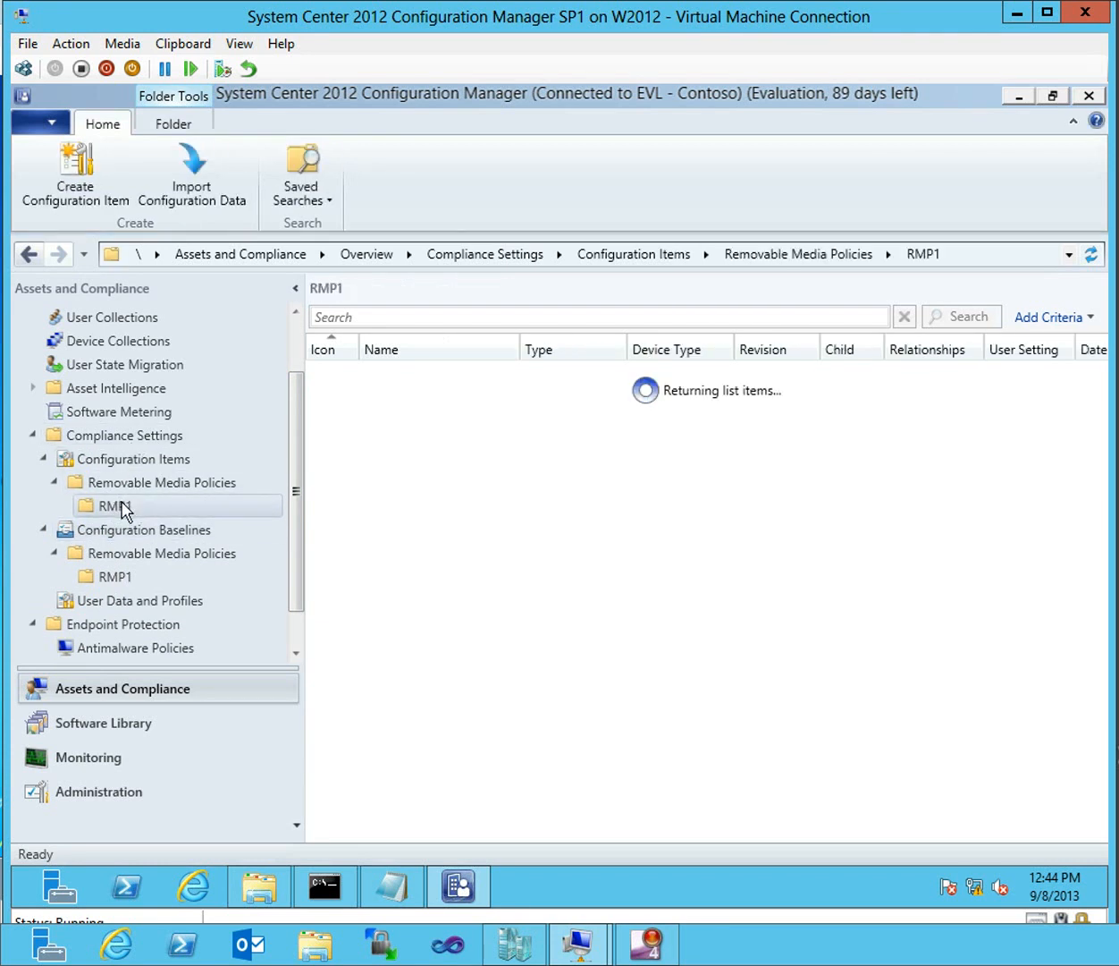
{"action": "left_click", "coordinate": [115, 504]}
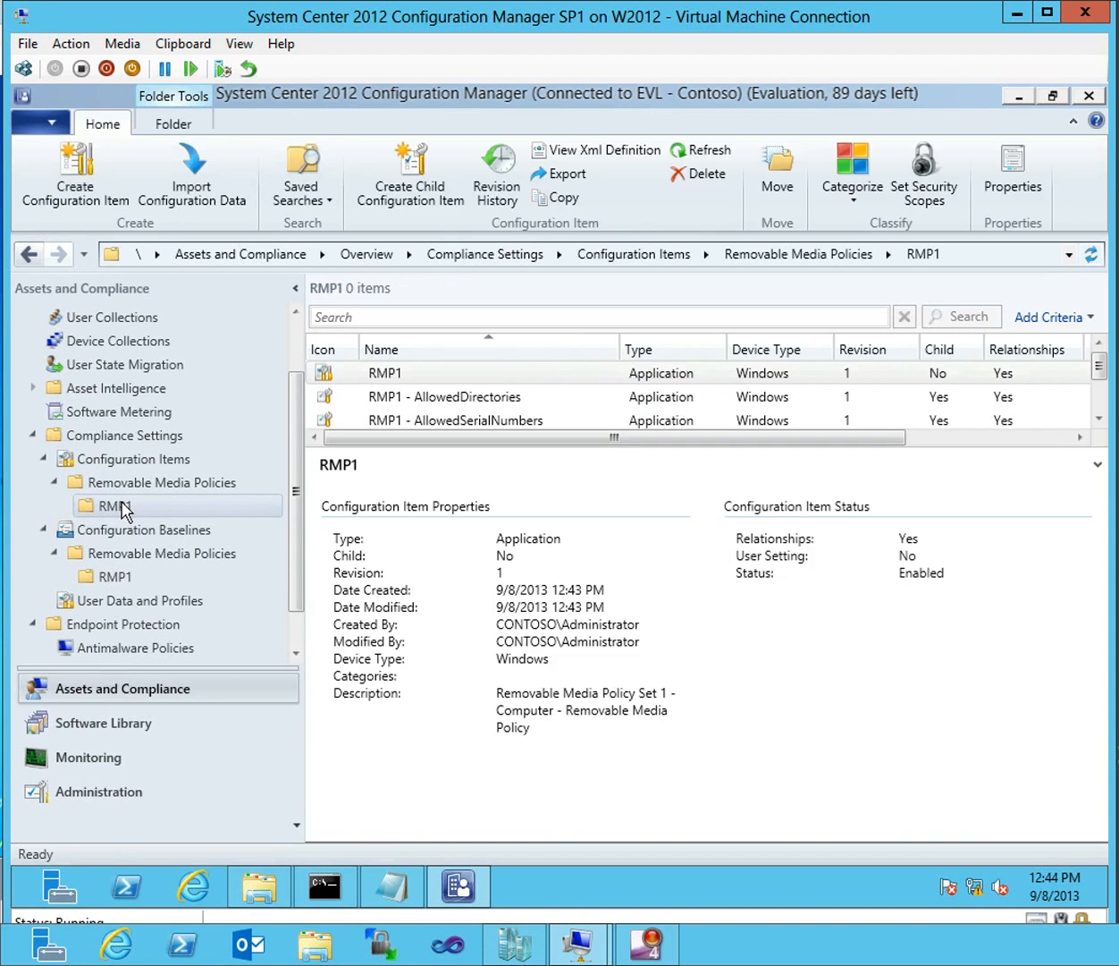
{"action": "mouse_move", "coordinate": [394, 443]}
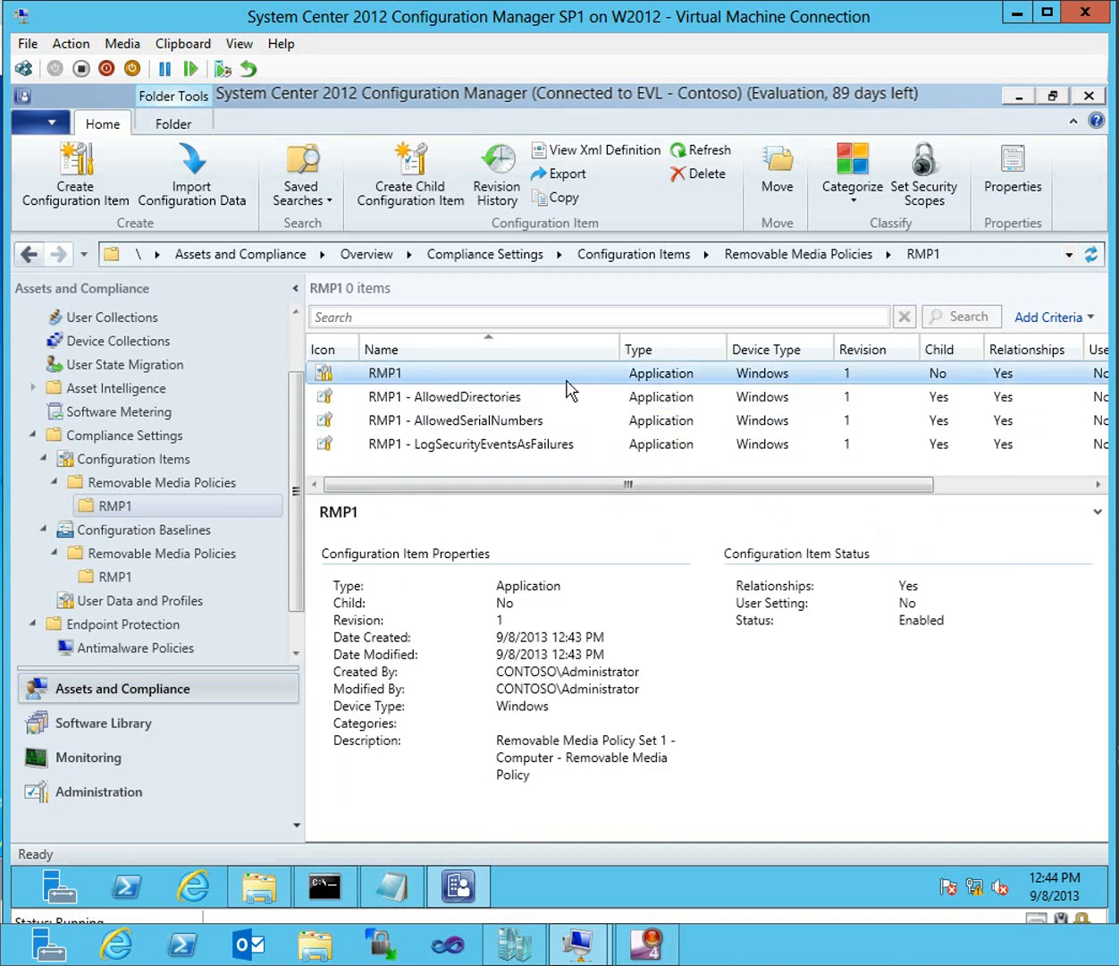
{"action": "mouse_move", "coordinate": [820, 385]}
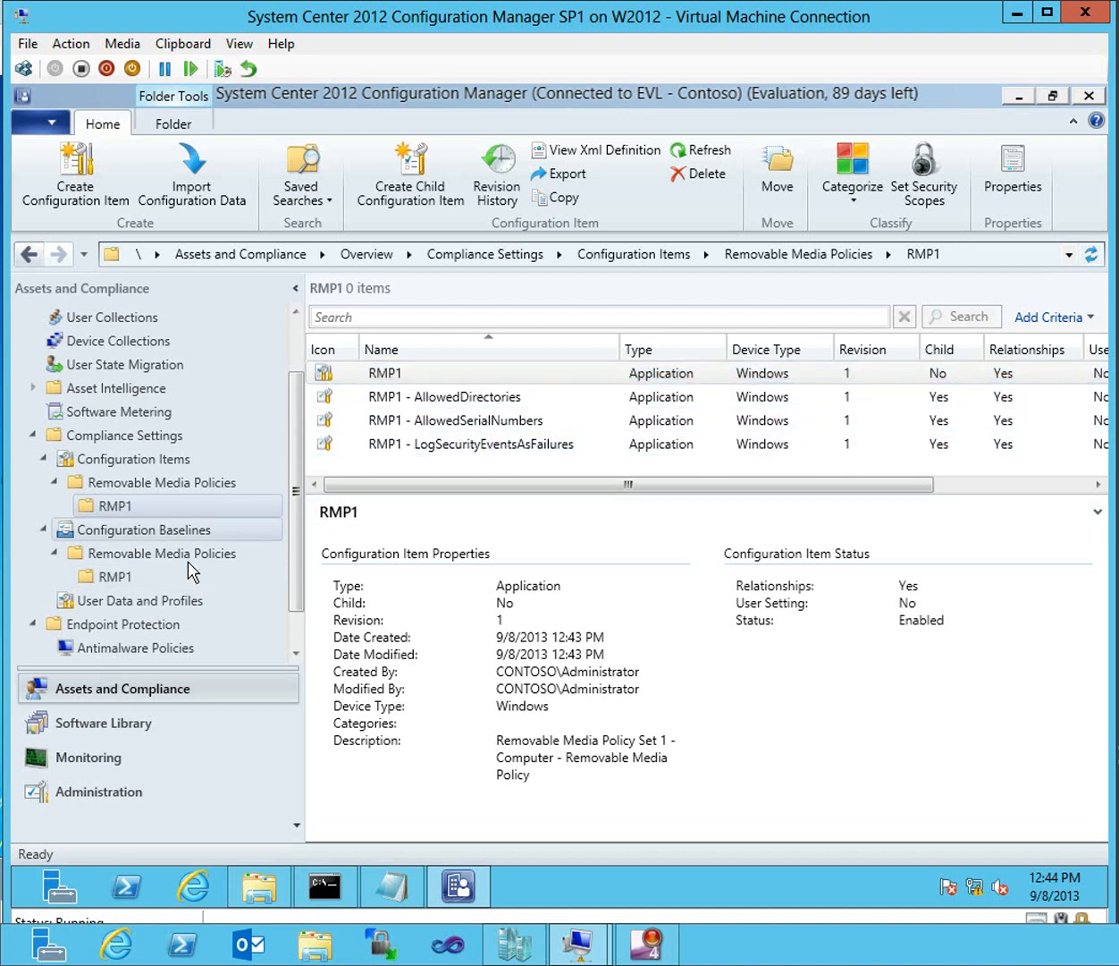
Select the RMP1 baseline under Configuration Baselines and bring up its actions.
{"action": "left_click", "coordinate": [114, 576]}
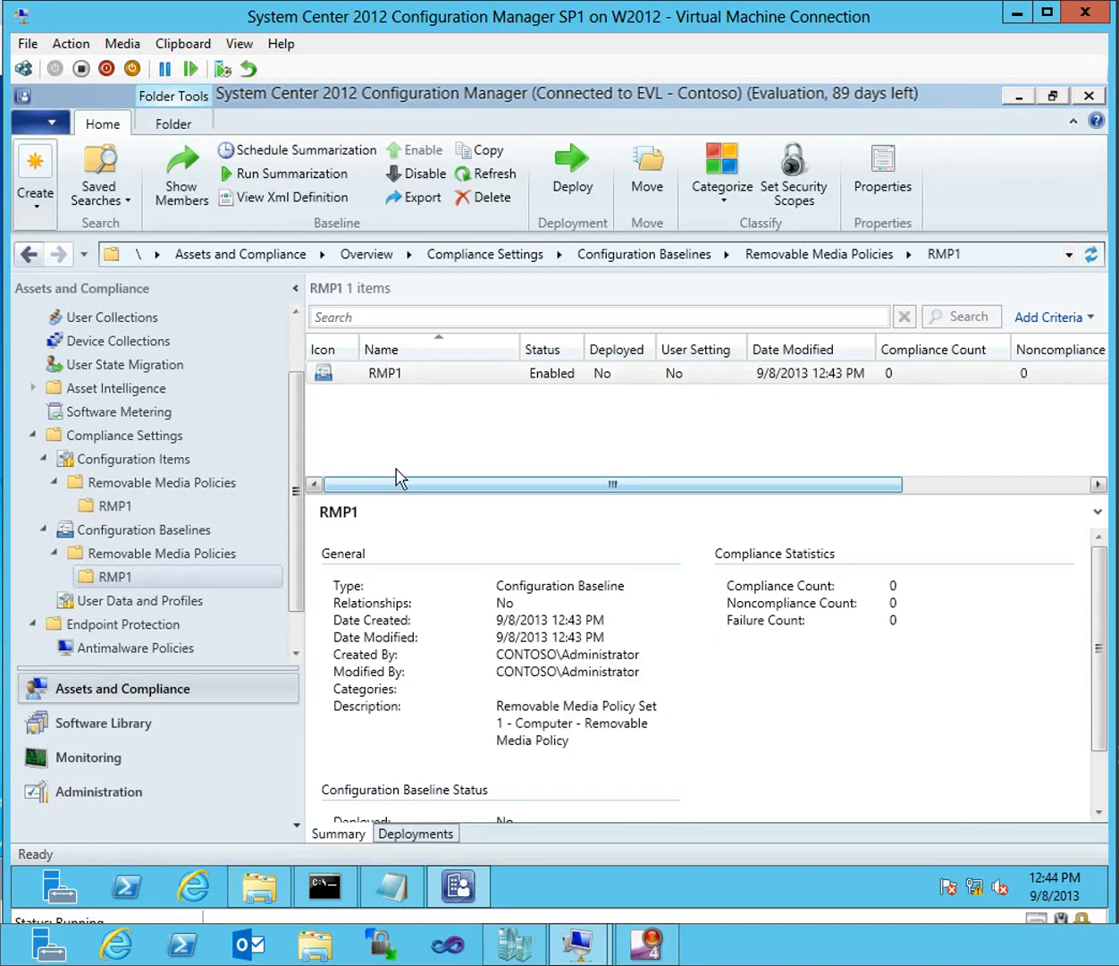
{"action": "left_click", "coordinate": [386, 372]}
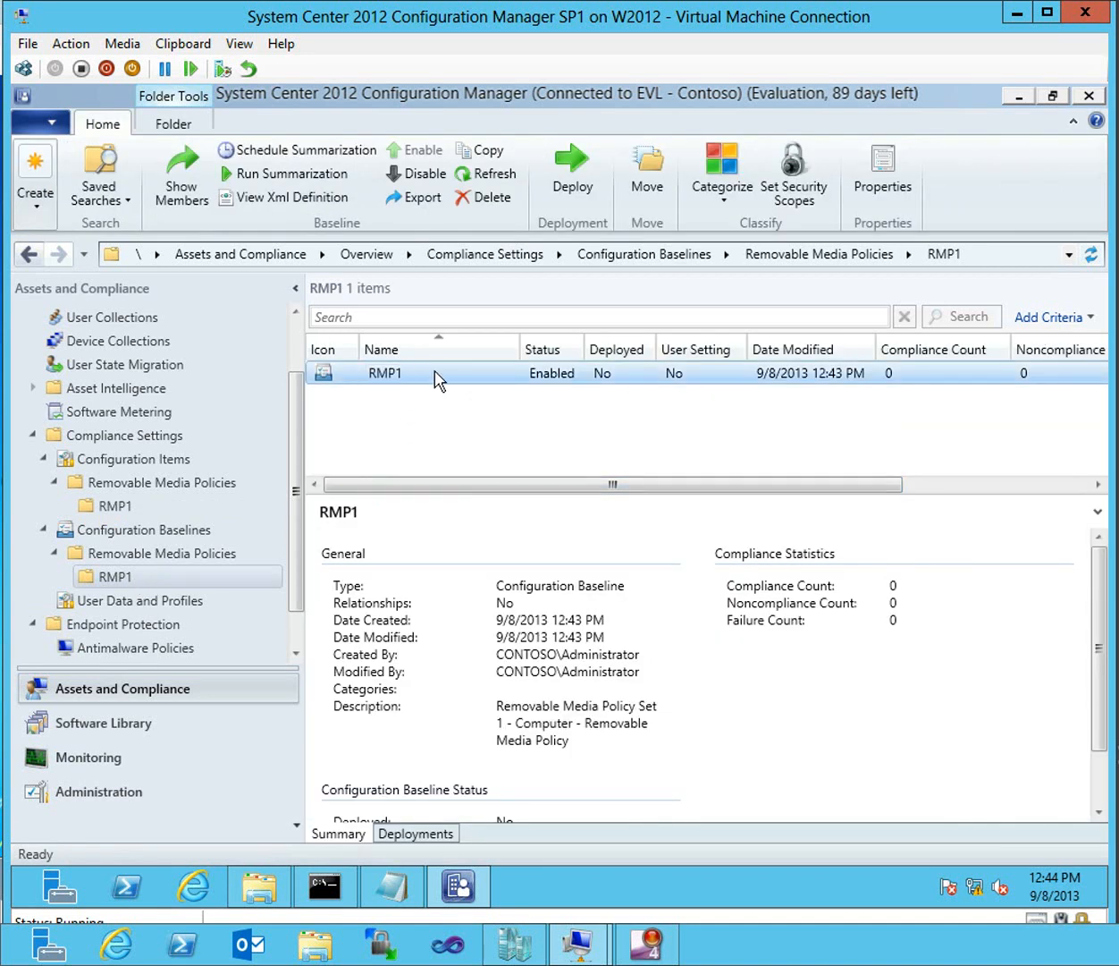
{"action": "right_click", "coordinate": [384, 372]}
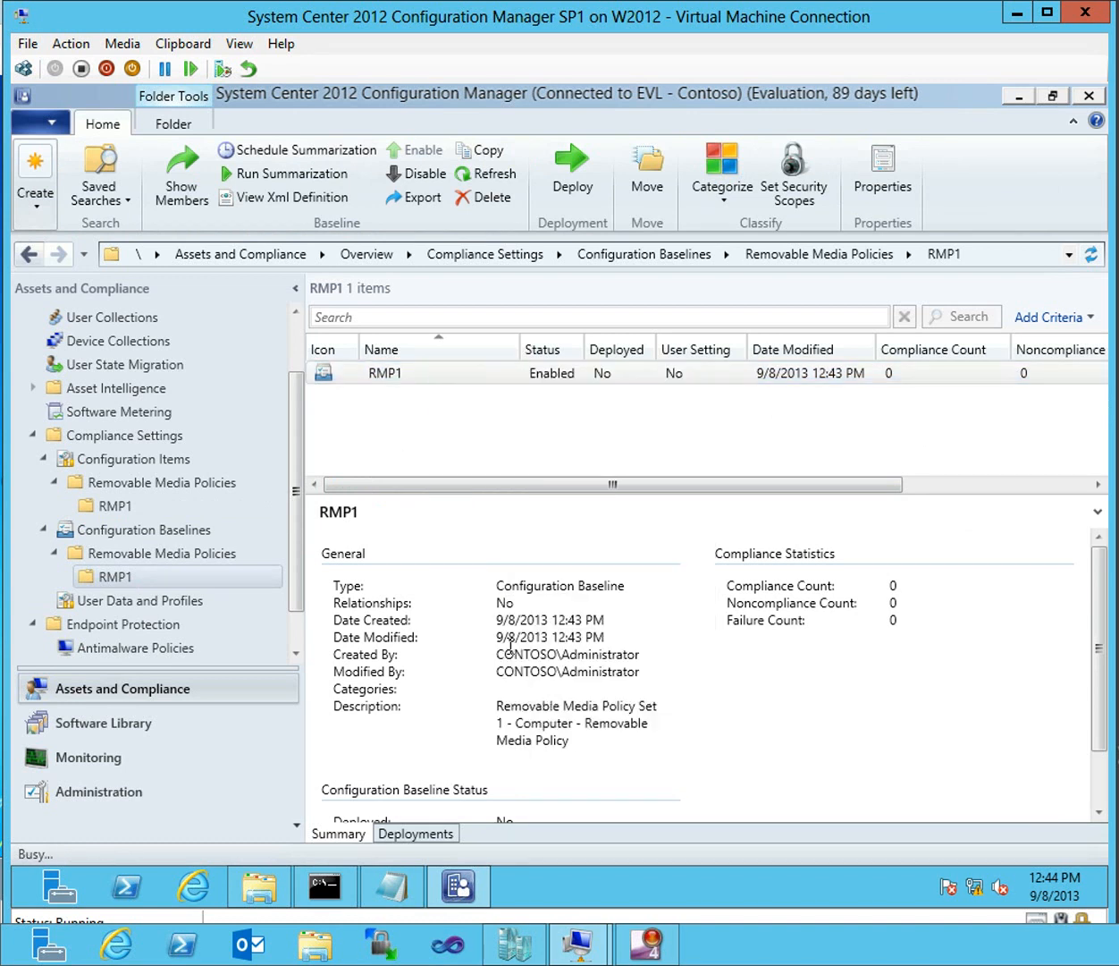
{"action": "left_click", "coordinate": [572, 170]}
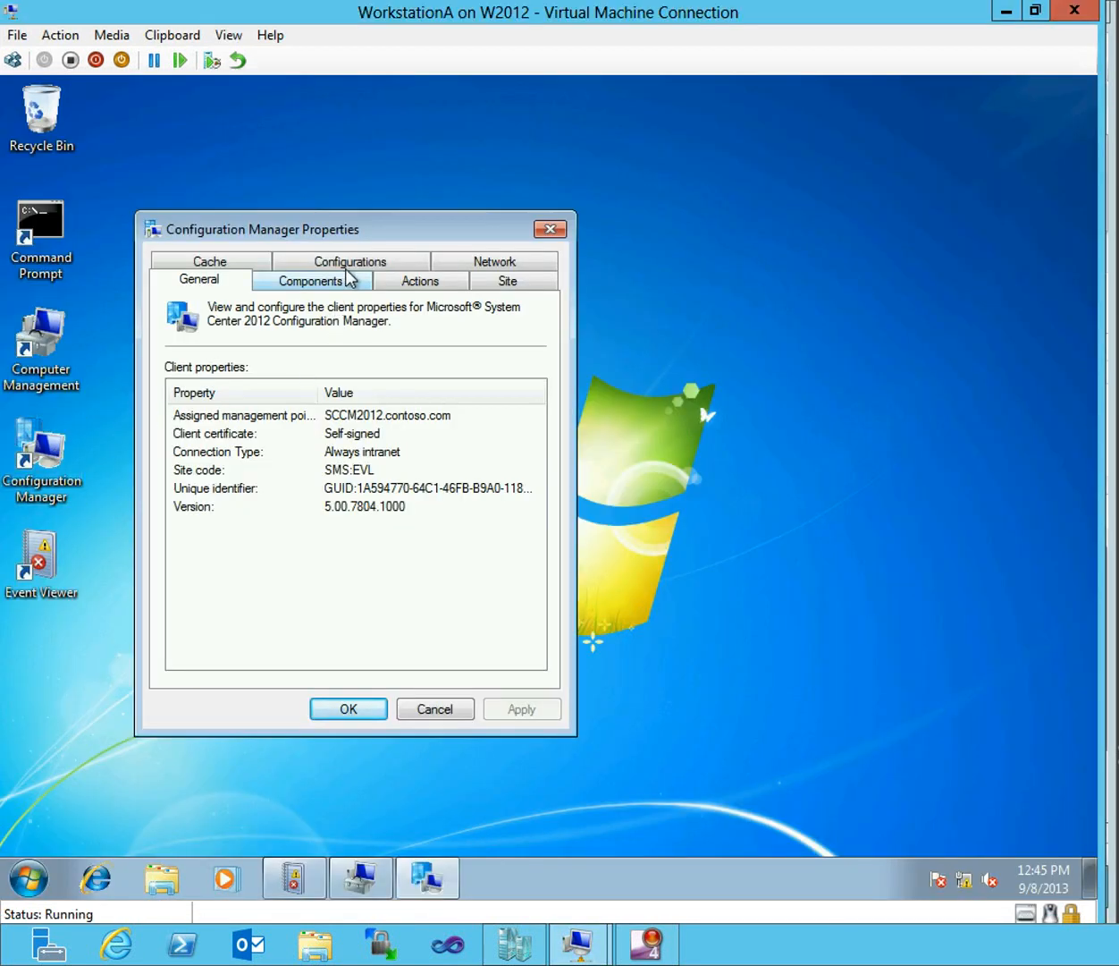
View the Configurations page of the WorkstationA client properties.
{"action": "left_click", "coordinate": [349, 261]}
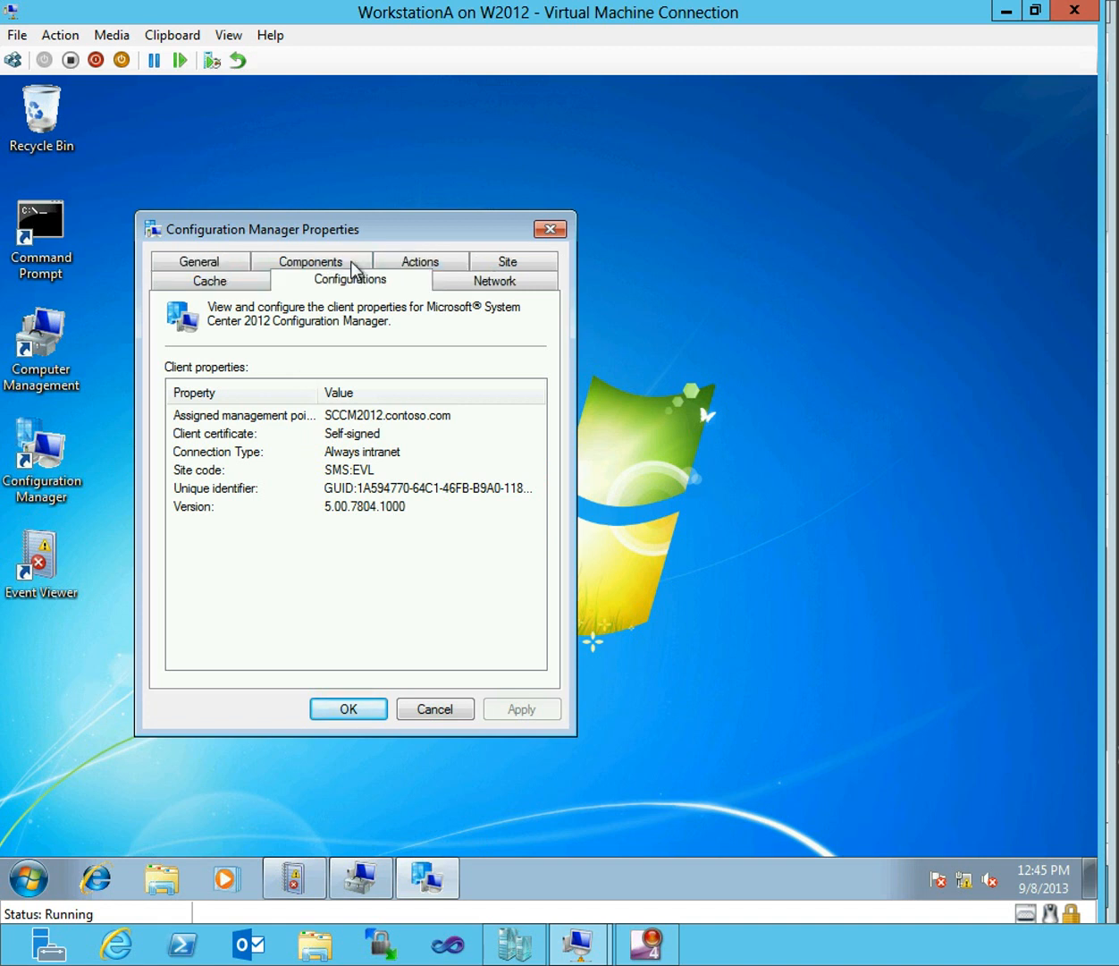
{"action": "left_click", "coordinate": [348, 279]}
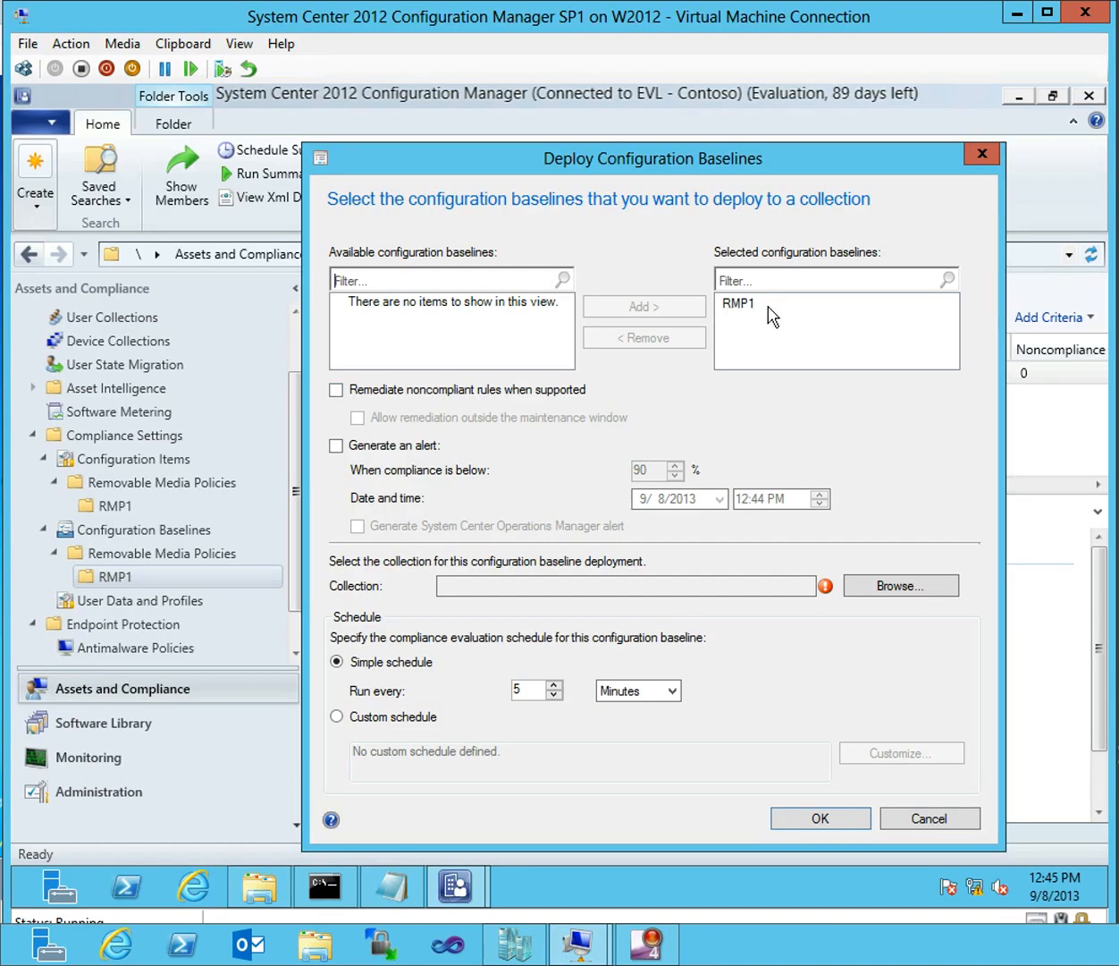
Deploy RMP1 with remediation of noncompliant rules, outside maintenance windows, and an alert below 100% compliance.
{"action": "left_click", "coordinate": [739, 302]}
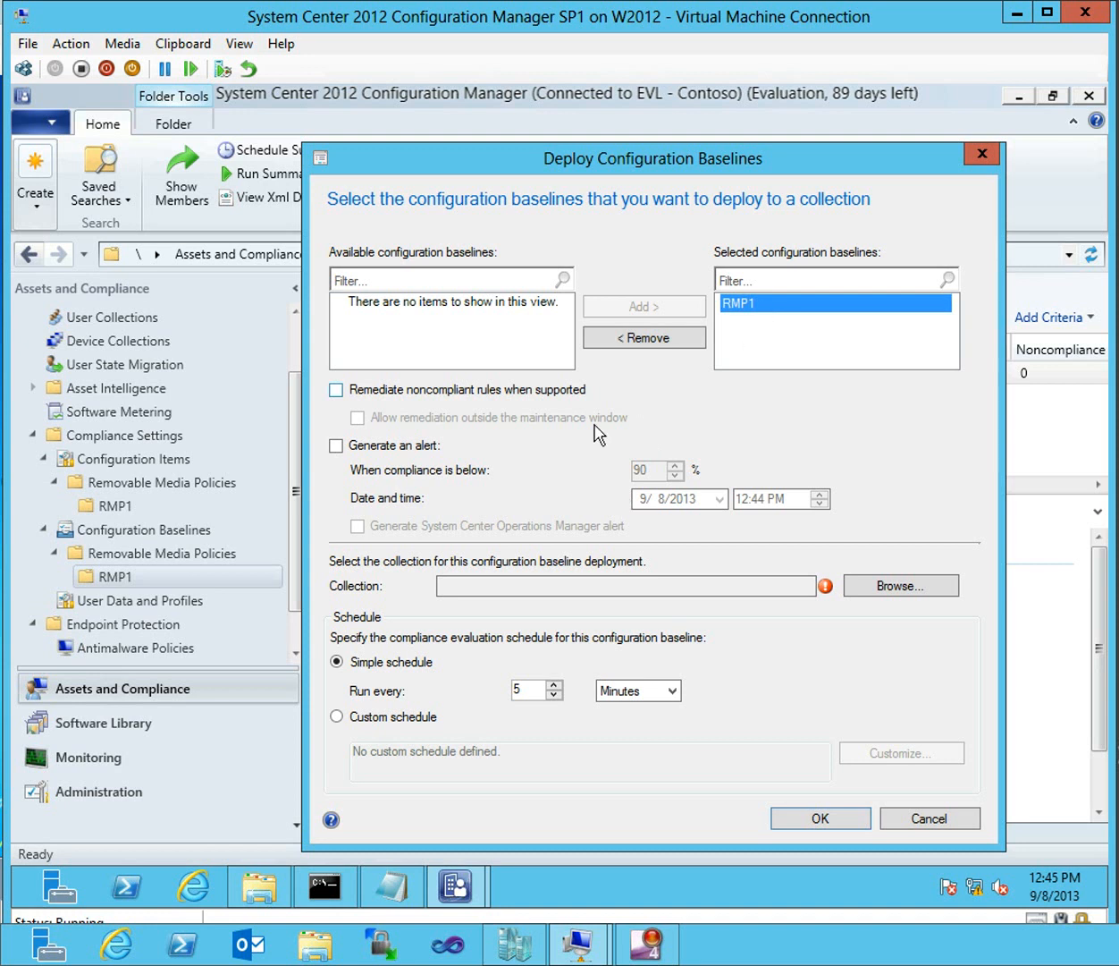
{"action": "left_click", "coordinate": [337, 390]}
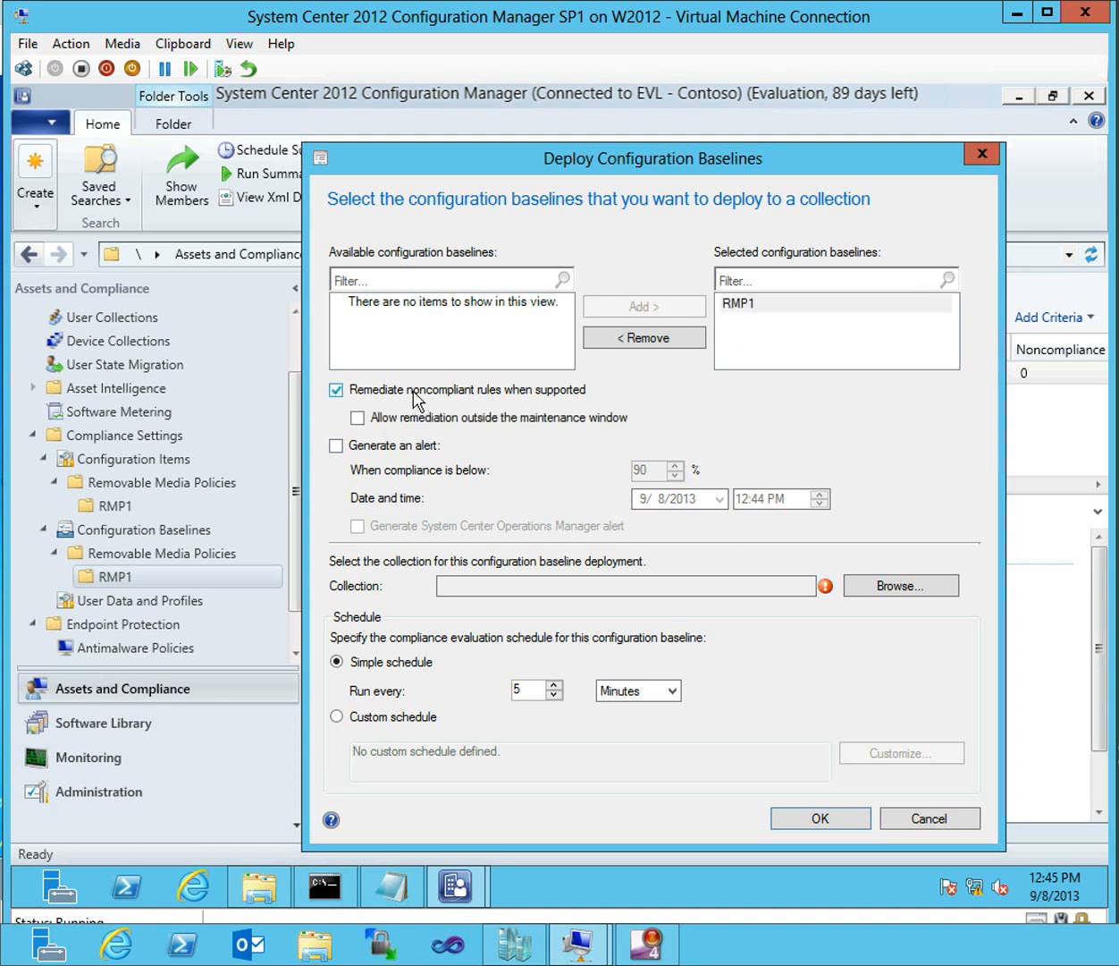
{"action": "left_click", "coordinate": [358, 419]}
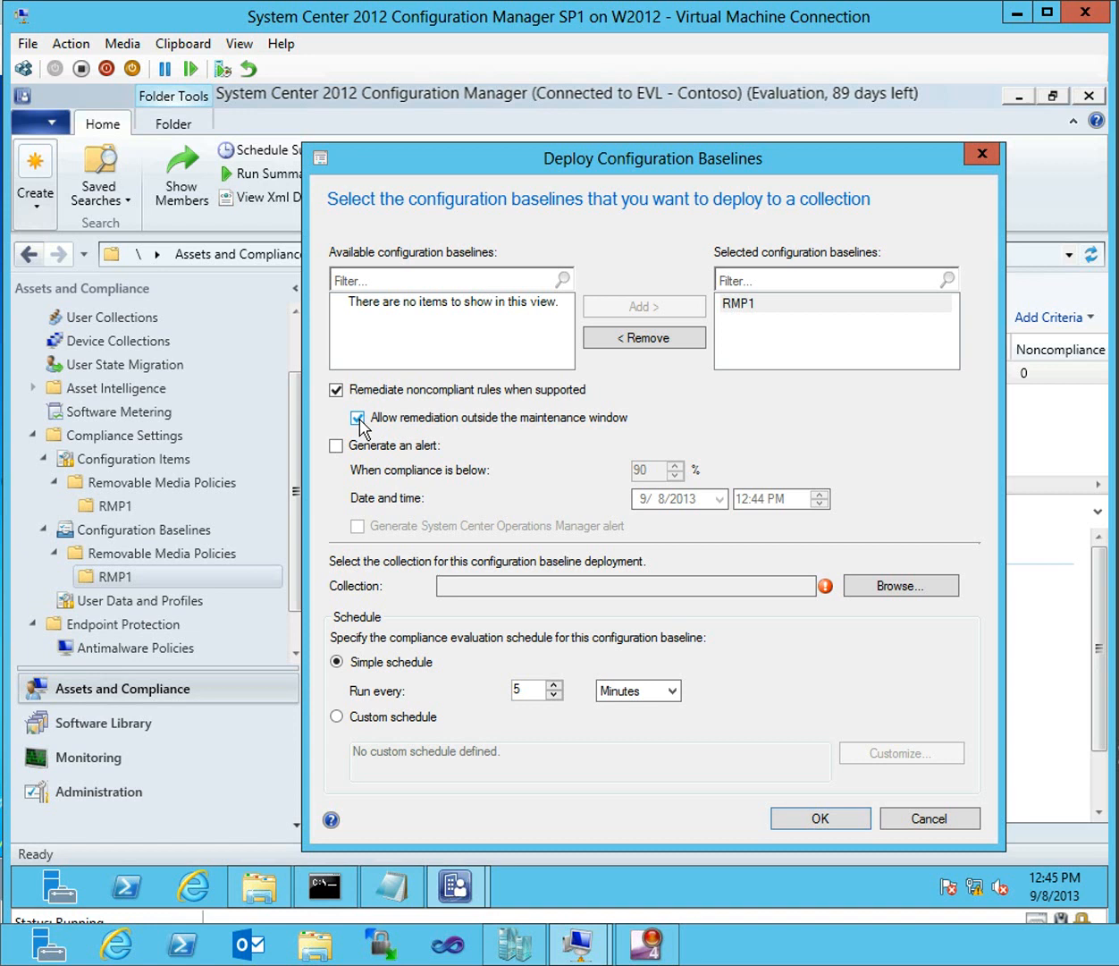
{"action": "left_click", "coordinate": [358, 418]}
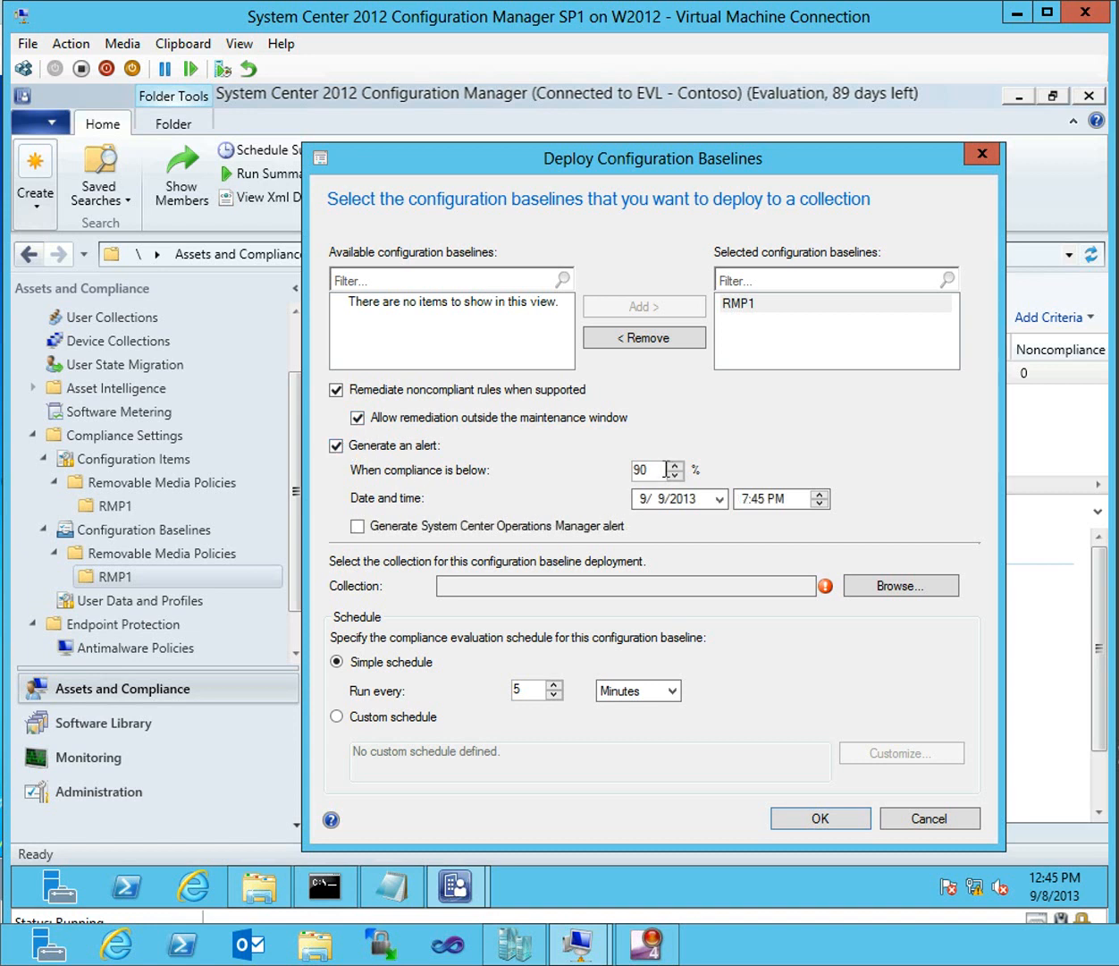
{"action": "left_click", "coordinate": [678, 464]}
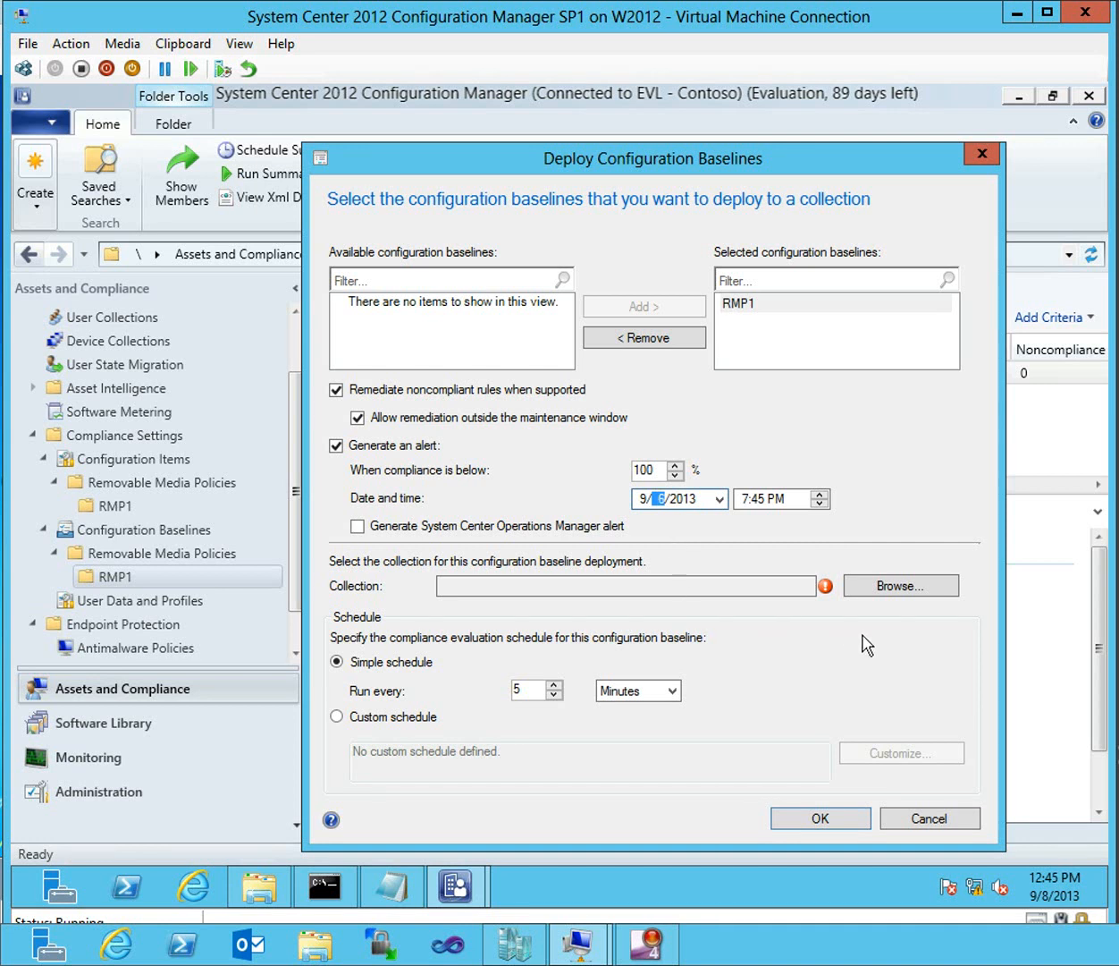
{"action": "mouse_move", "coordinate": [901, 586]}
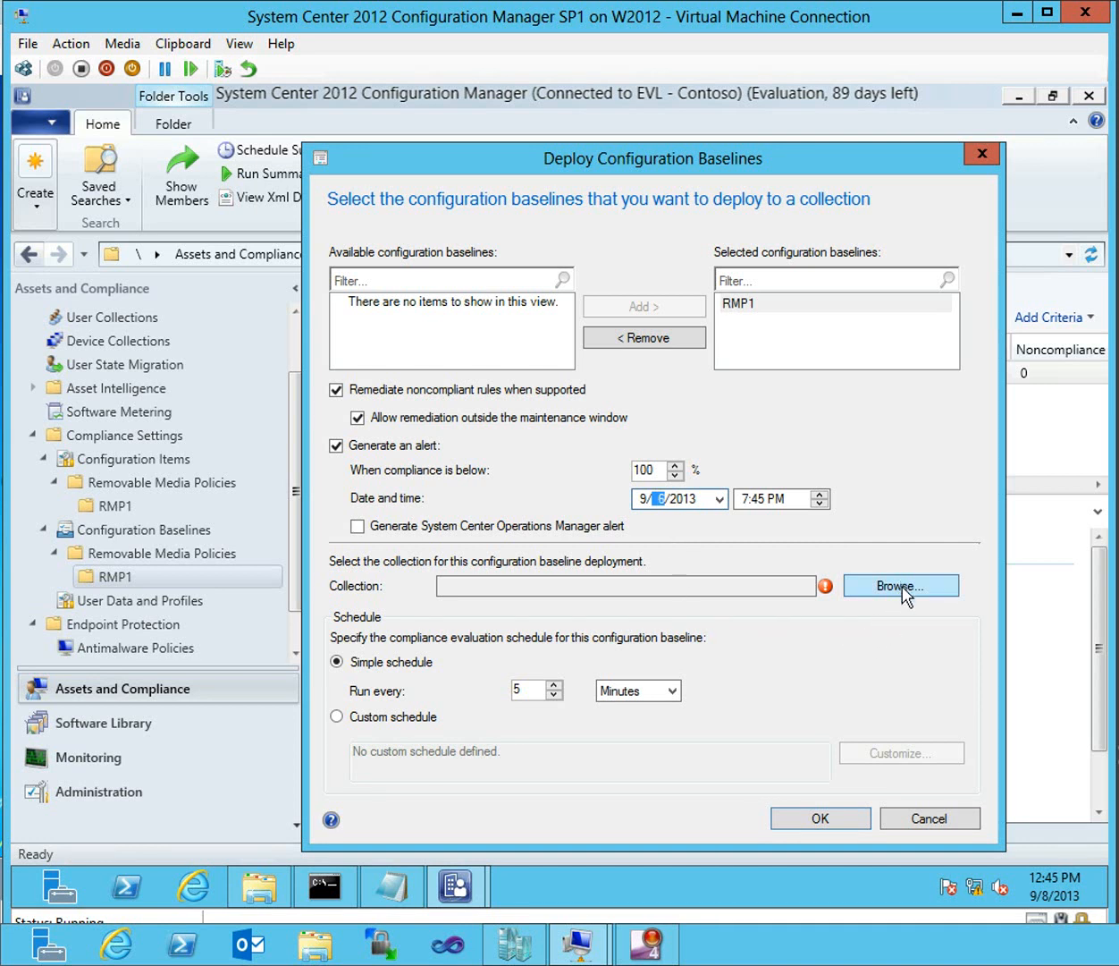
Target the secRMM Computers device collection and deploy the RMP1 baseline.
{"action": "left_click", "coordinate": [901, 585]}
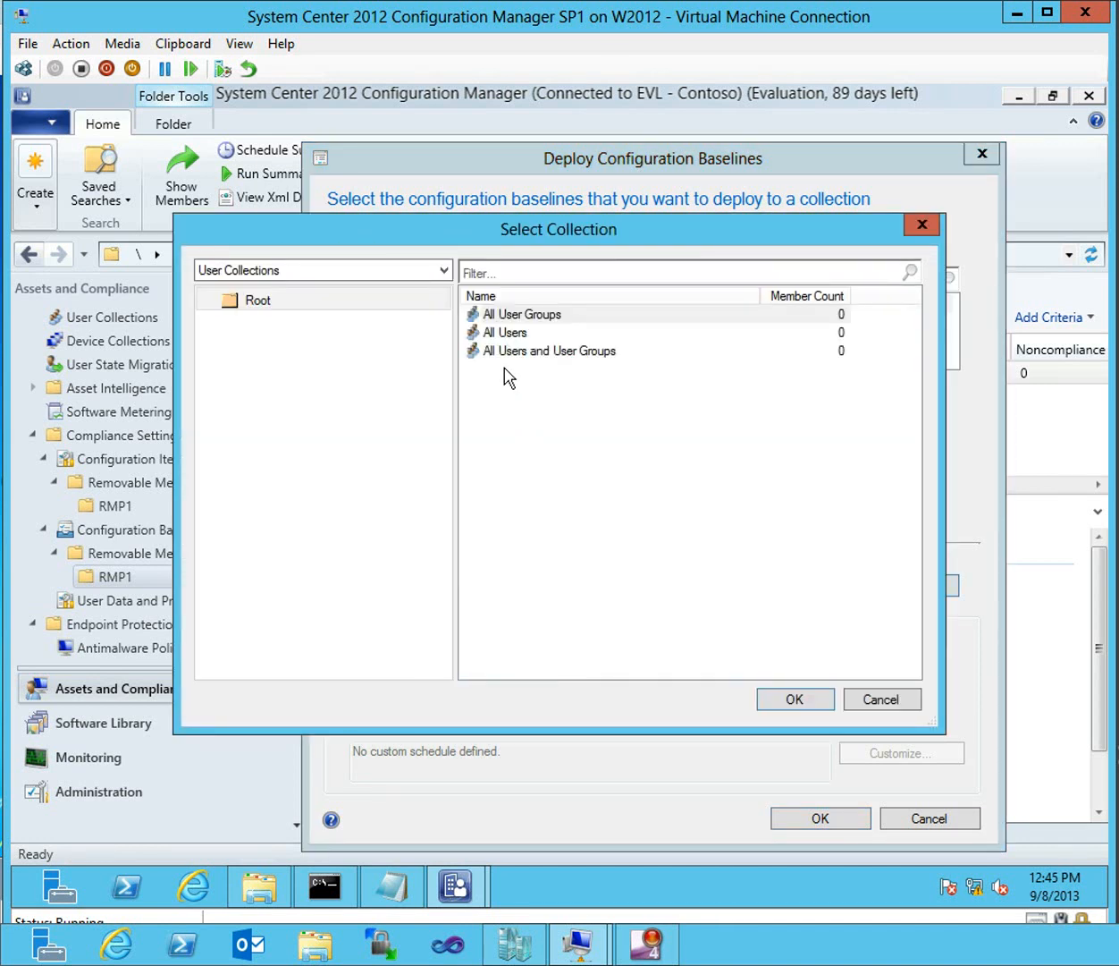
{"action": "left_click", "coordinate": [322, 270]}
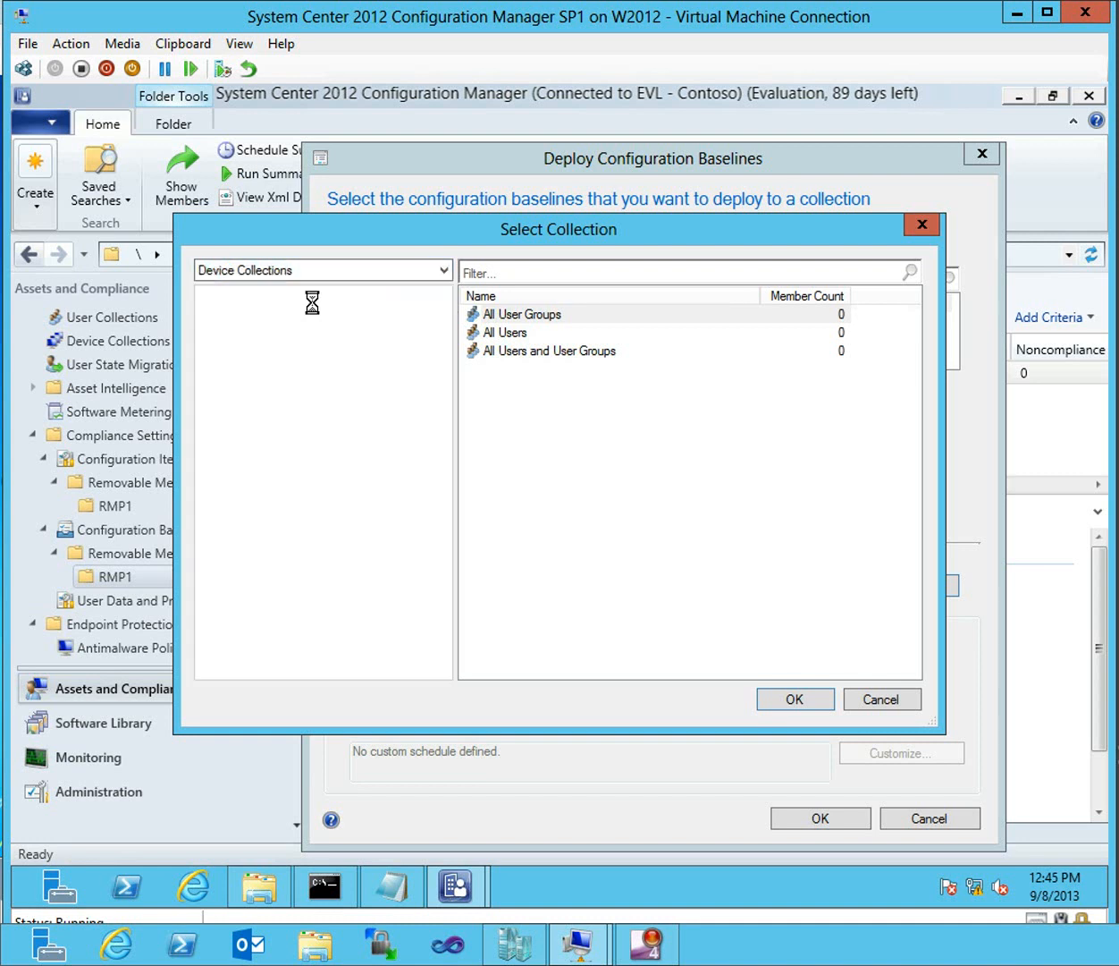
{"action": "left_click", "coordinate": [533, 386]}
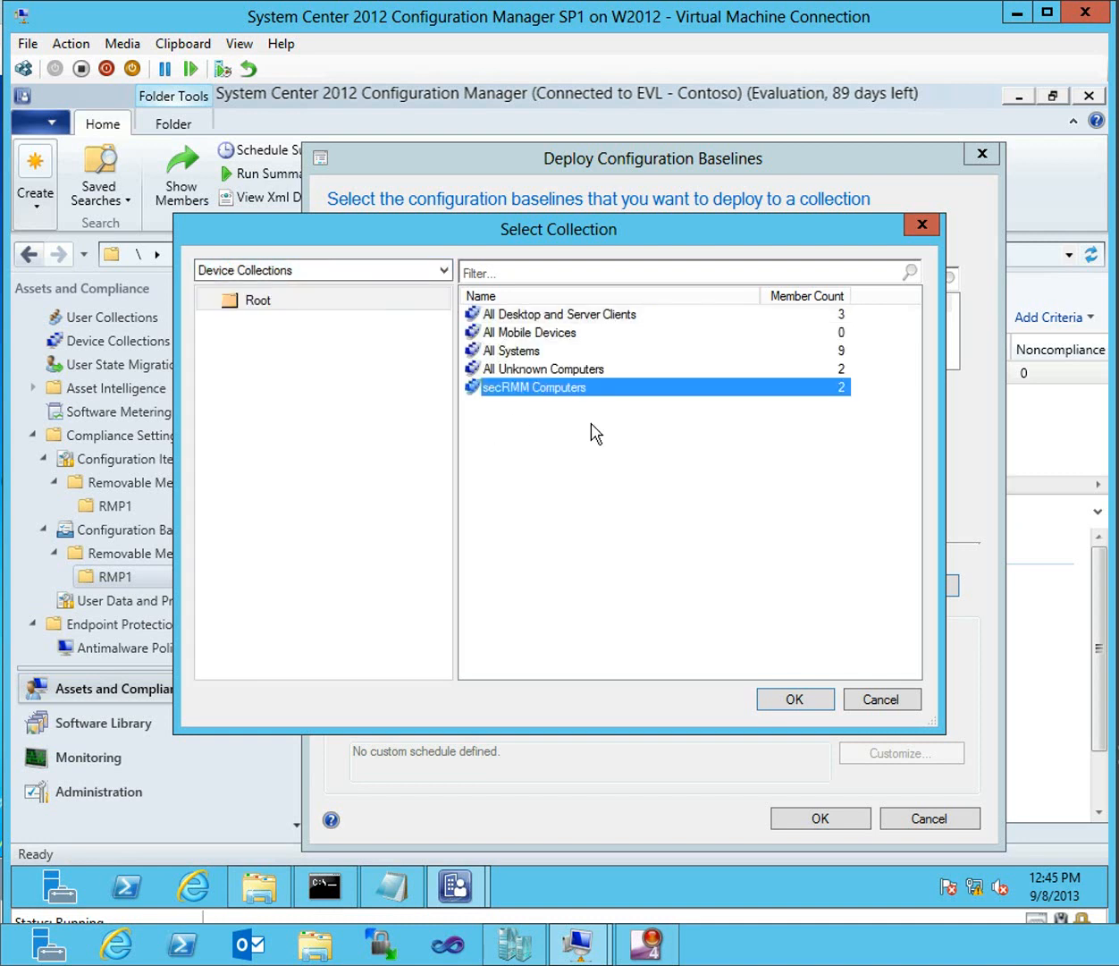
{"action": "left_click", "coordinate": [794, 698]}
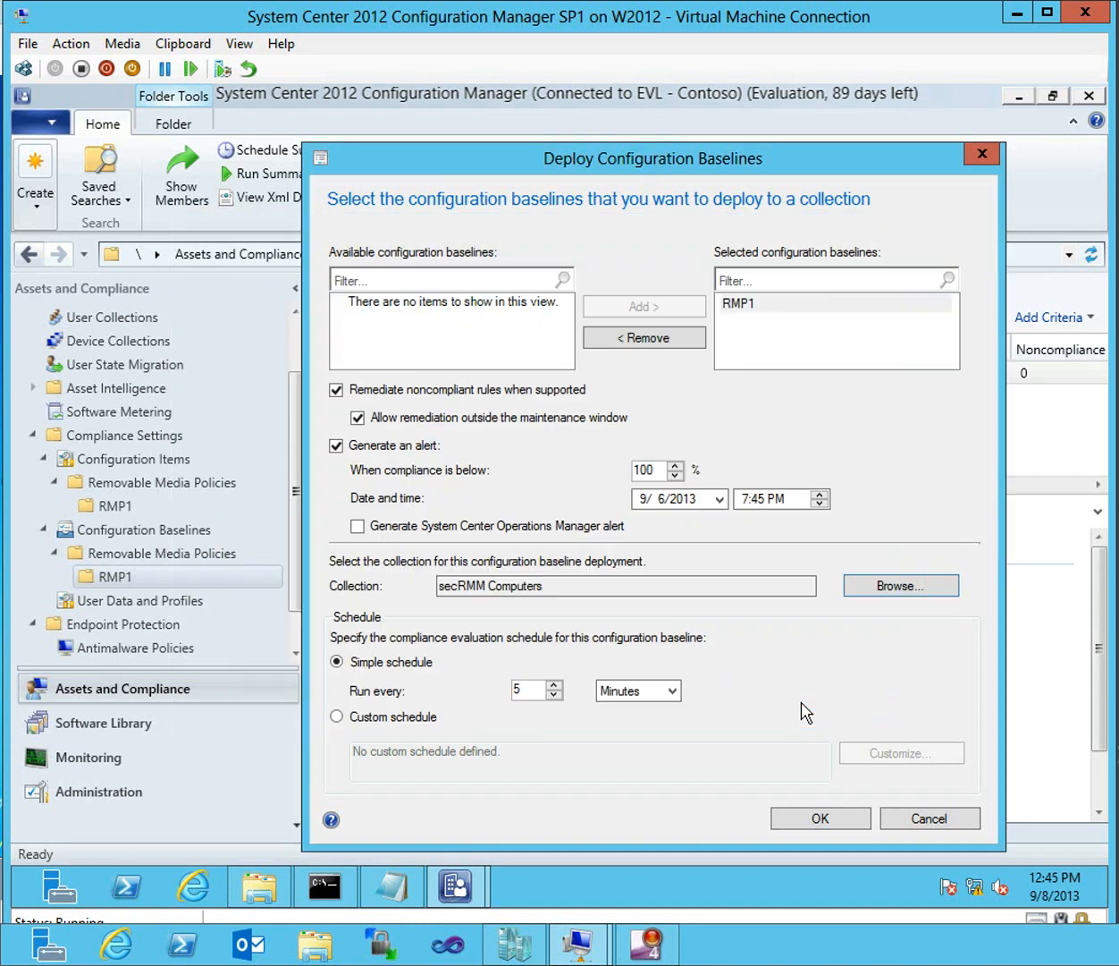
{"action": "mouse_move", "coordinate": [758, 722]}
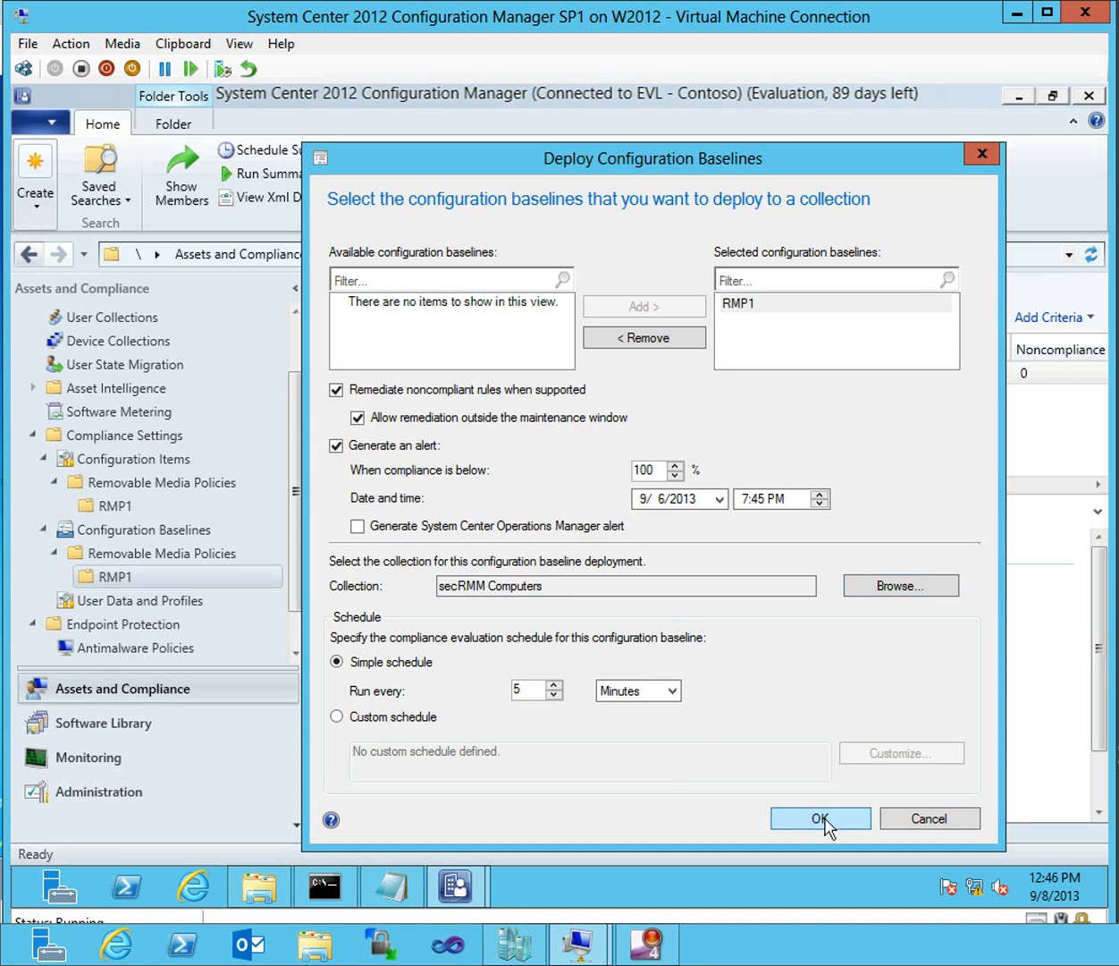
{"action": "left_click", "coordinate": [819, 819]}
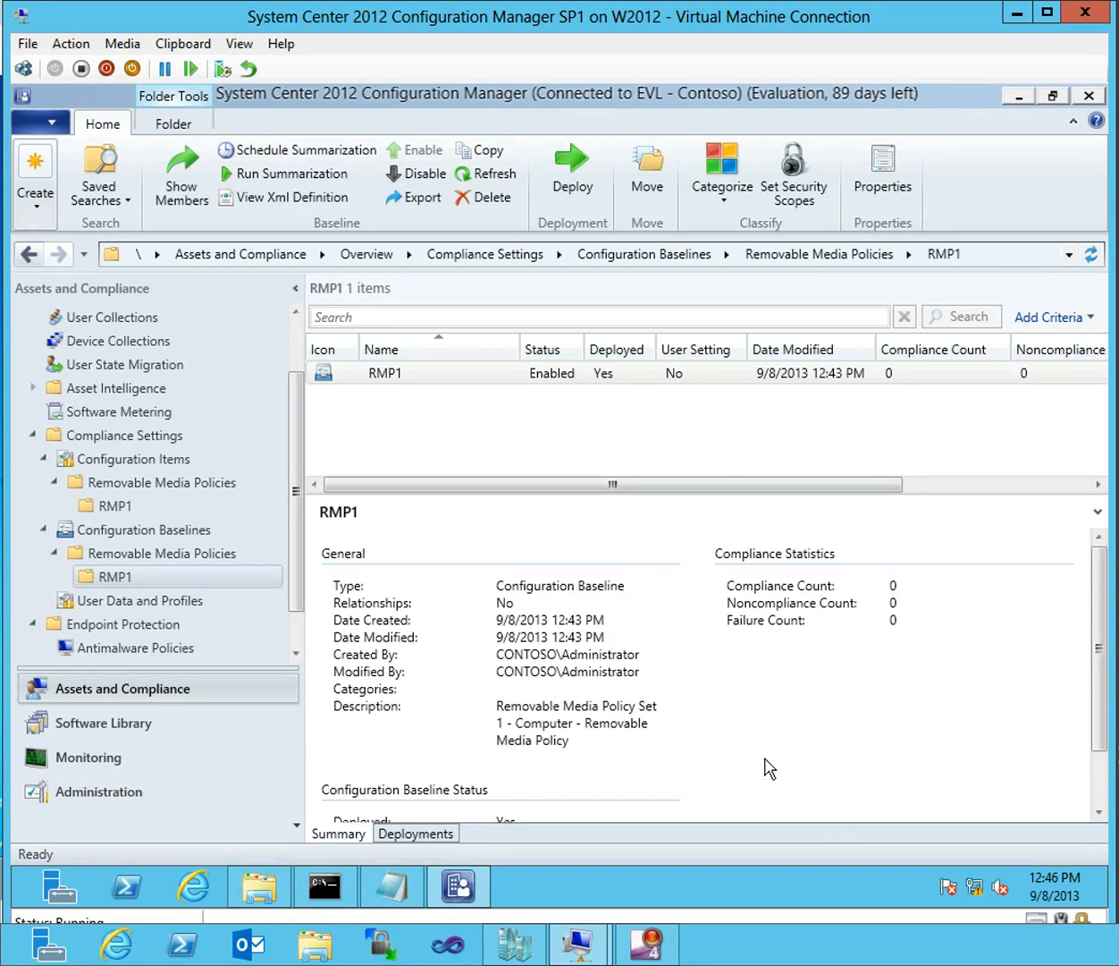
{"action": "mouse_move", "coordinate": [579, 944]}
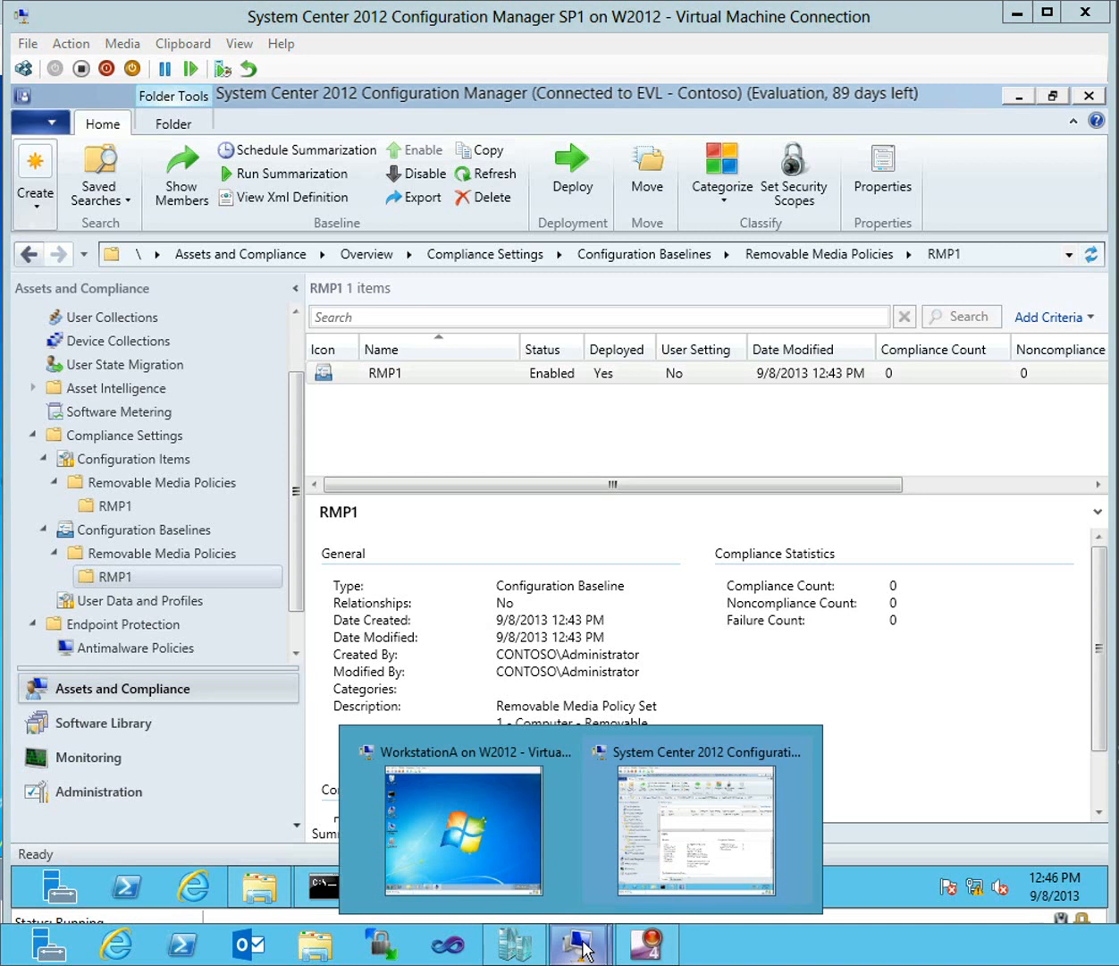
On WorkstationA, run the Machine Policy Retrieval & Evaluation Cycle from the client's Actions page.
{"action": "left_click", "coordinate": [461, 813]}
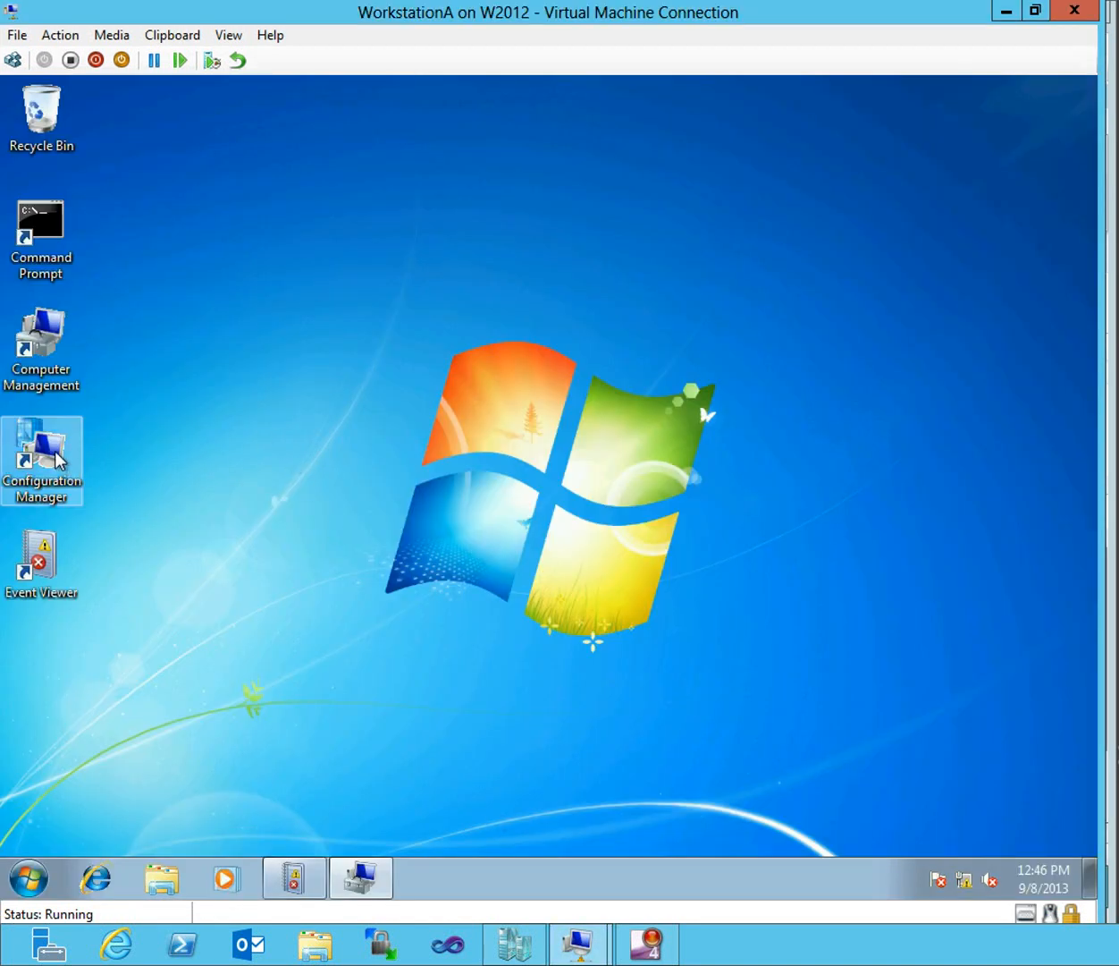
{"action": "double_click", "coordinate": [41, 456]}
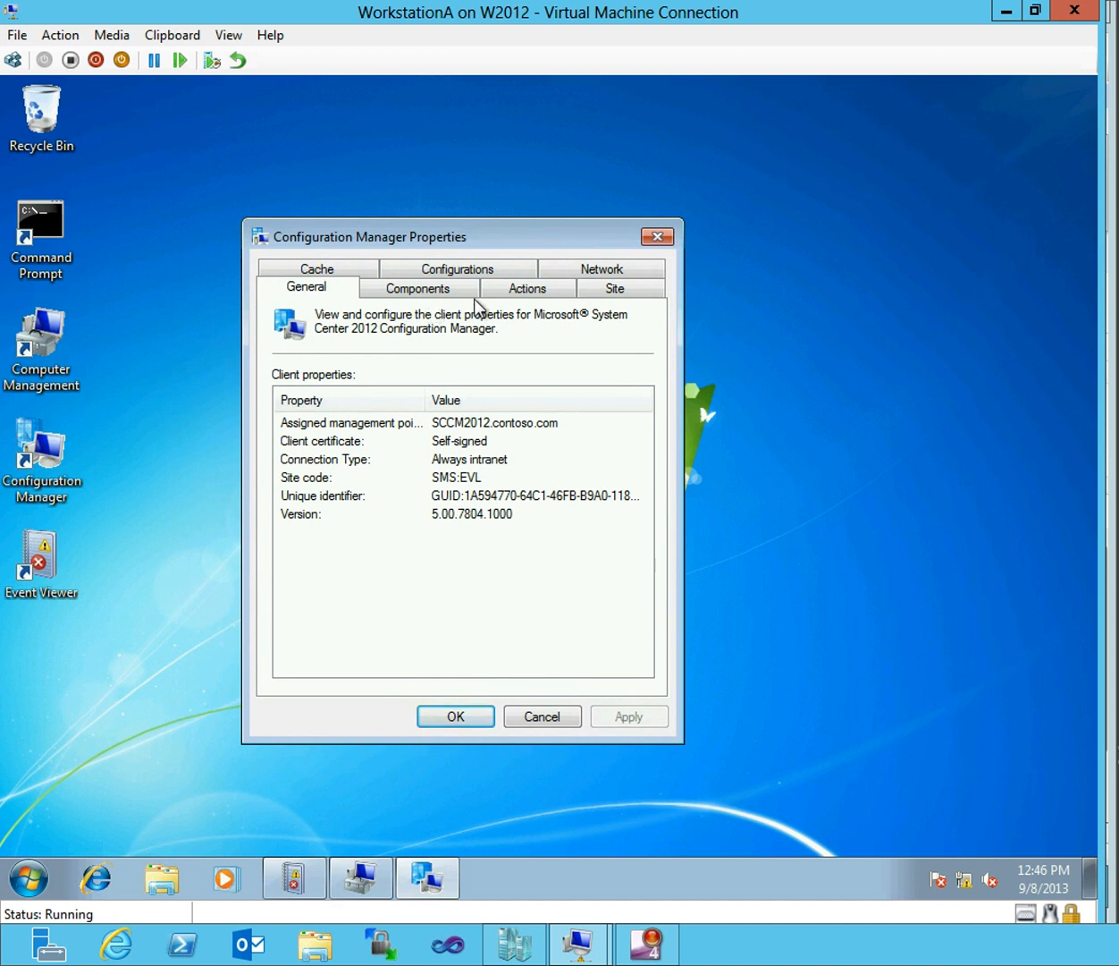
{"action": "left_click", "coordinate": [527, 286]}
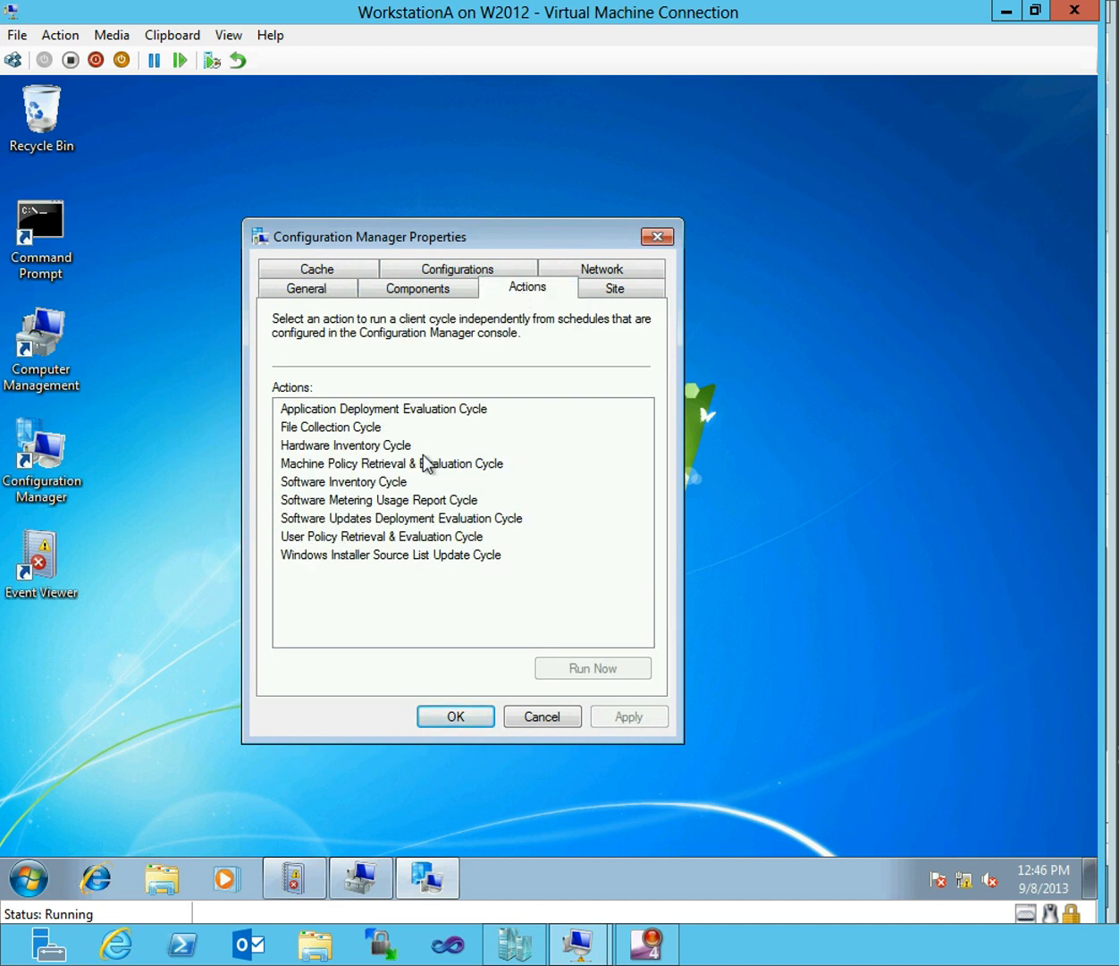
{"action": "left_click", "coordinate": [392, 463]}
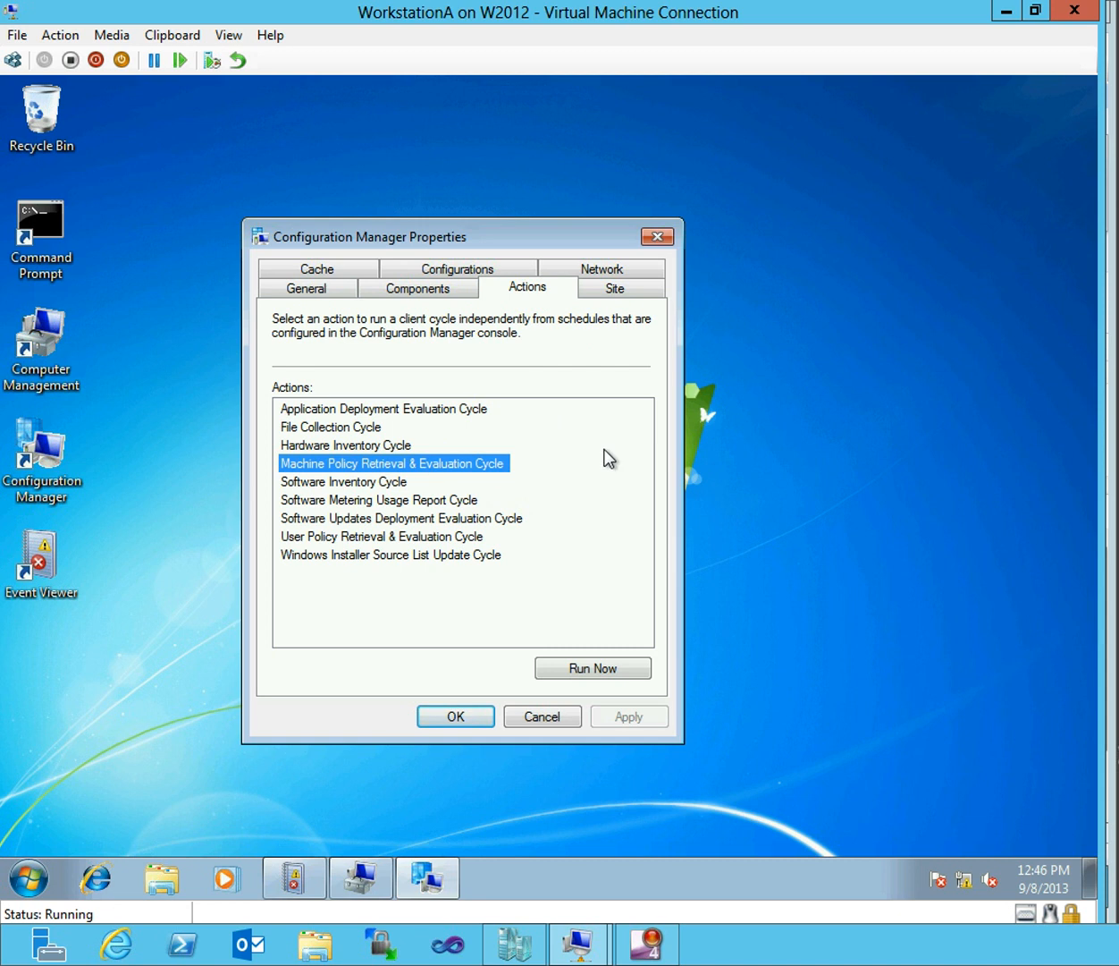
{"action": "left_click", "coordinate": [592, 669]}
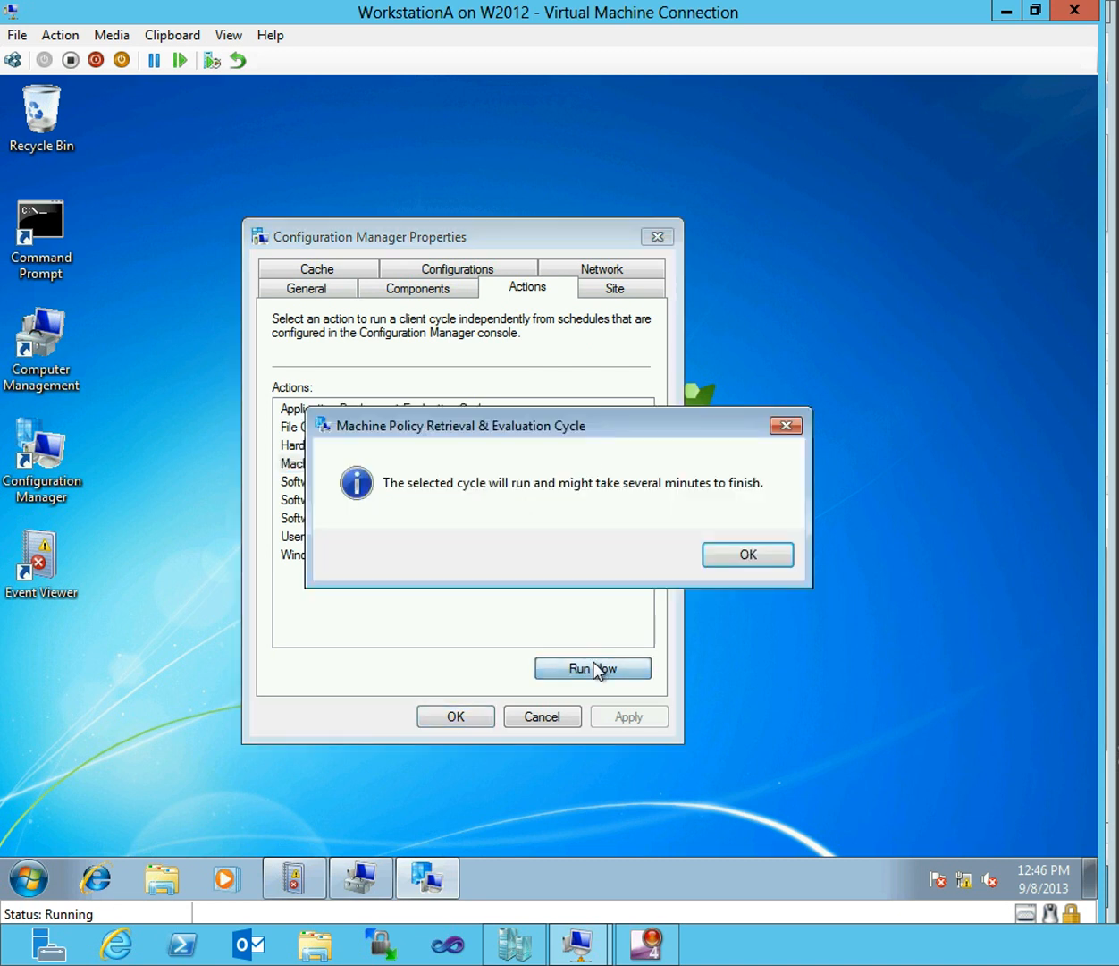
{"action": "left_click", "coordinate": [748, 554]}
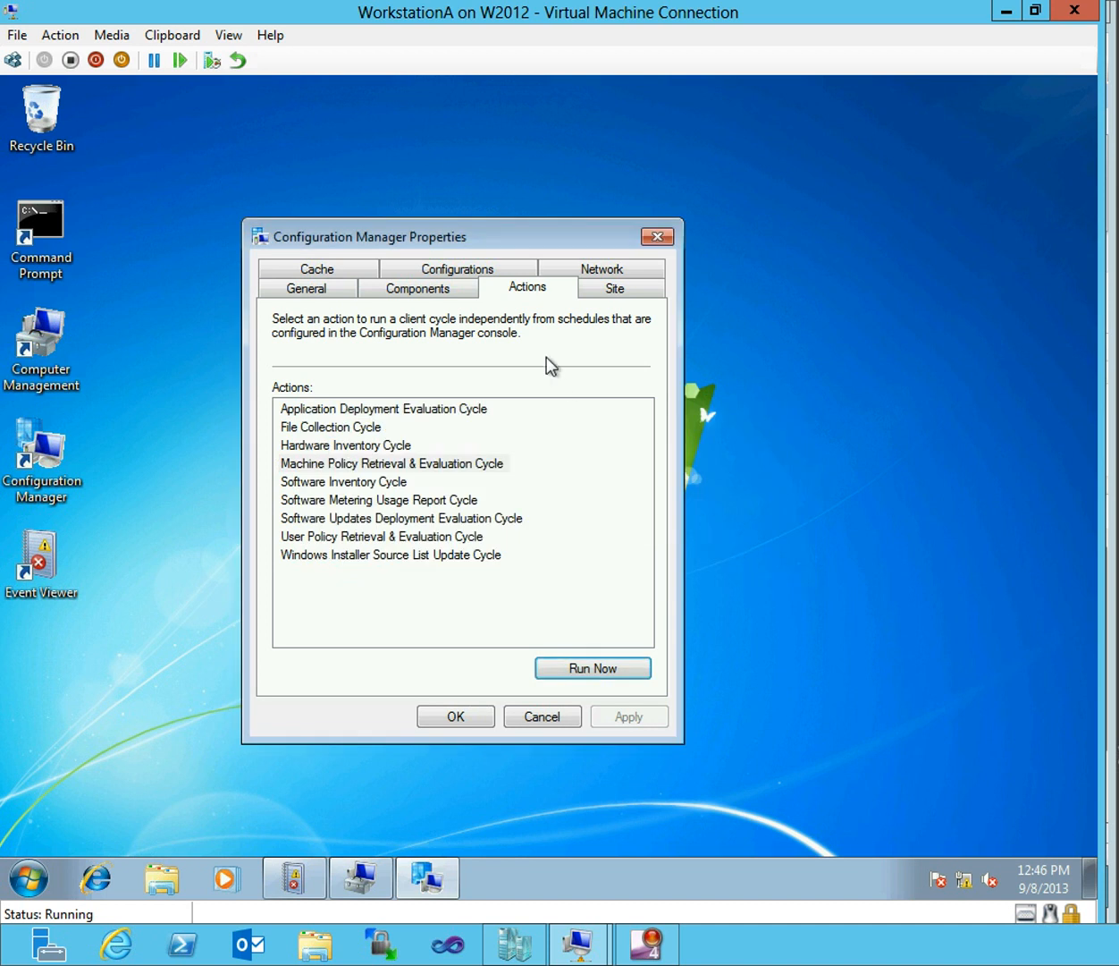
{"action": "left_click_drag", "start_coordinate": [456, 236], "coordinate": [576, 219]}
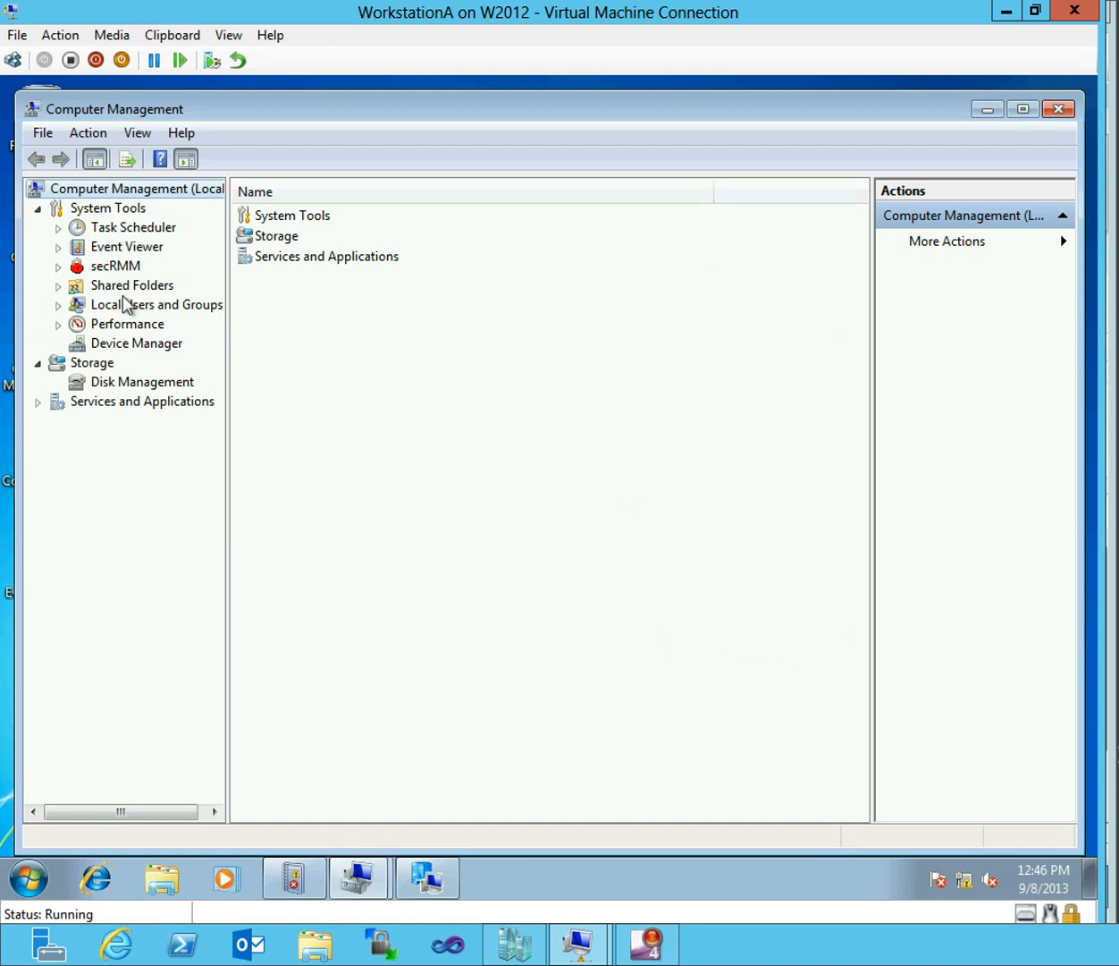
Inspect secRMM's Computer Configuration, showing AllowedDirectories and AllowedSerialNumbers still empty.
{"action": "left_click", "coordinate": [114, 265]}
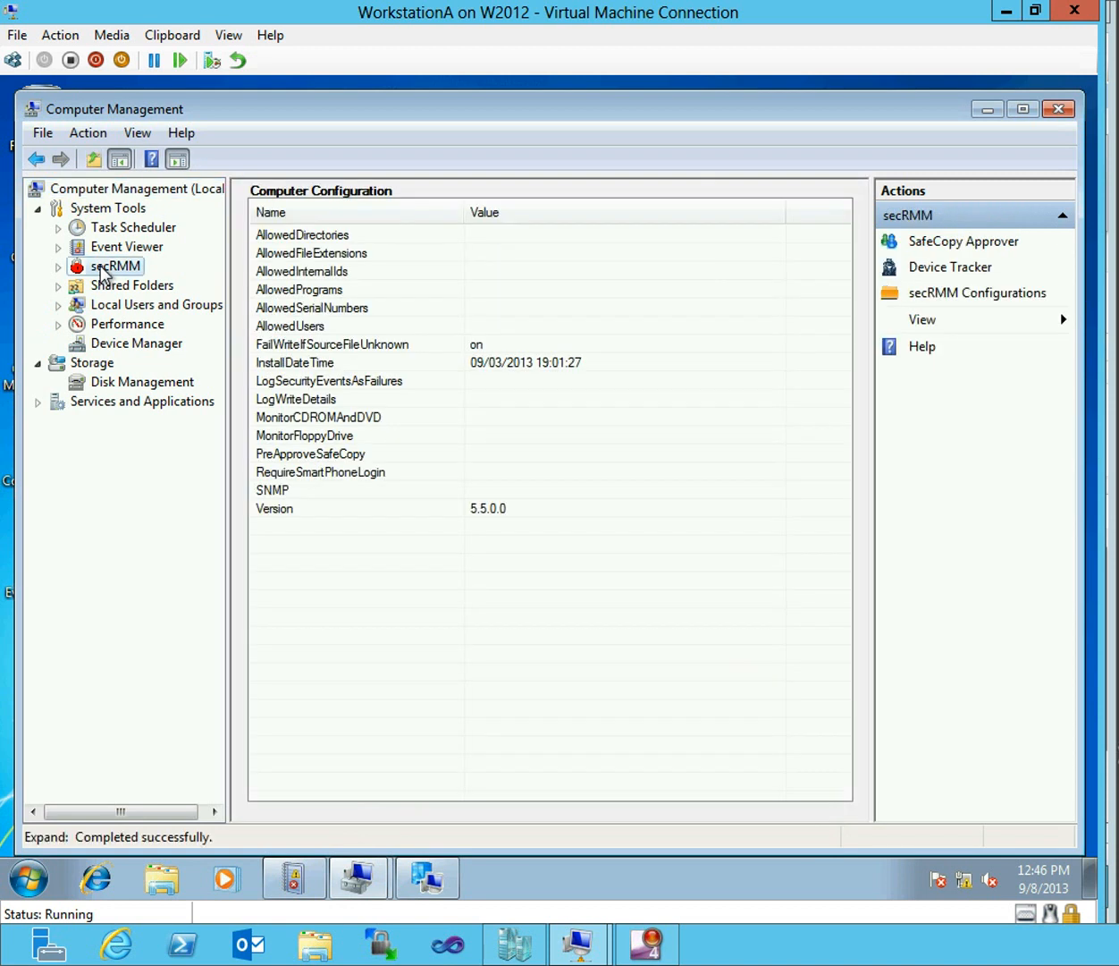
{"action": "mouse_move", "coordinate": [229, 296]}
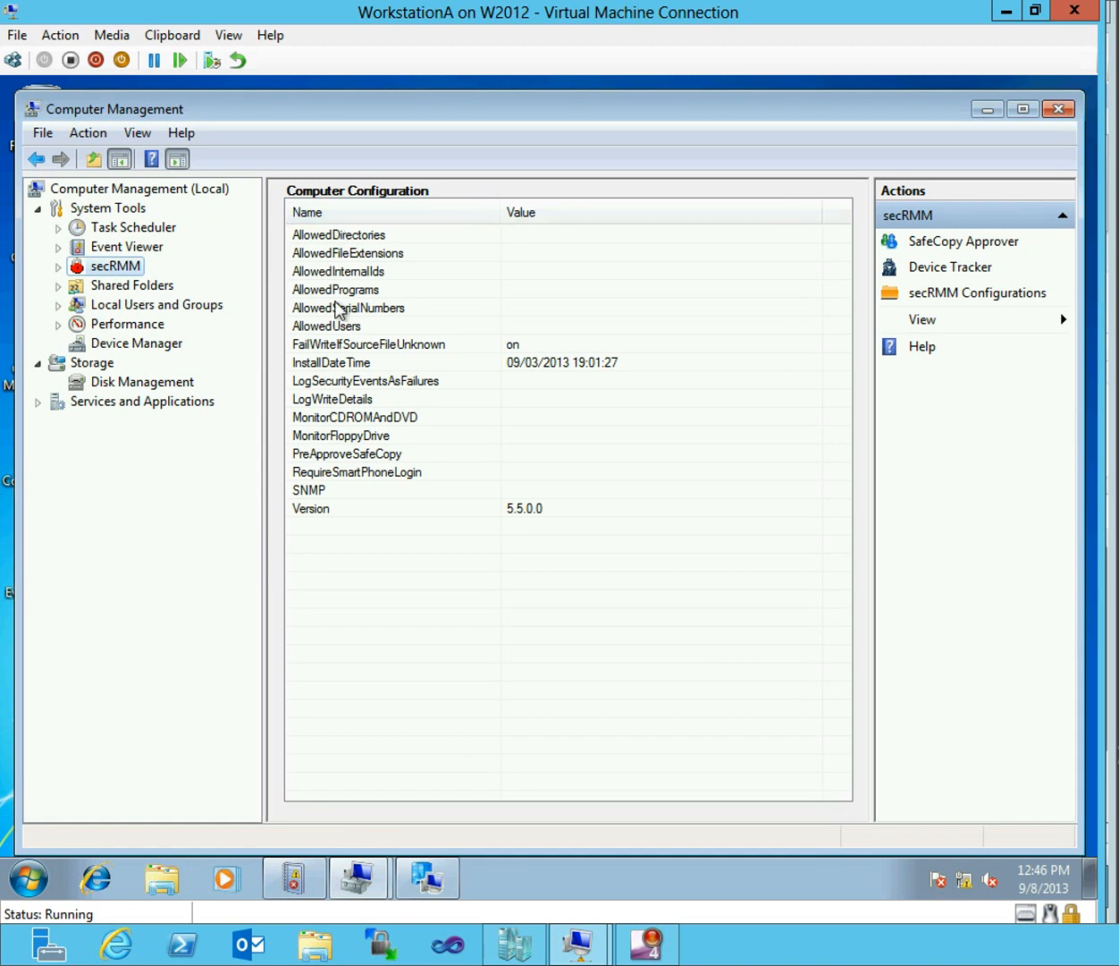
{"action": "mouse_move", "coordinate": [361, 474]}
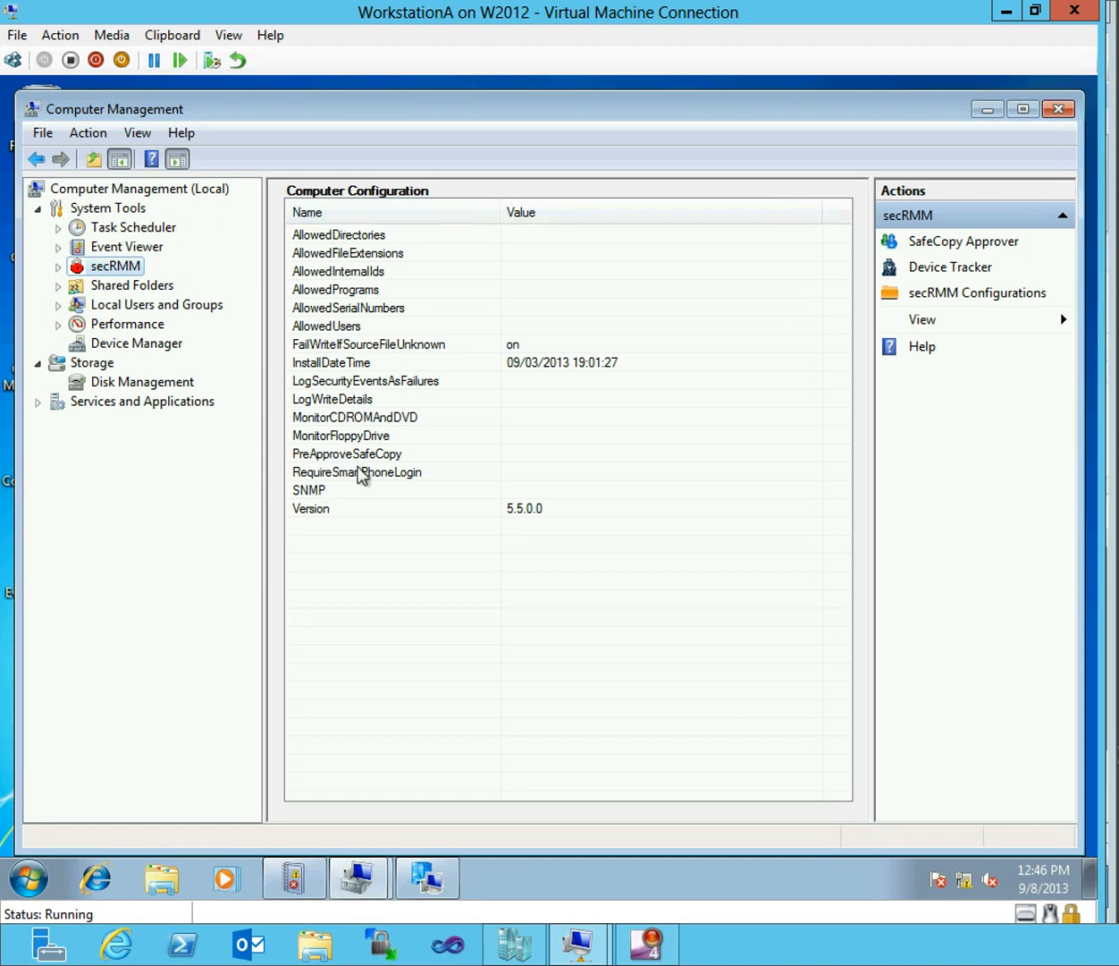
{"action": "mouse_move", "coordinate": [390, 533]}
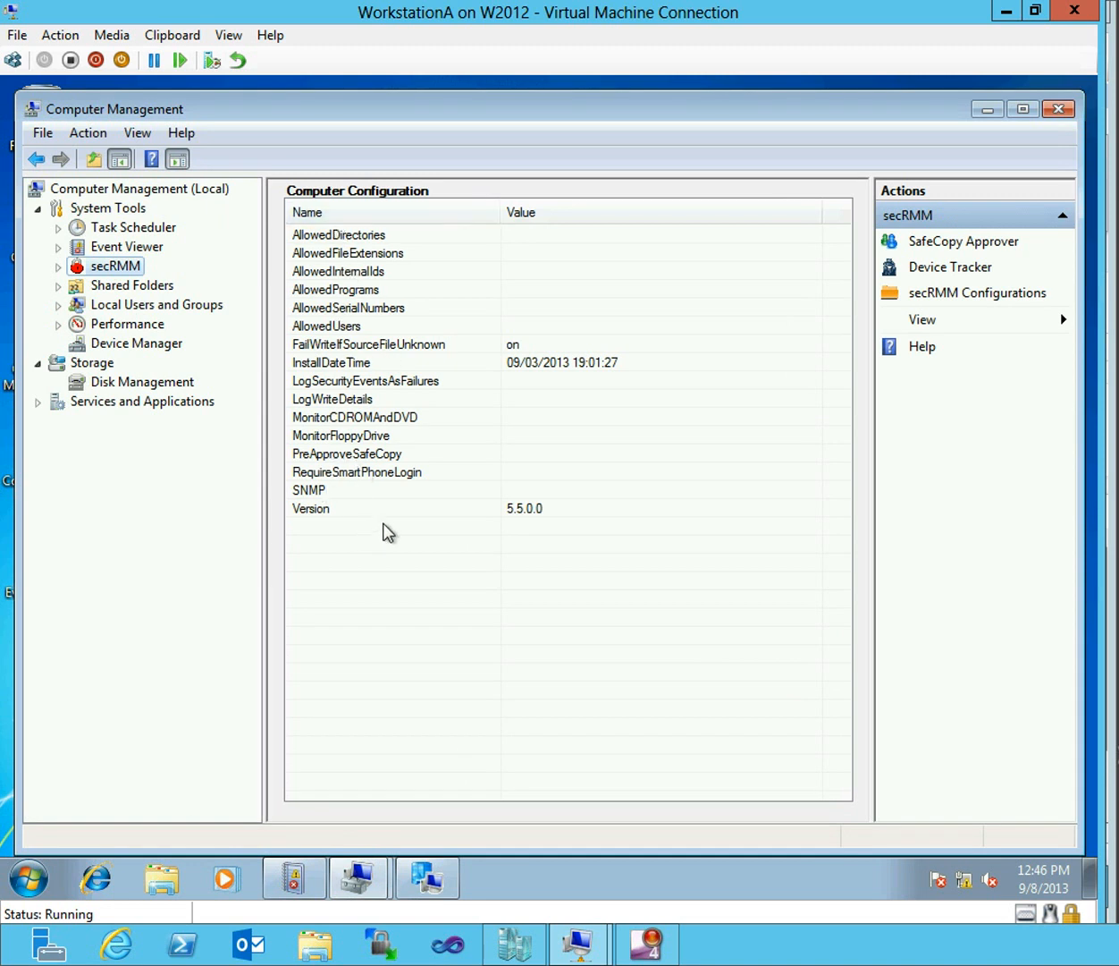
{"action": "mouse_move", "coordinate": [520, 245]}
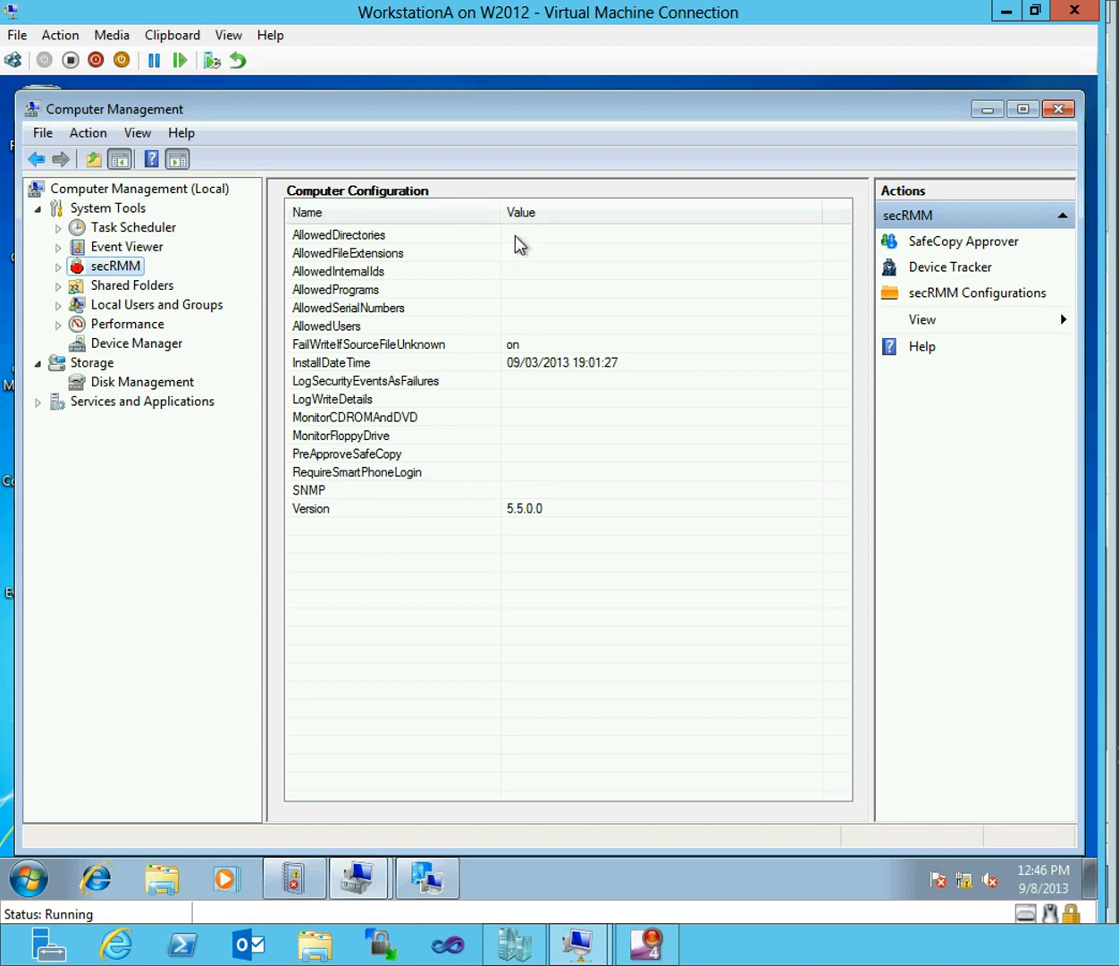
{"action": "left_click", "coordinate": [340, 235]}
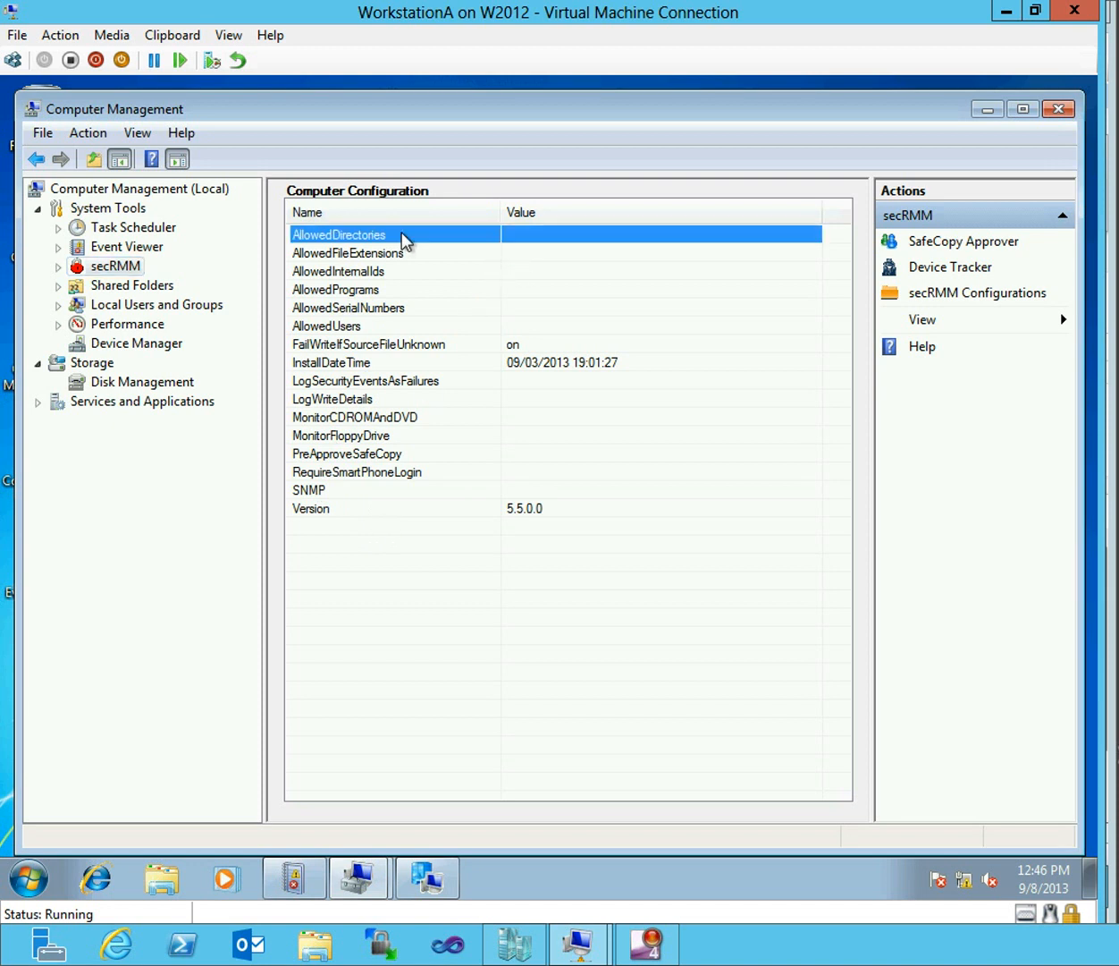
{"action": "left_click", "coordinate": [349, 307]}
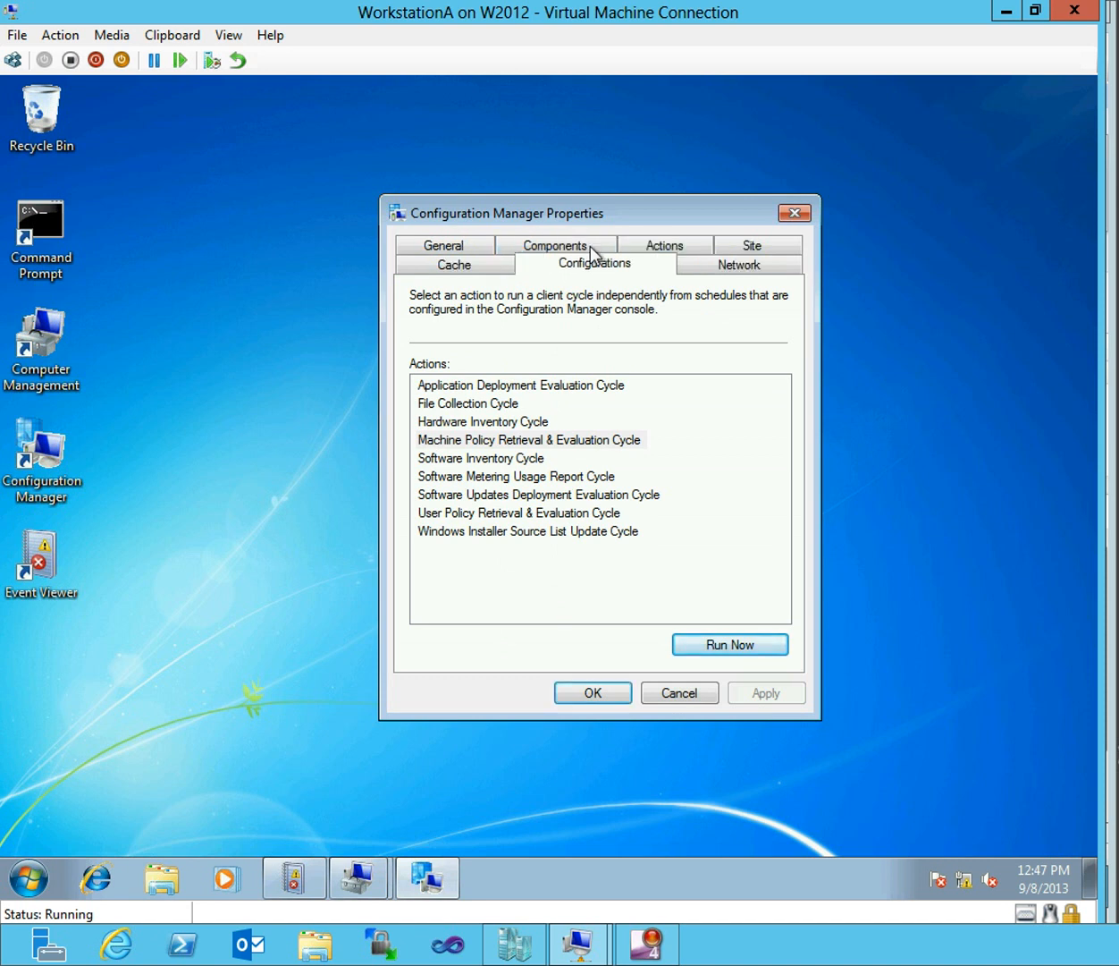
View the assigned baselines showing RMP1 at revision 1, compliance Unknown.
{"action": "left_click", "coordinate": [594, 261]}
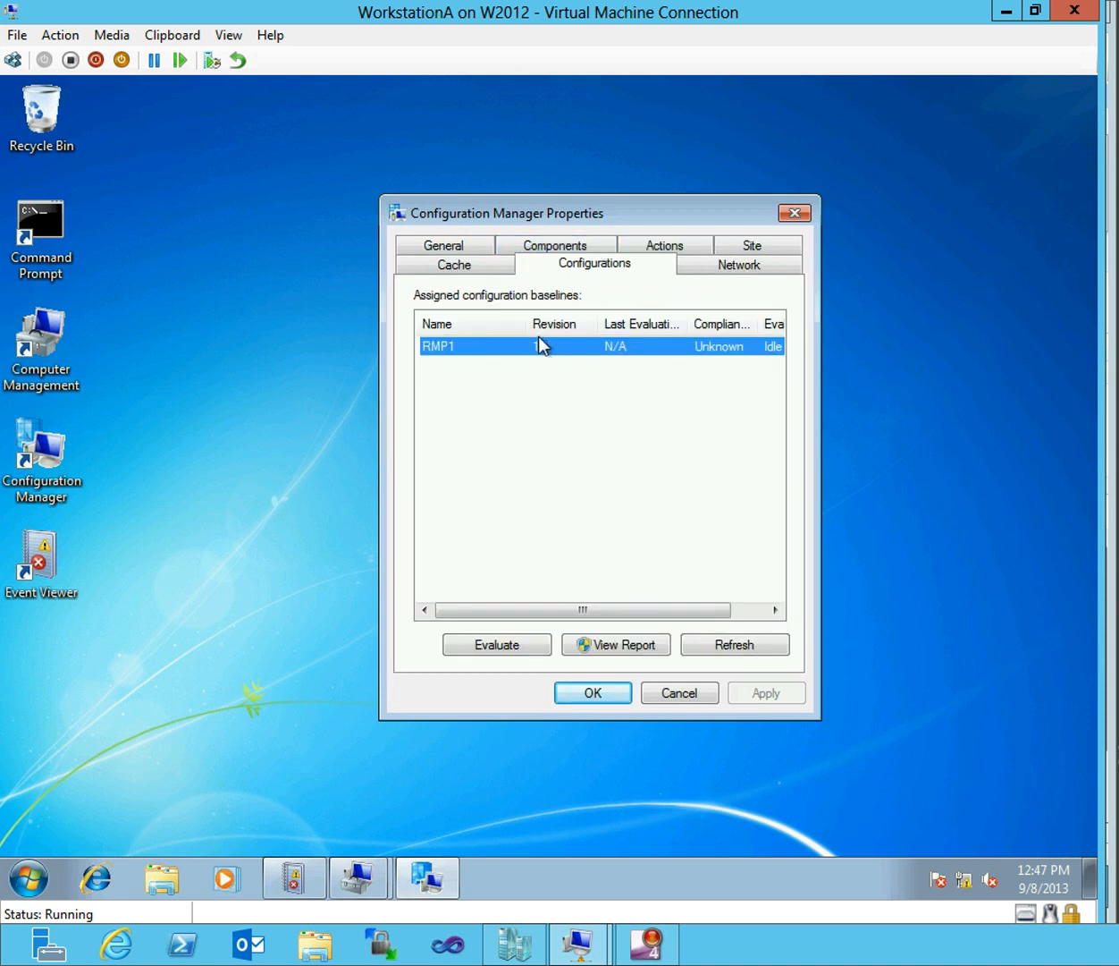
{"action": "scroll", "scroll_direction": "left", "scroll_amount": 3}
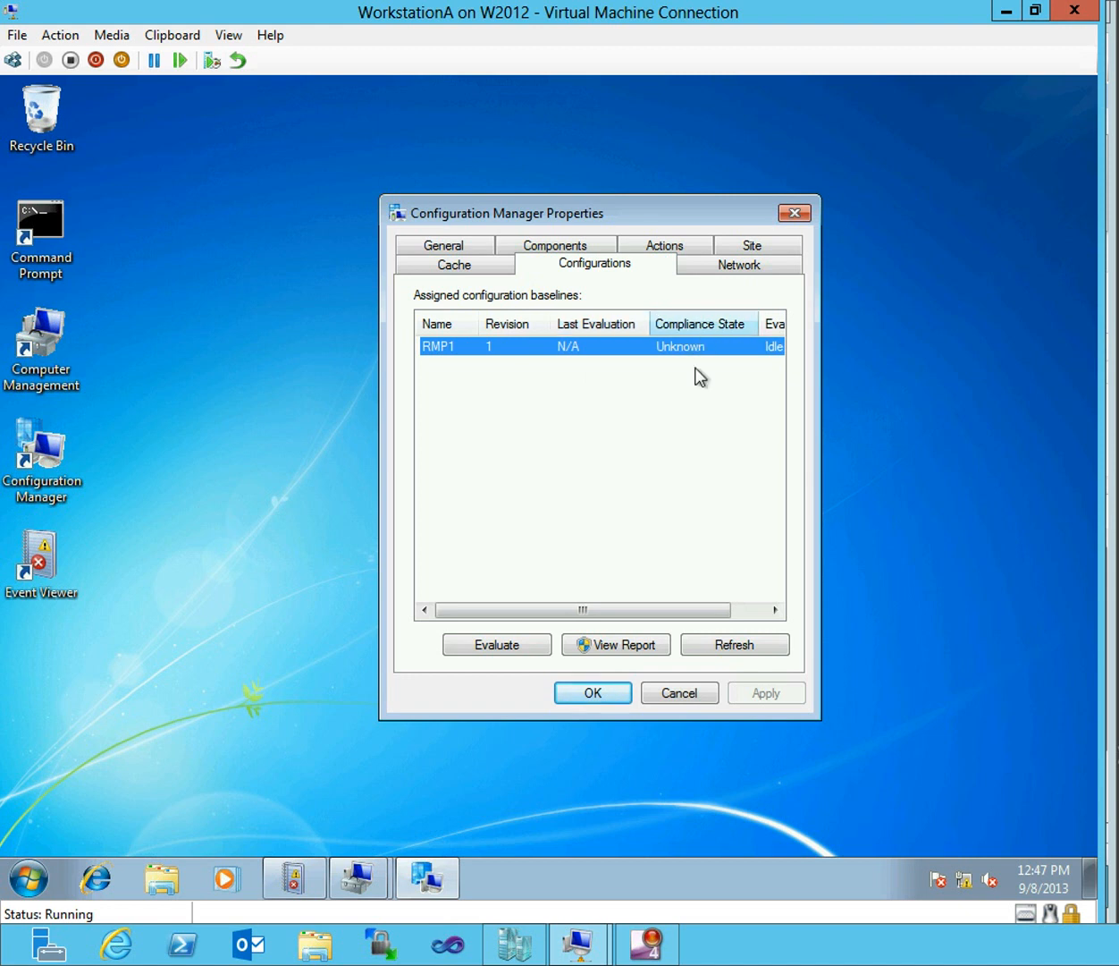
{"action": "mouse_move", "coordinate": [694, 368]}
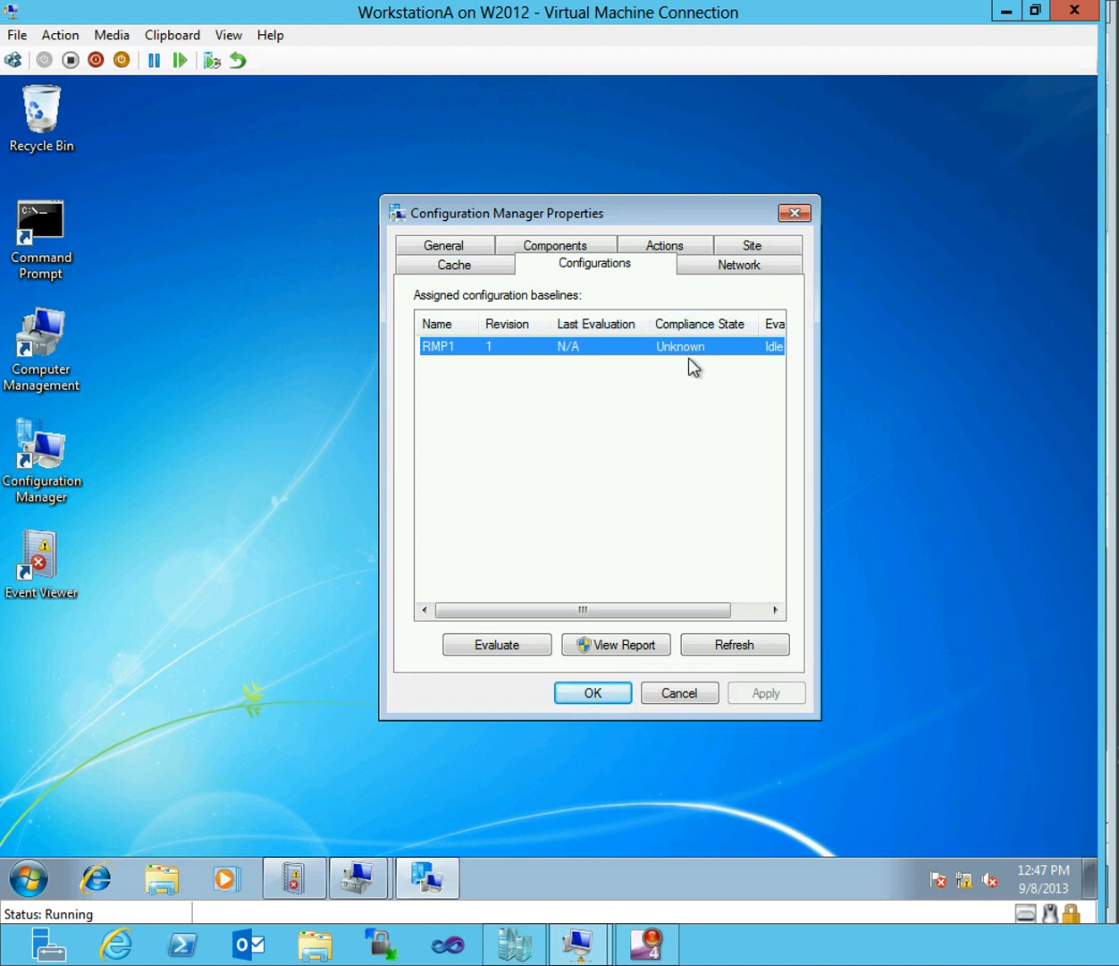
{"action": "mouse_move", "coordinate": [611, 415]}
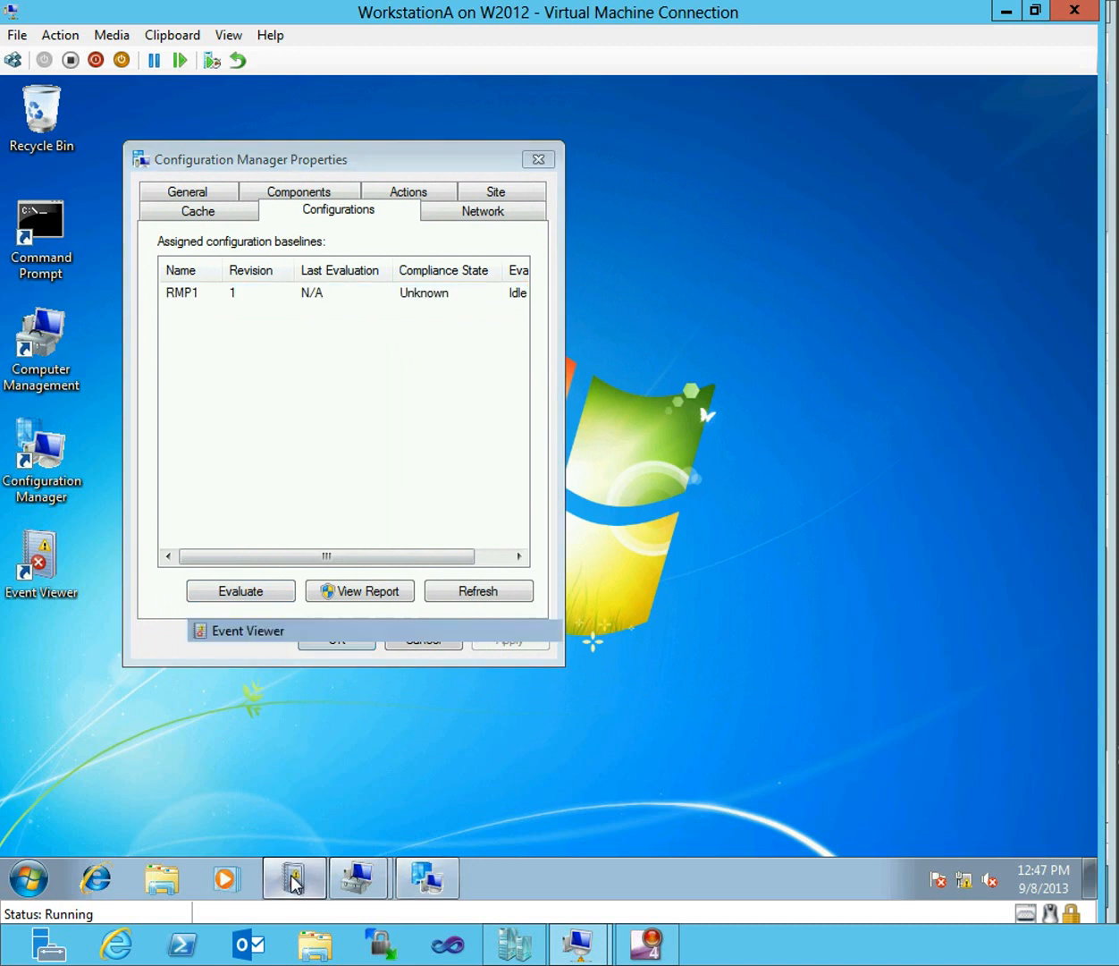
Move the empty secRMM Event Viewer log aside to reveal the Configuration Manager Properties dialog.
{"action": "left_click", "coordinate": [293, 876]}
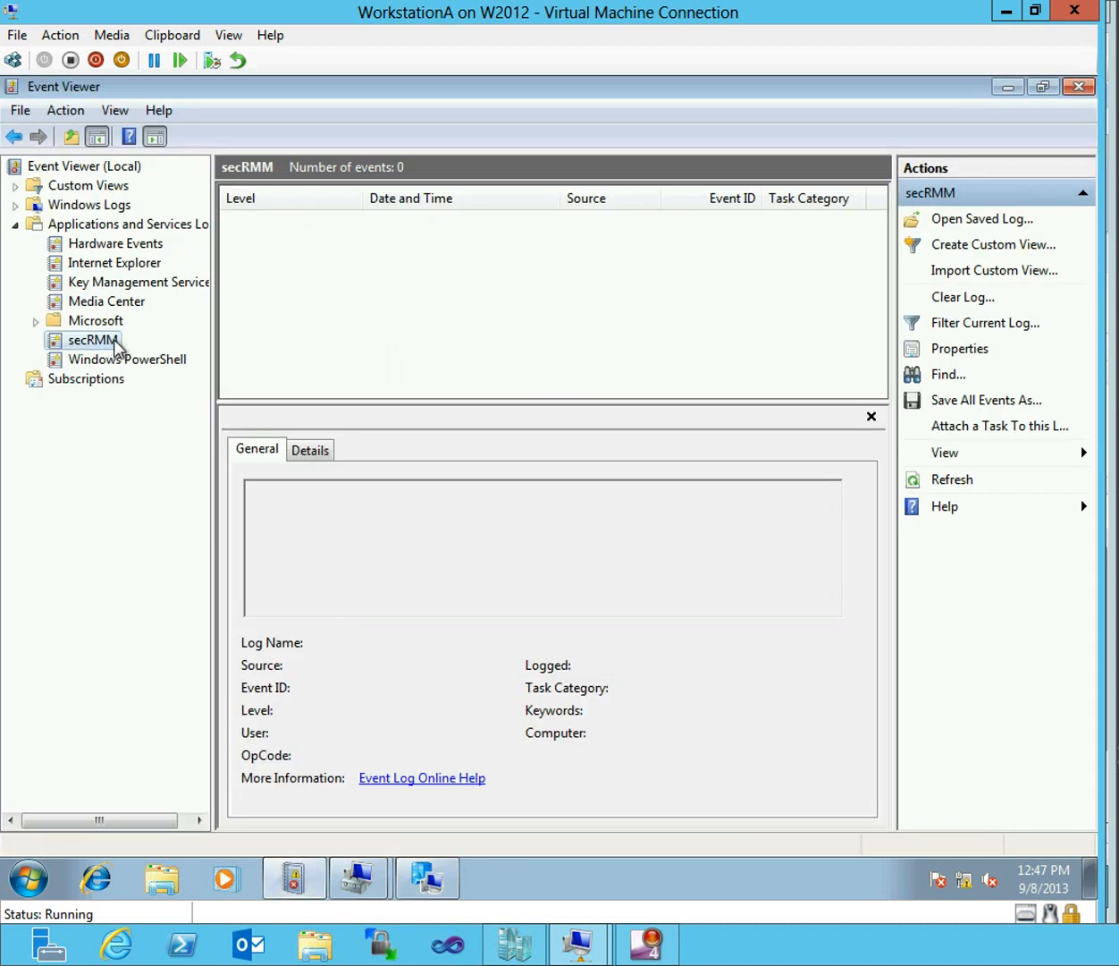
{"action": "mouse_move", "coordinate": [333, 276]}
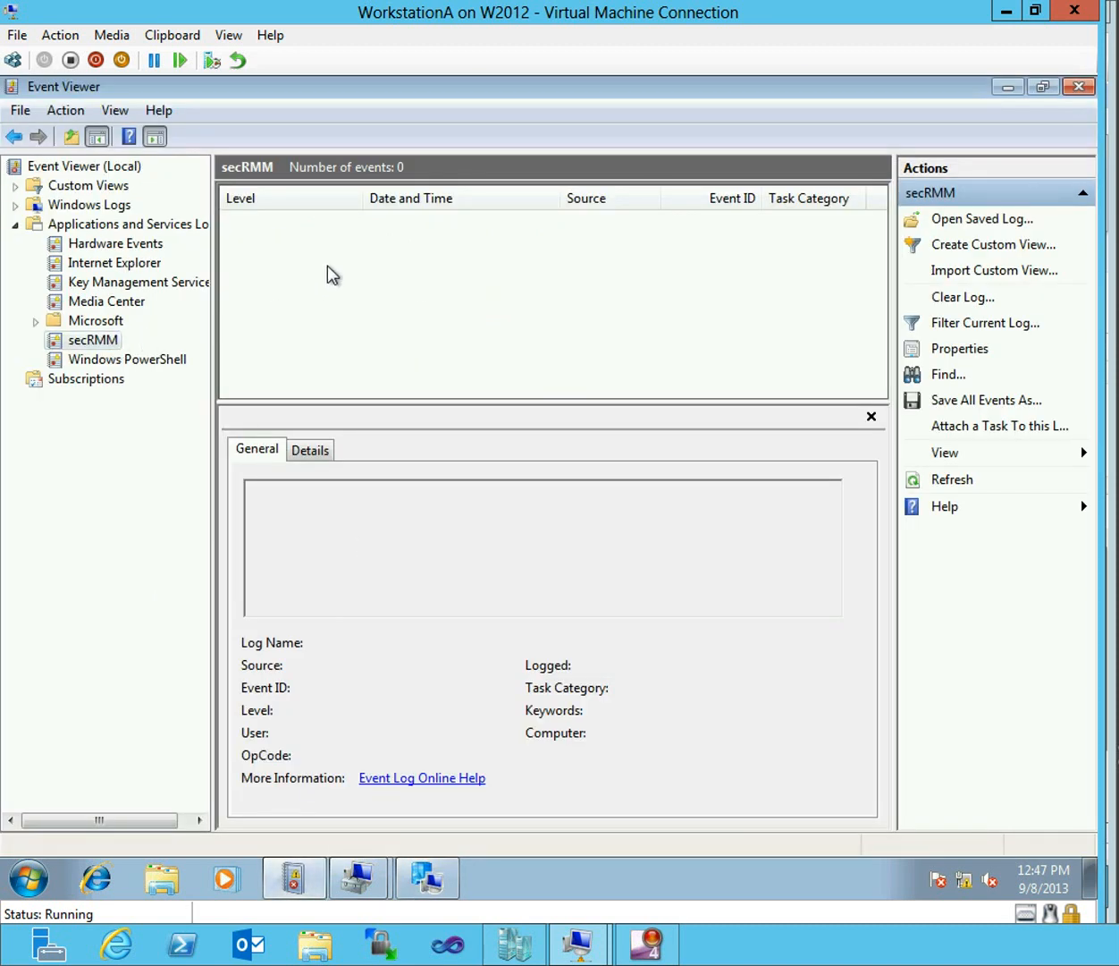
{"action": "mouse_move", "coordinate": [964, 147]}
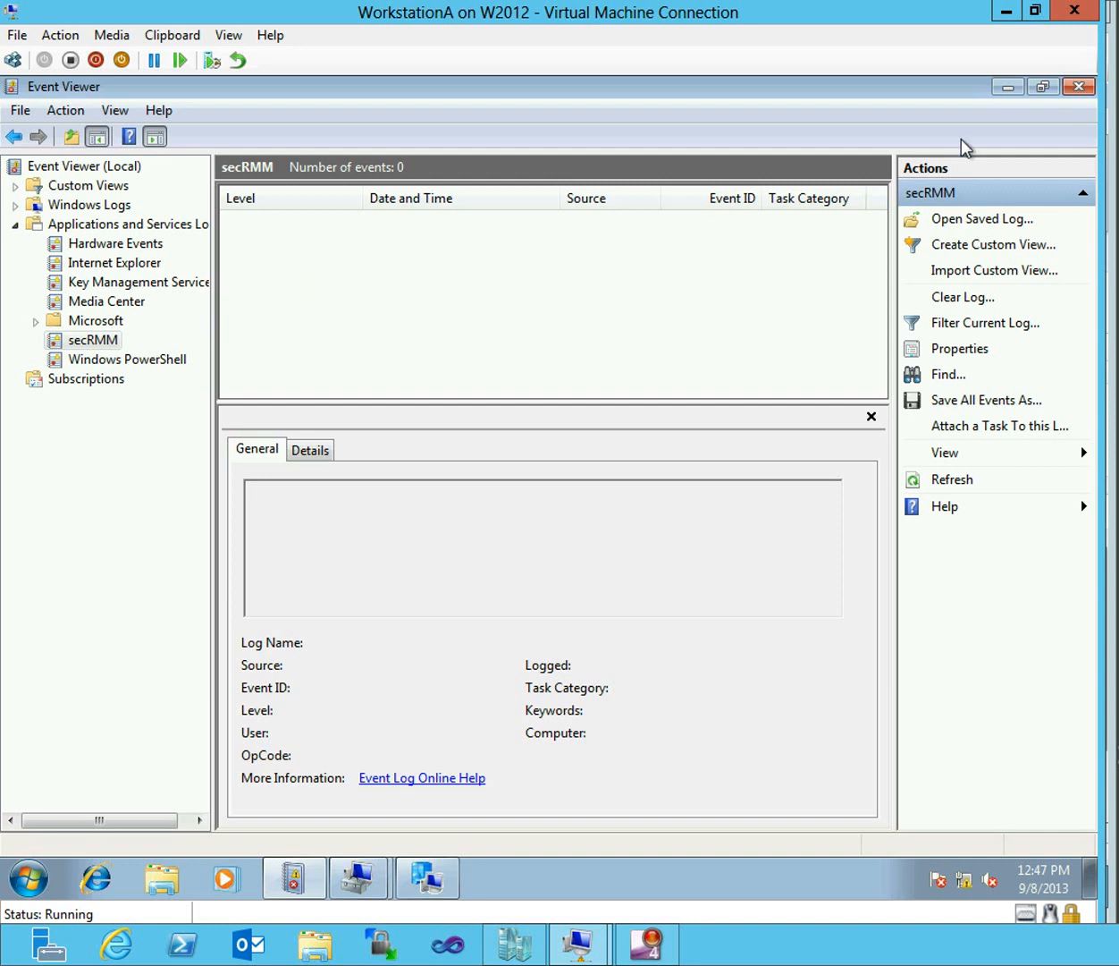
{"action": "mouse_move", "coordinate": [944, 147]}
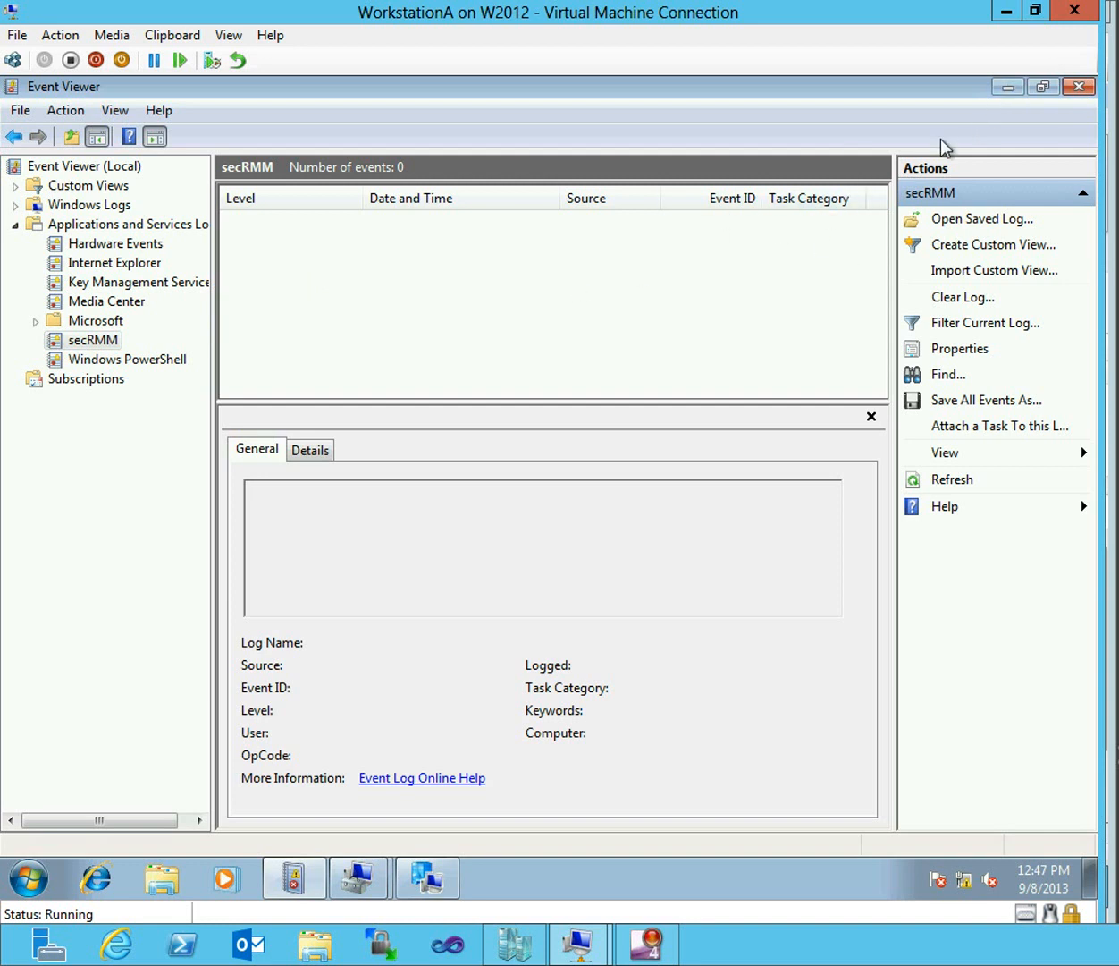
{"action": "mouse_move", "coordinate": [1008, 124]}
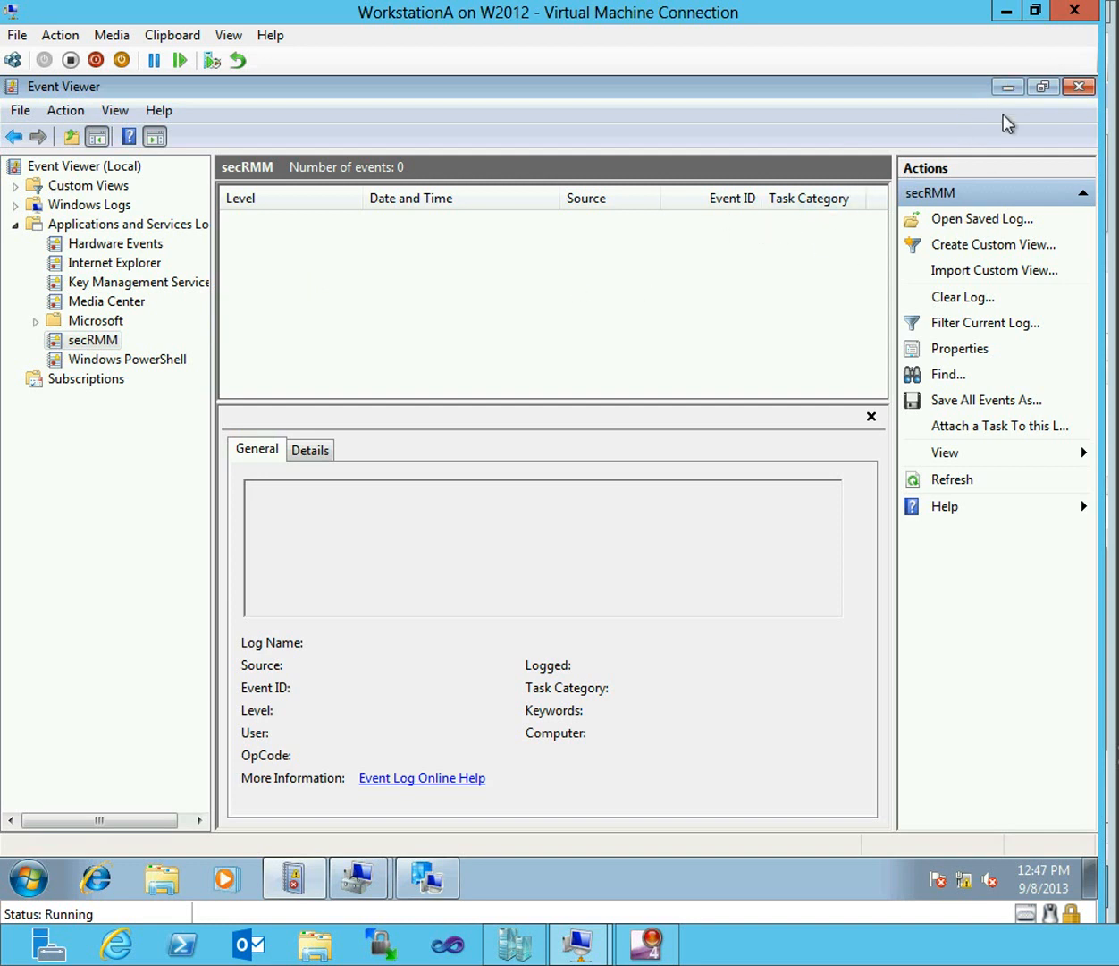
{"action": "mouse_move", "coordinate": [838, 247]}
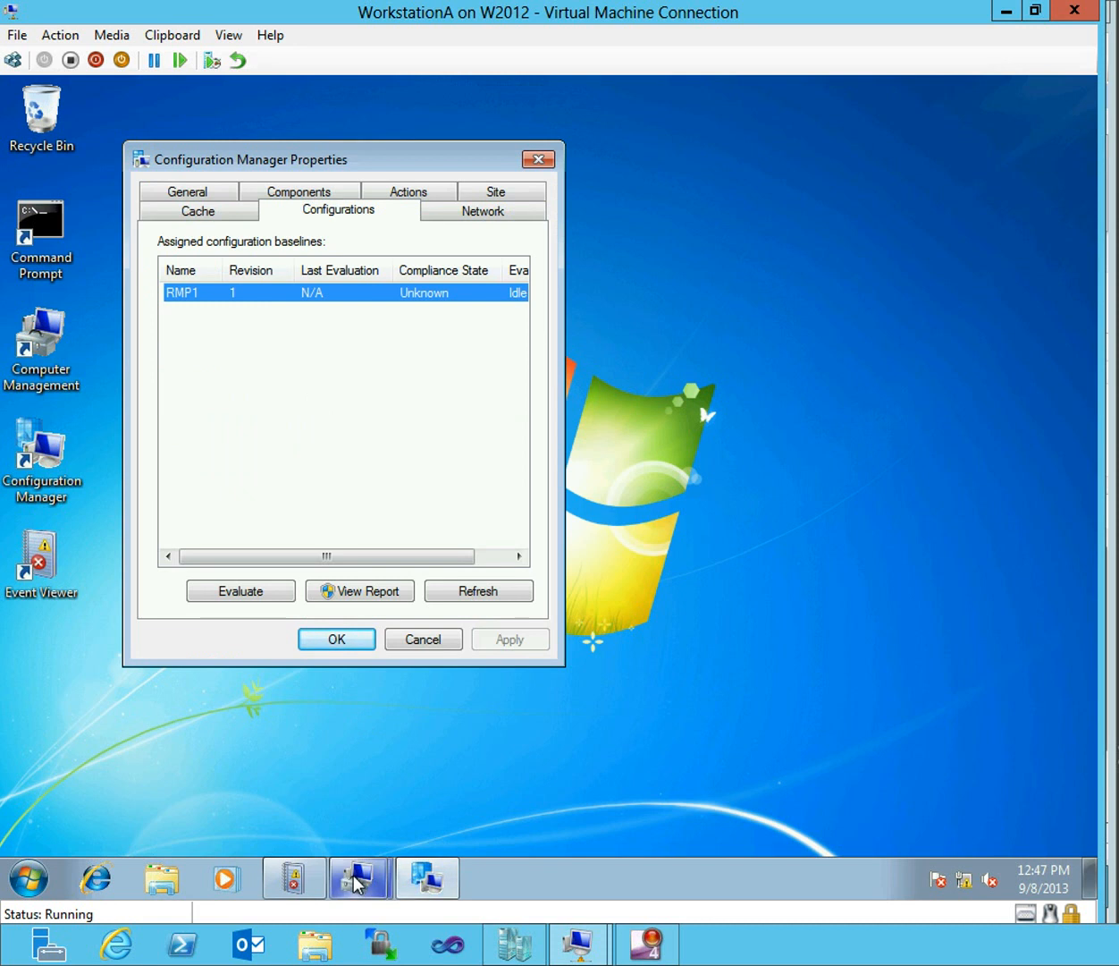
{"action": "mouse_move", "coordinate": [360, 876]}
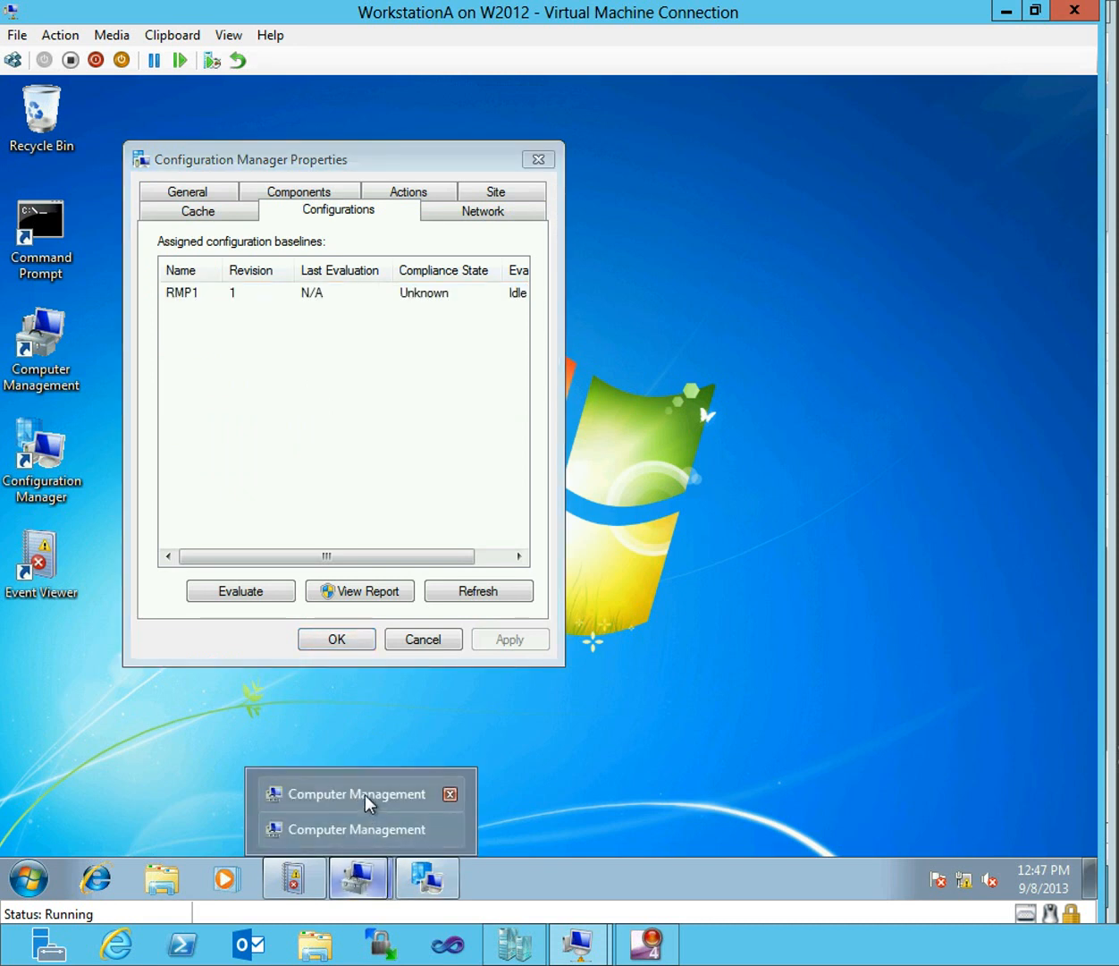
Review a secRMM setting in Computer Management, then return to the Configuration Manager Properties dialog.
{"action": "left_click", "coordinate": [351, 793]}
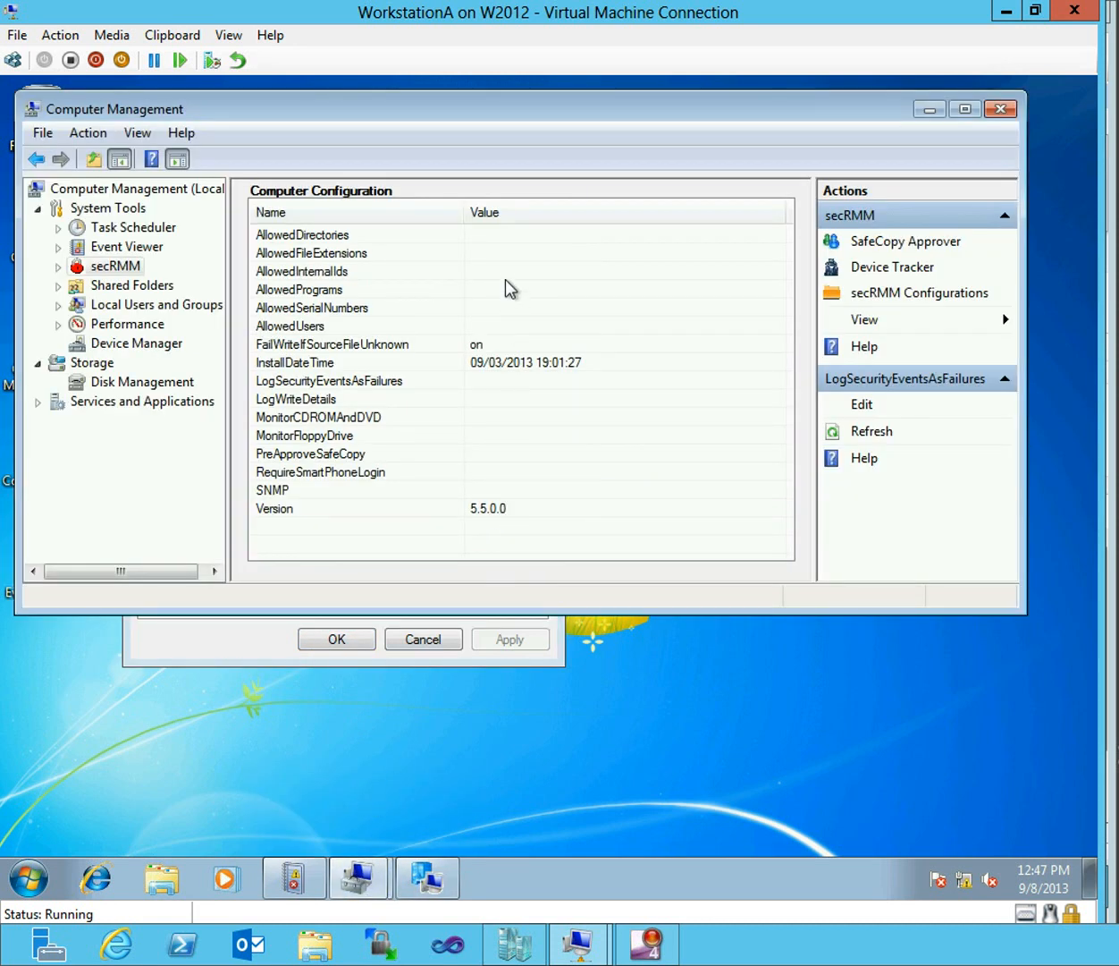
{"action": "left_click", "coordinate": [302, 234]}
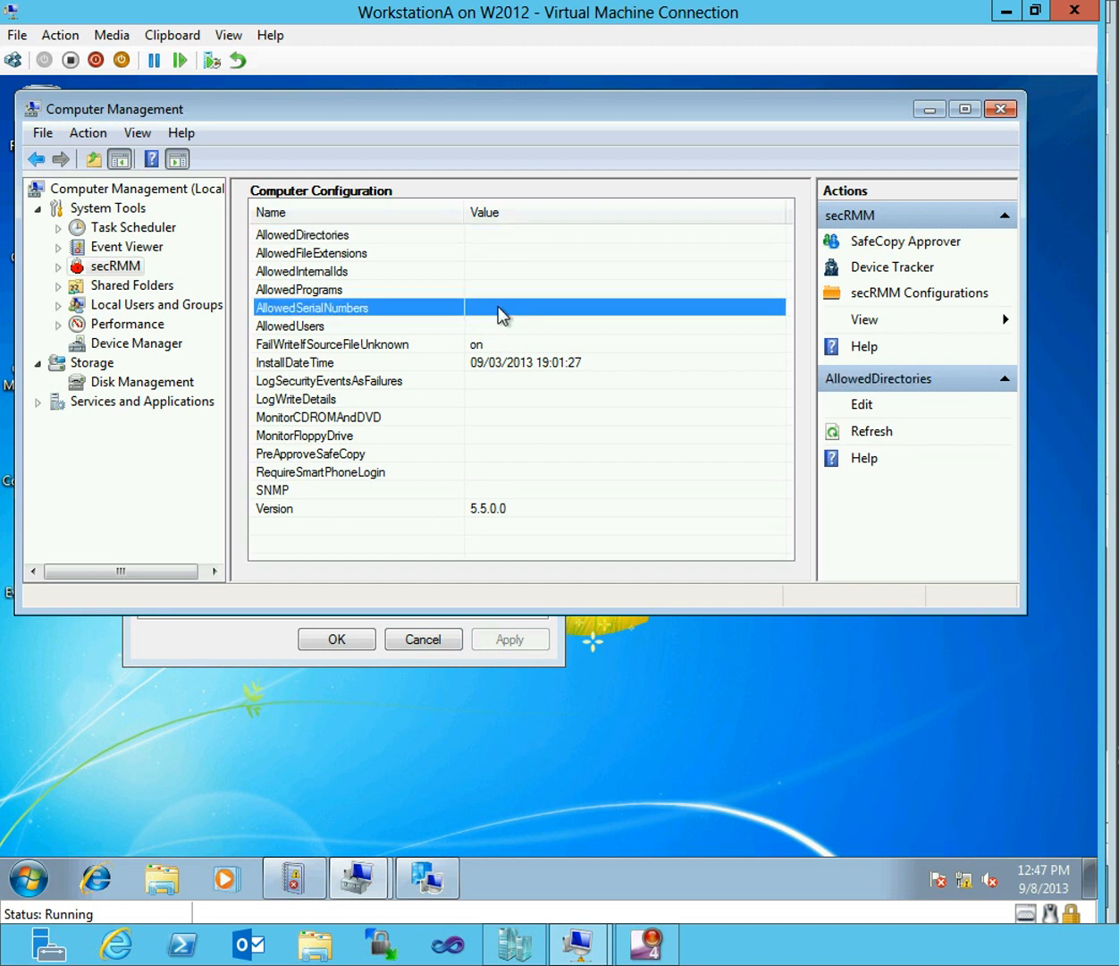
{"action": "left_click", "coordinate": [329, 381]}
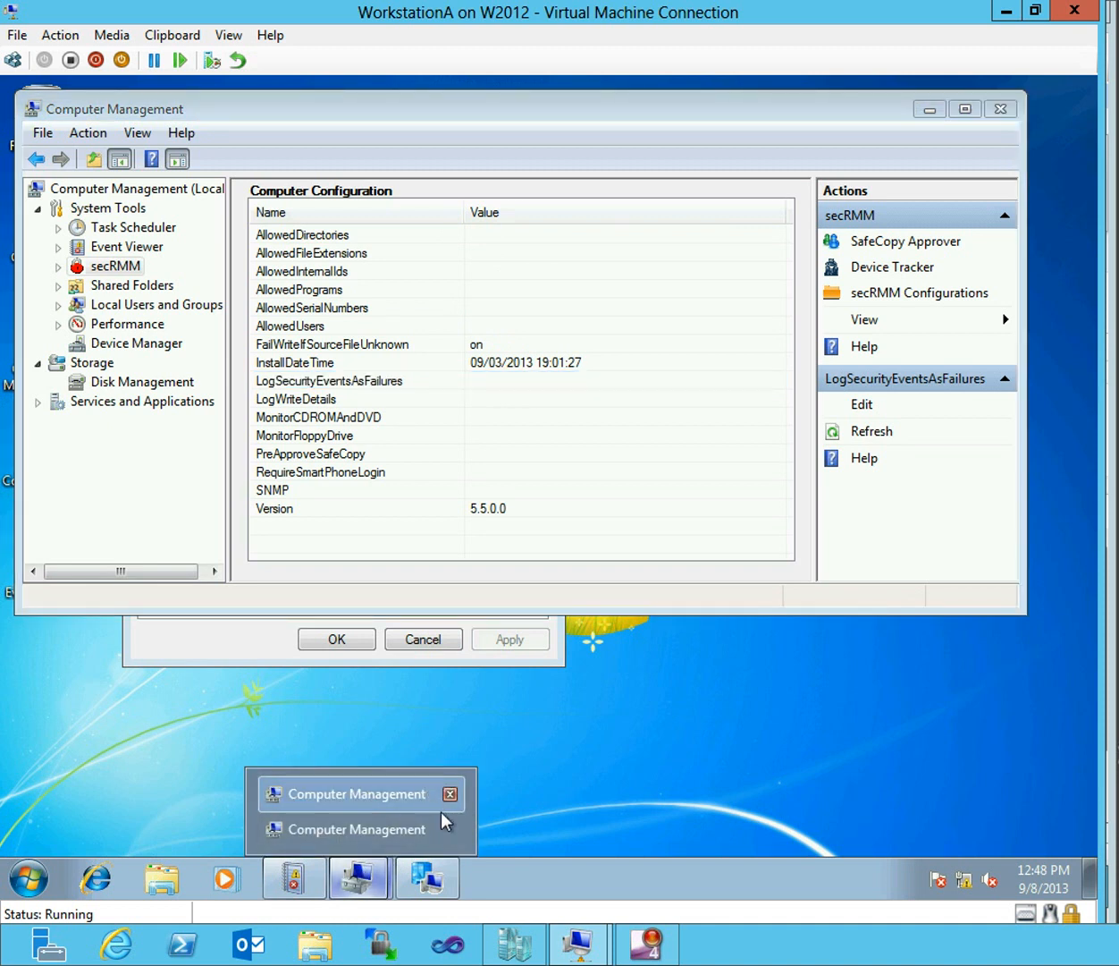
{"action": "mouse_move", "coordinate": [579, 726]}
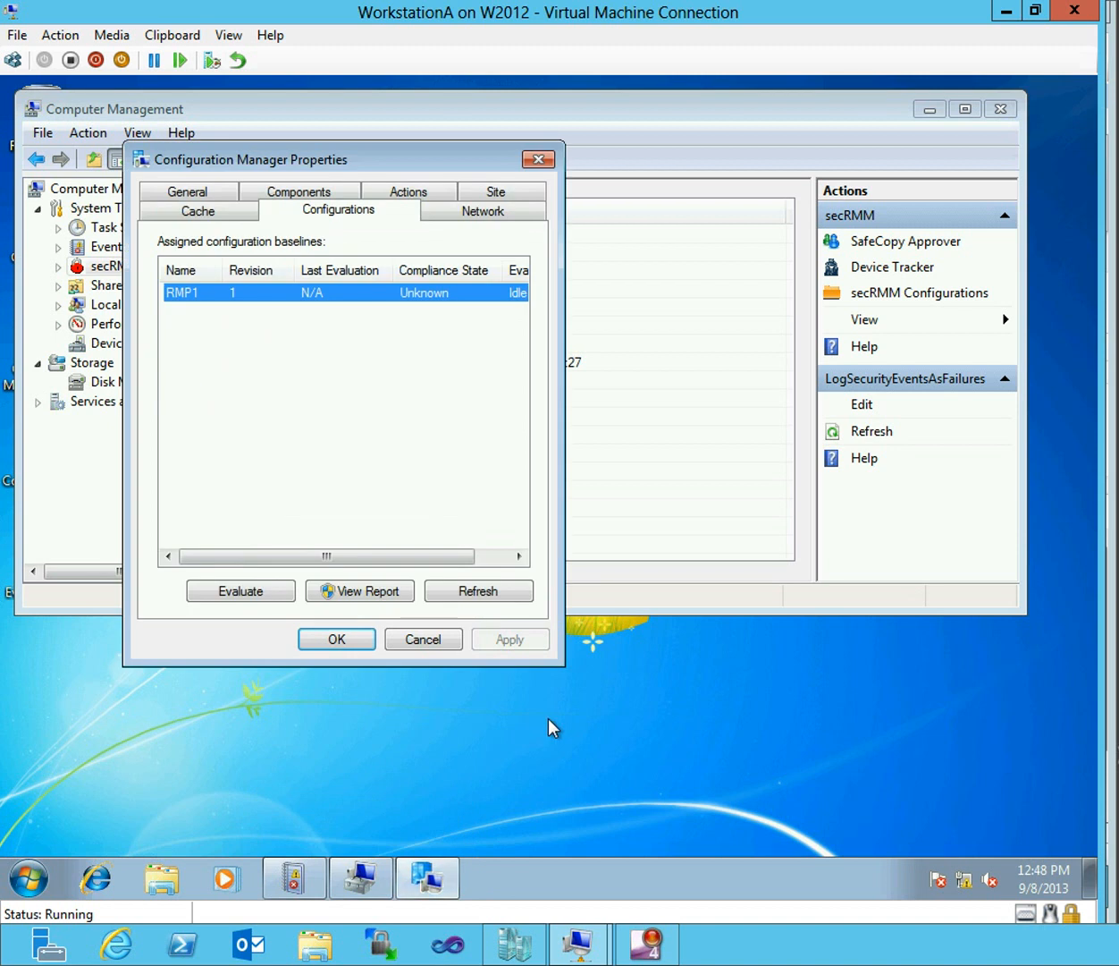
Evaluate the RMP1 baseline and refresh until it shows Compliant, last evaluated 9/8/2013 12:48:16 PM.
{"action": "left_click", "coordinate": [240, 591]}
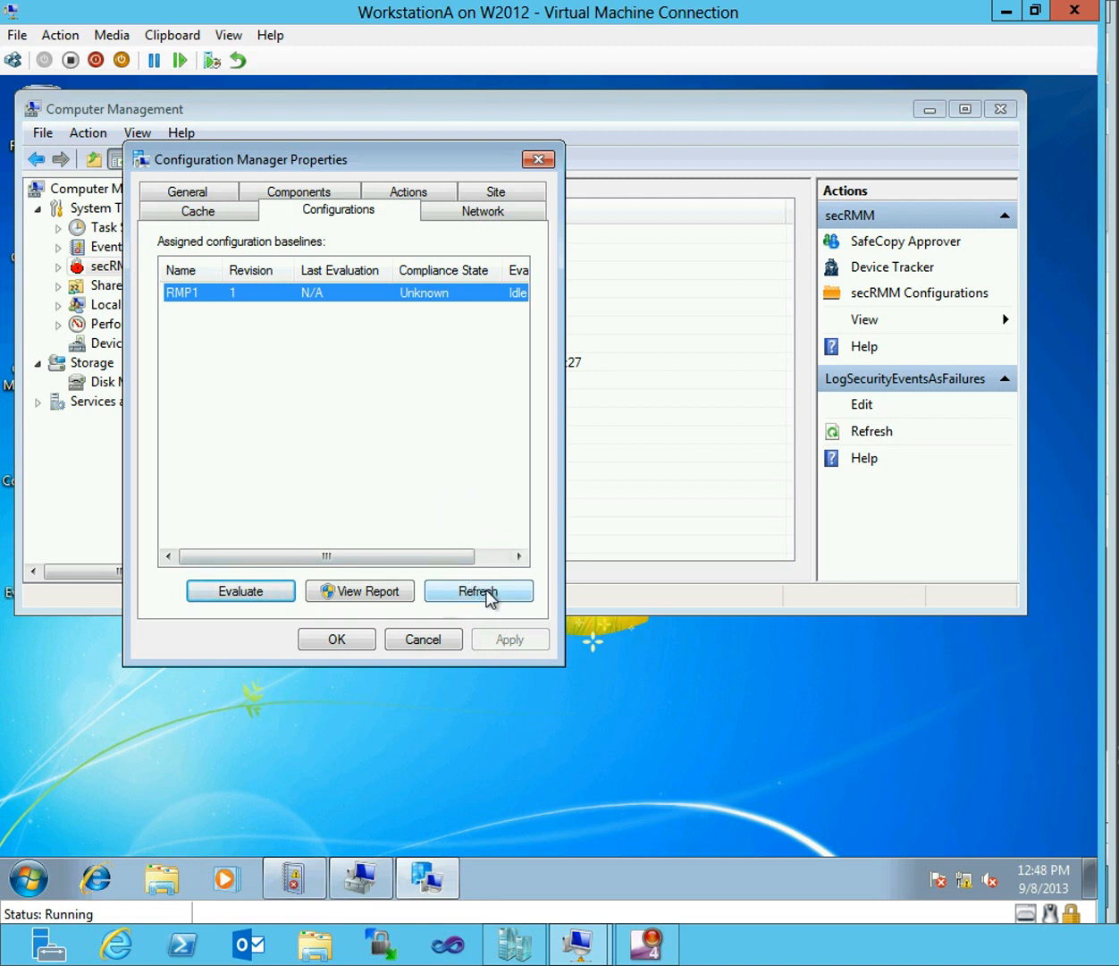
{"action": "left_click", "coordinate": [479, 591]}
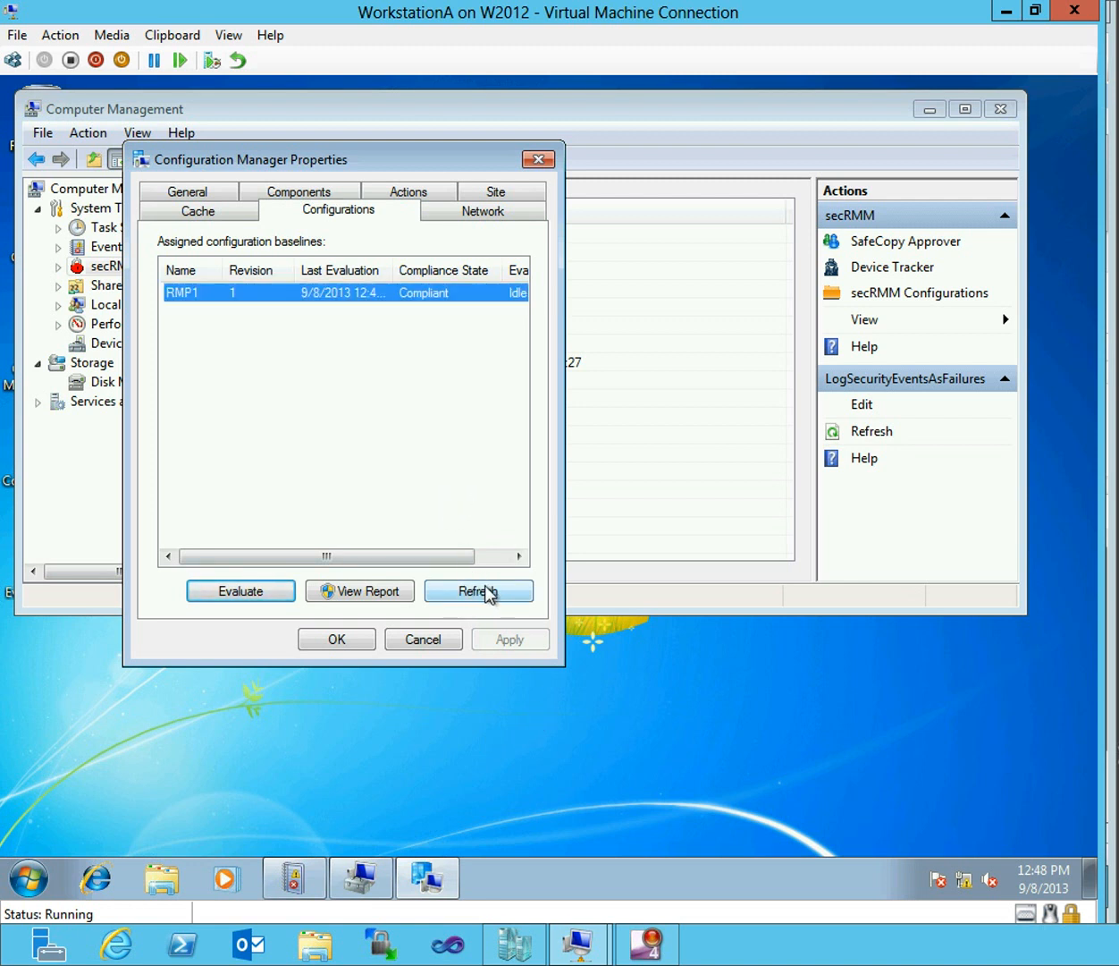
{"action": "mouse_move", "coordinate": [473, 583]}
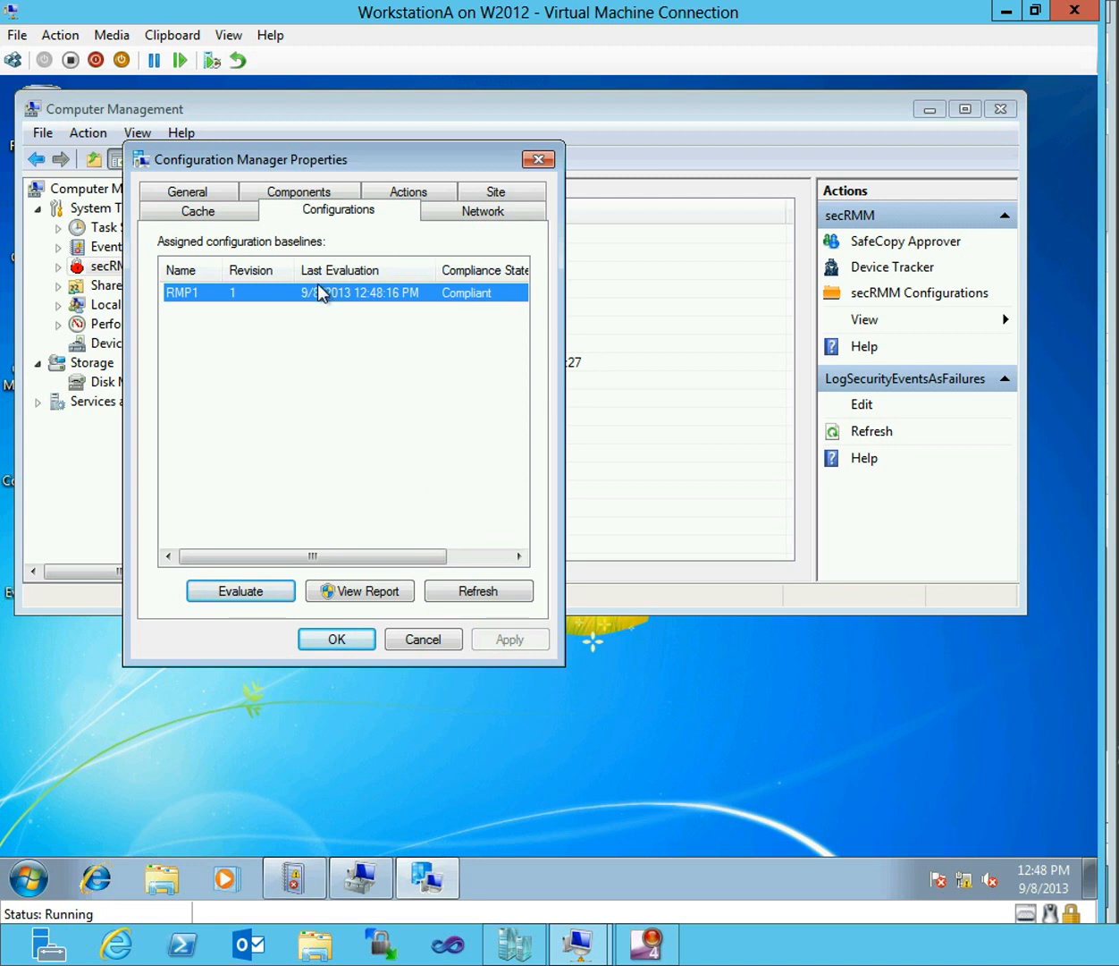
{"action": "mouse_move", "coordinate": [415, 422]}
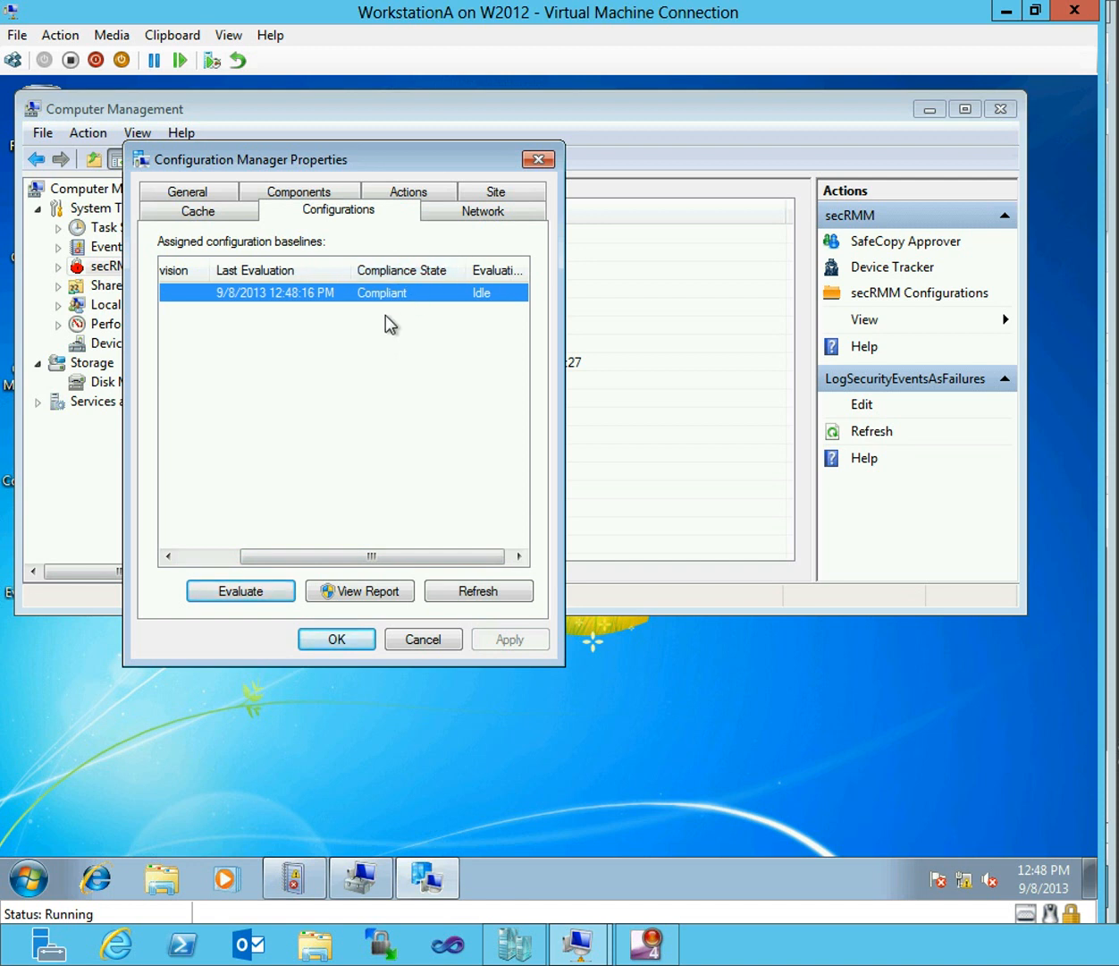
{"action": "mouse_move", "coordinate": [351, 275]}
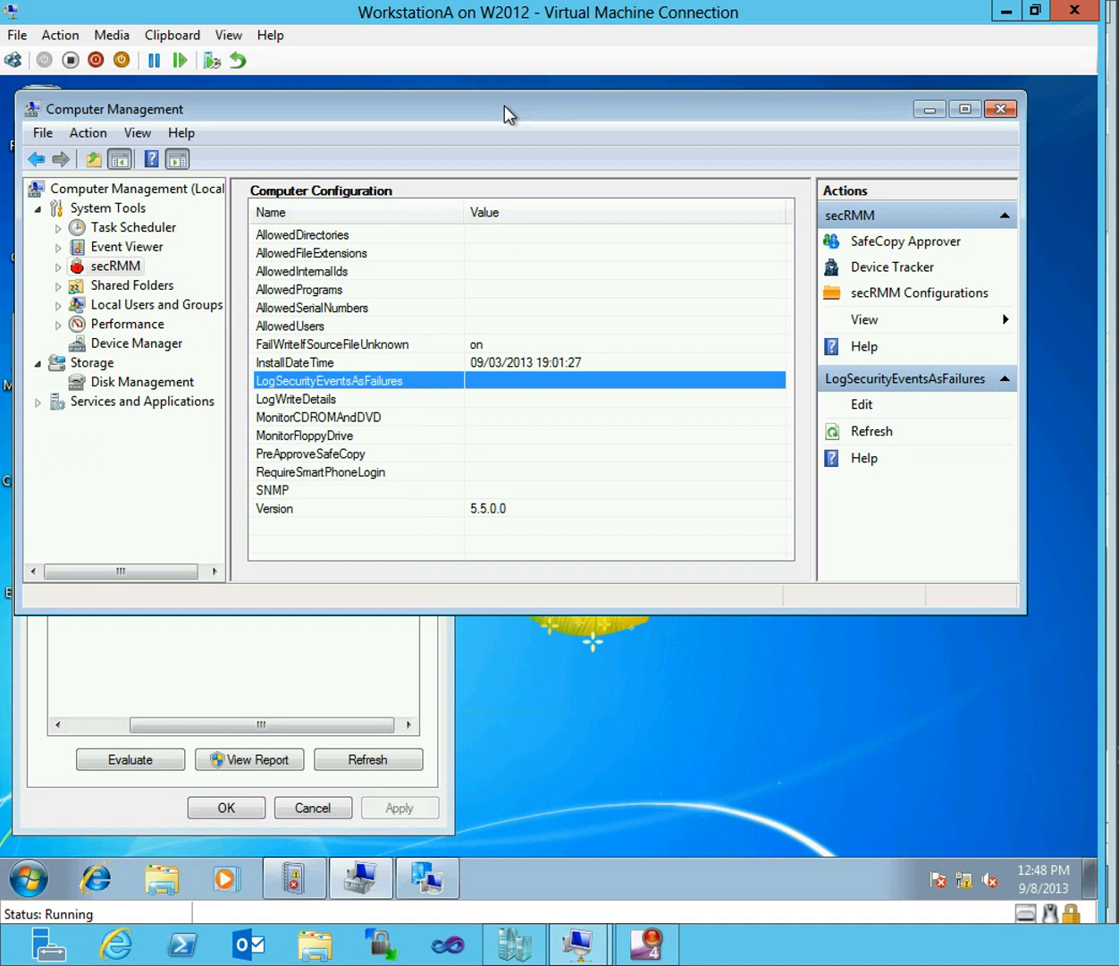
Refresh secRMM Computer Configuration so AllowedDirectories, AllowedSerialNumbers and LogSecurityEventsAsFailures show remediated values.
{"action": "left_click", "coordinate": [871, 431]}
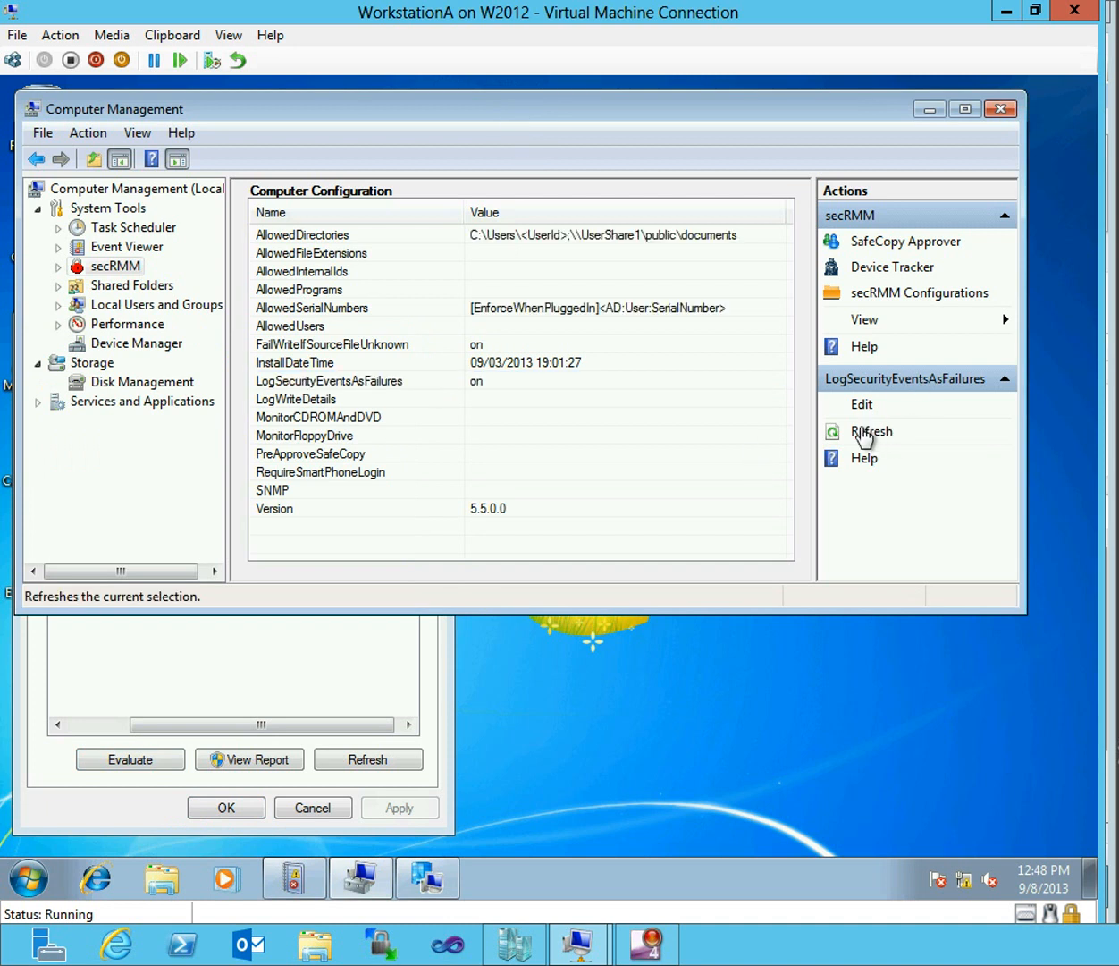
{"action": "mouse_move", "coordinate": [604, 369]}
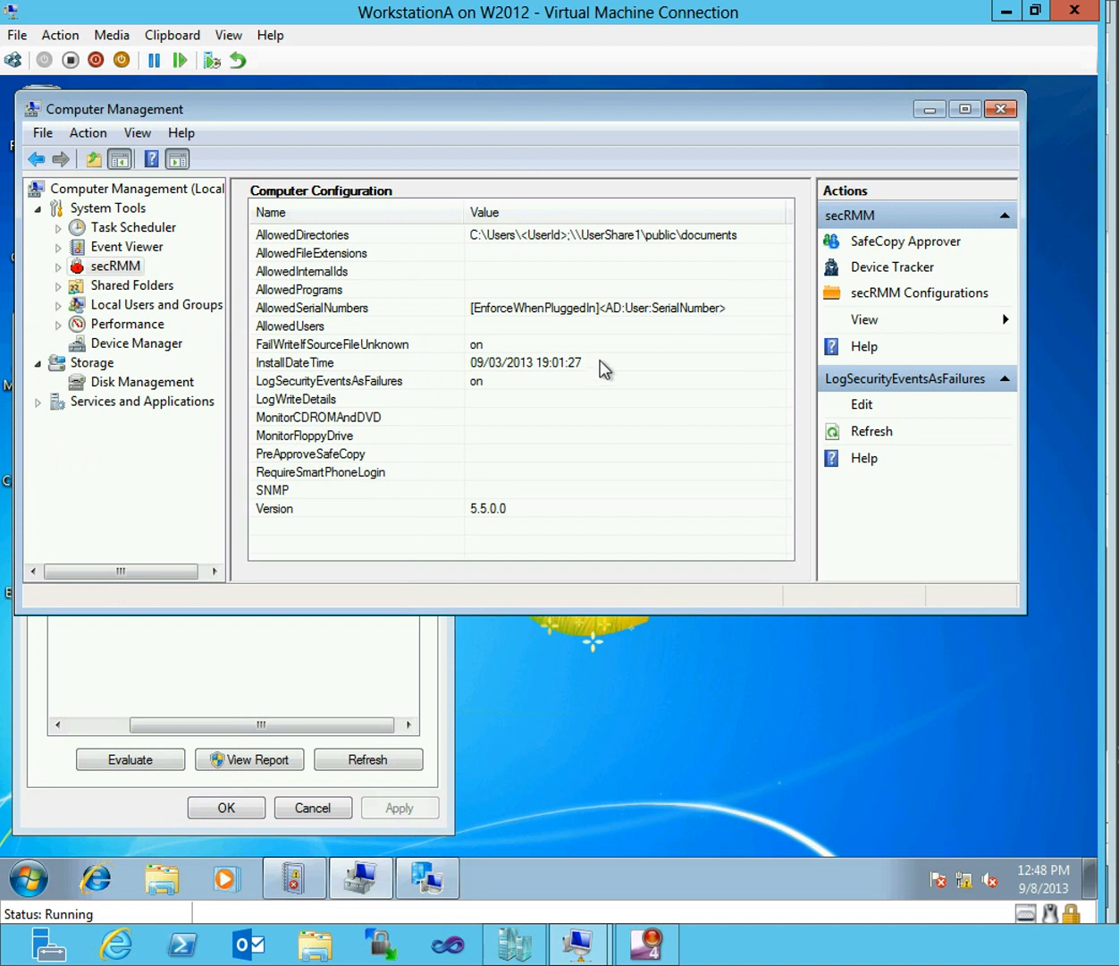
{"action": "mouse_move", "coordinate": [651, 484]}
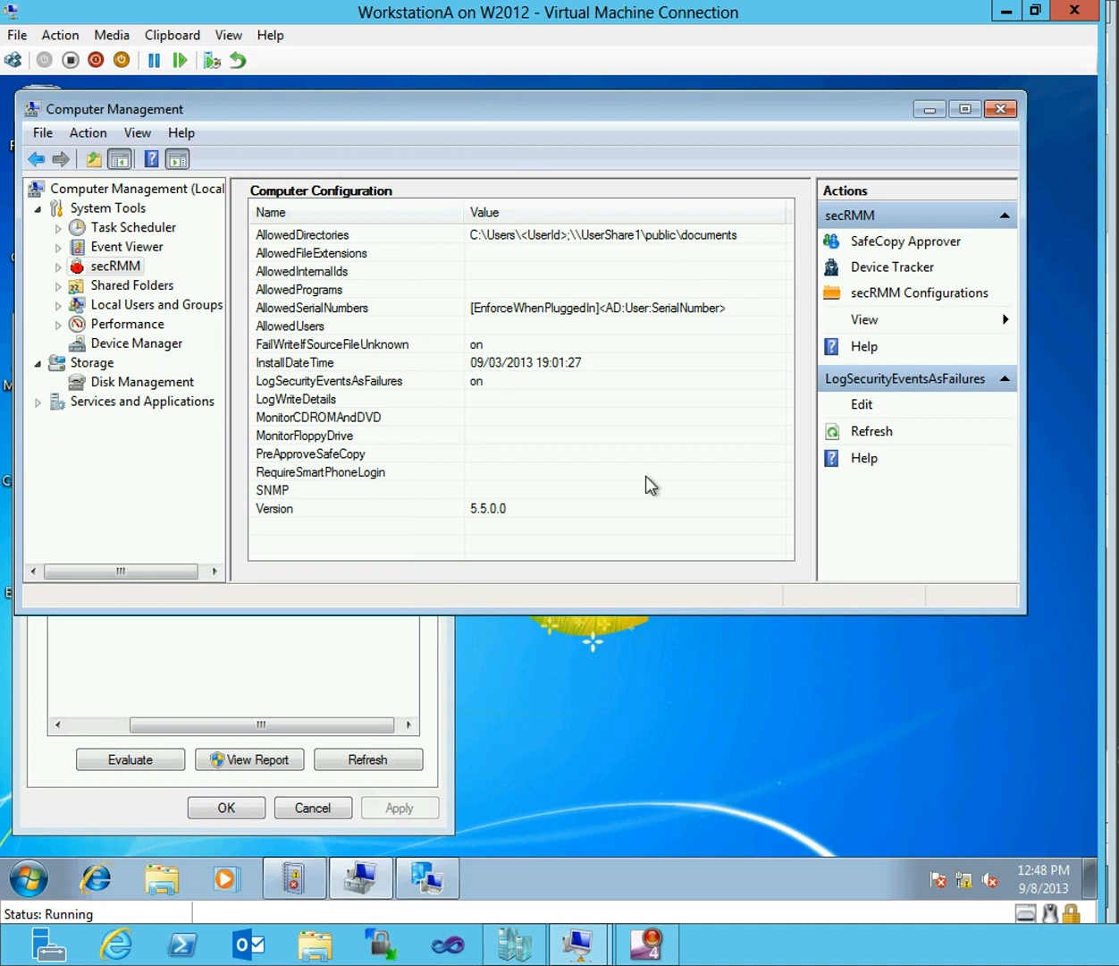
{"action": "mouse_move", "coordinate": [532, 670]}
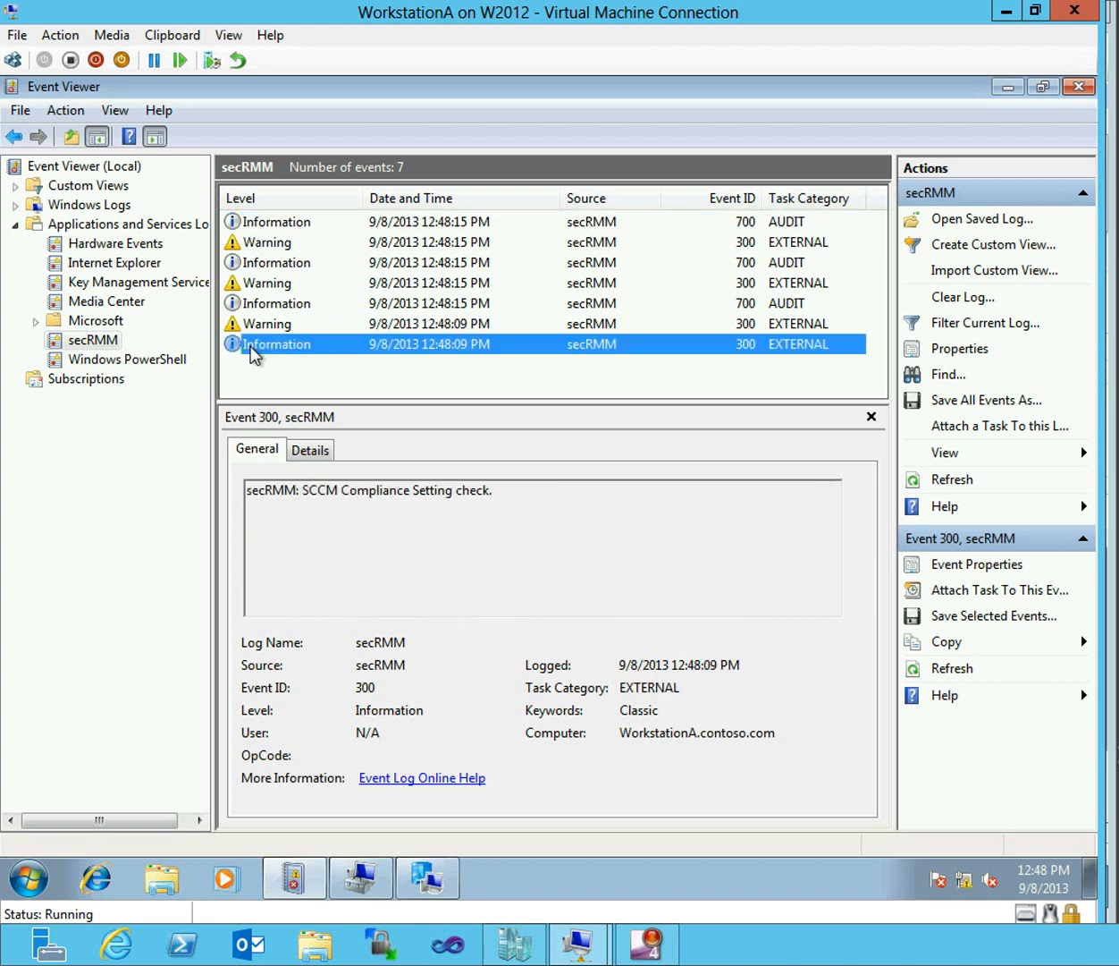
{"action": "mouse_move", "coordinate": [324, 351]}
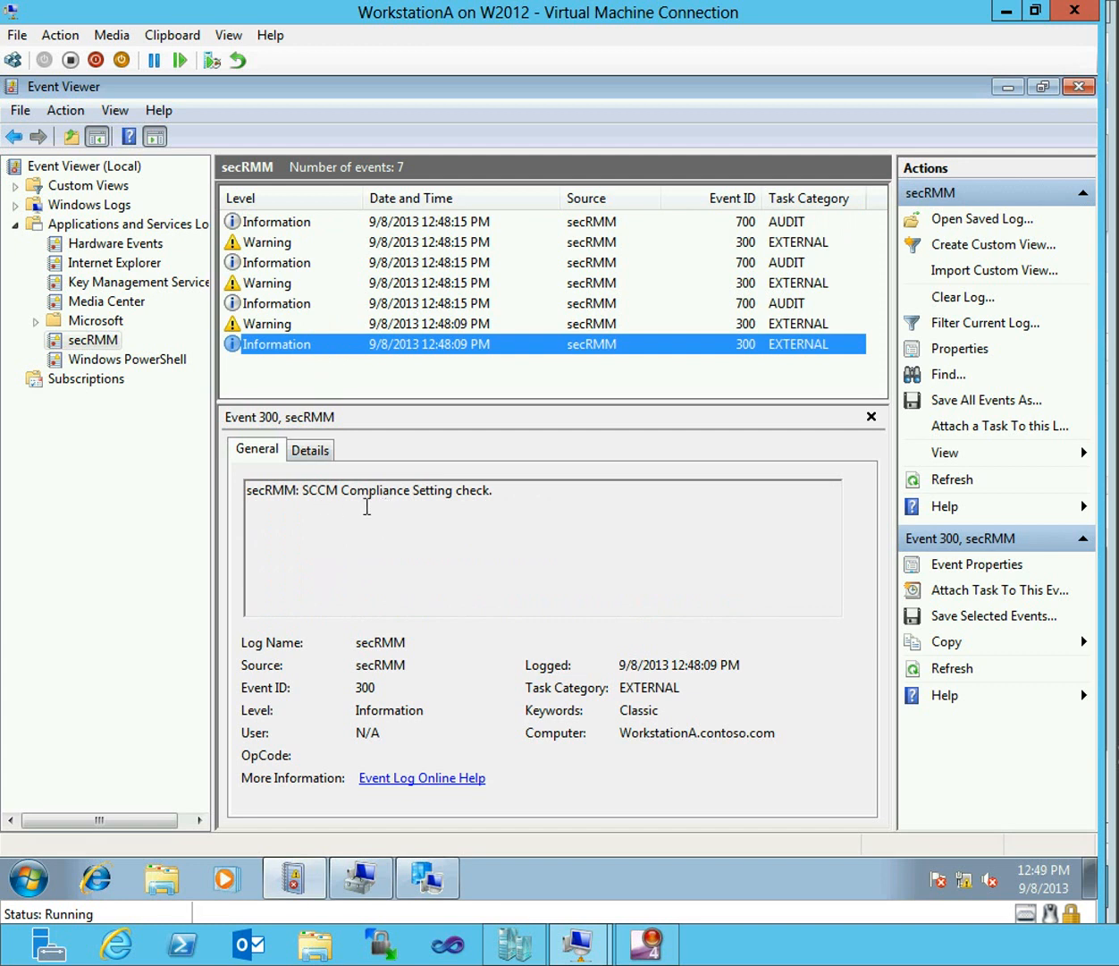
Read the remediation message's SCCM Compliance and AllowedDirectories wording, then view the Event 700 audit entry.
{"action": "double_click", "coordinate": [354, 490]}
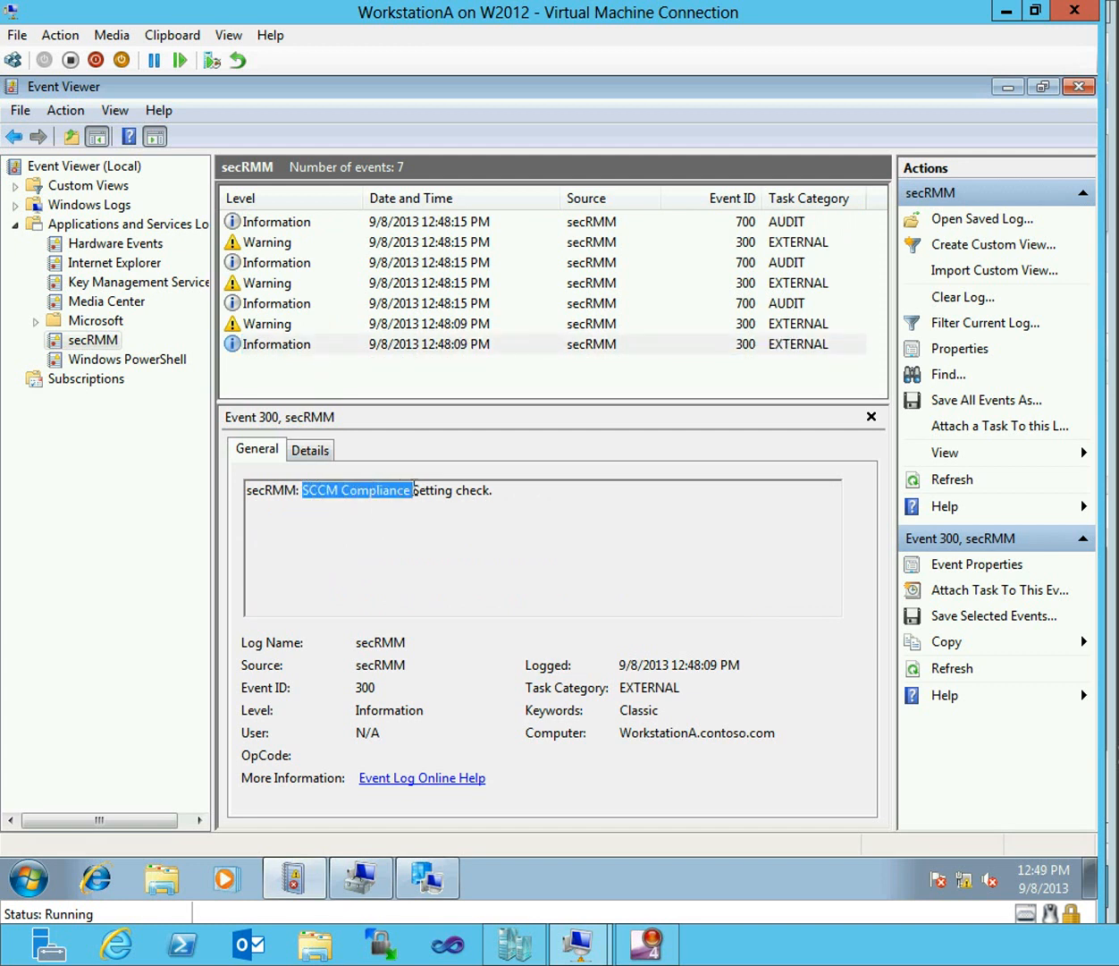
{"action": "left_click_drag", "start_coordinate": [411, 490], "coordinate": [490, 490]}
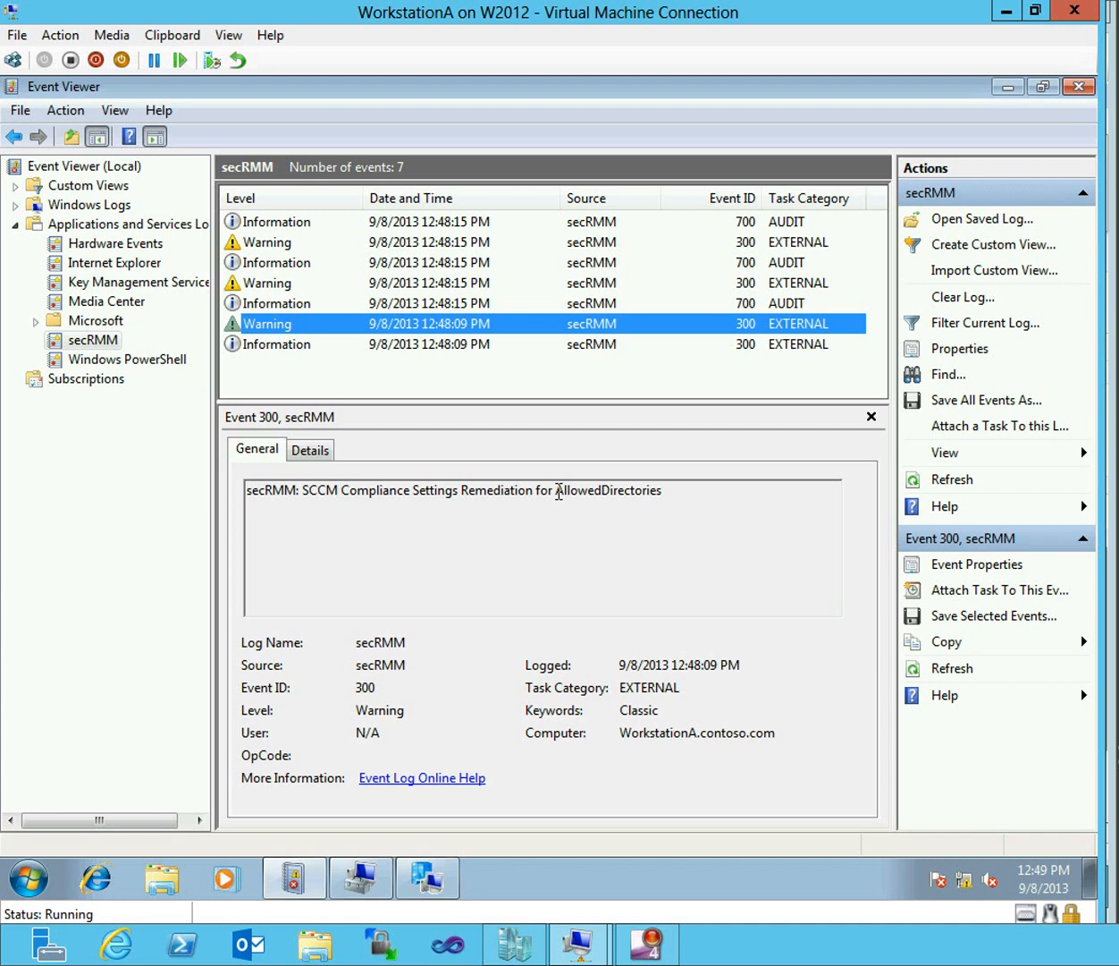
{"action": "double_click", "coordinate": [610, 490]}
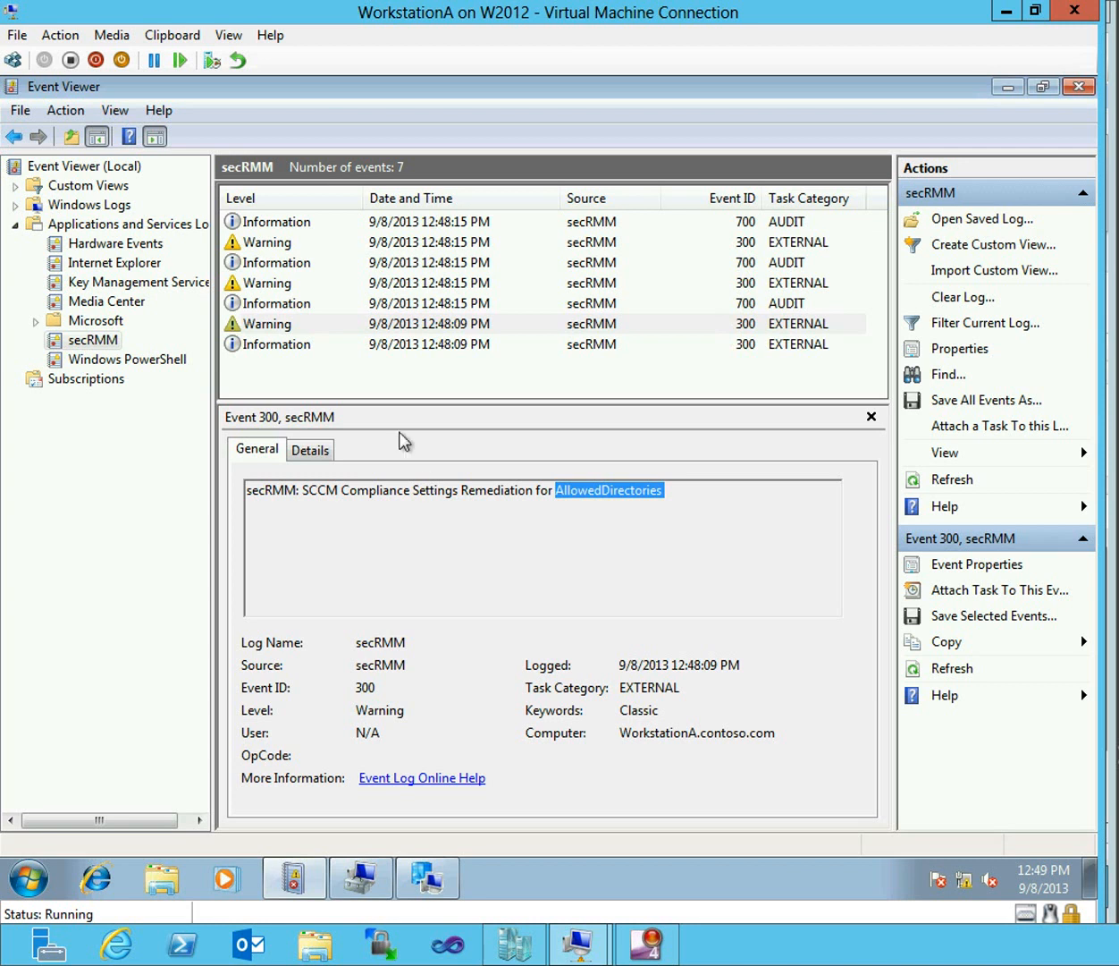
{"action": "mouse_move", "coordinate": [272, 313]}
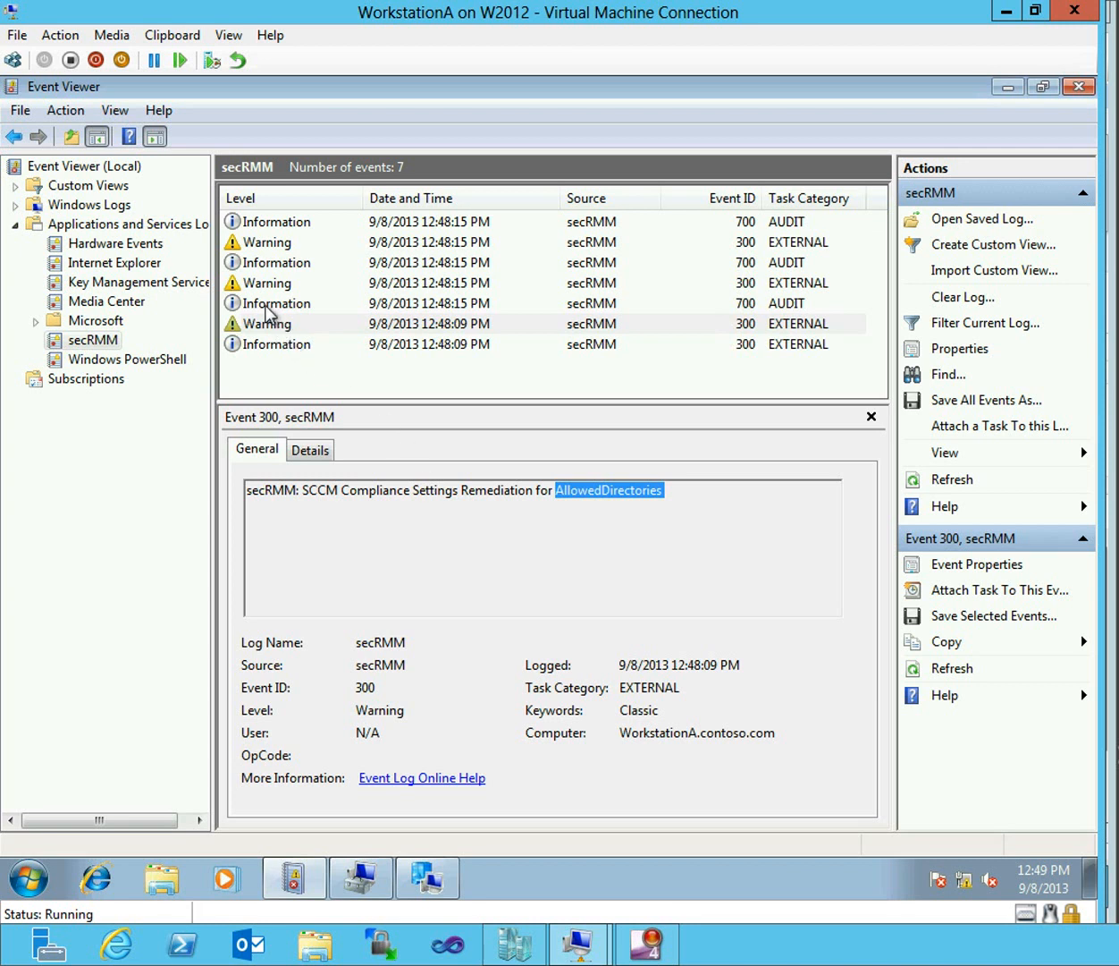
{"action": "left_click", "coordinate": [277, 304]}
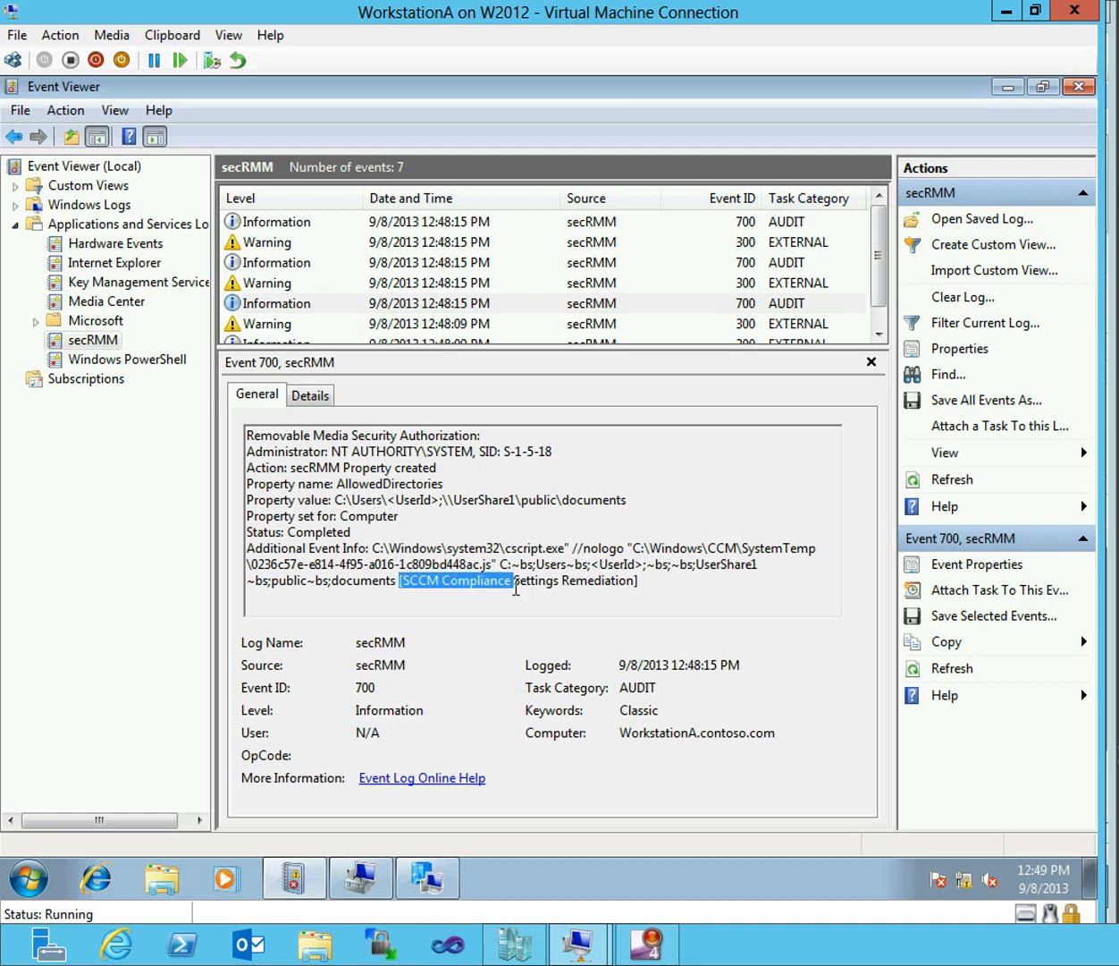
Read the LogSecurityEventsAsFailures audit details and view the AllowedSerialNumbers Event 700 audit entry.
{"action": "left_click_drag", "start_coordinate": [515, 587], "coordinate": [652, 579]}
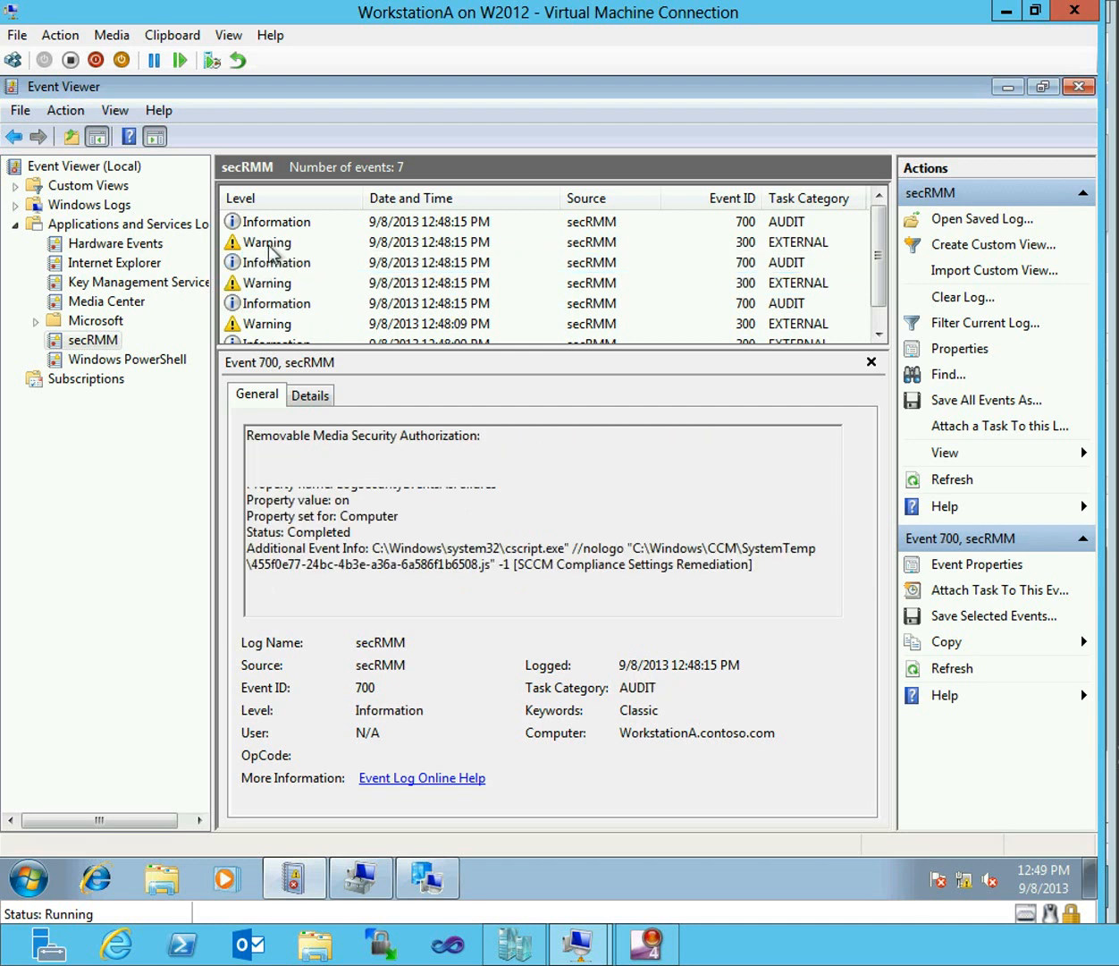
{"action": "left_click", "coordinate": [277, 222]}
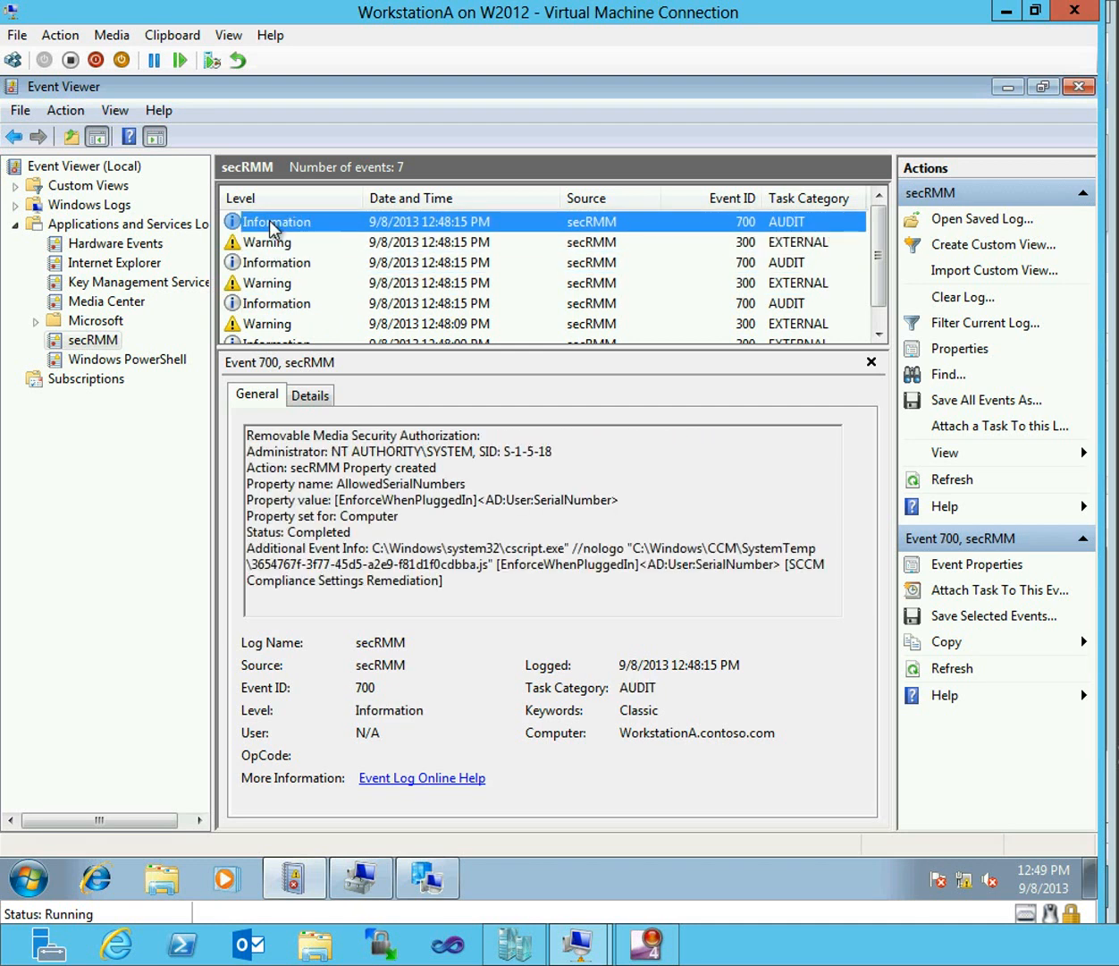
{"action": "mouse_move", "coordinate": [1009, 86]}
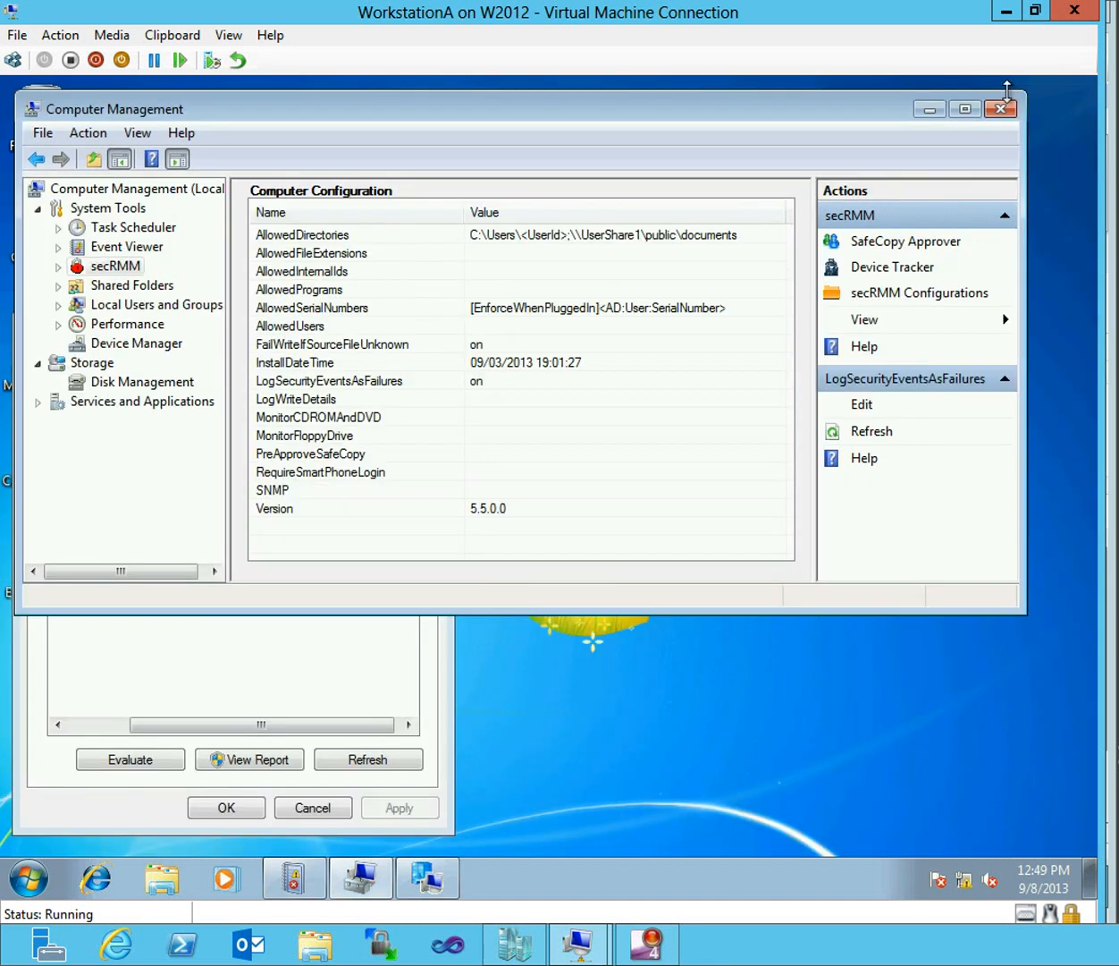
{"action": "mouse_move", "coordinate": [608, 404]}
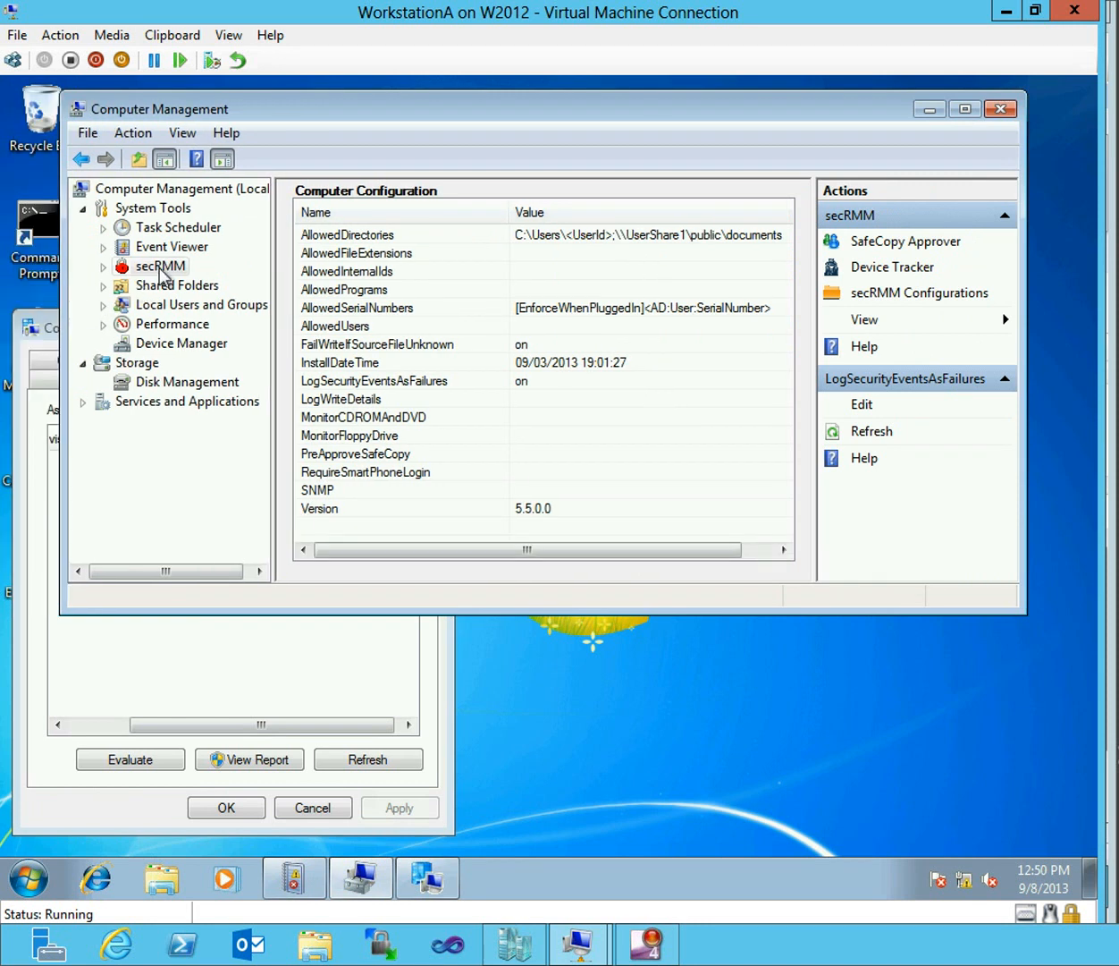
{"action": "mouse_move", "coordinate": [188, 272]}
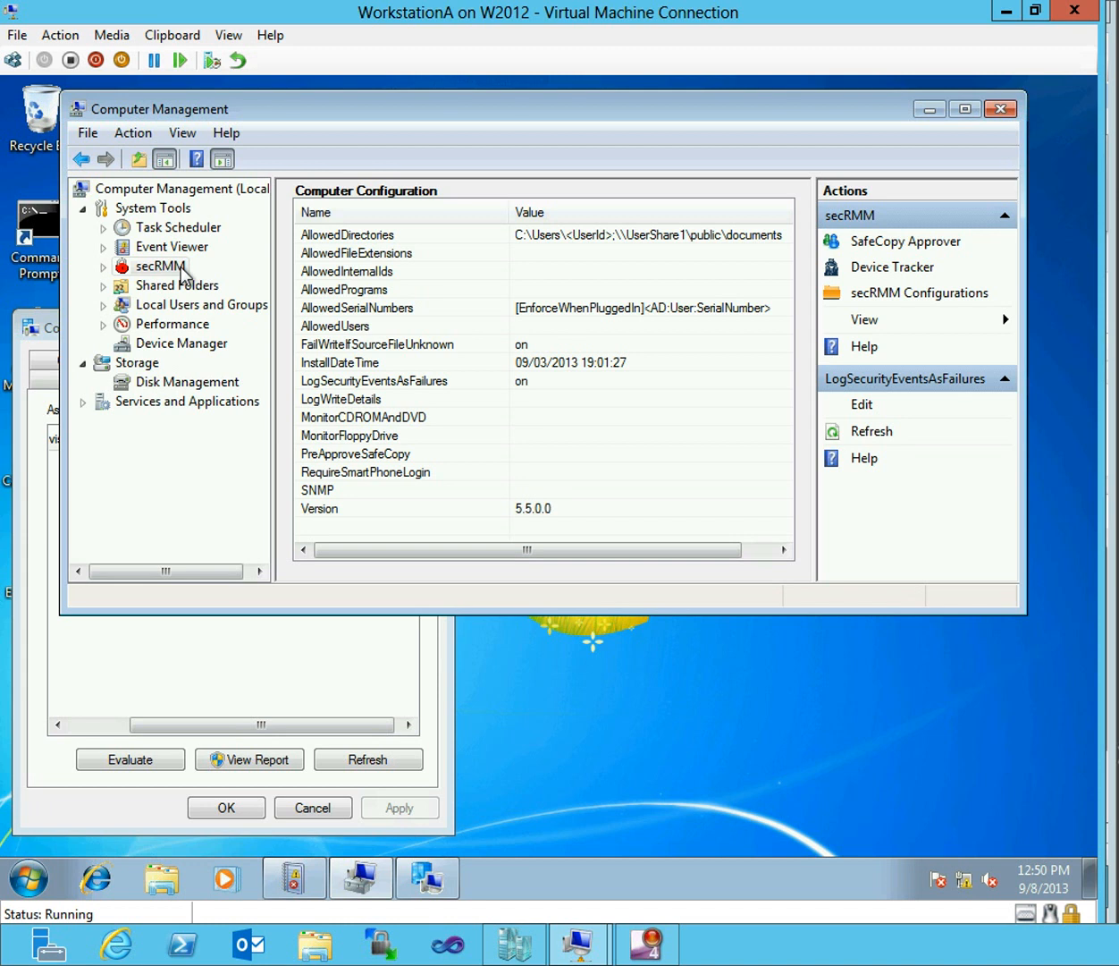
{"action": "mouse_move", "coordinate": [662, 796]}
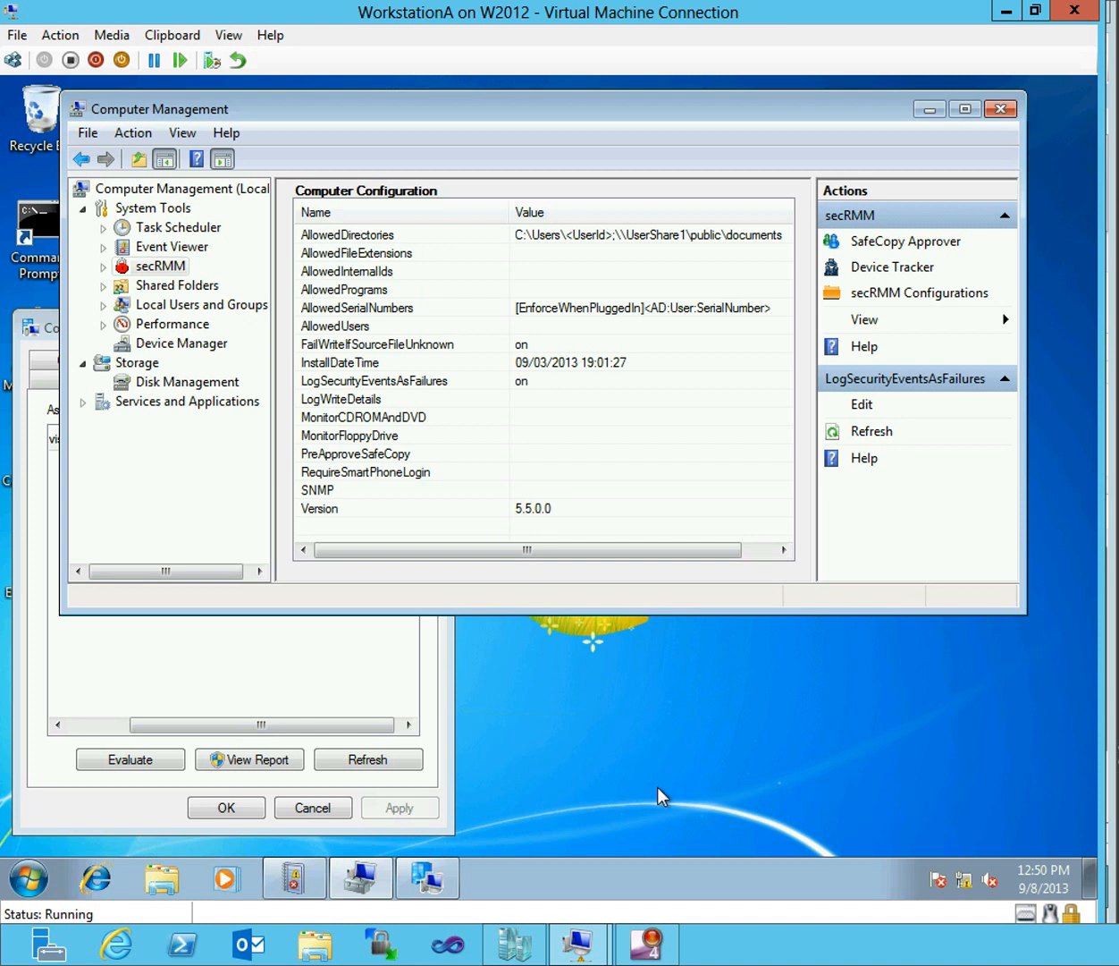
{"action": "mouse_move", "coordinate": [998, 822]}
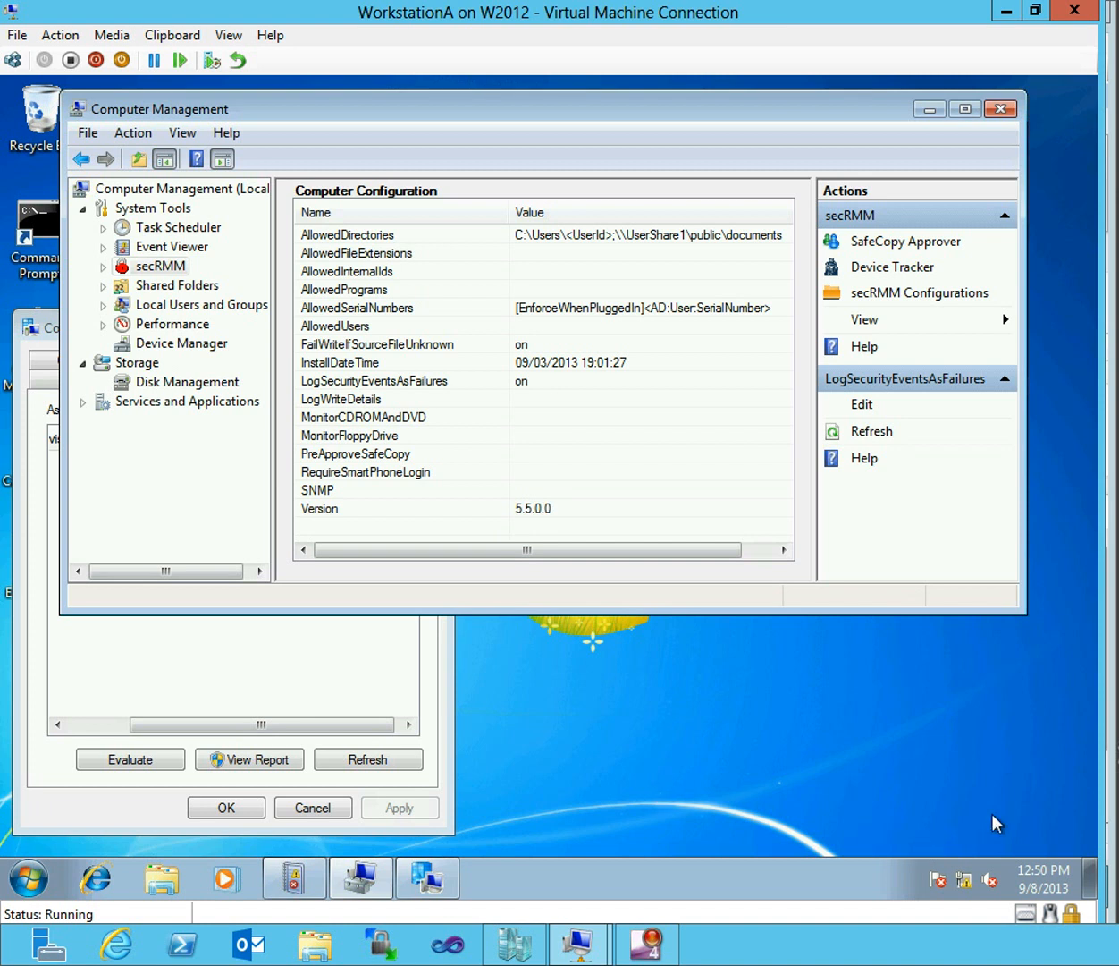